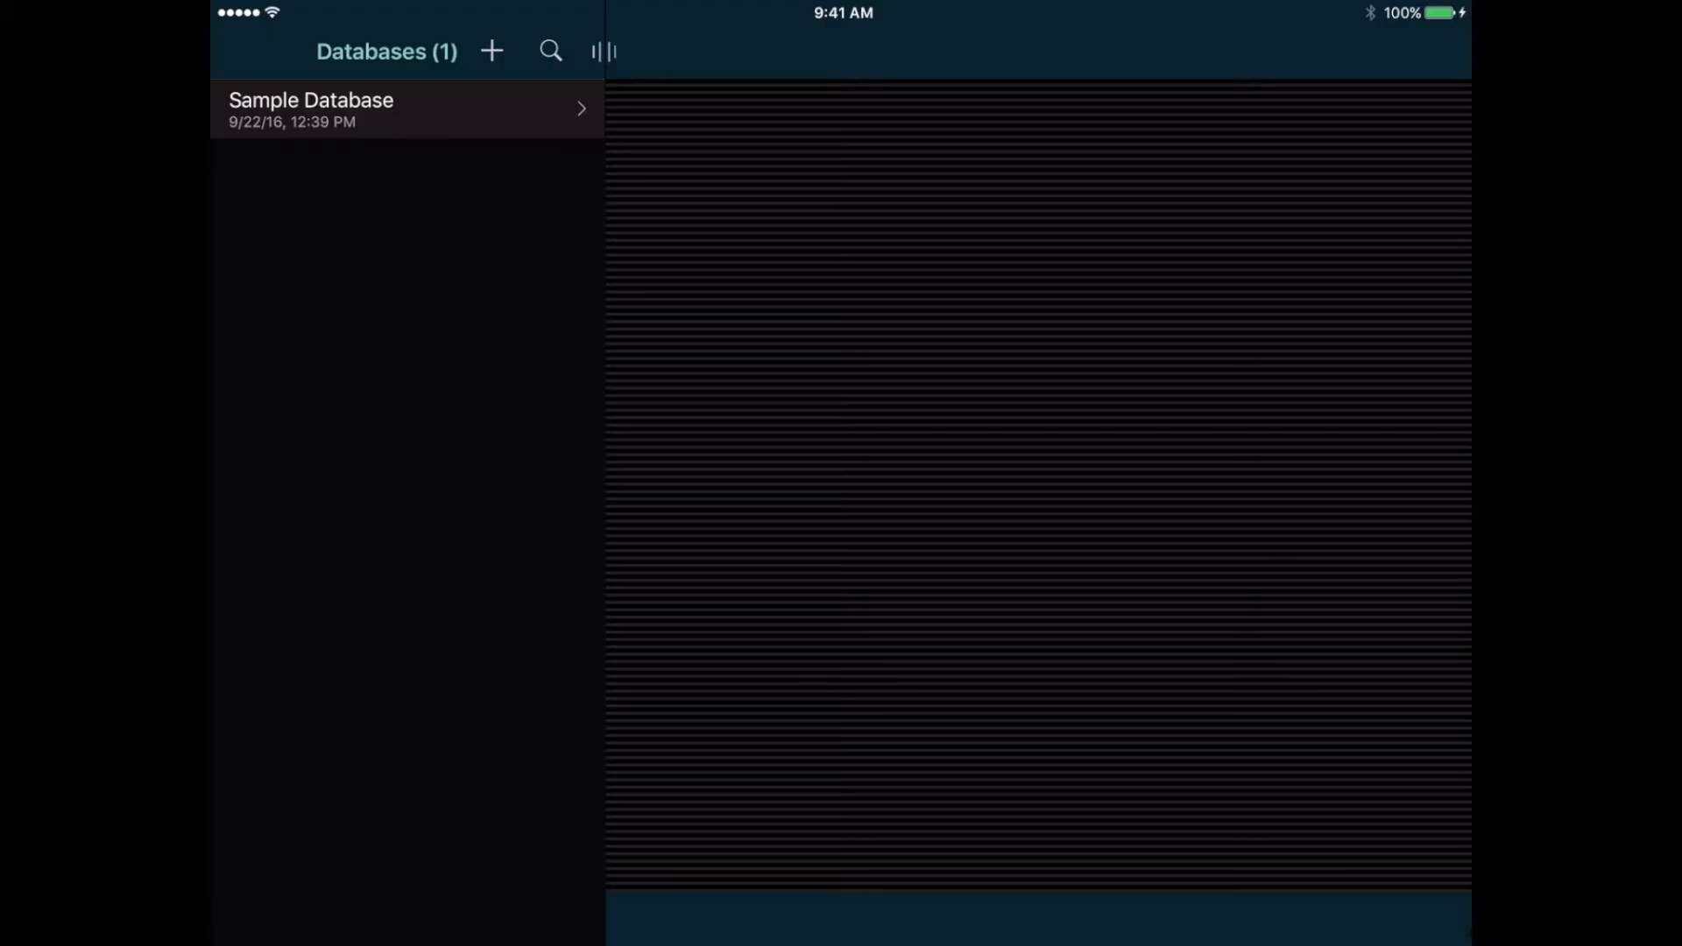
- Create a new database named 'Memphis Jug Band'
left_click(492, 51)
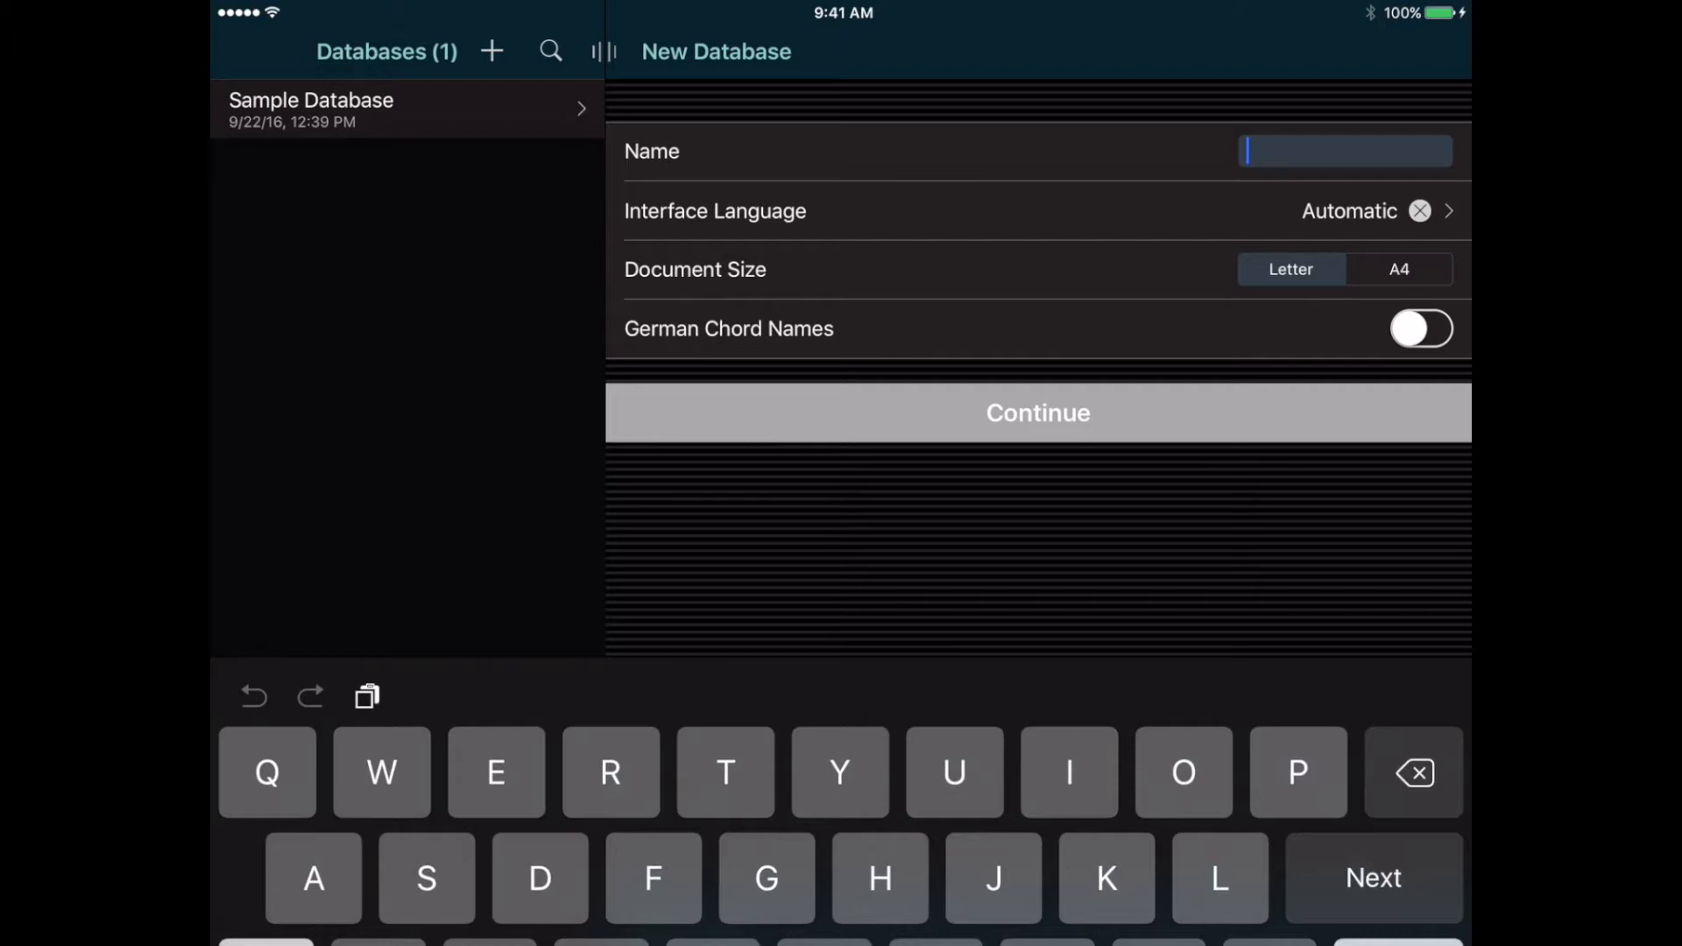
type("Memphis Jug Ba")
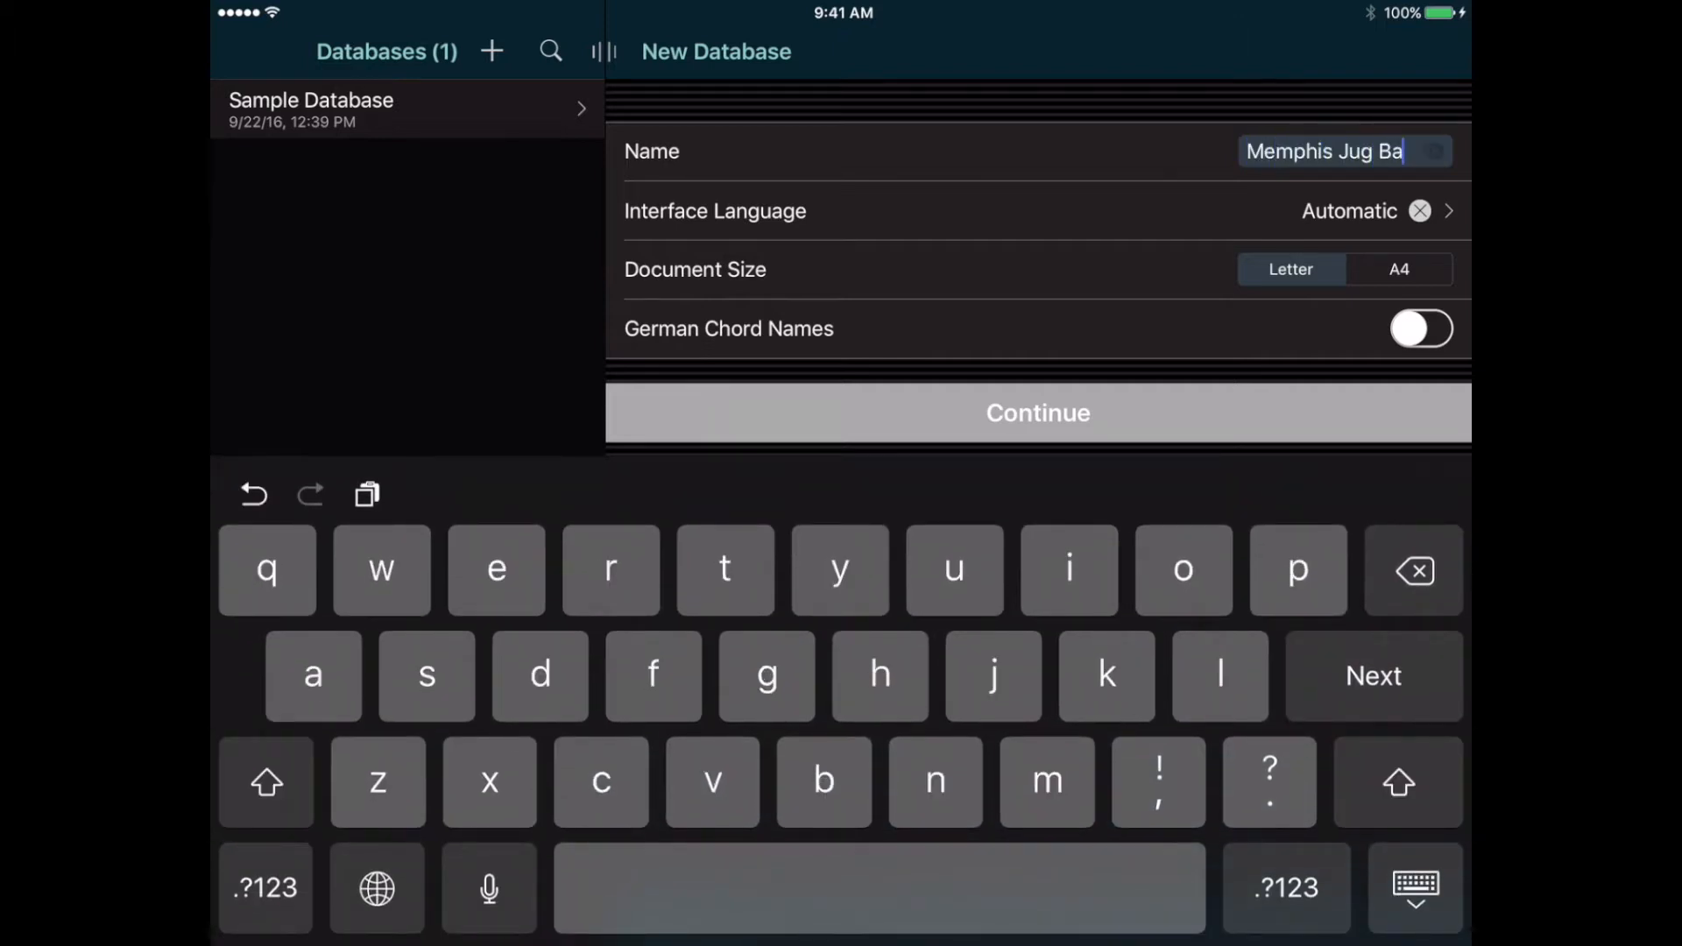
type("nd")
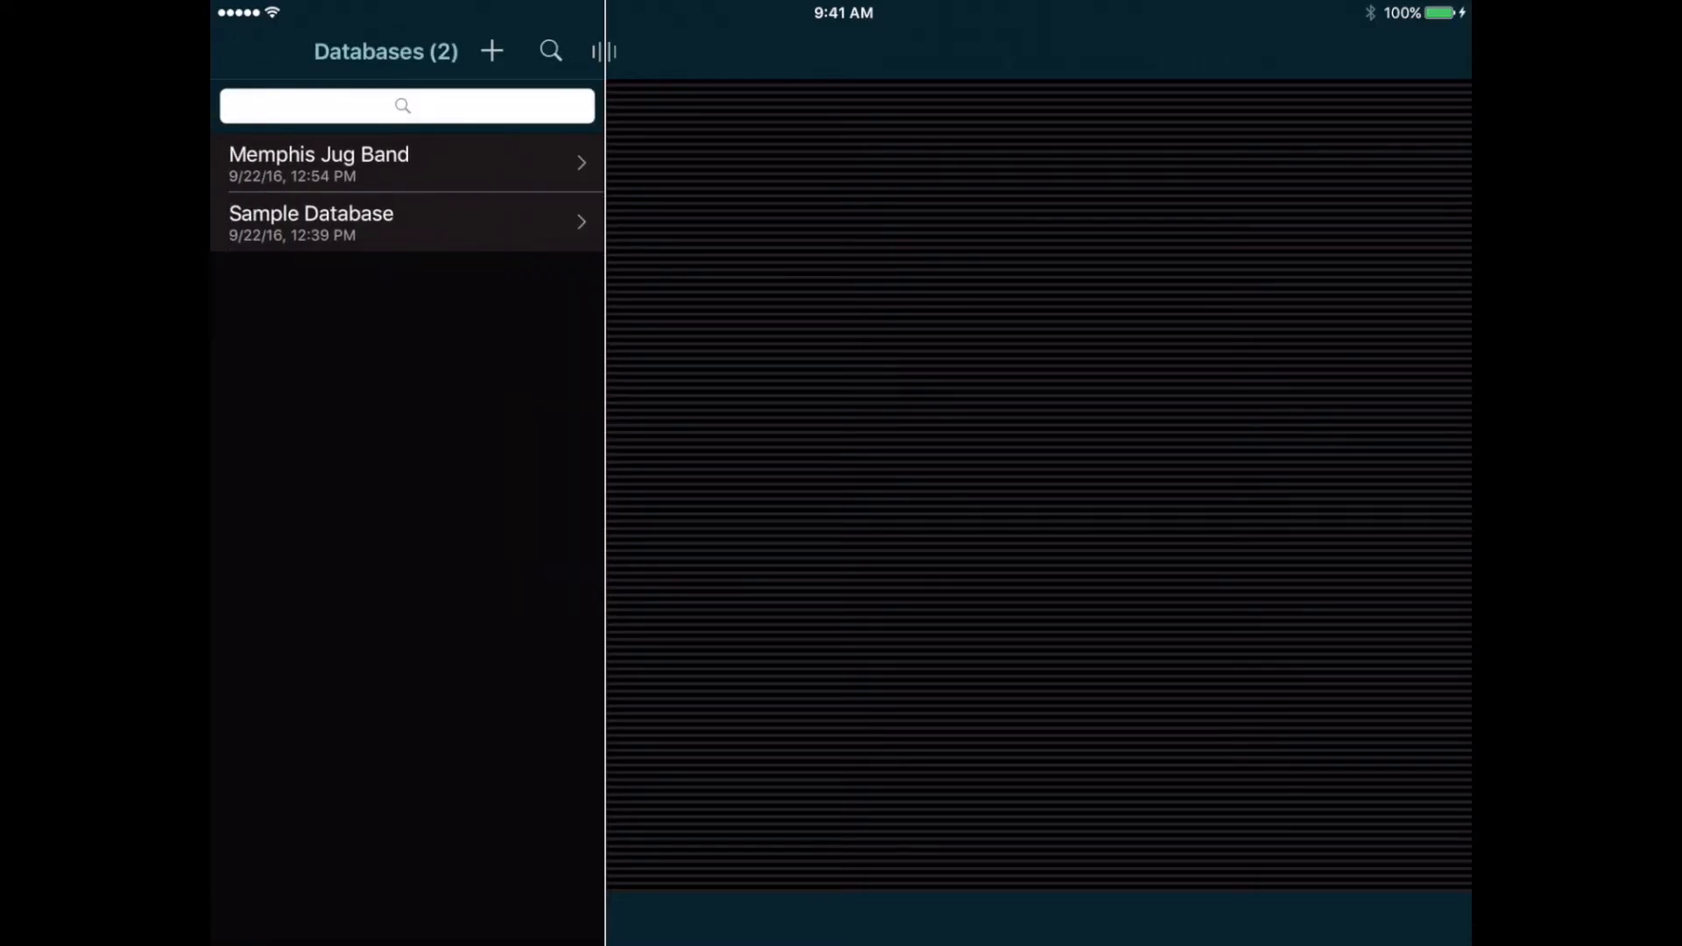
- Open the Memphis Jug Band database, return to its menu, and view its empty Tags list
left_click(353, 163)
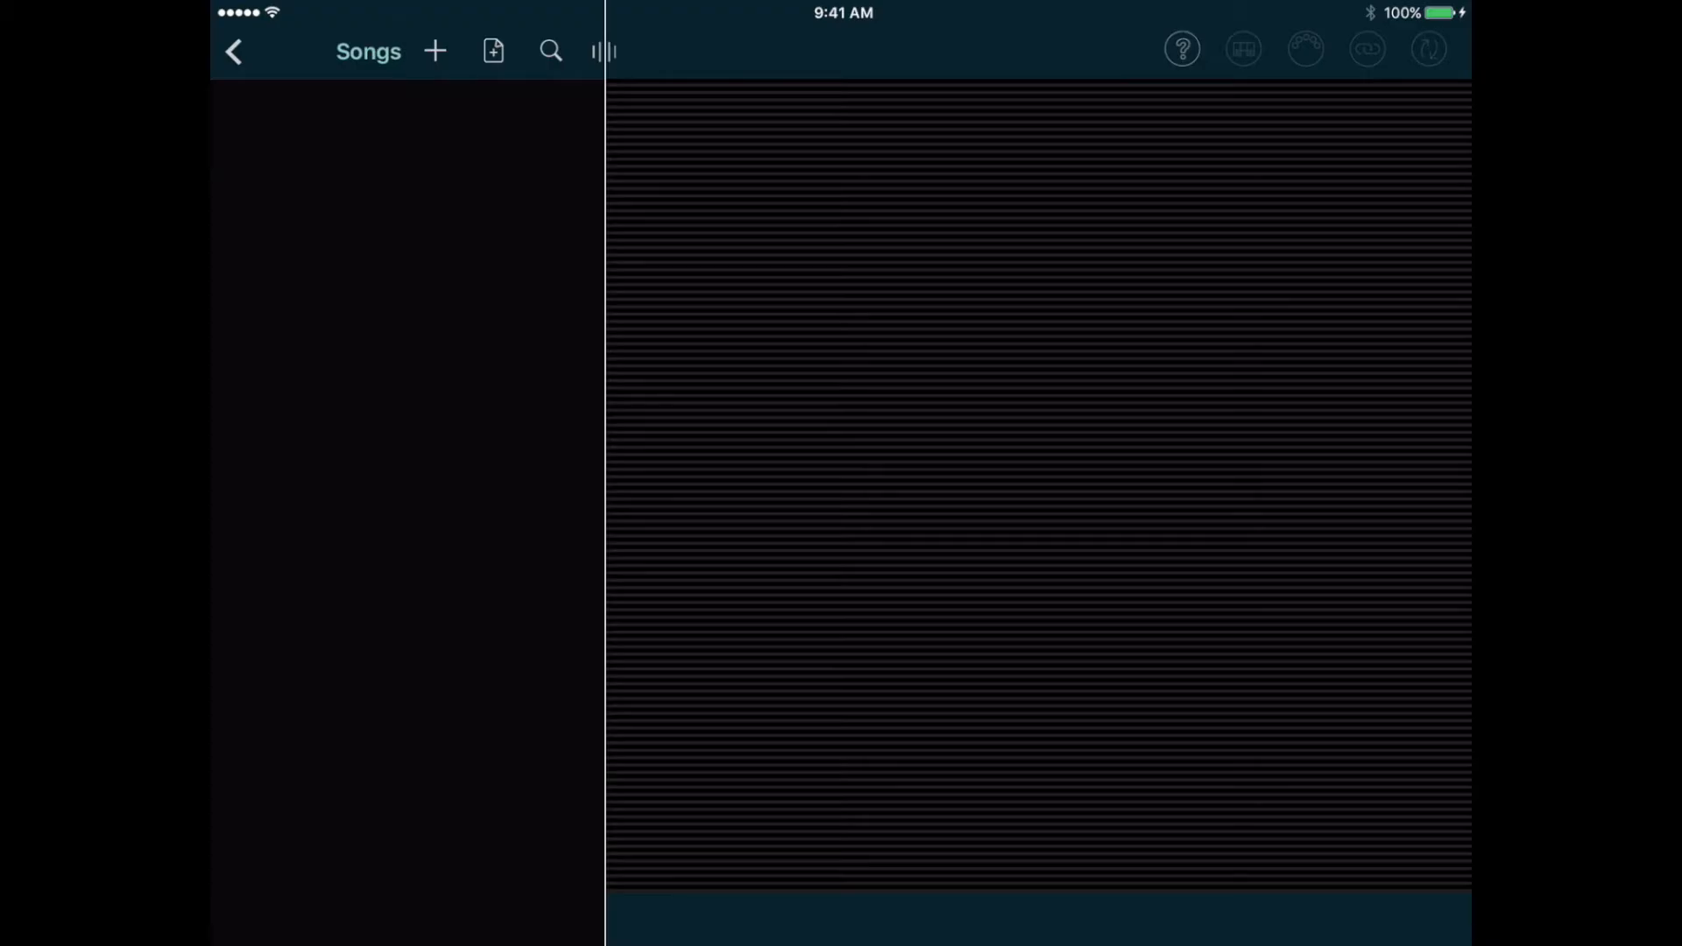
left_click(232, 50)
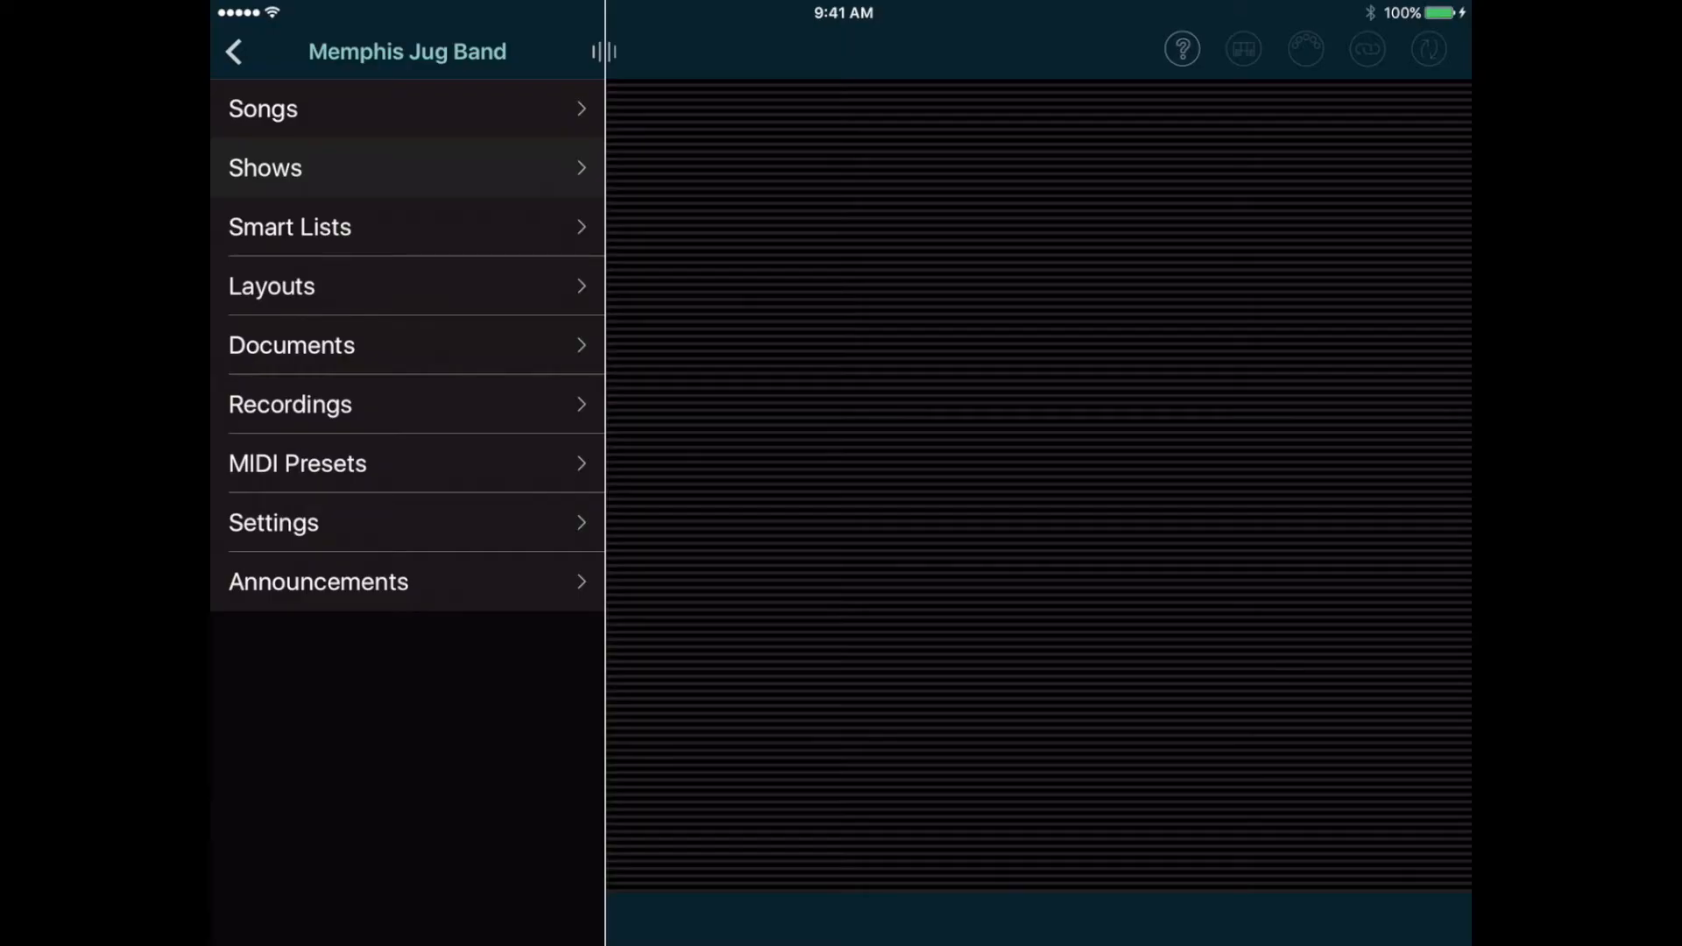
left_click(273, 523)
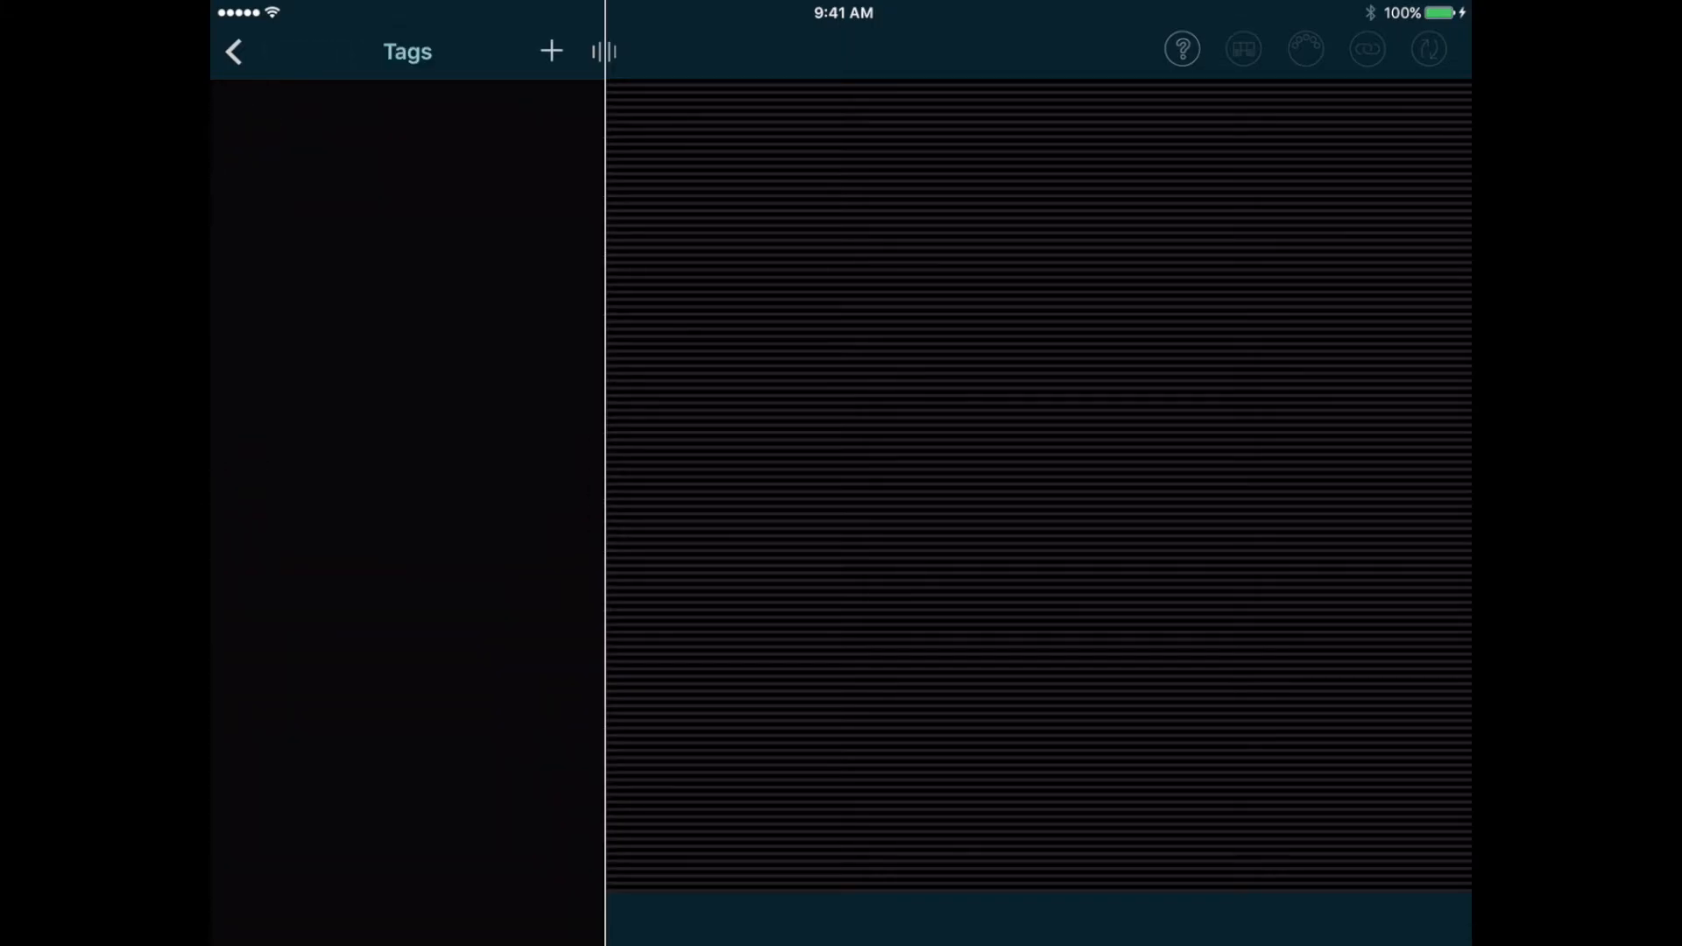
- Add the tags 'Energetic' and 'Average' to the database
left_click(549, 50)
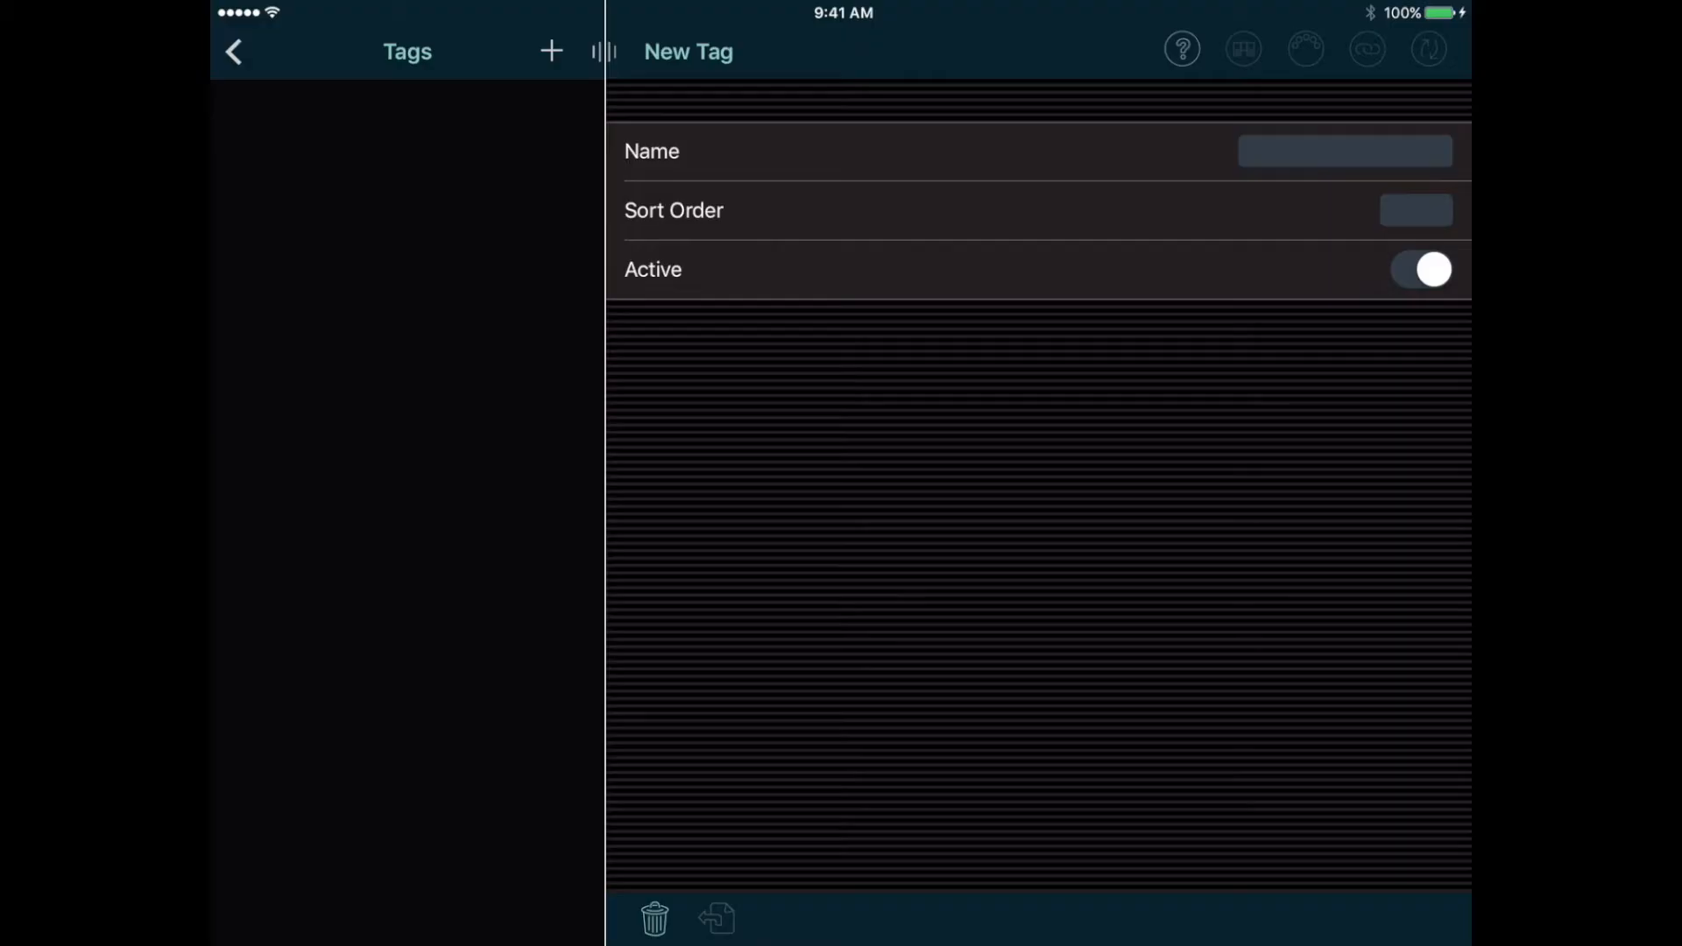
left_click(1343, 150)
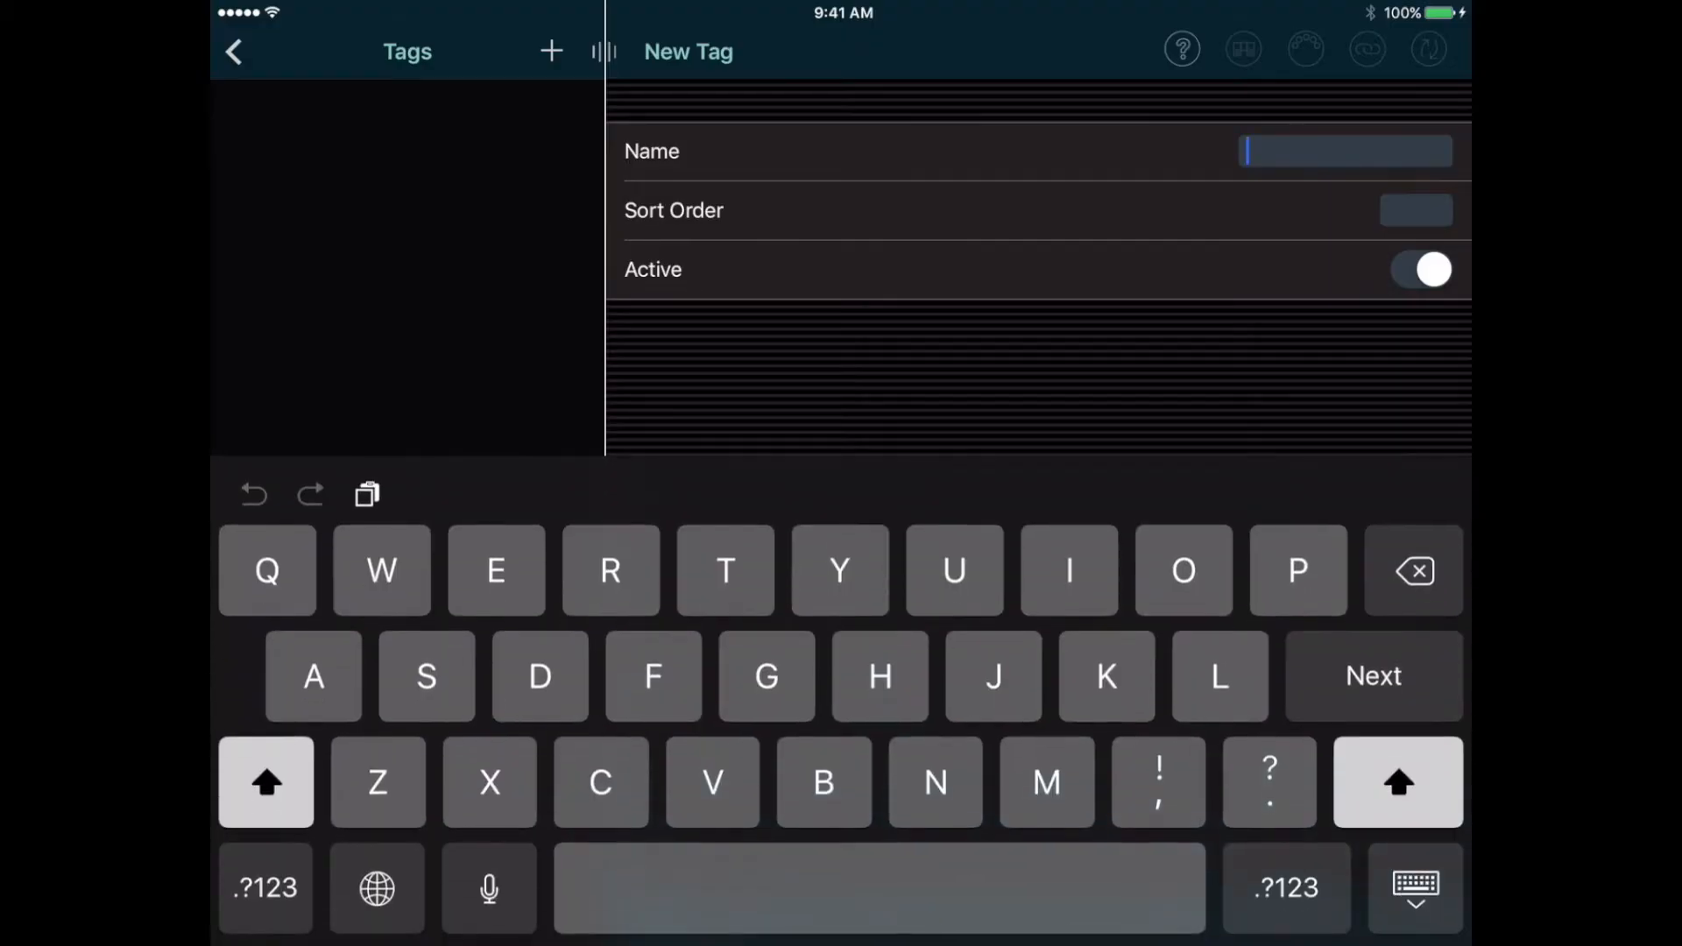
type("Energetic")
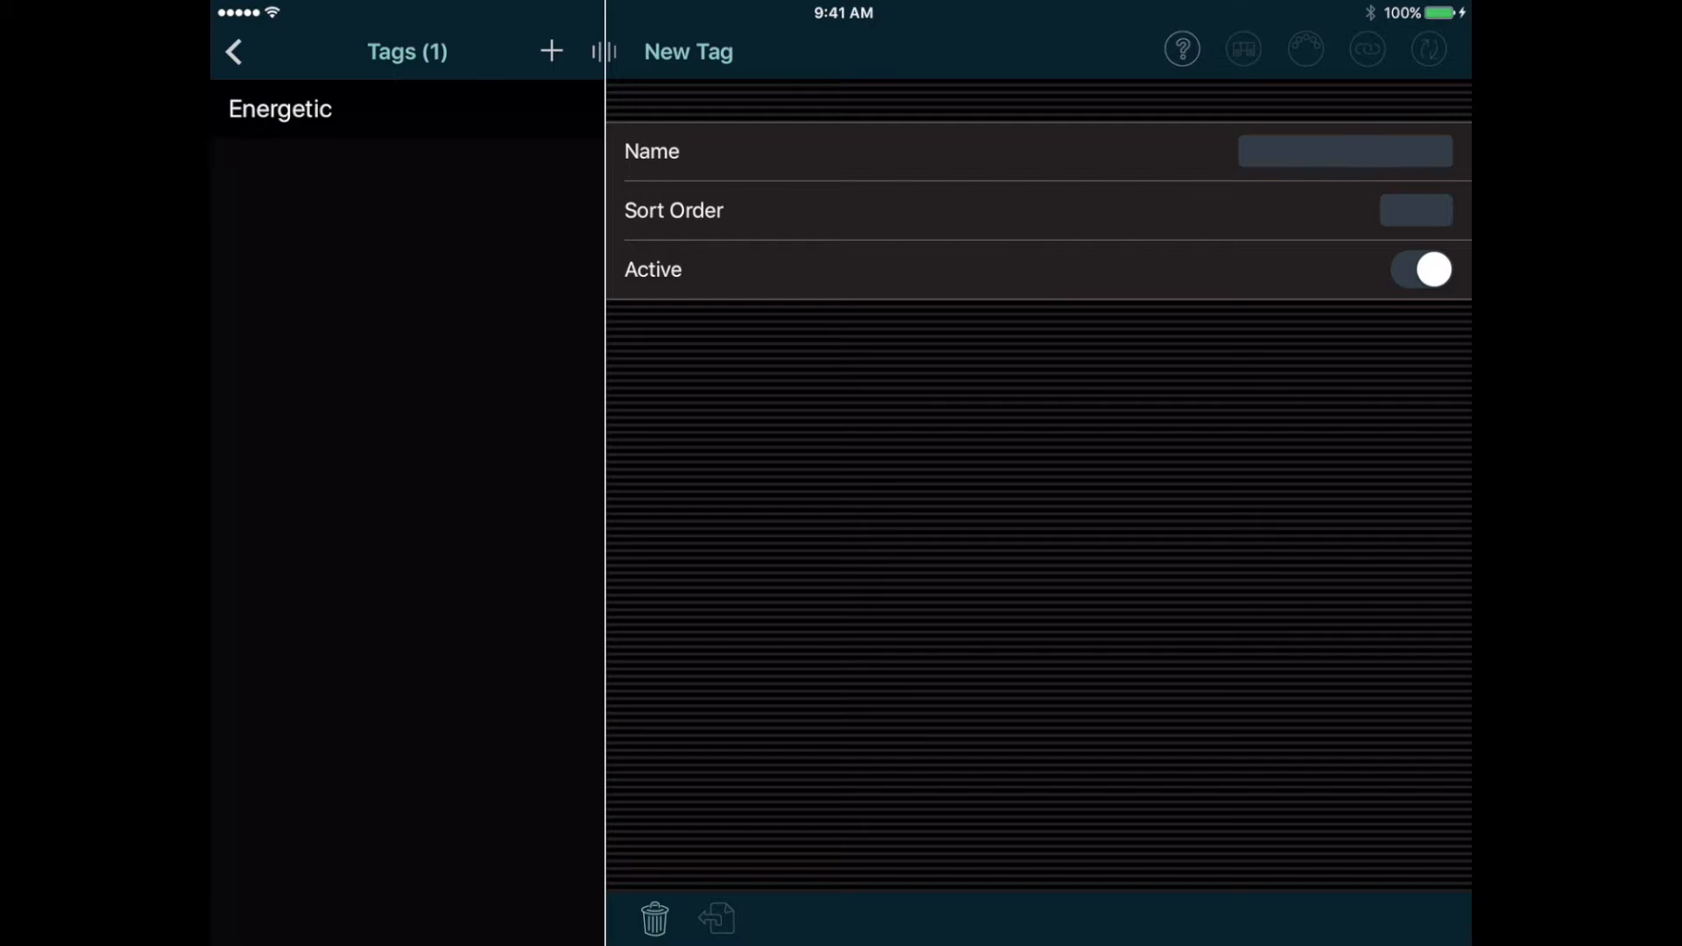
type("Av")
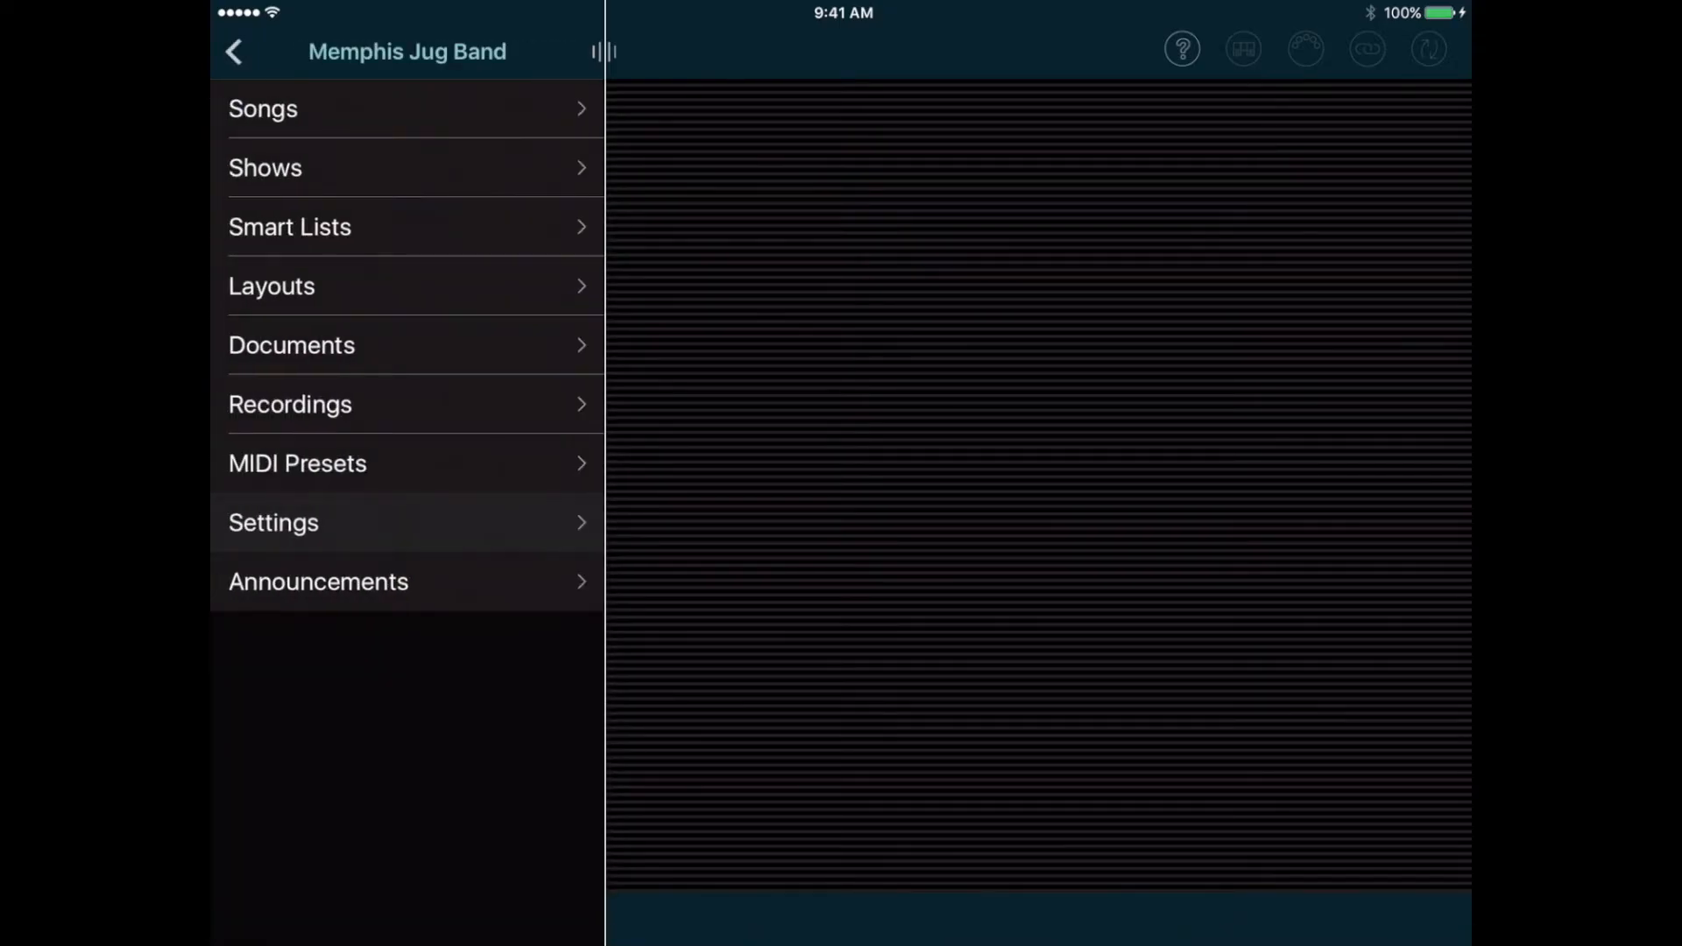
- Add the song 'Little Green Slippers', tagged Energetic with Orange colour
left_click(263, 108)
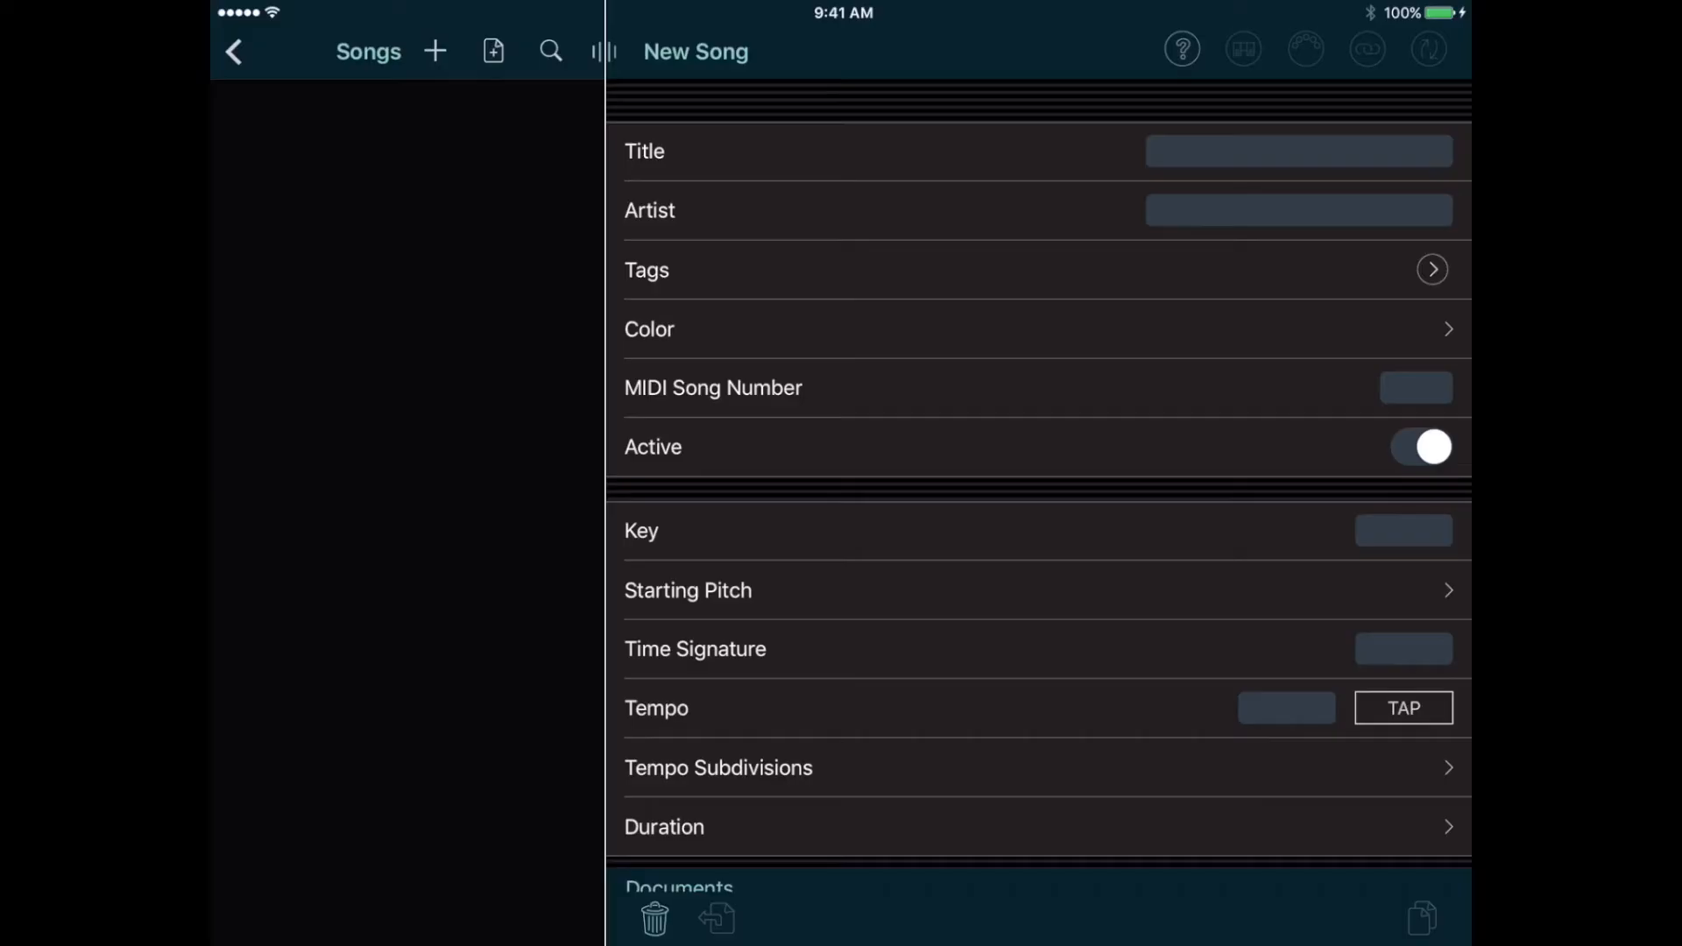
type("Little")
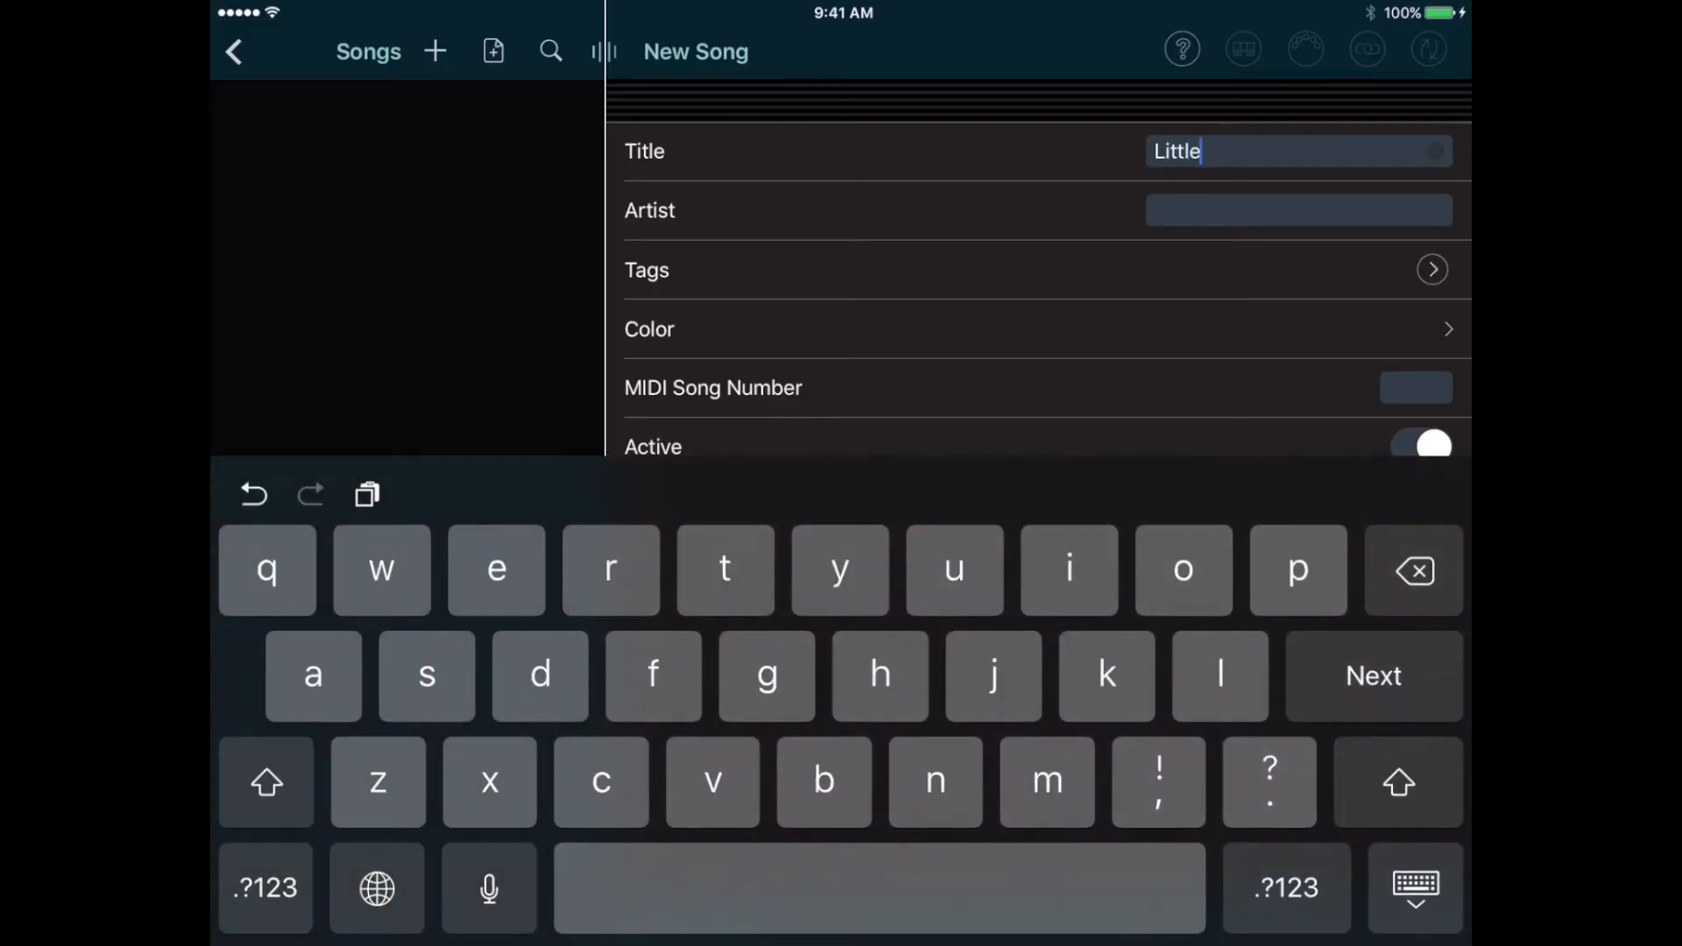
type("Green Slippers")
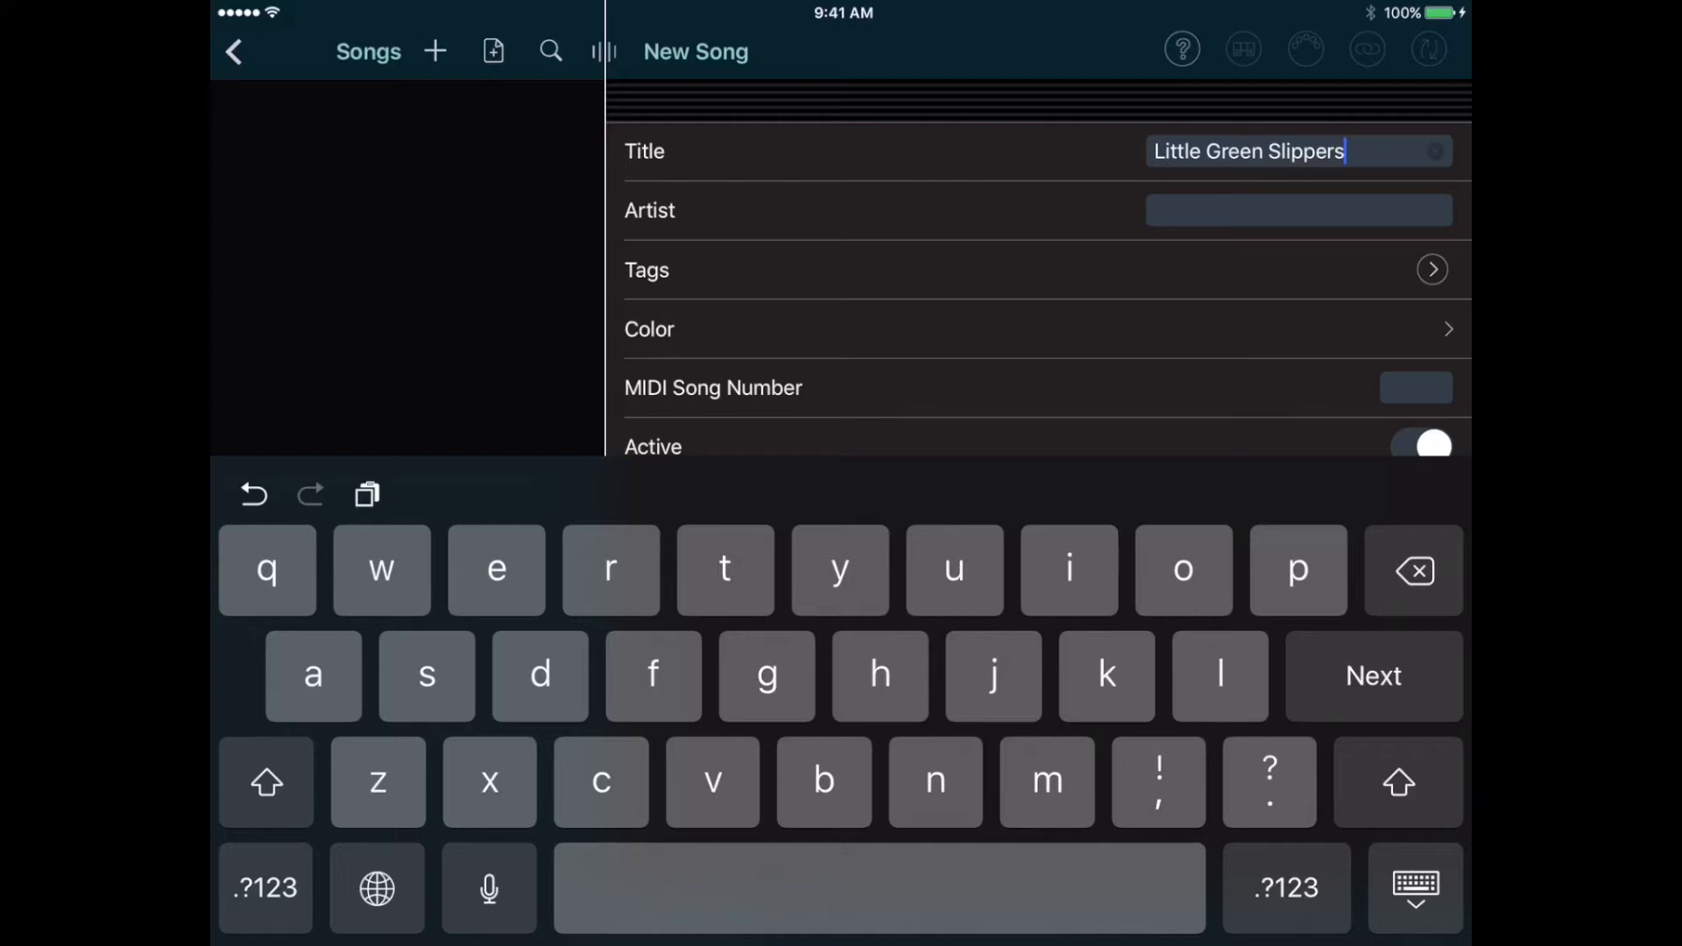
left_click(1431, 269)
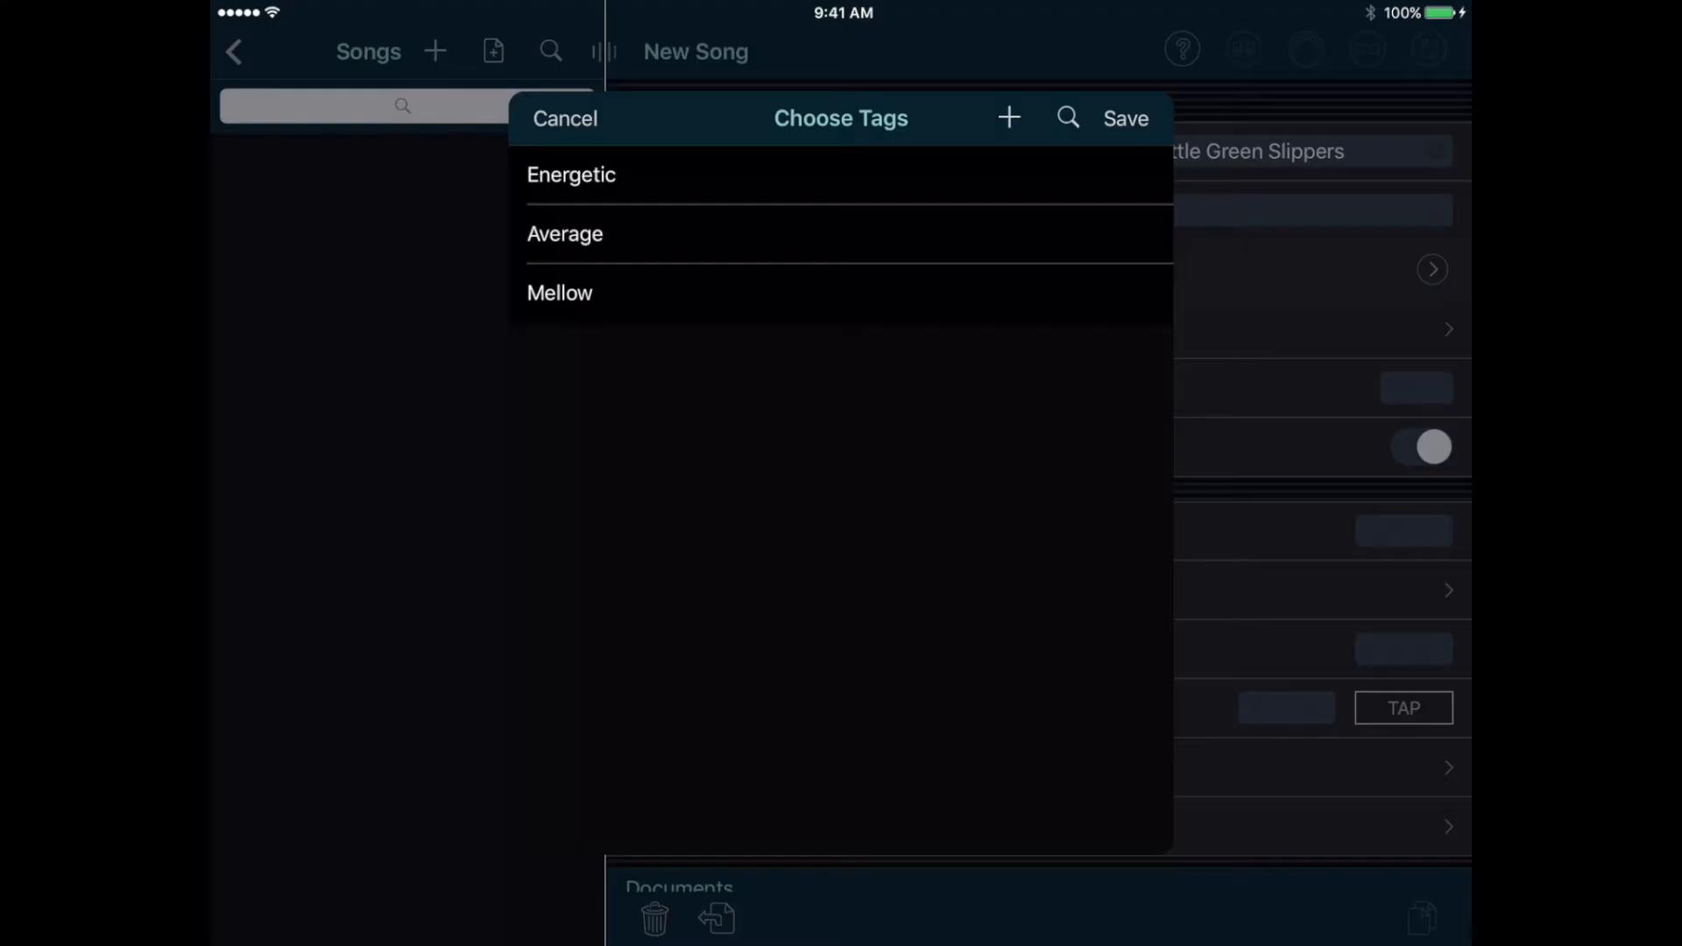
left_click(571, 175)
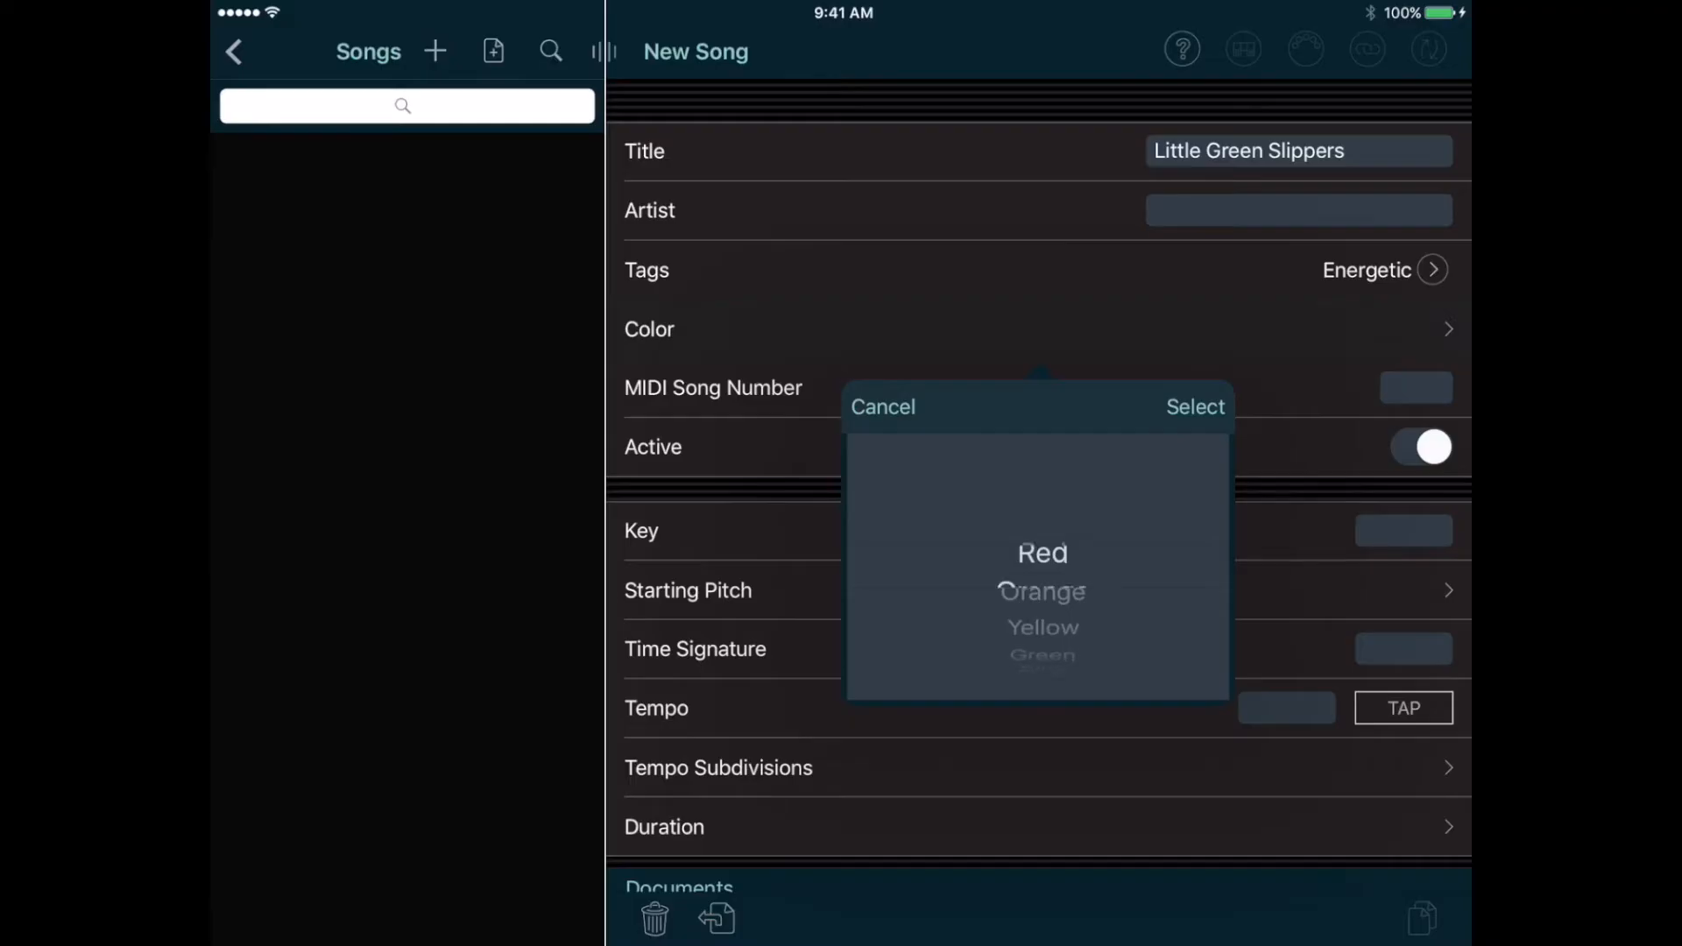
scroll("down", 3)
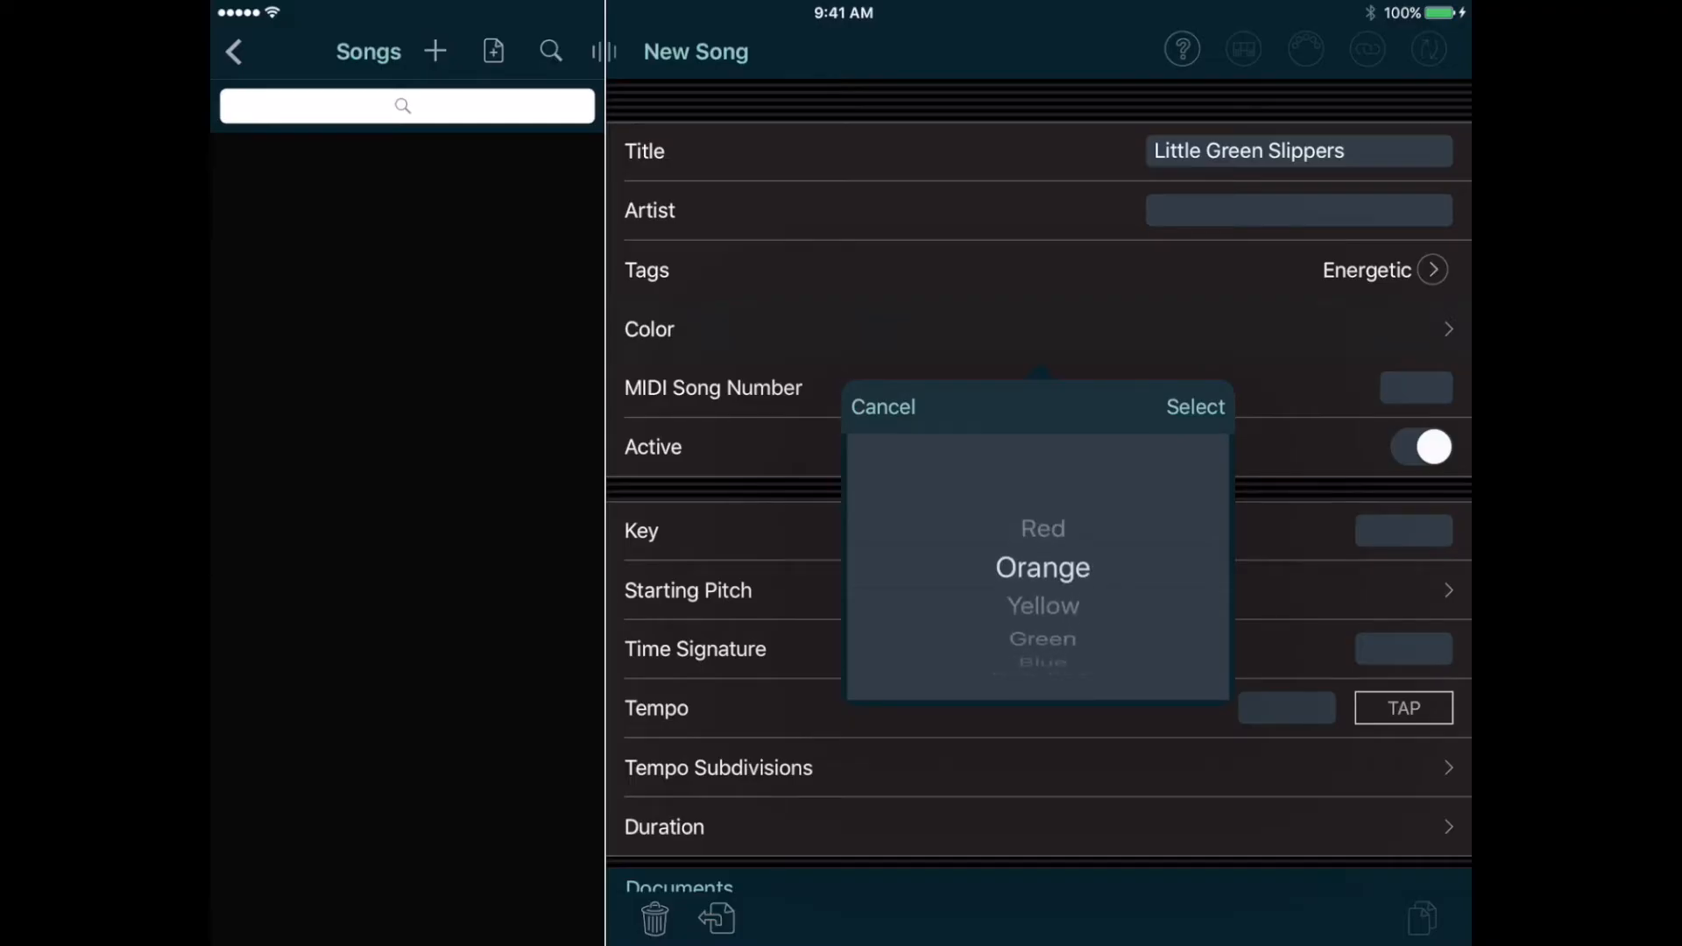
left_click(1195, 406)
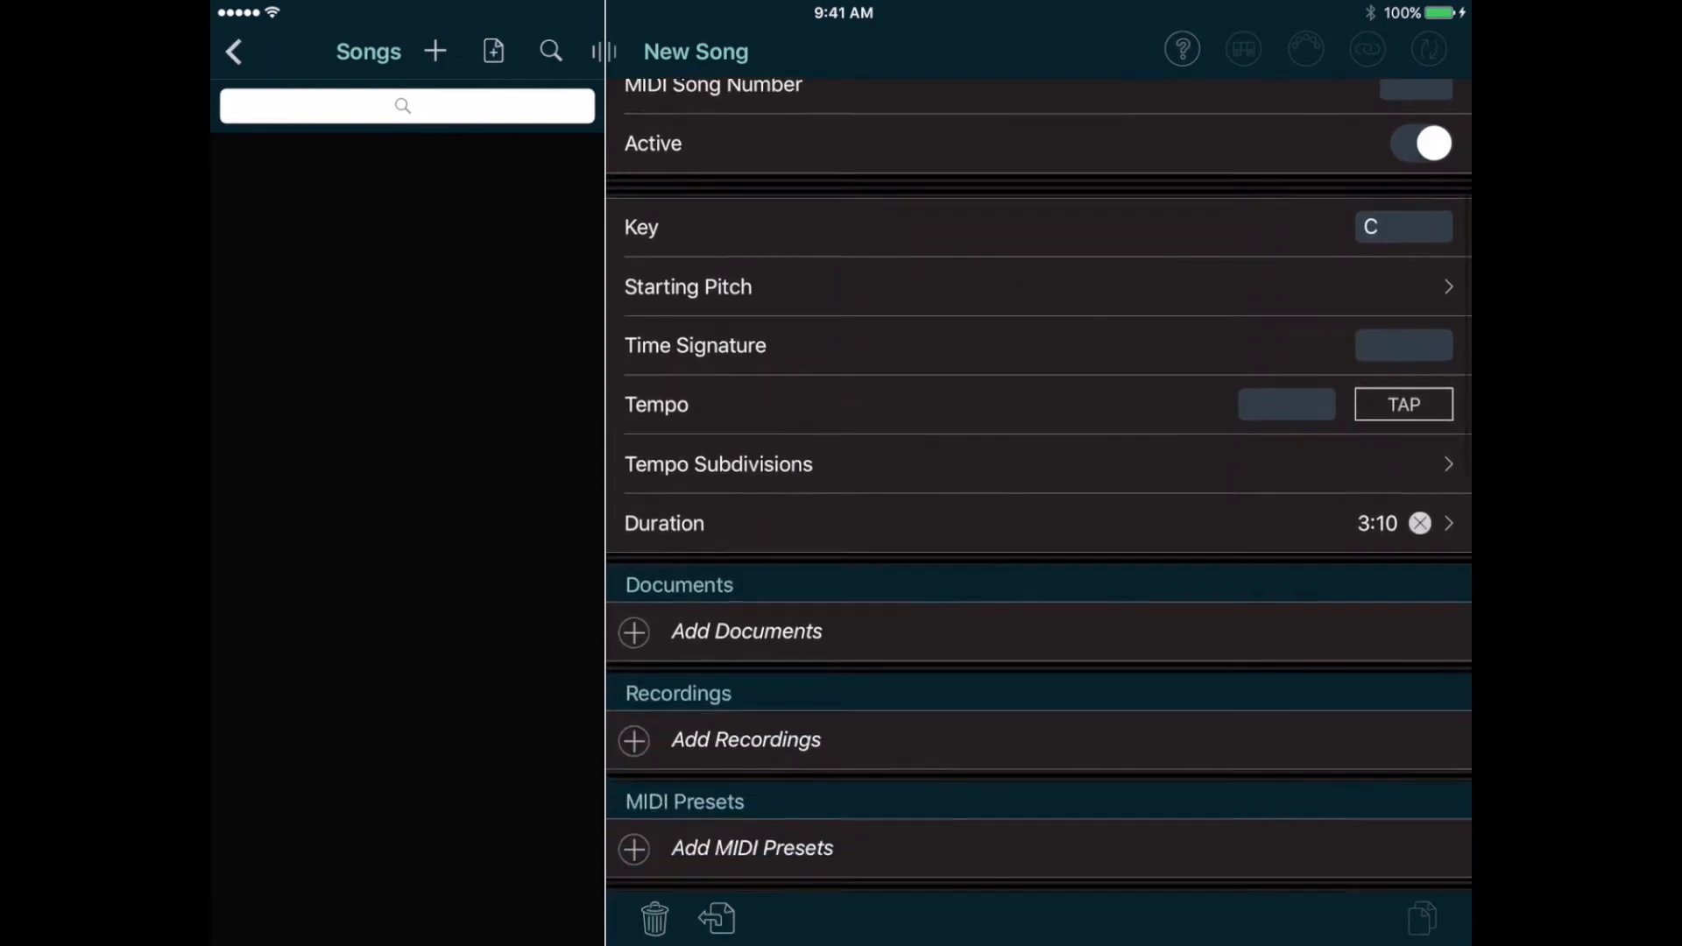
- Give it key C, duration 3:10, and lyrics starting 'Little green slippers, honey little brown hair'
scroll("down", 3)
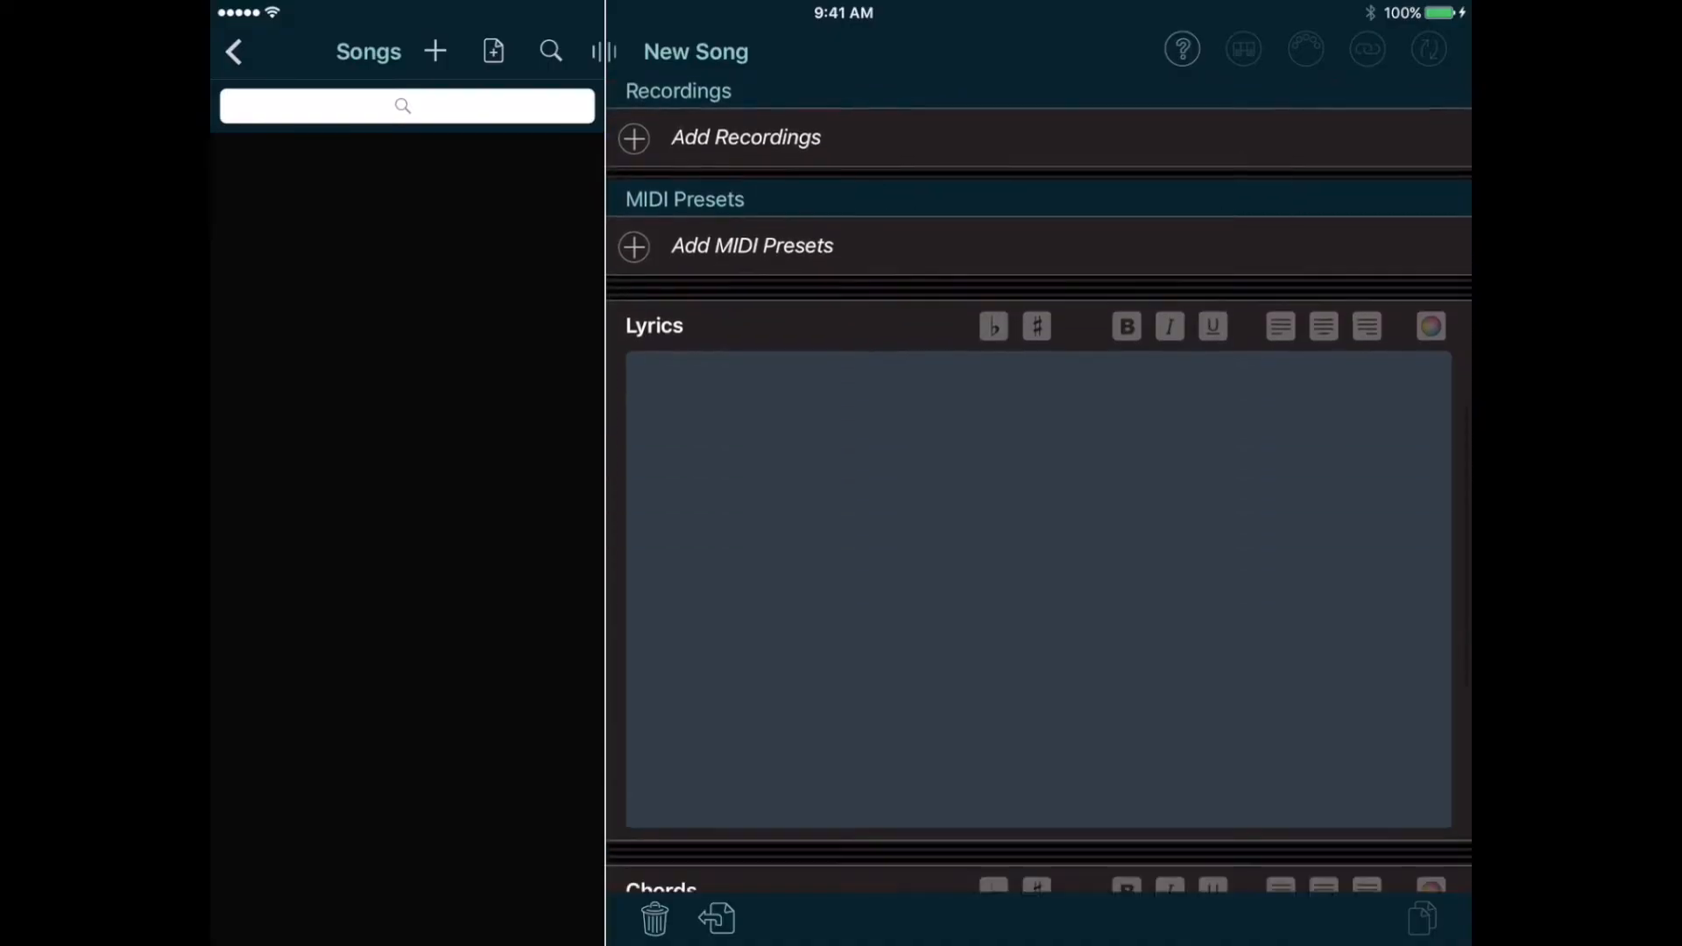
scroll("down", 3)
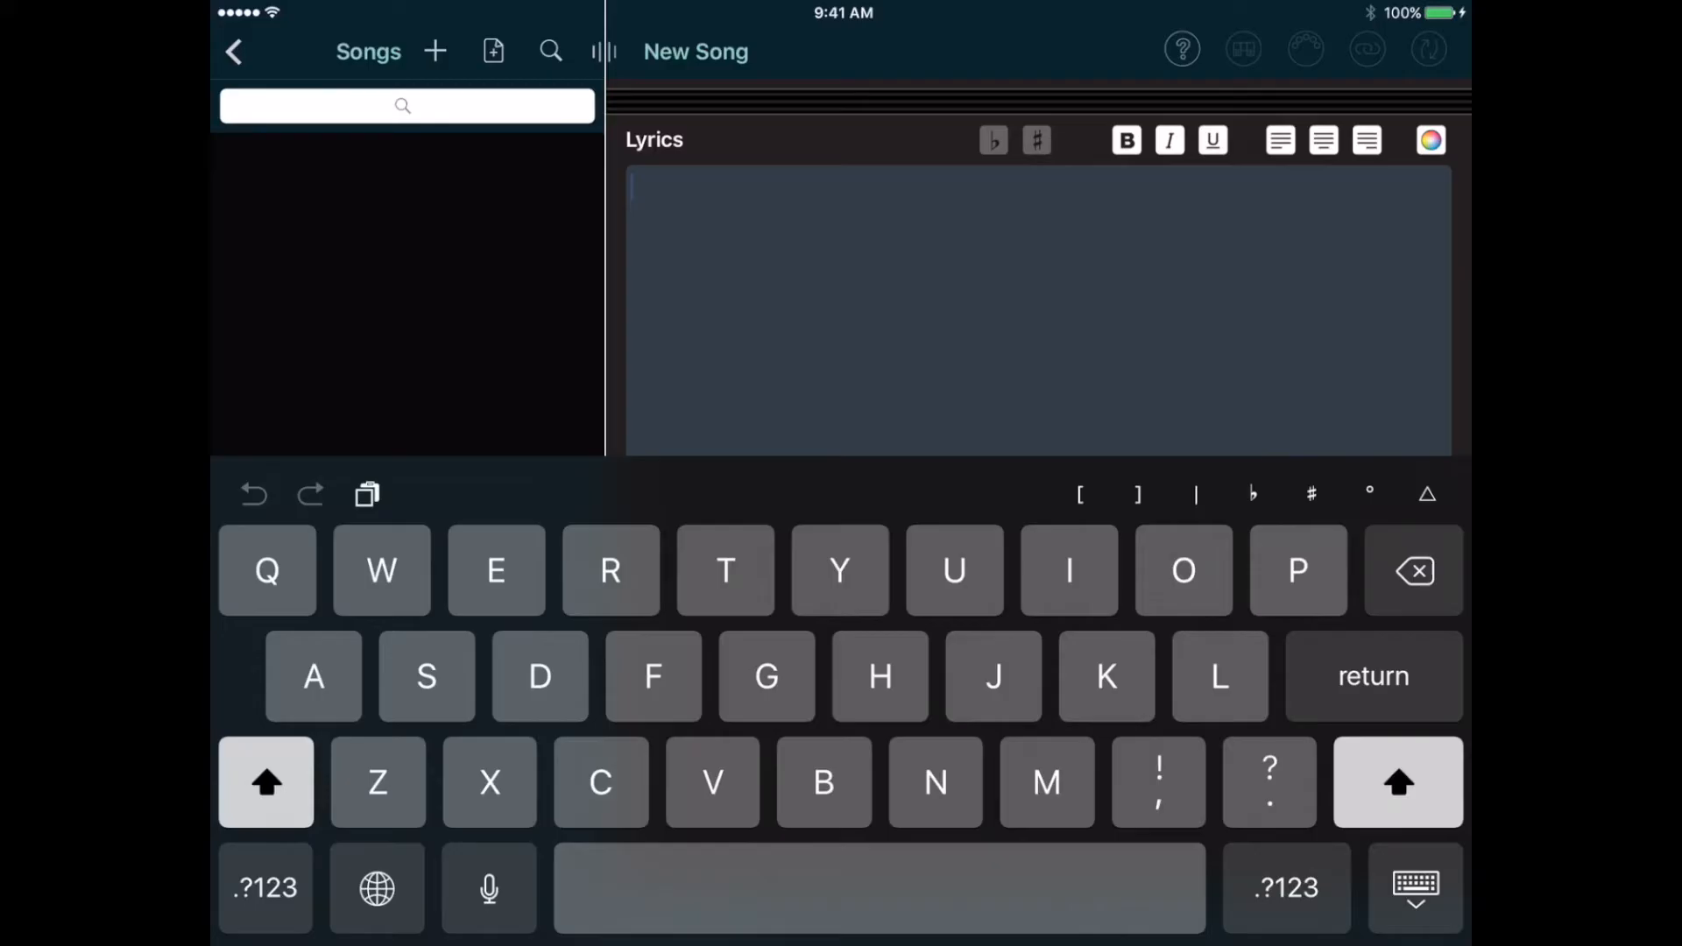
type("Little green slipp")
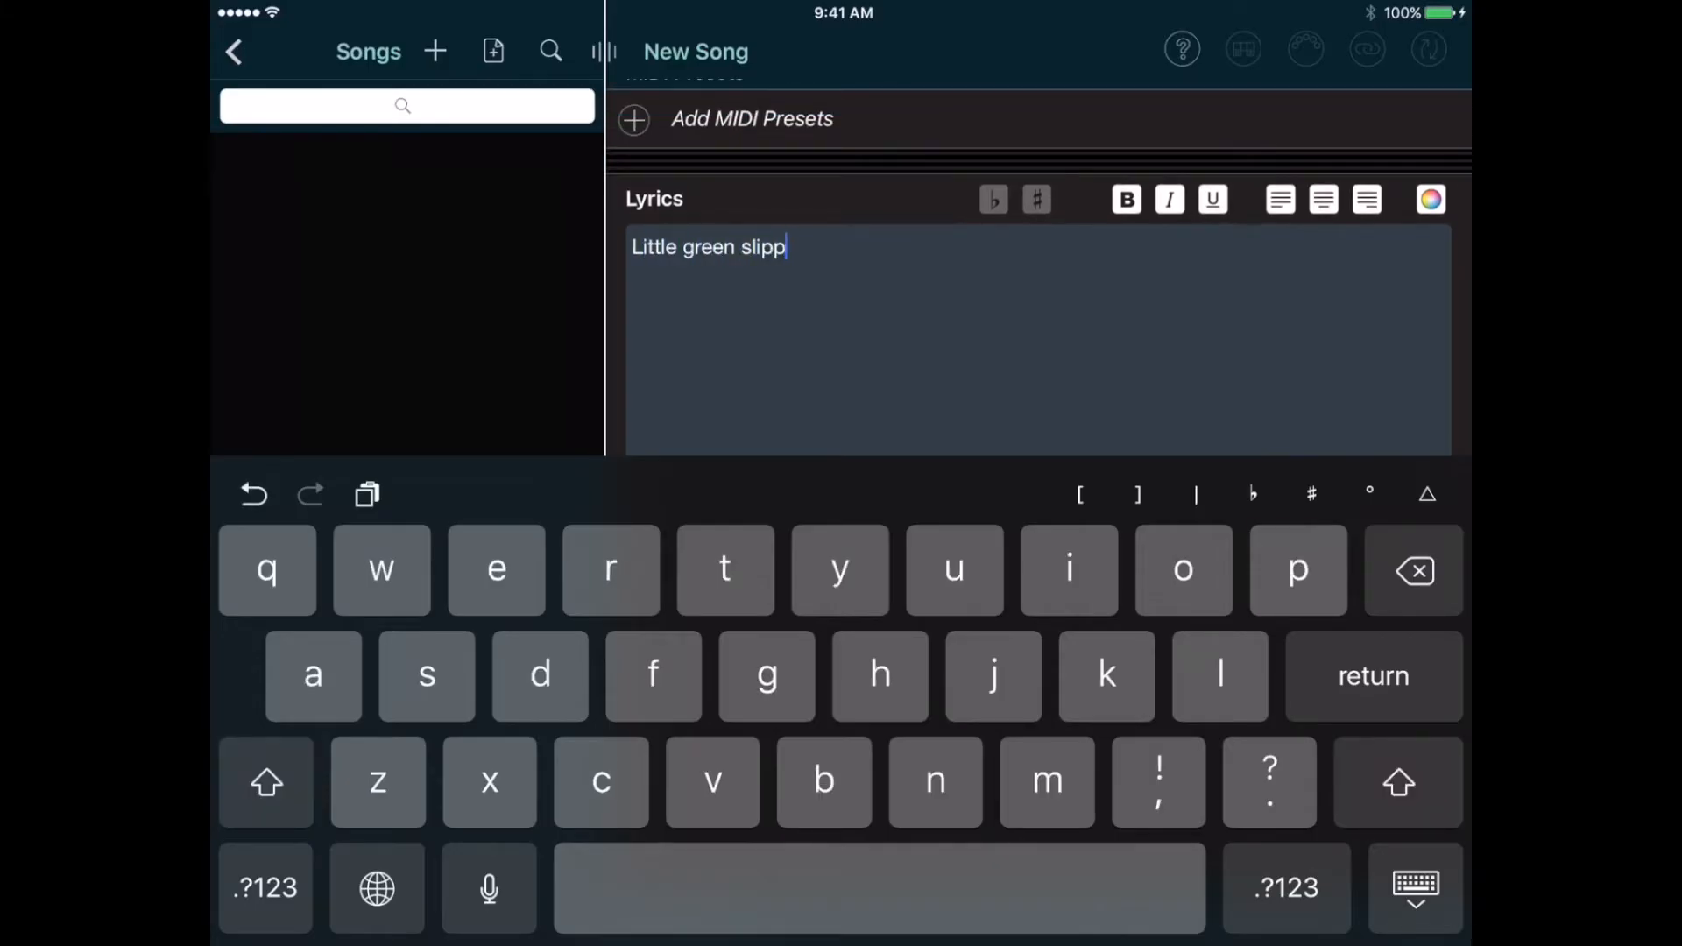
type("ers, honey little brown hair")
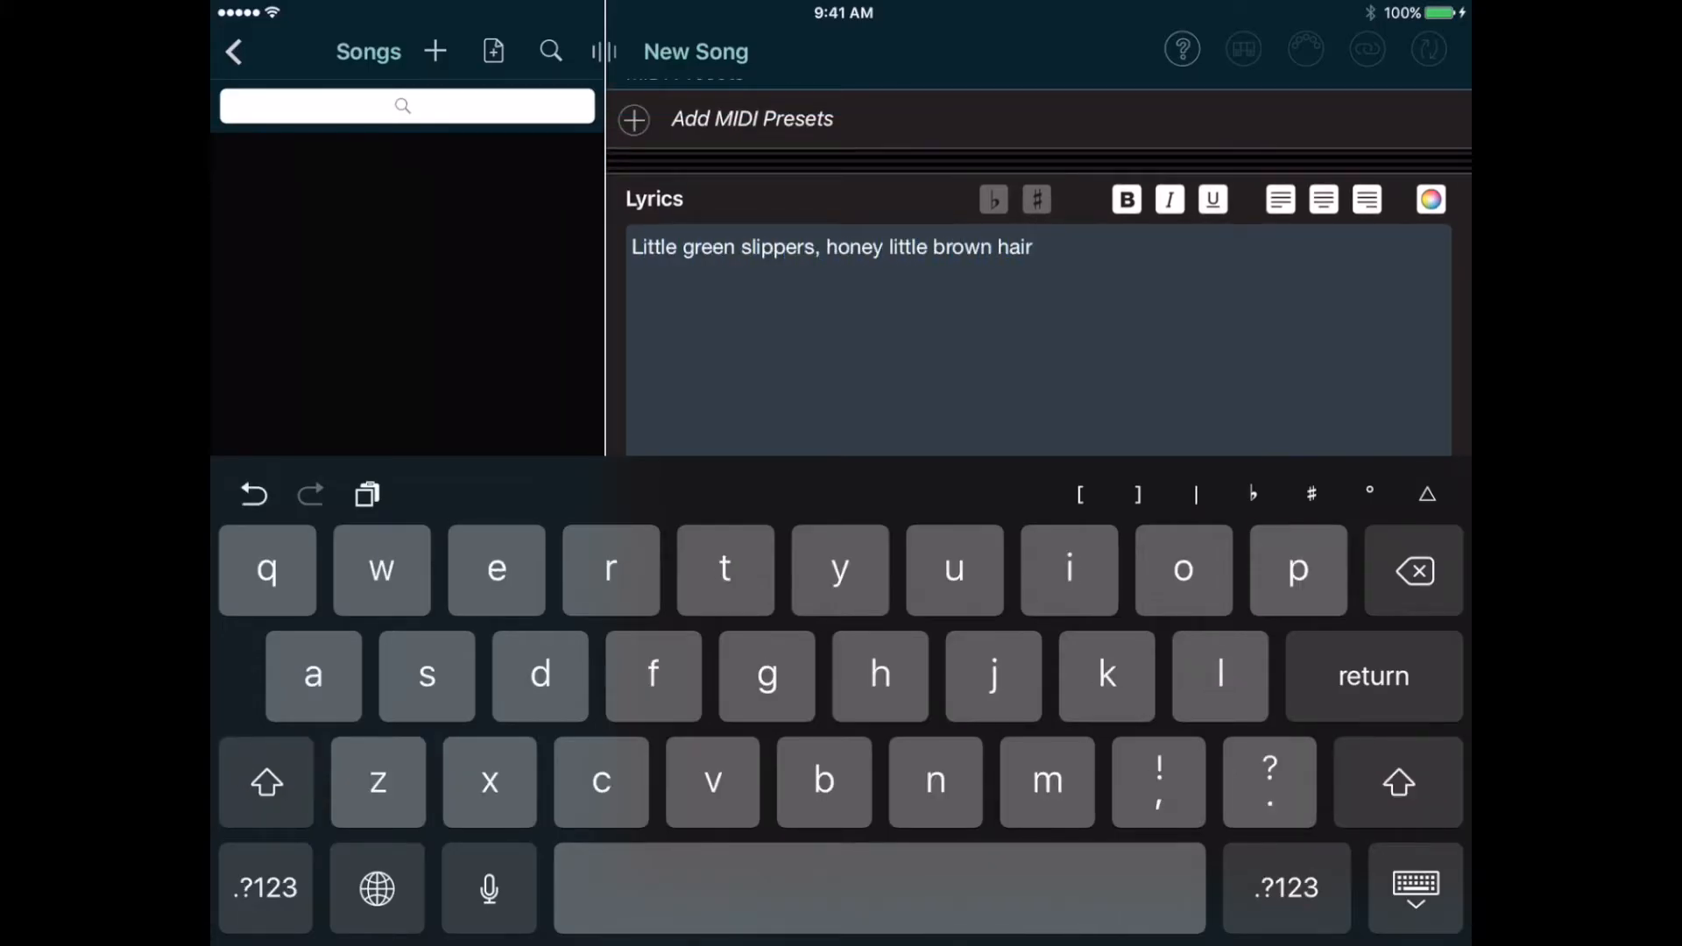
type("I follow my baby everywhere")
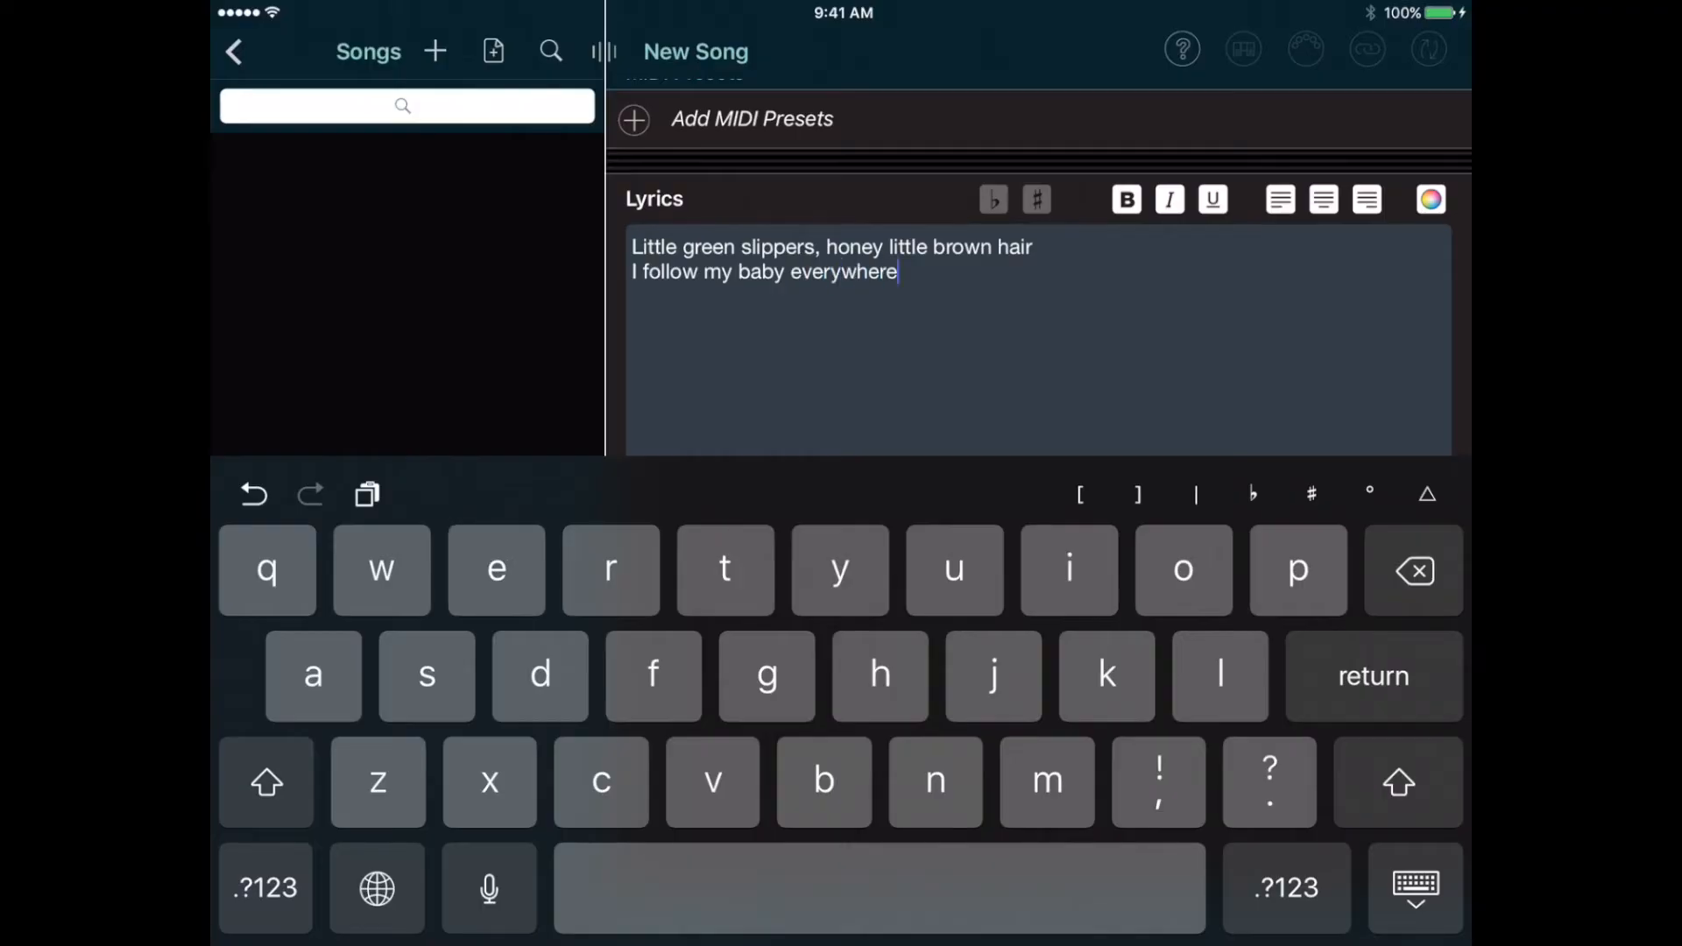
type("Baby call me to you honey what's")
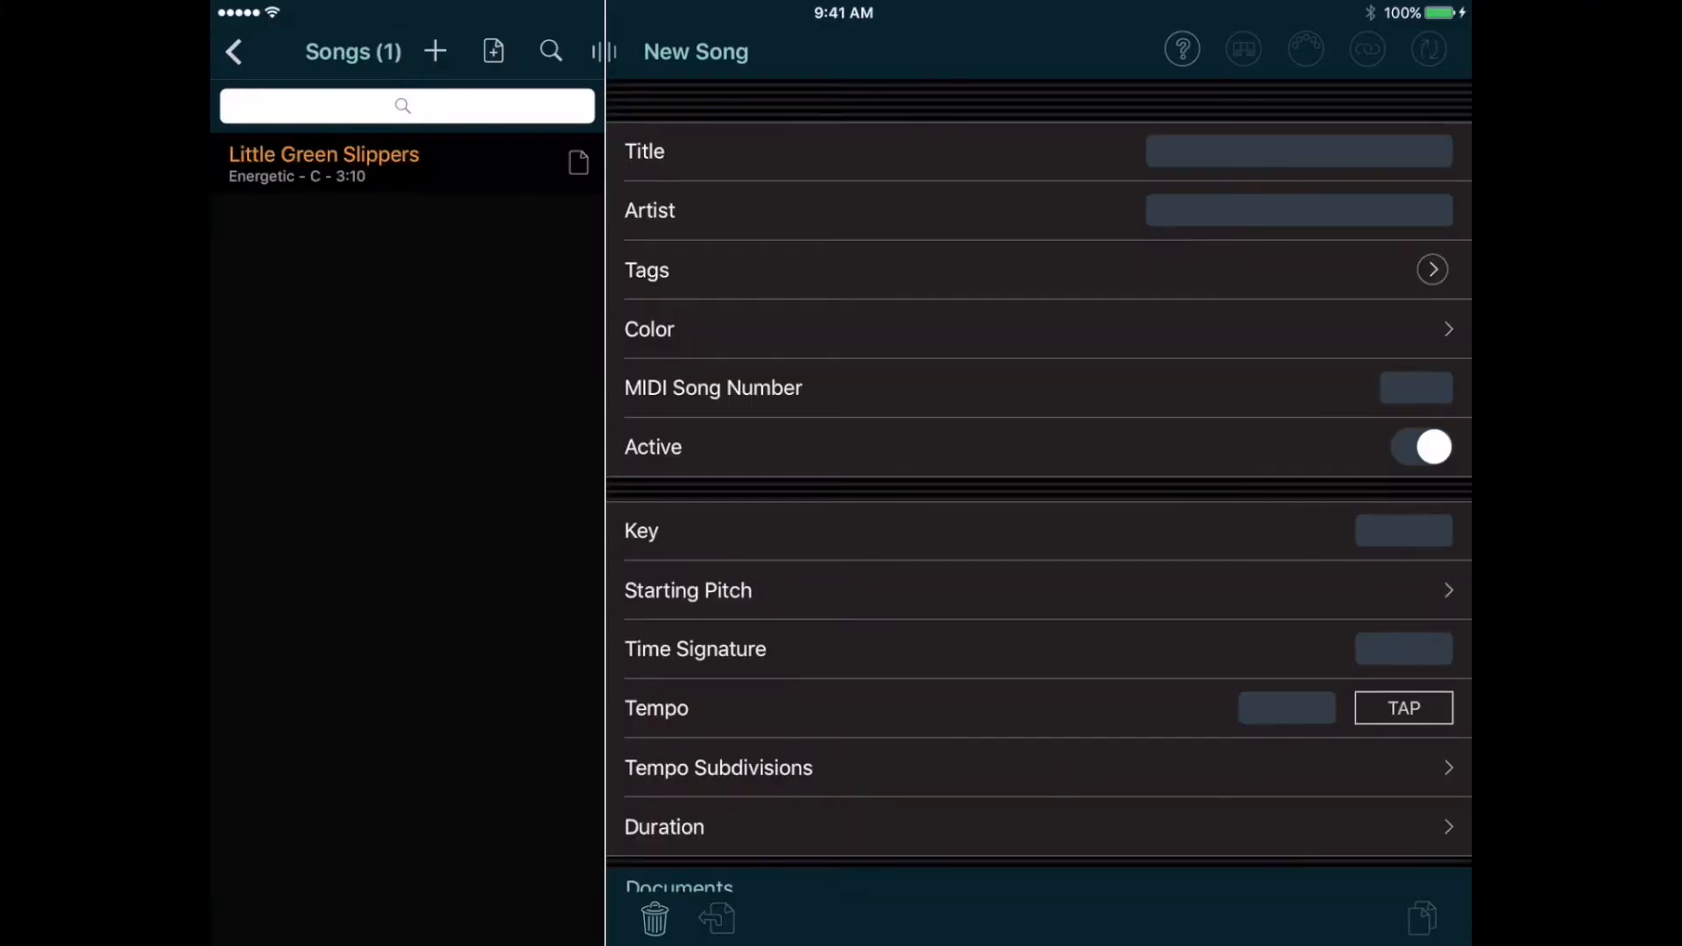
- Add 'Fishing In The Dark' with Yellow colour, Average tag, key G, 3:30 and lyrics
type("Fishing In The Dark")
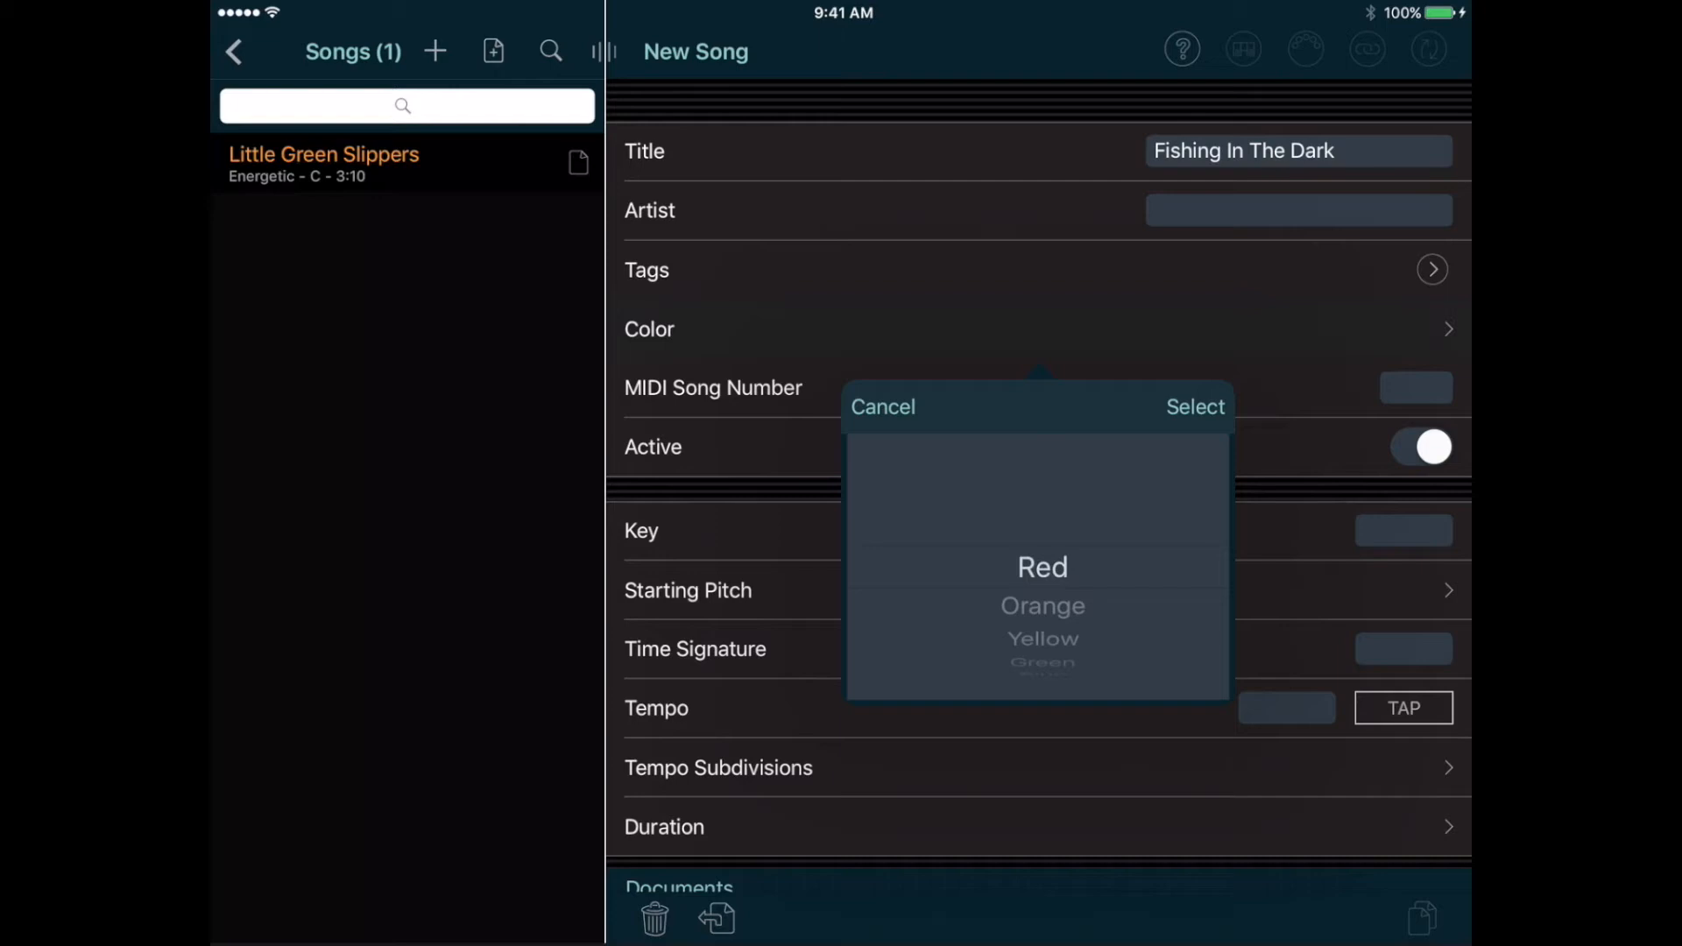
left_click(1195, 407)
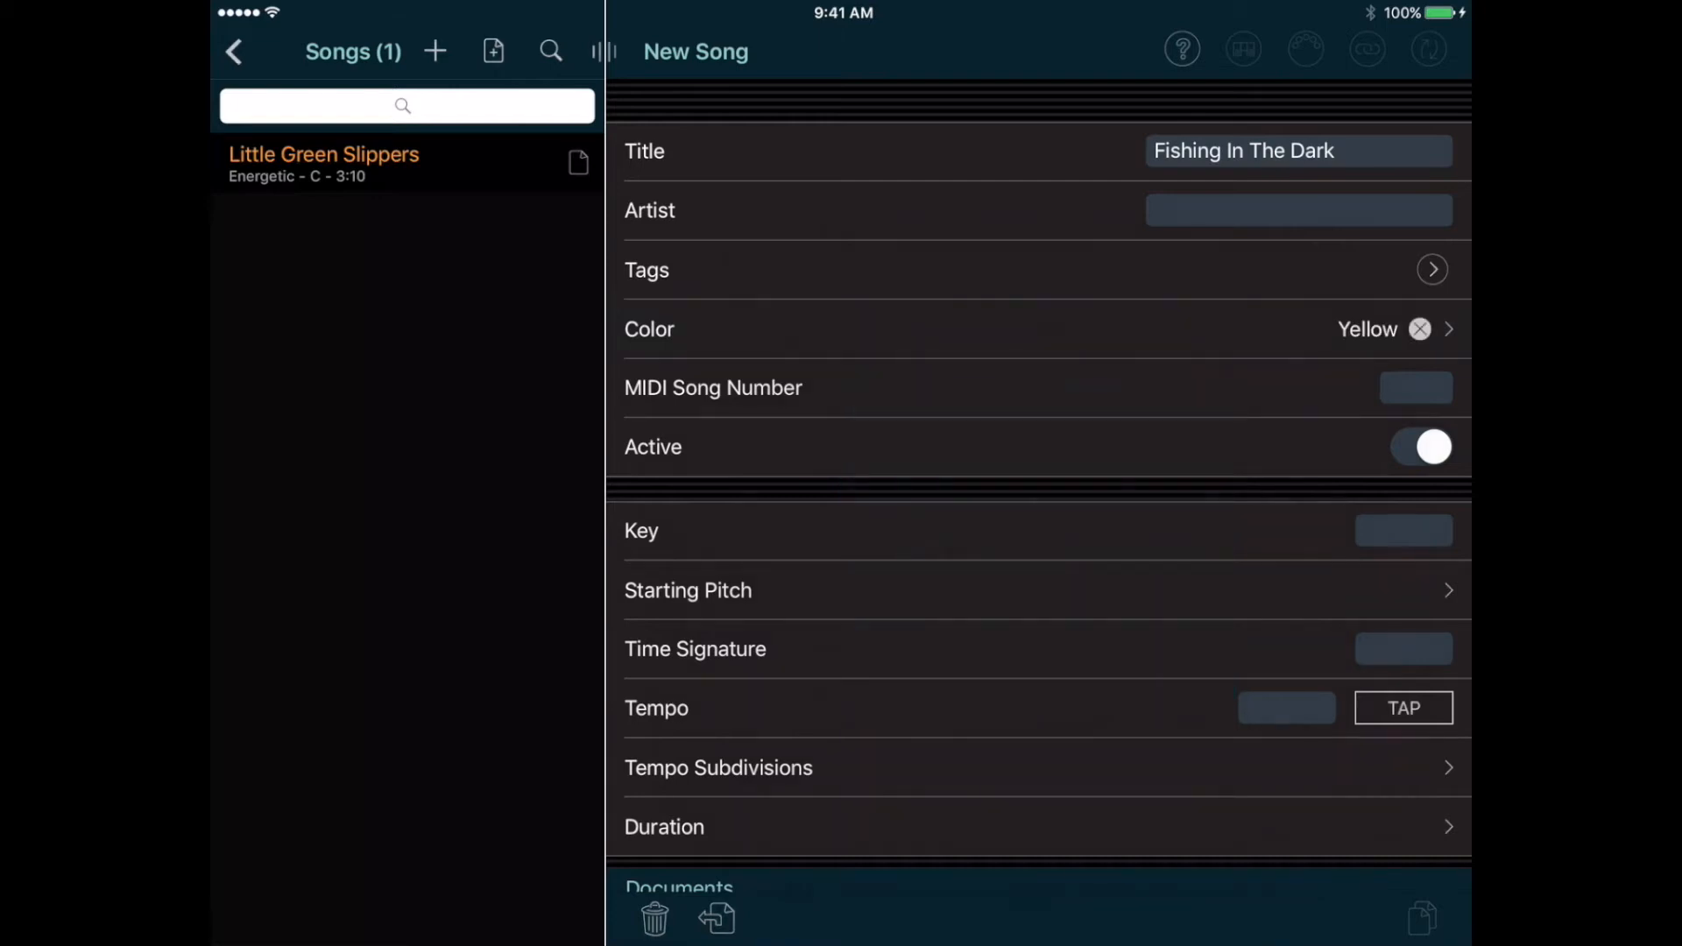
left_click(1431, 268)
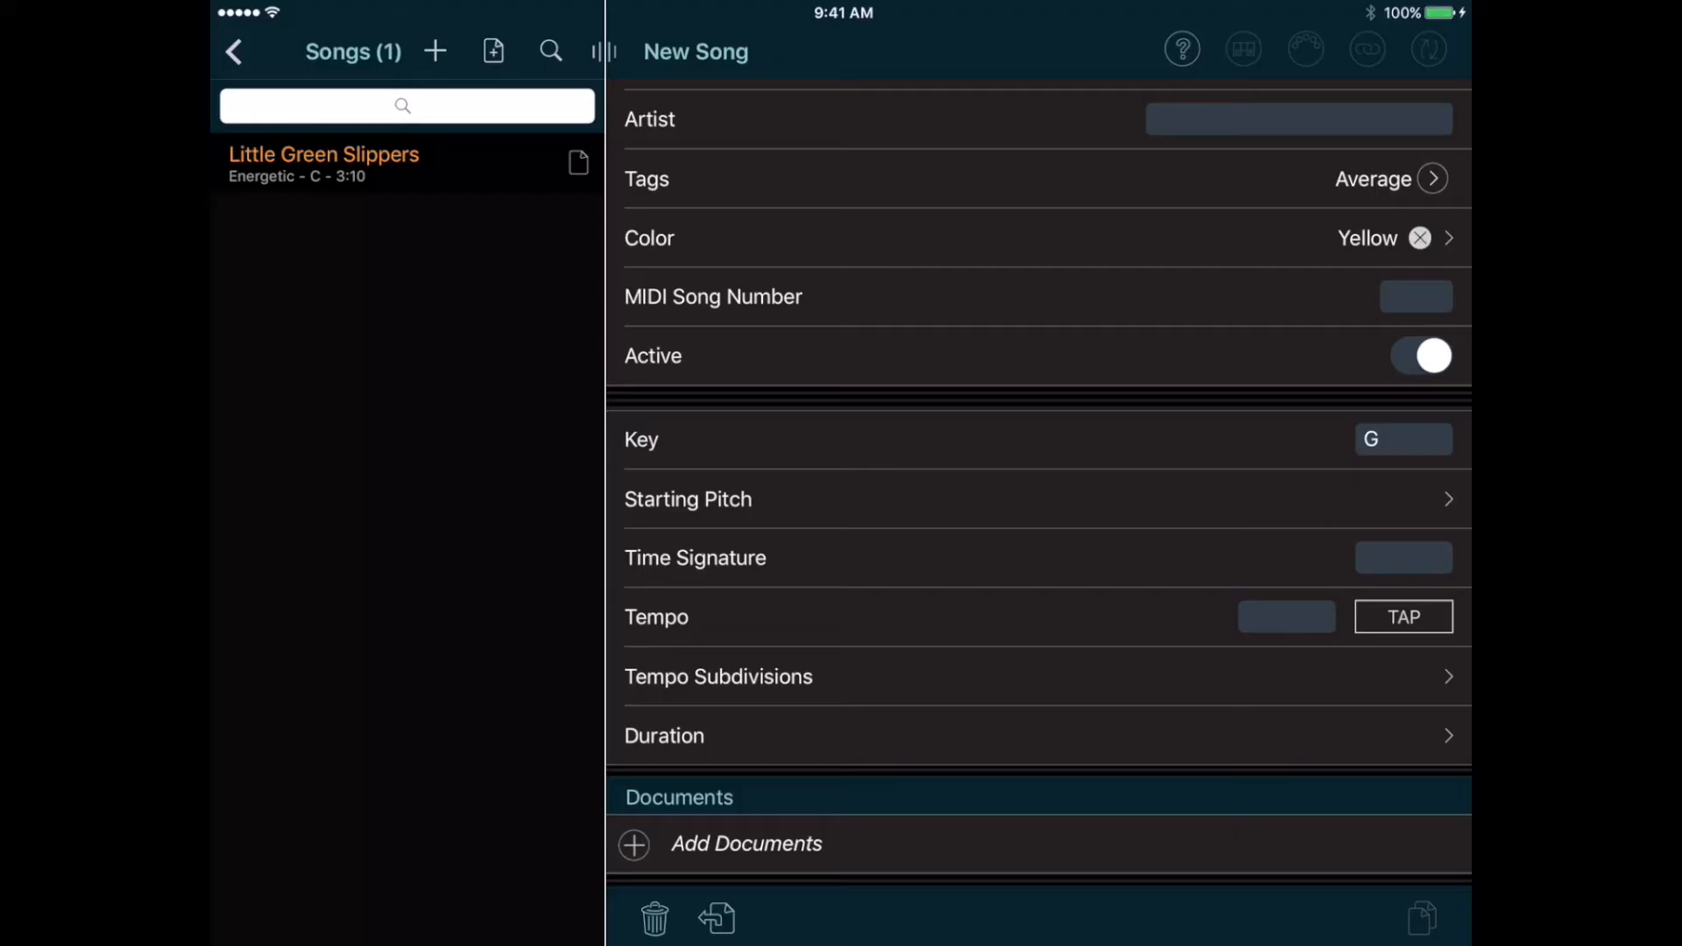
left_click(663, 735)
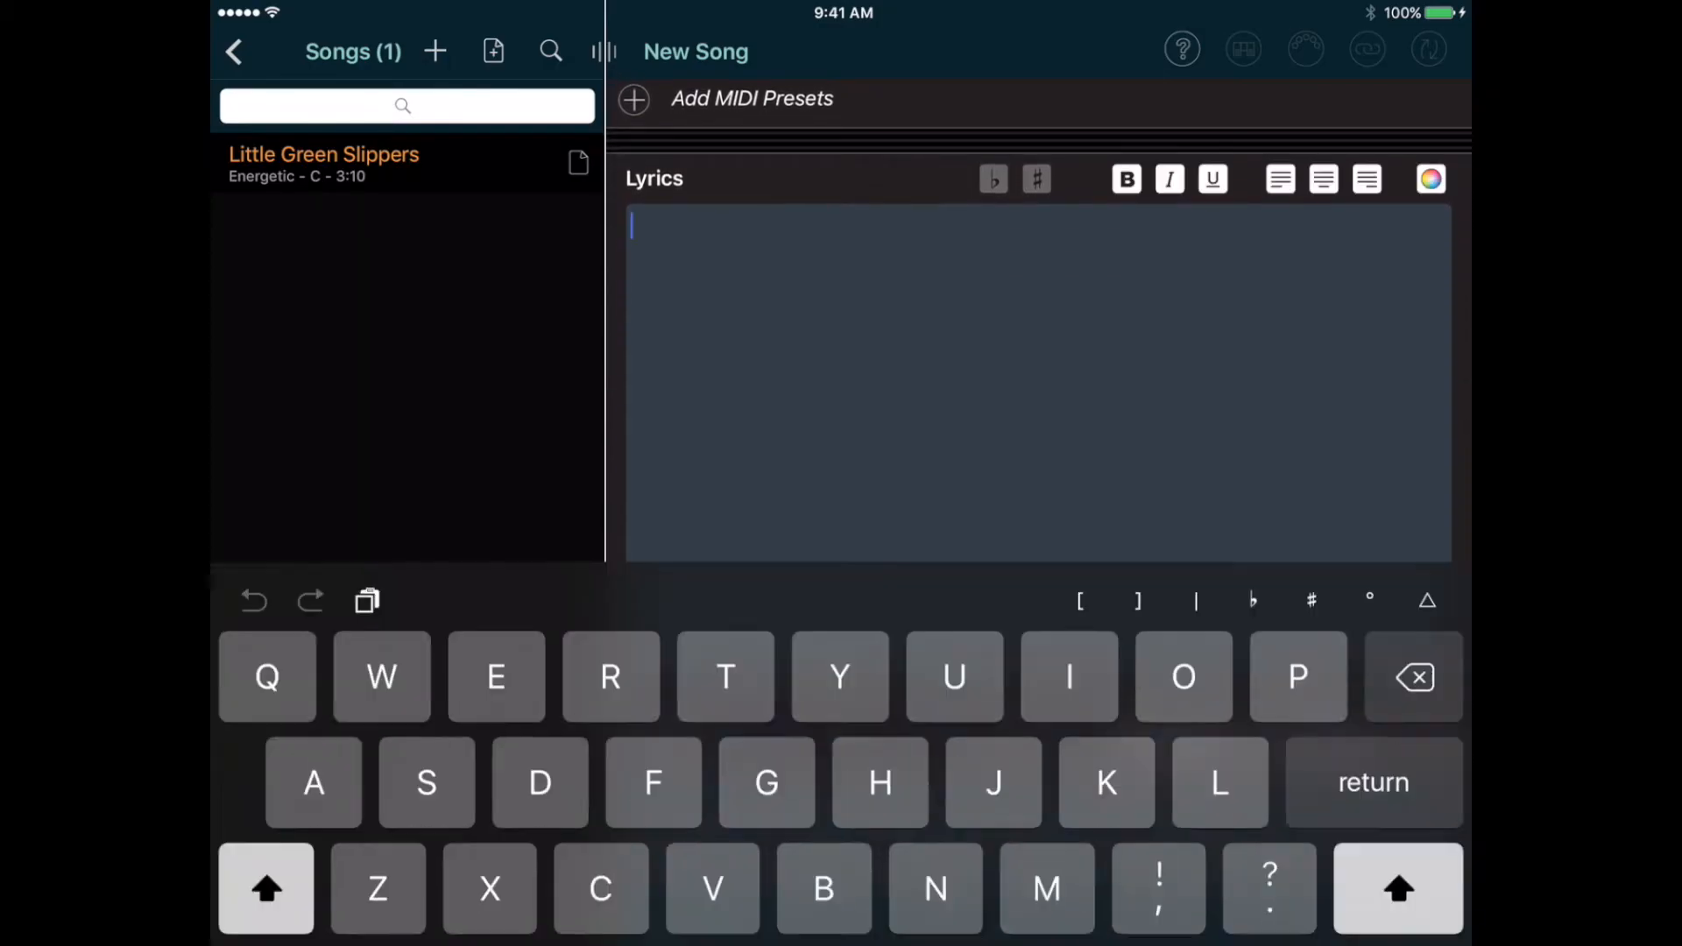
type("When I go fishing, it ain't no crime")
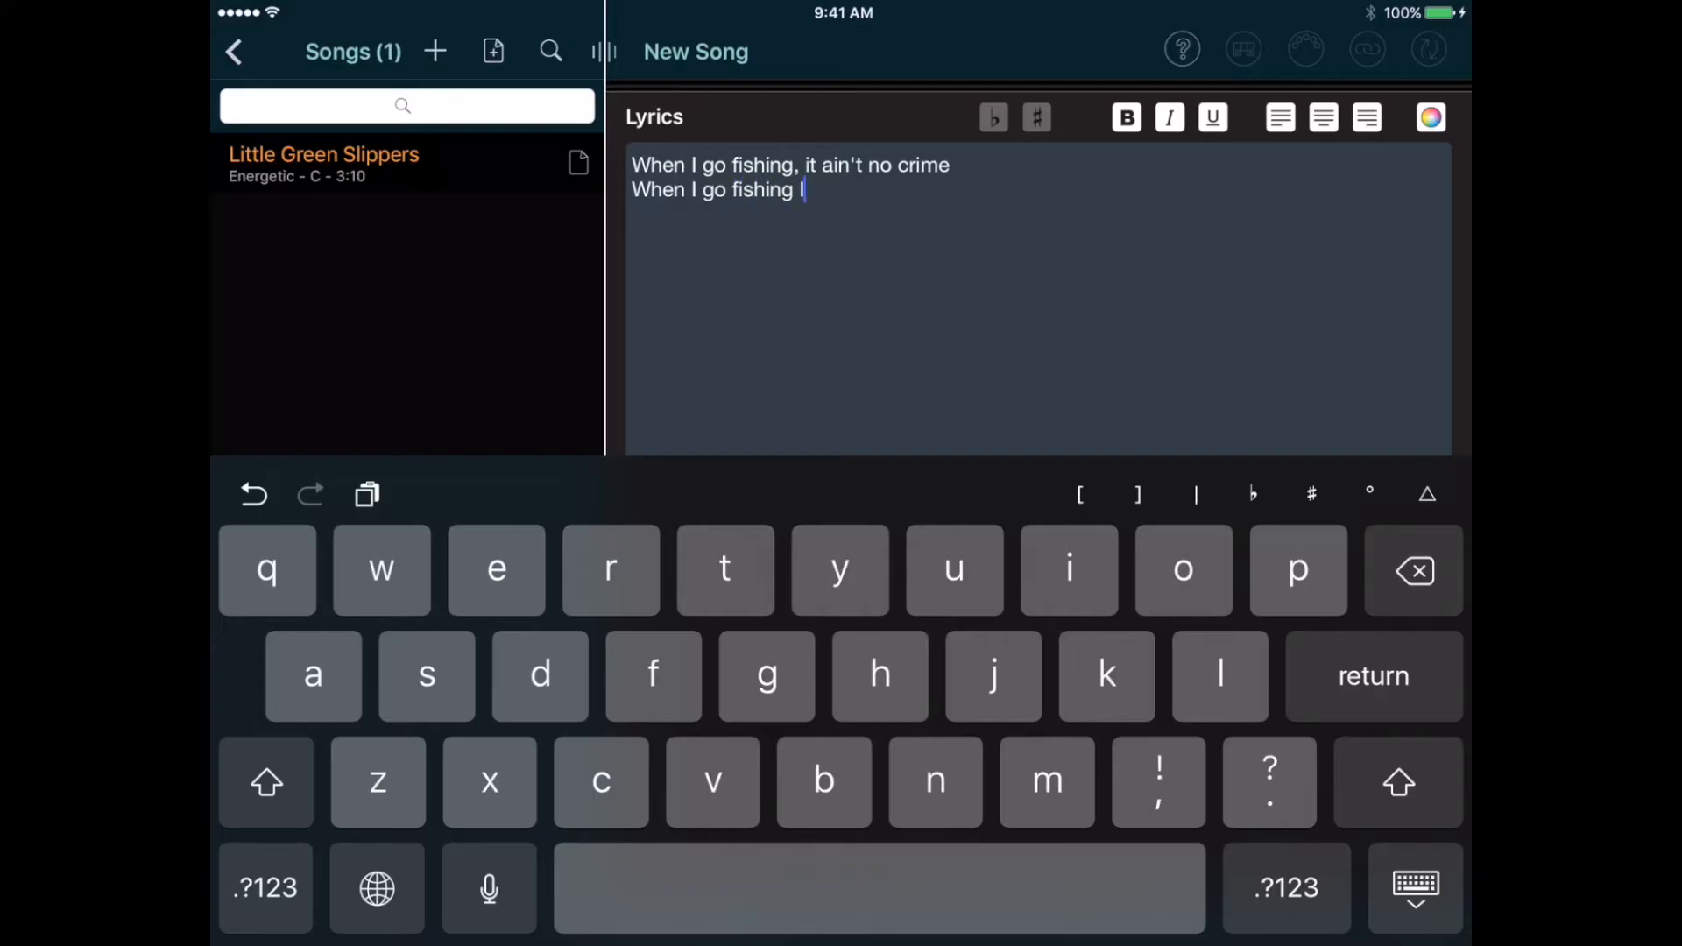
type("I'm fishing after something that's")
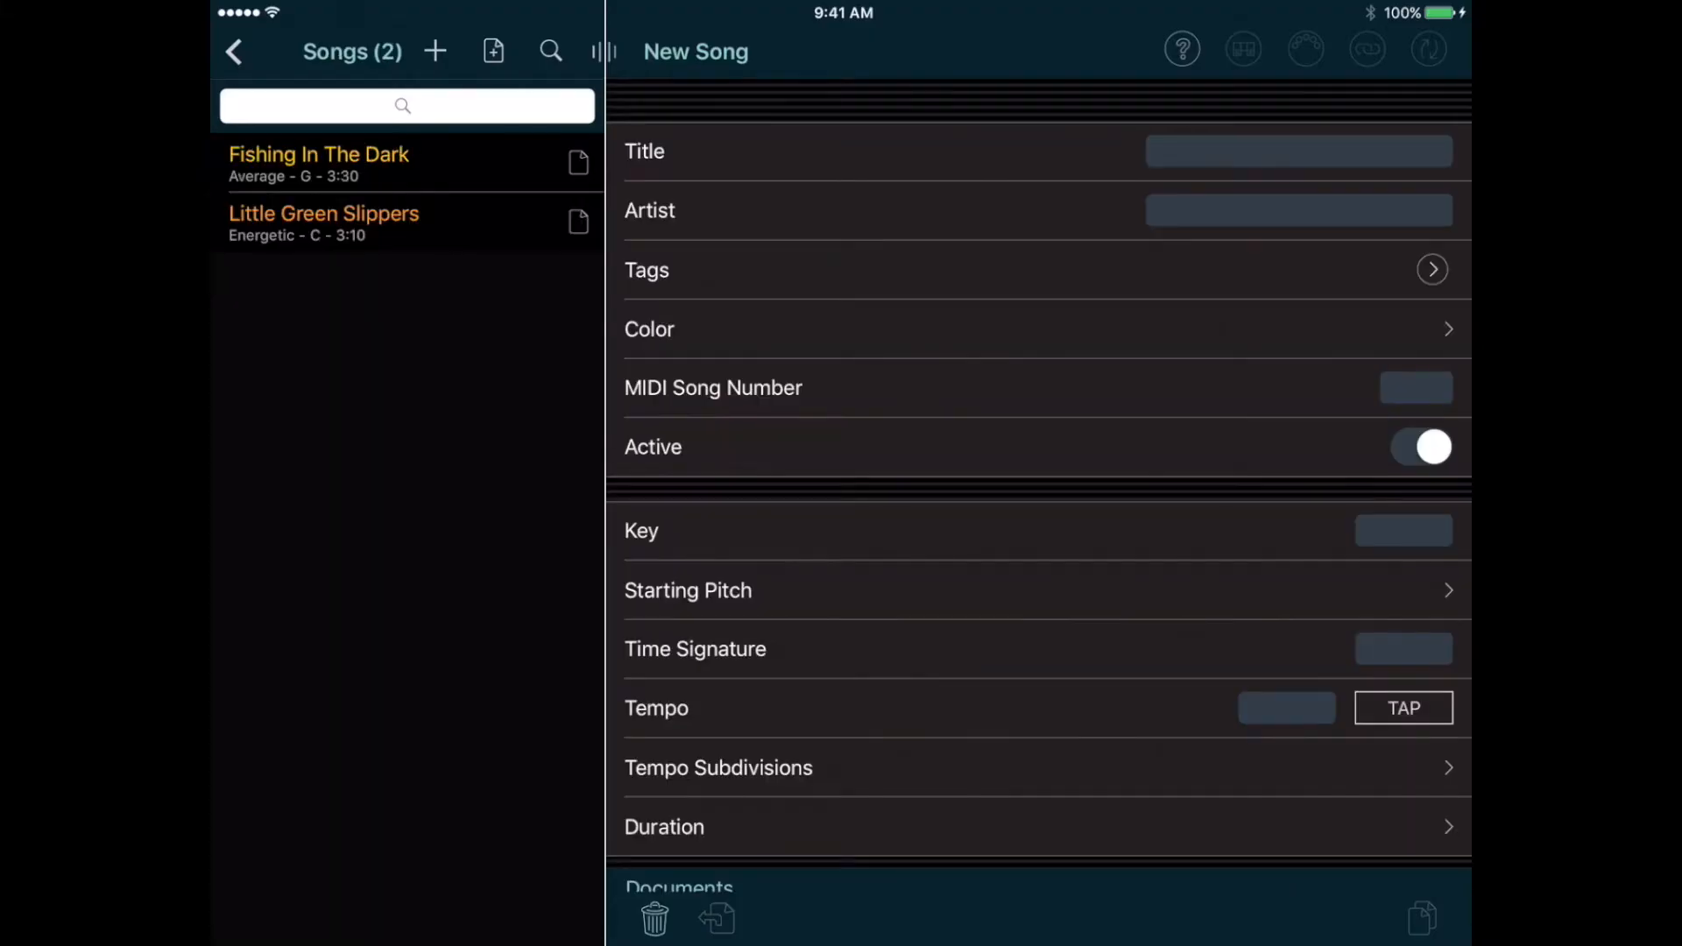
- Add 'Cave Man Blues' with key A, duration 4:00 and its Mr. Cave Man lyrics
type("Cave Man Blues")
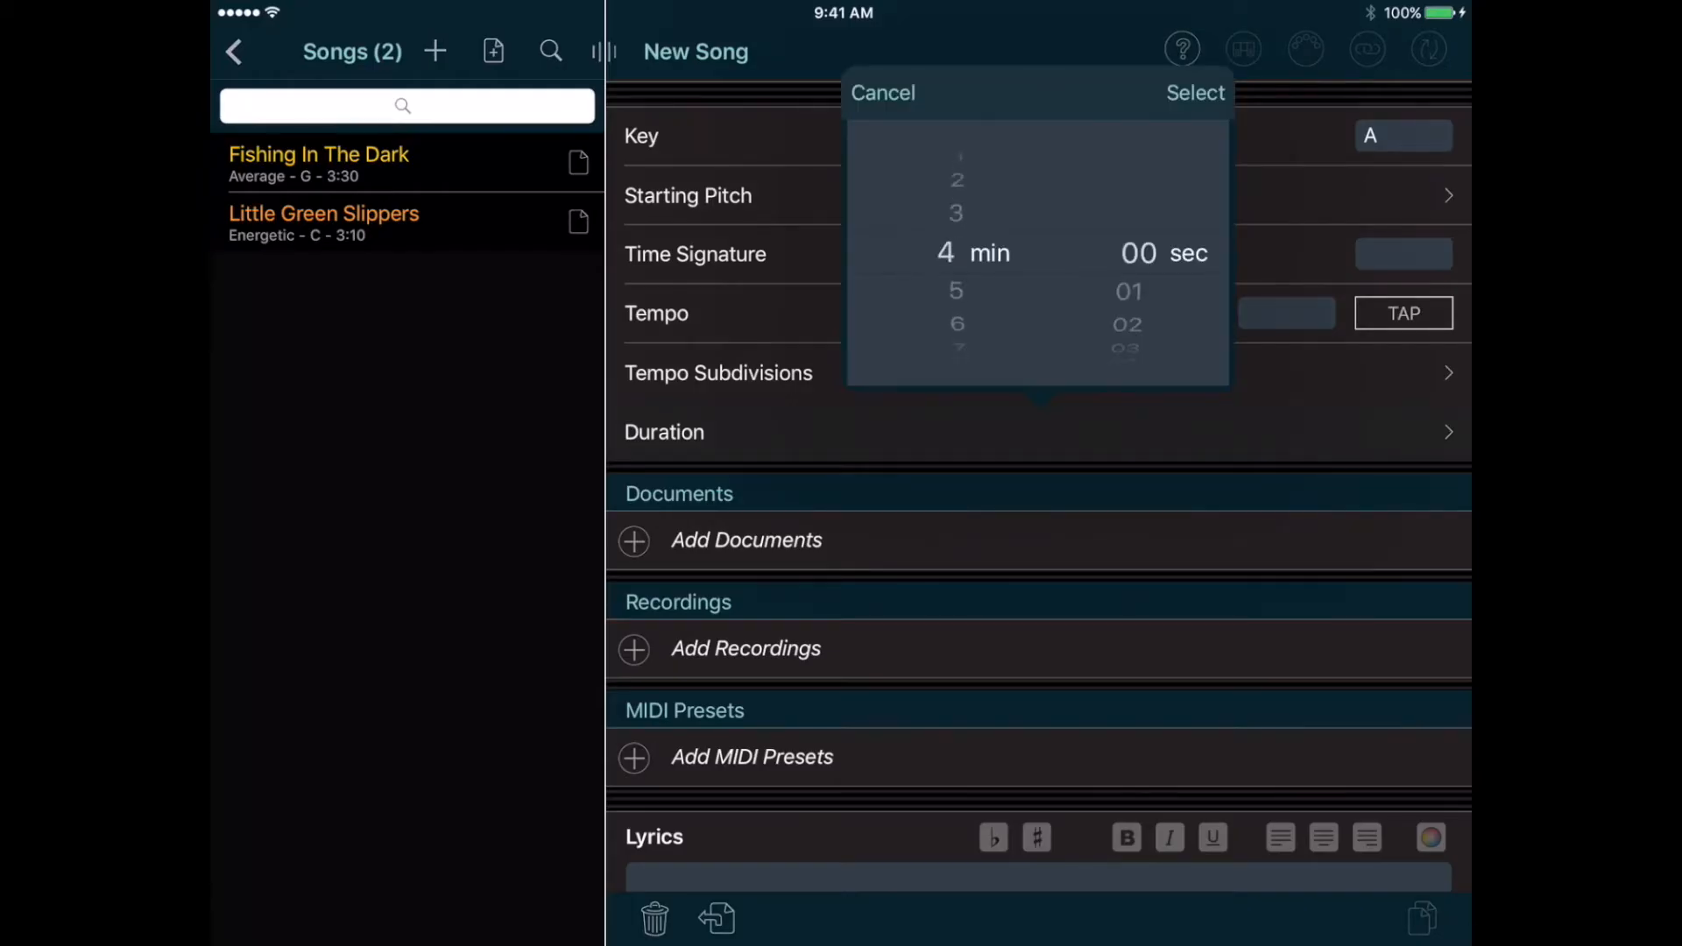
left_click(1195, 93)
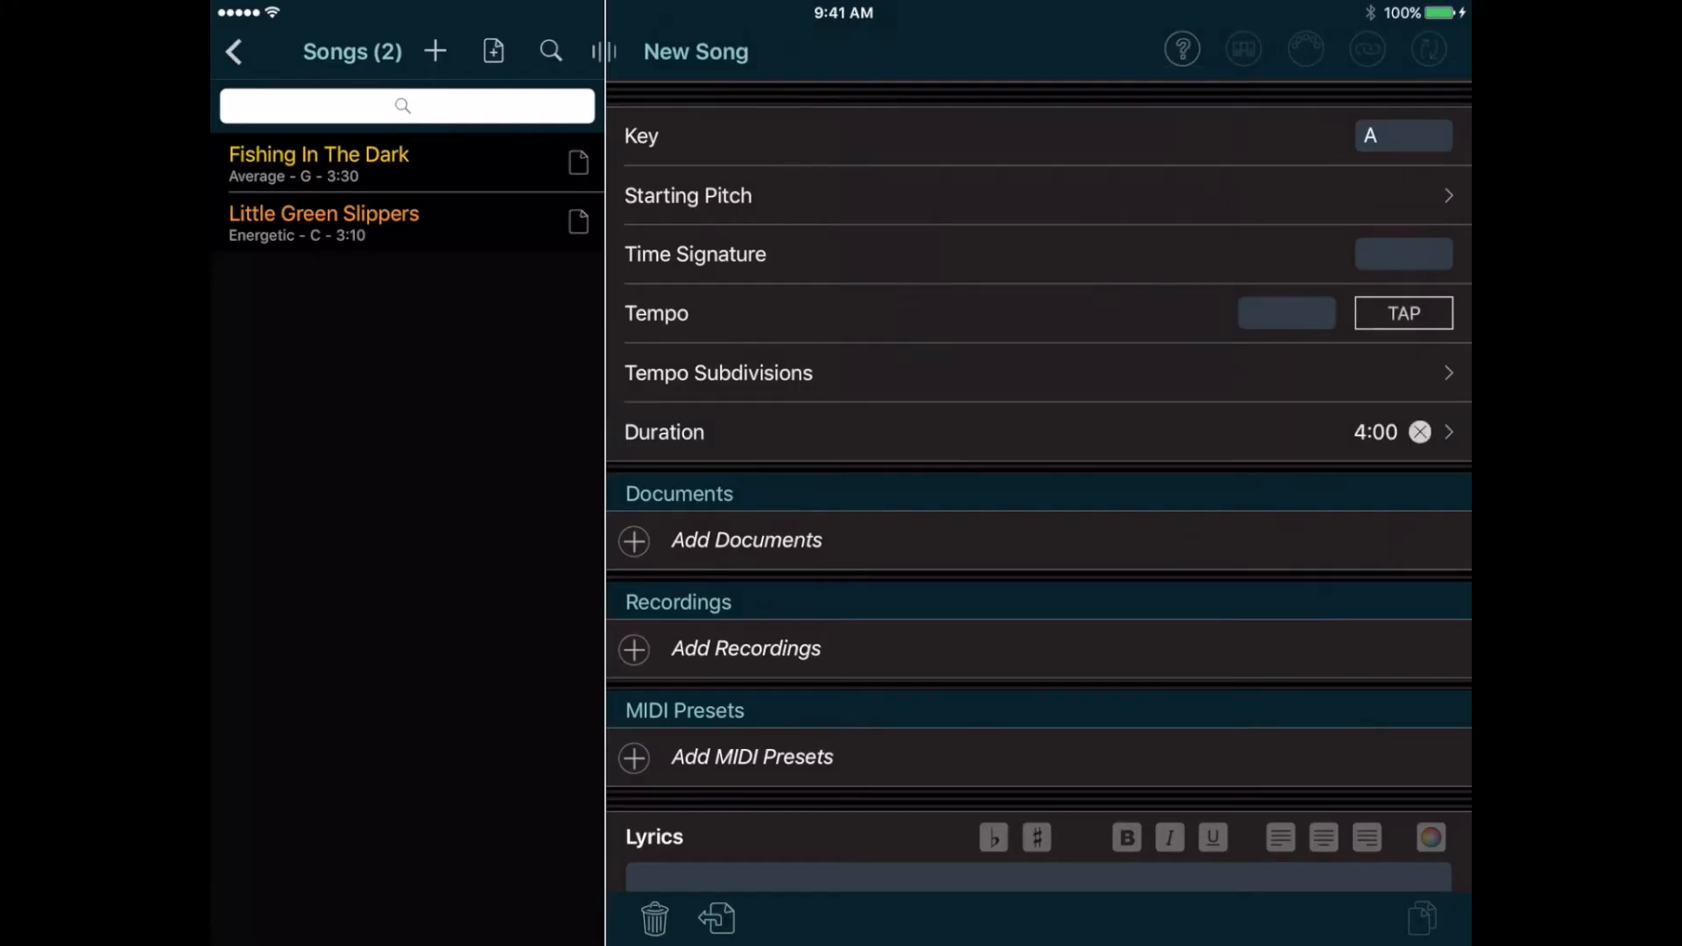
scroll("down", 3)
type("M")
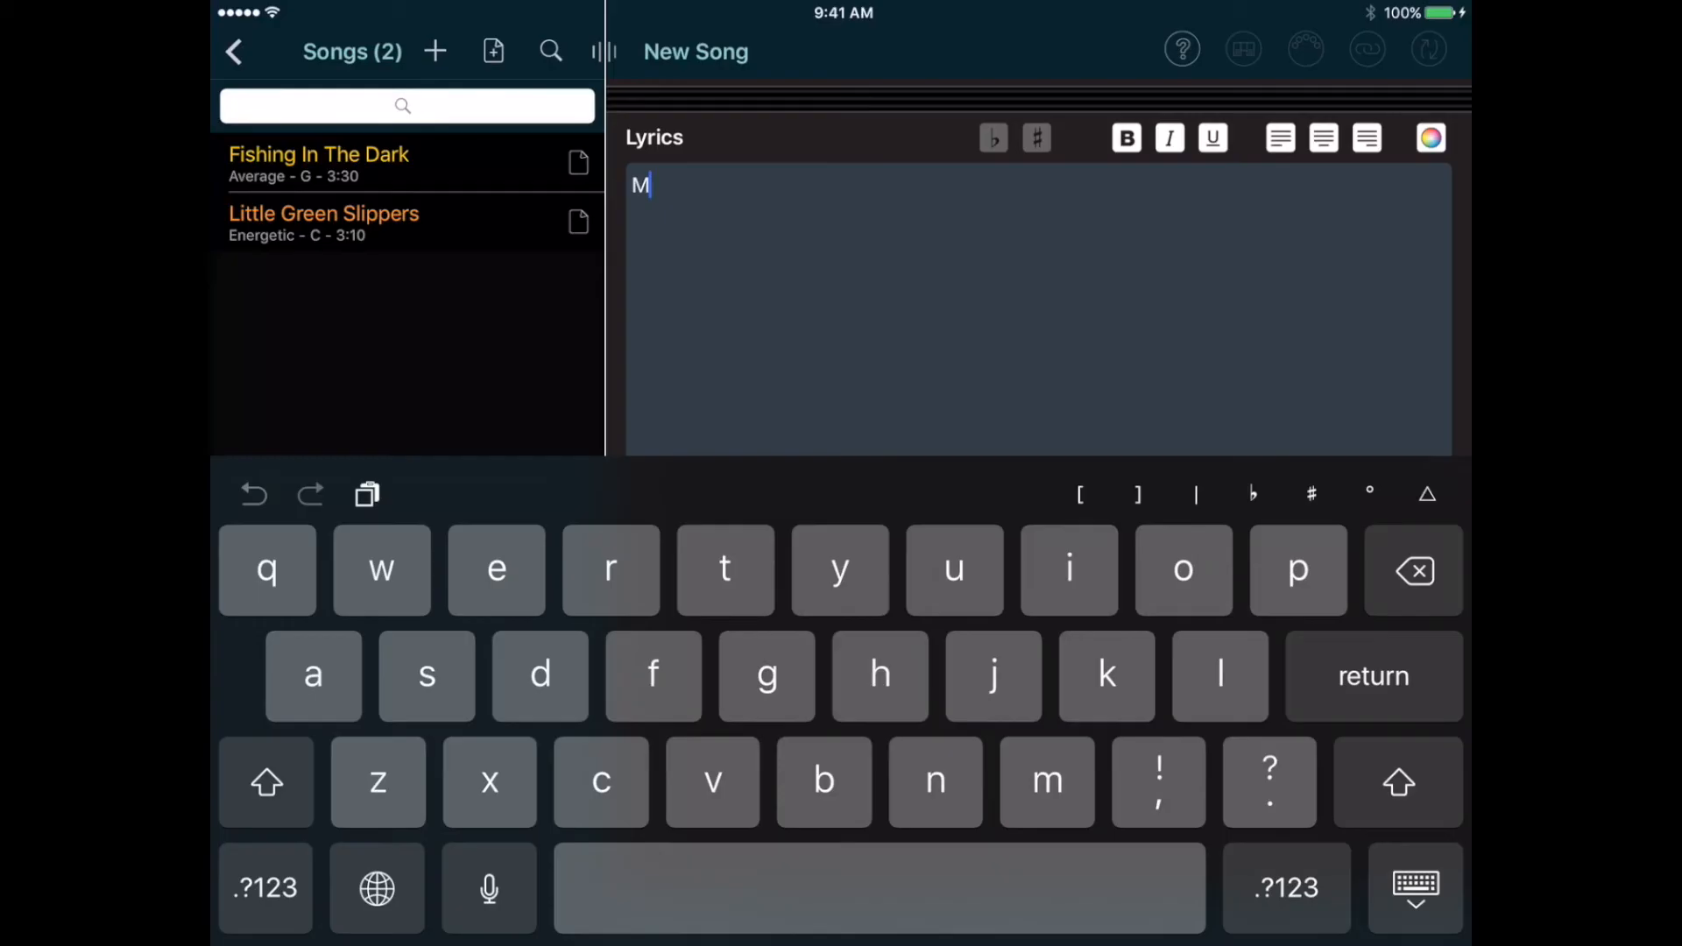
type("r. Cave Man, doggone your caving soul")
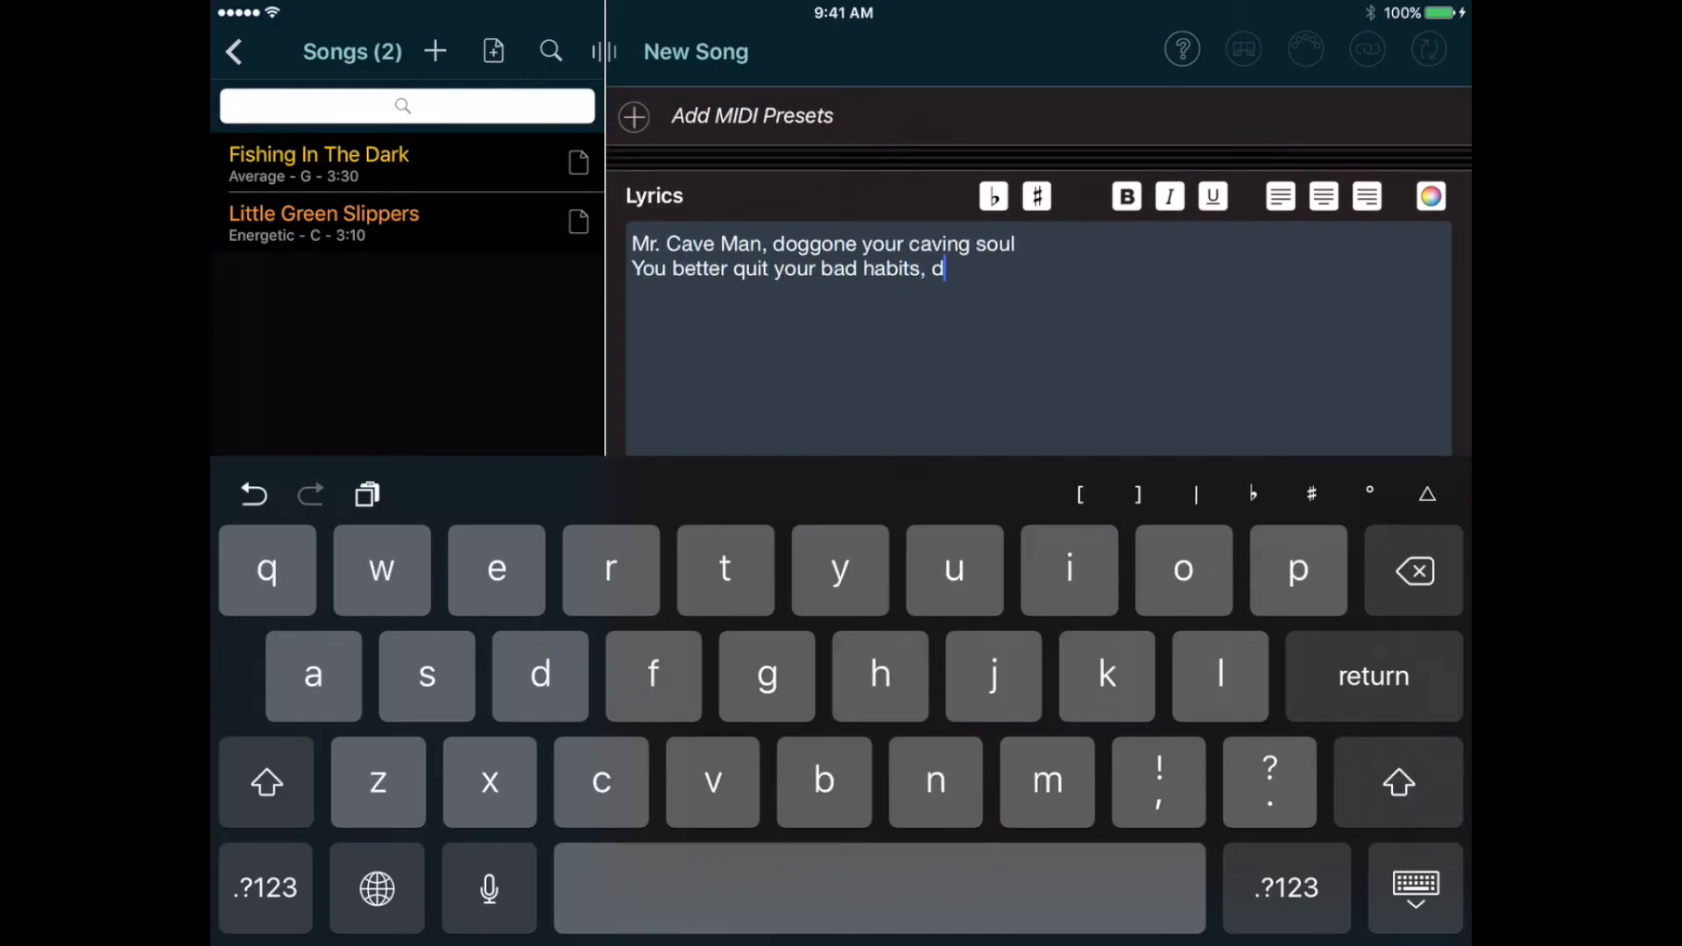
type("igging in every dark hole")
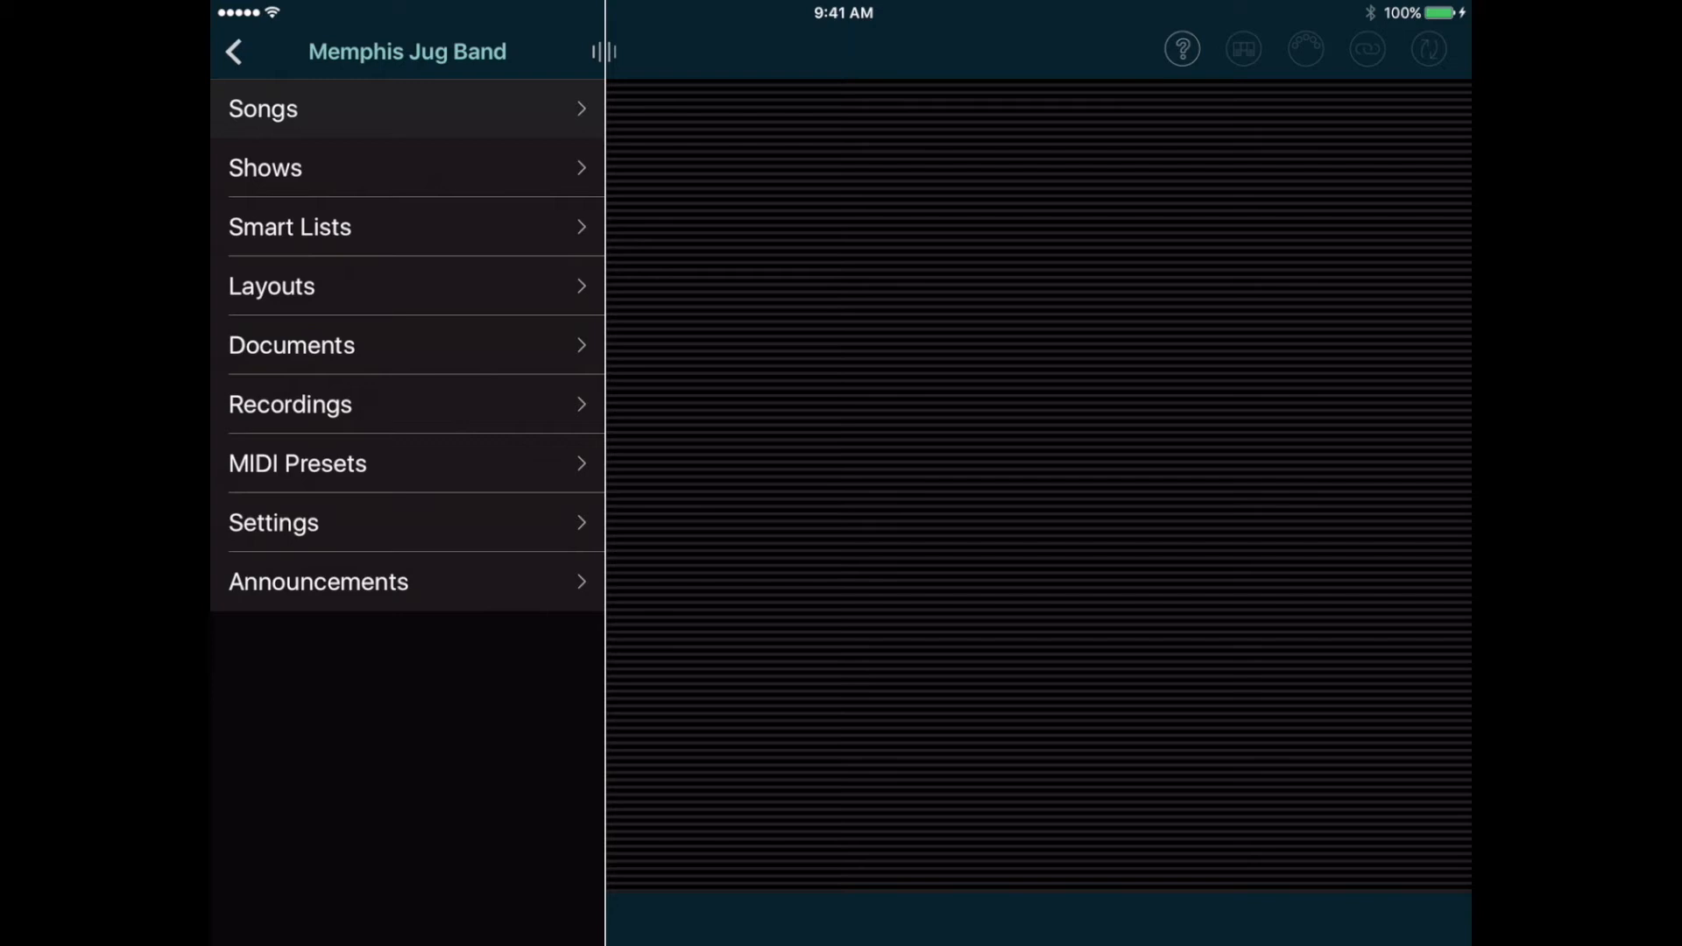
- In Settings > Custom Fields, create the field 'Singer', then return to the band menu
left_click(273, 522)
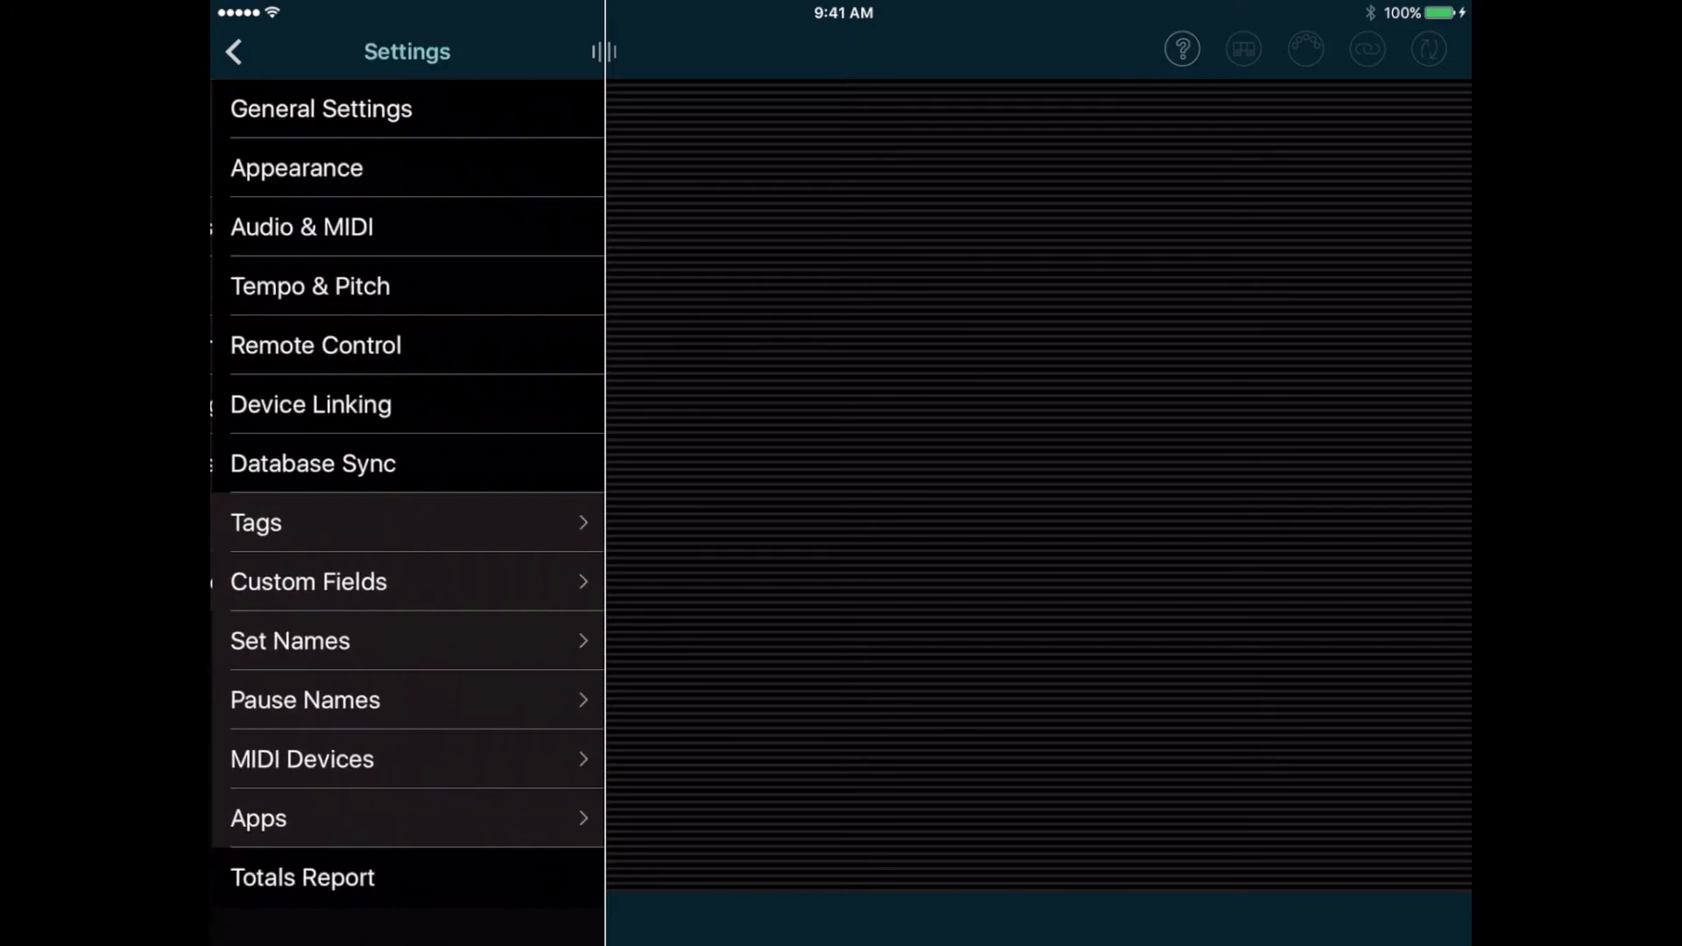
left_click(308, 581)
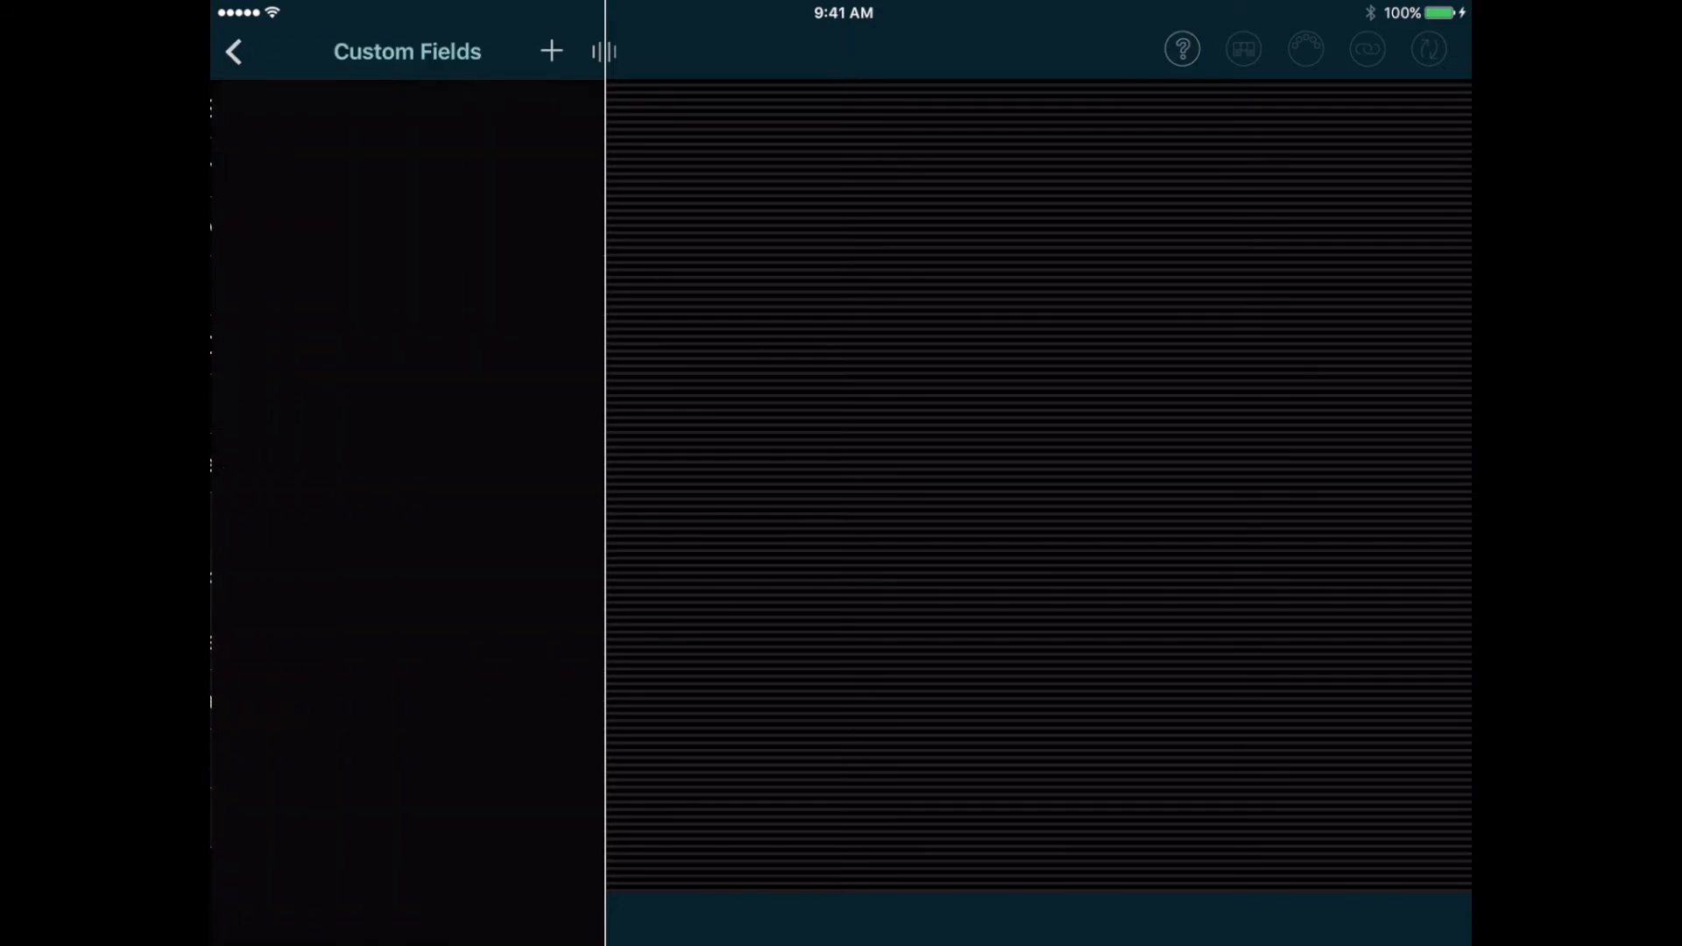
left_click(550, 50)
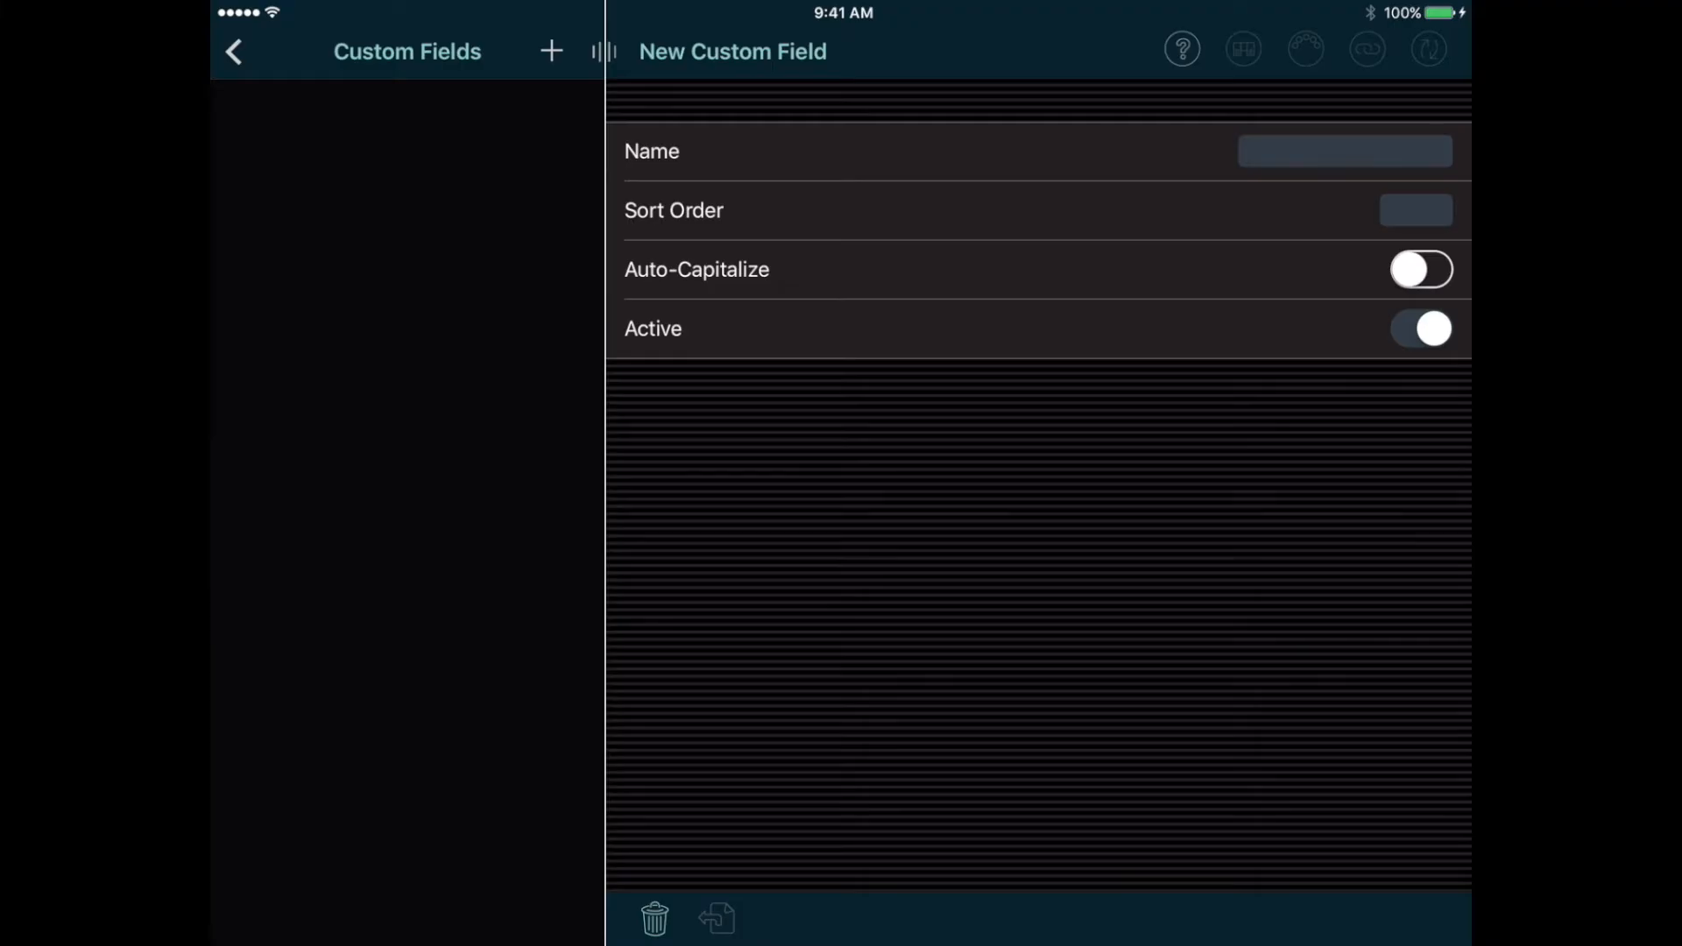
type("Singer")
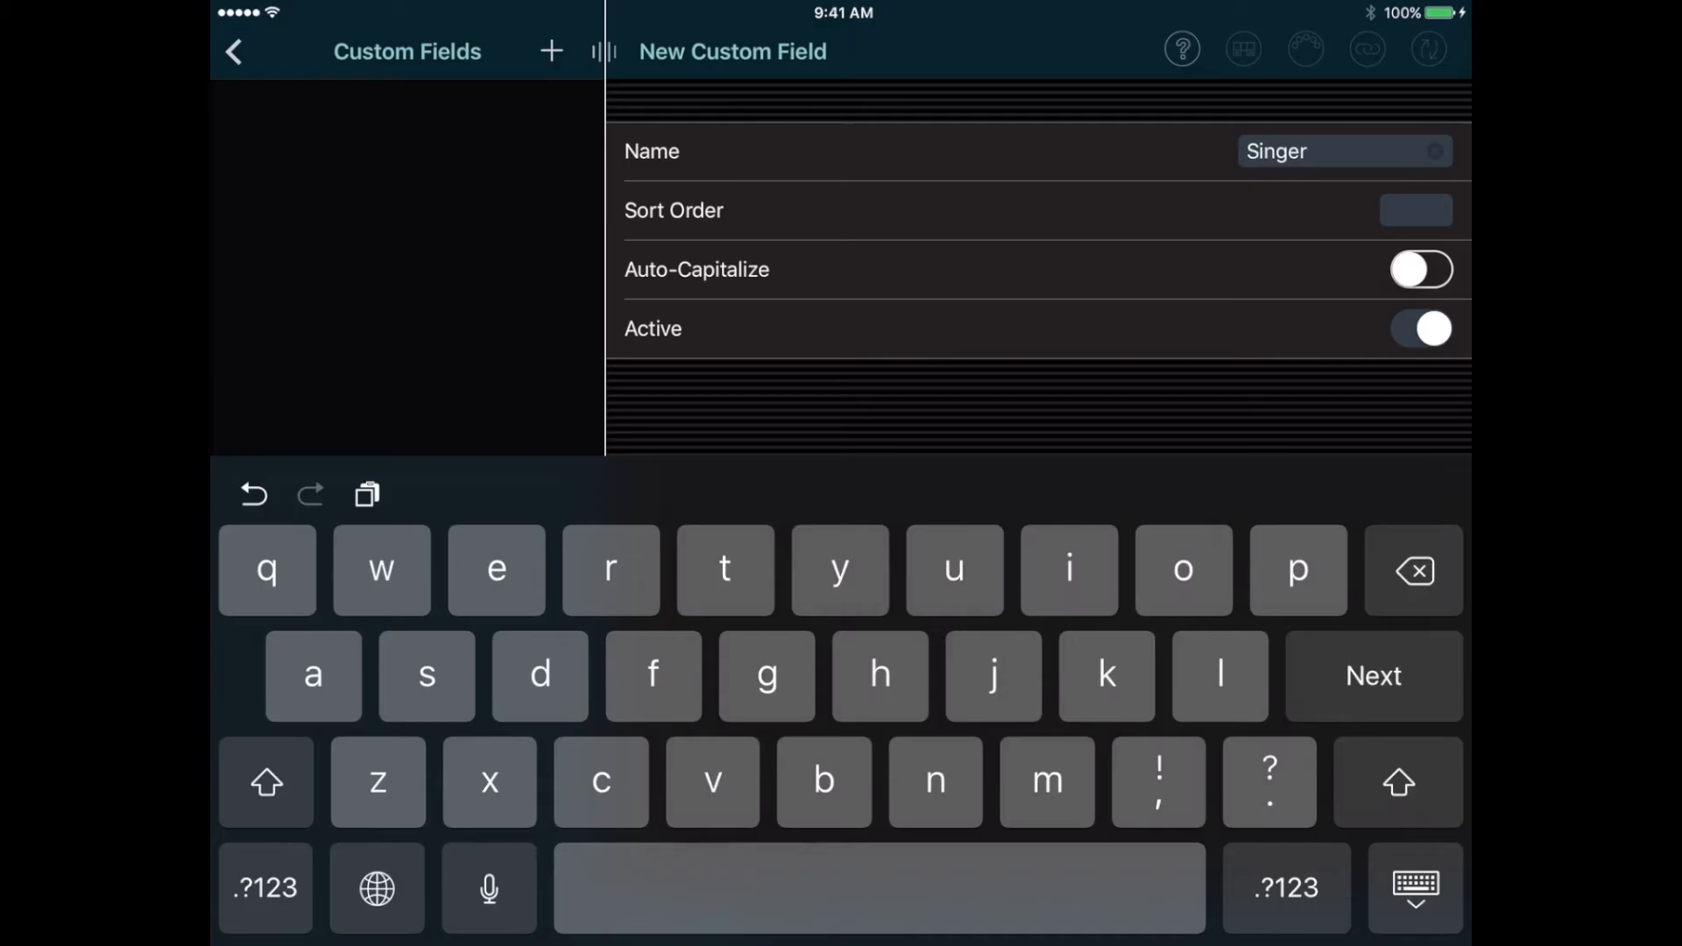
left_click(234, 50)
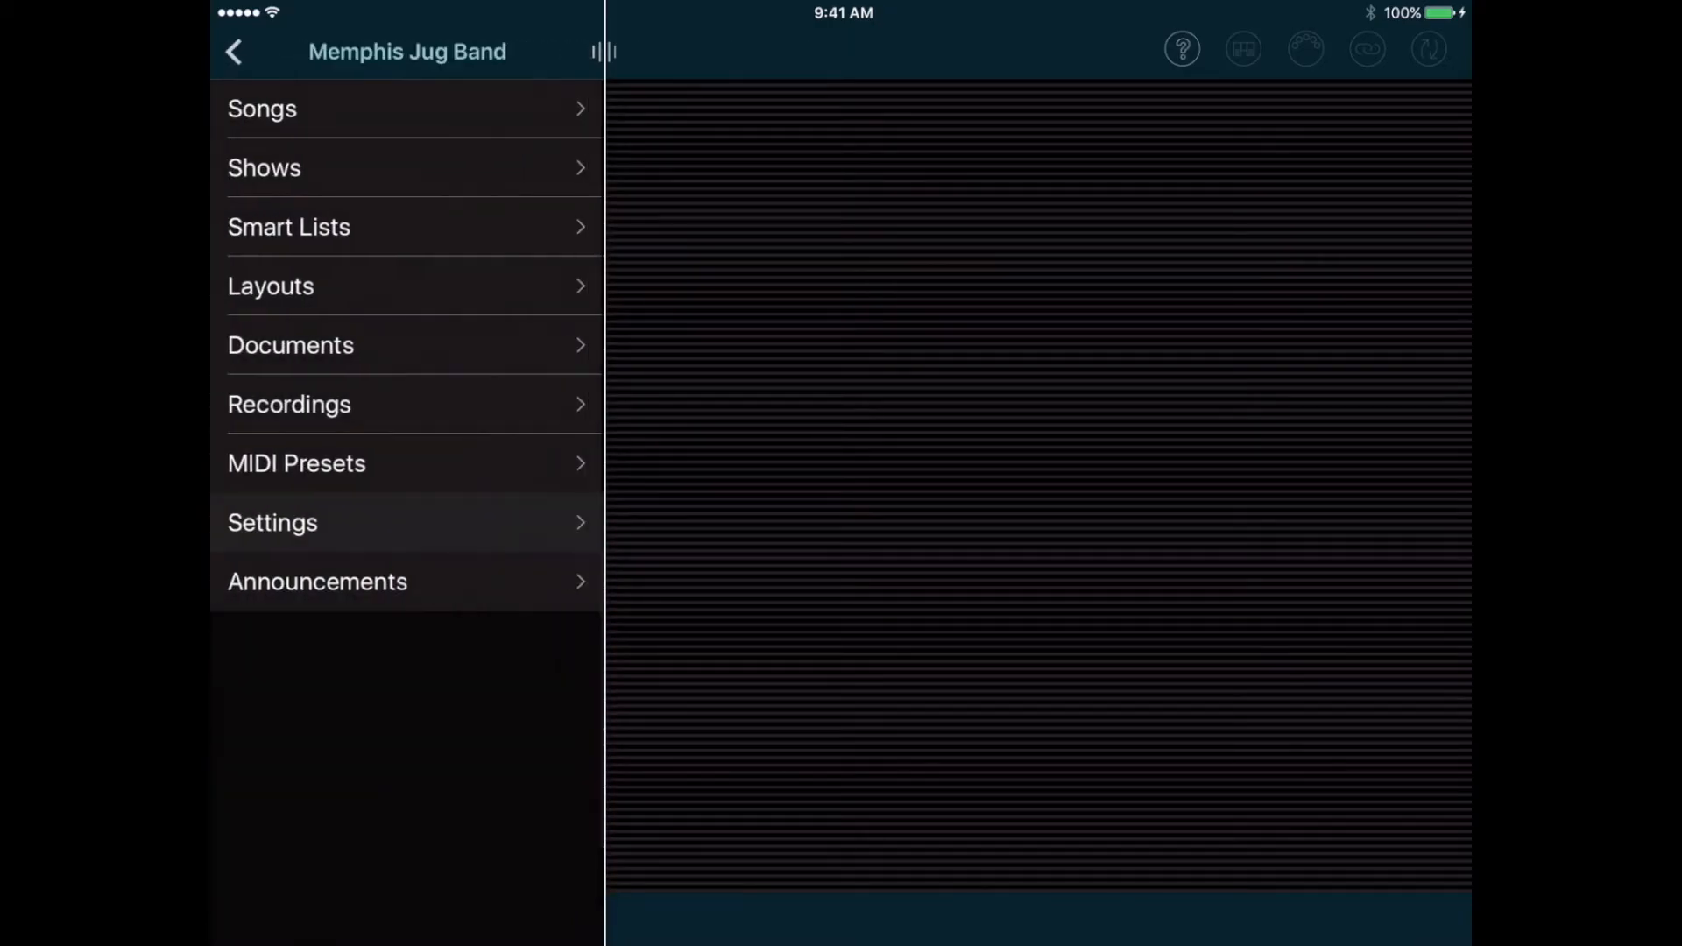
left_click(261, 109)
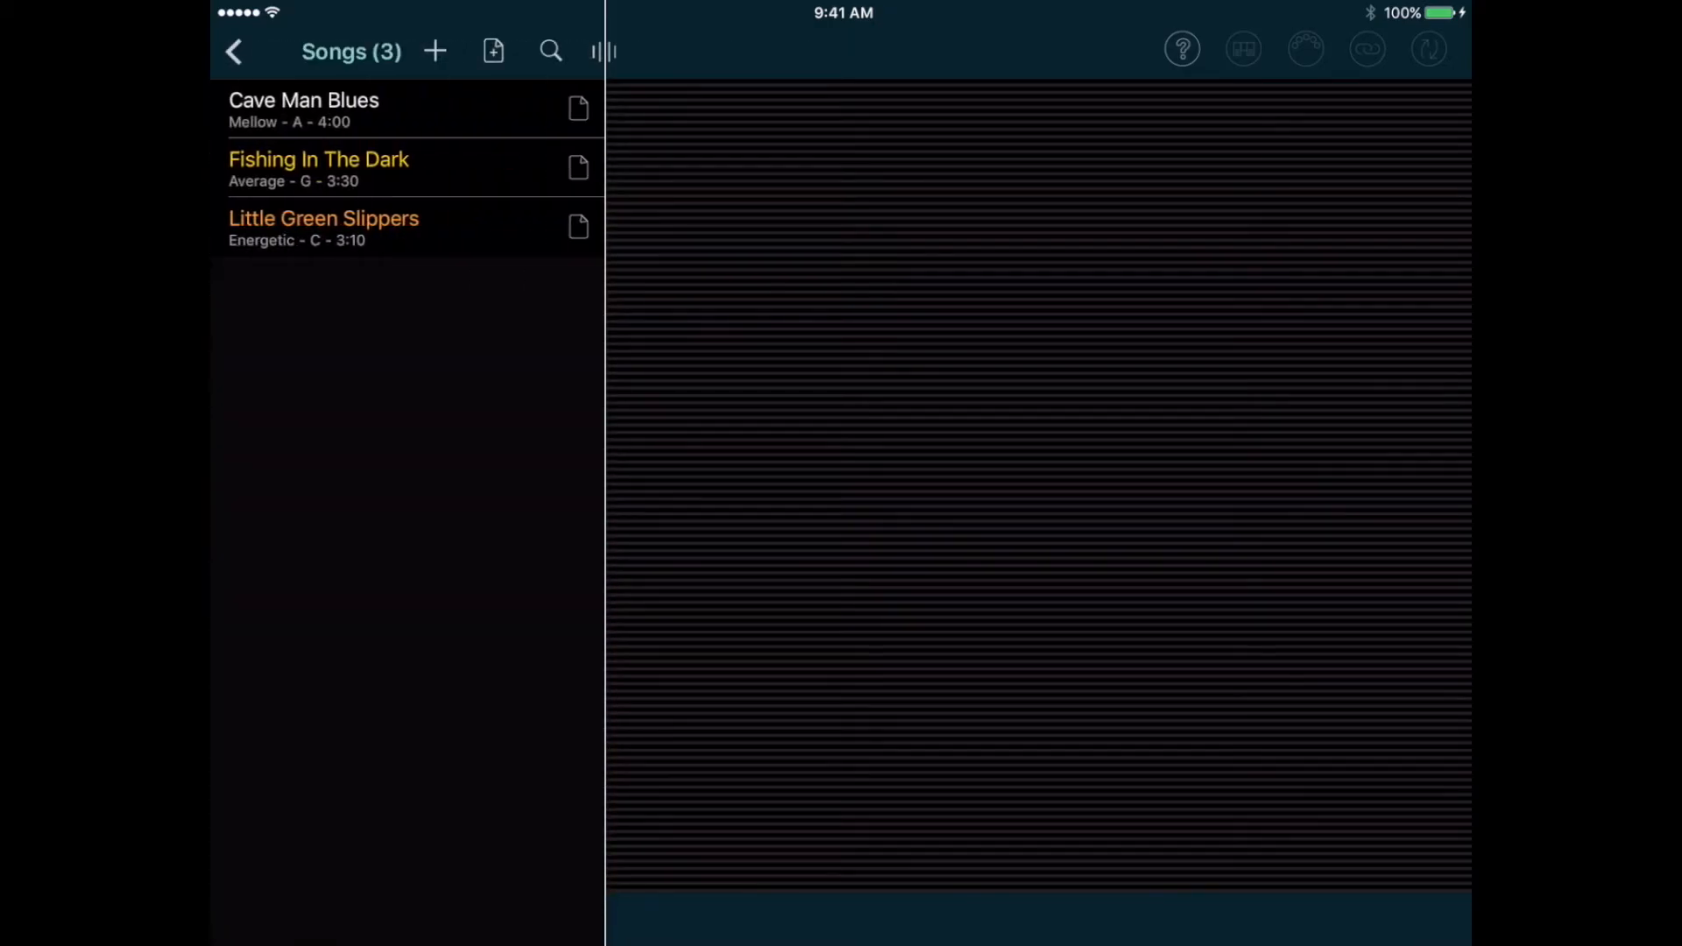
left_click(350, 110)
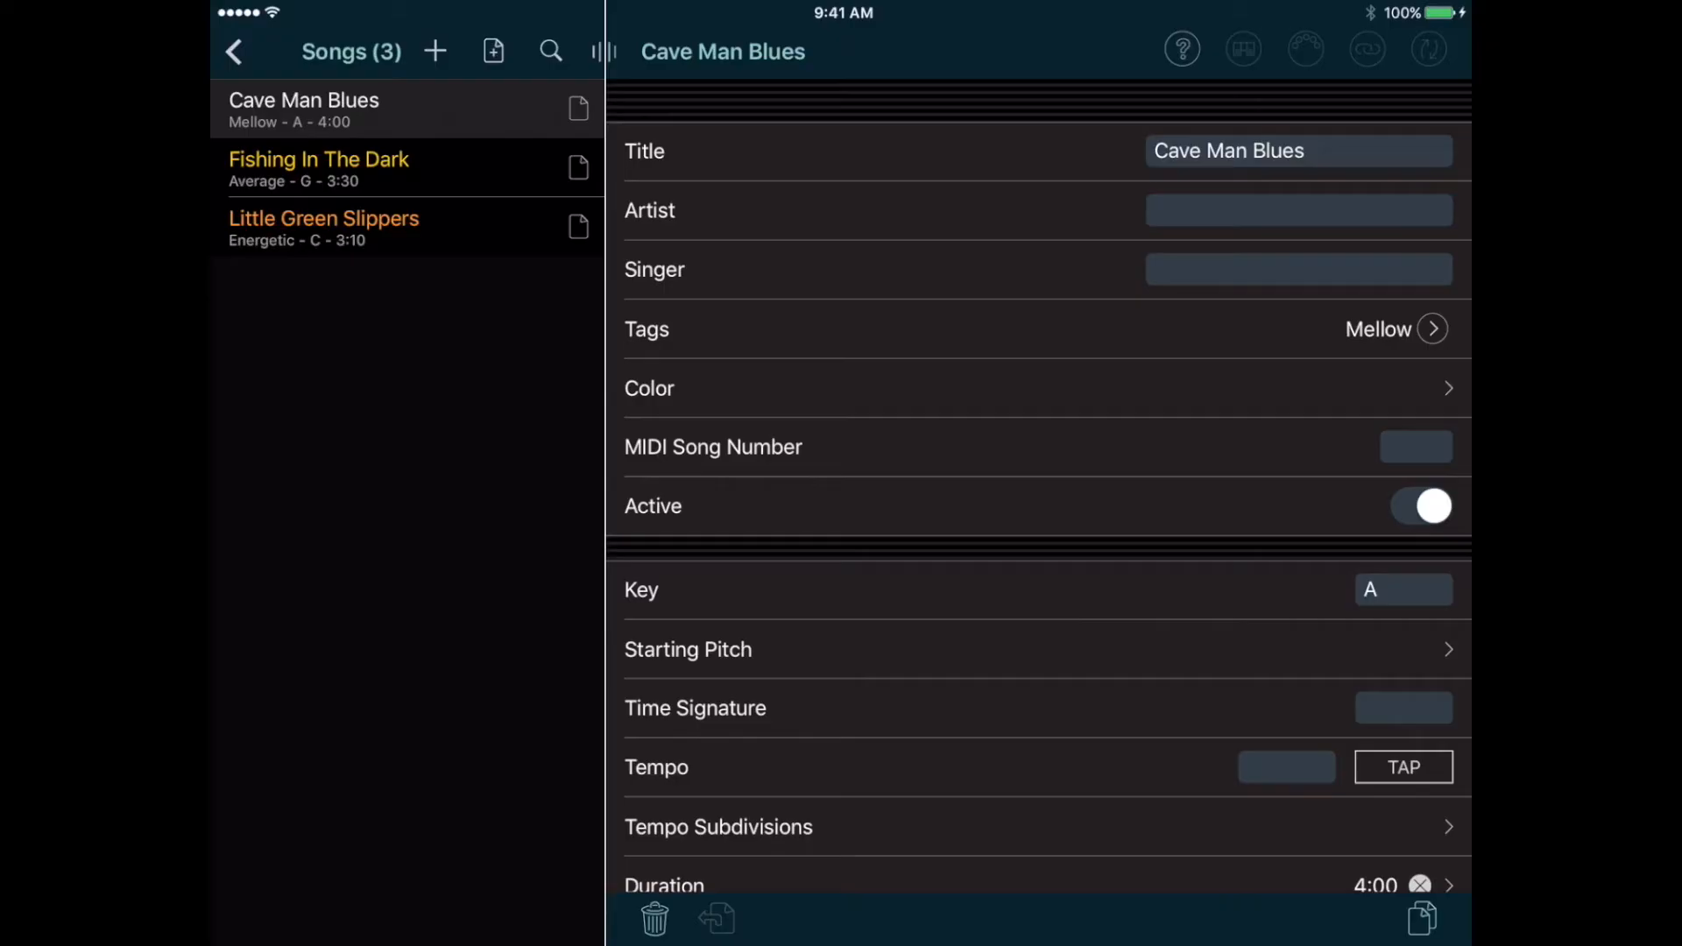
left_click(1299, 268)
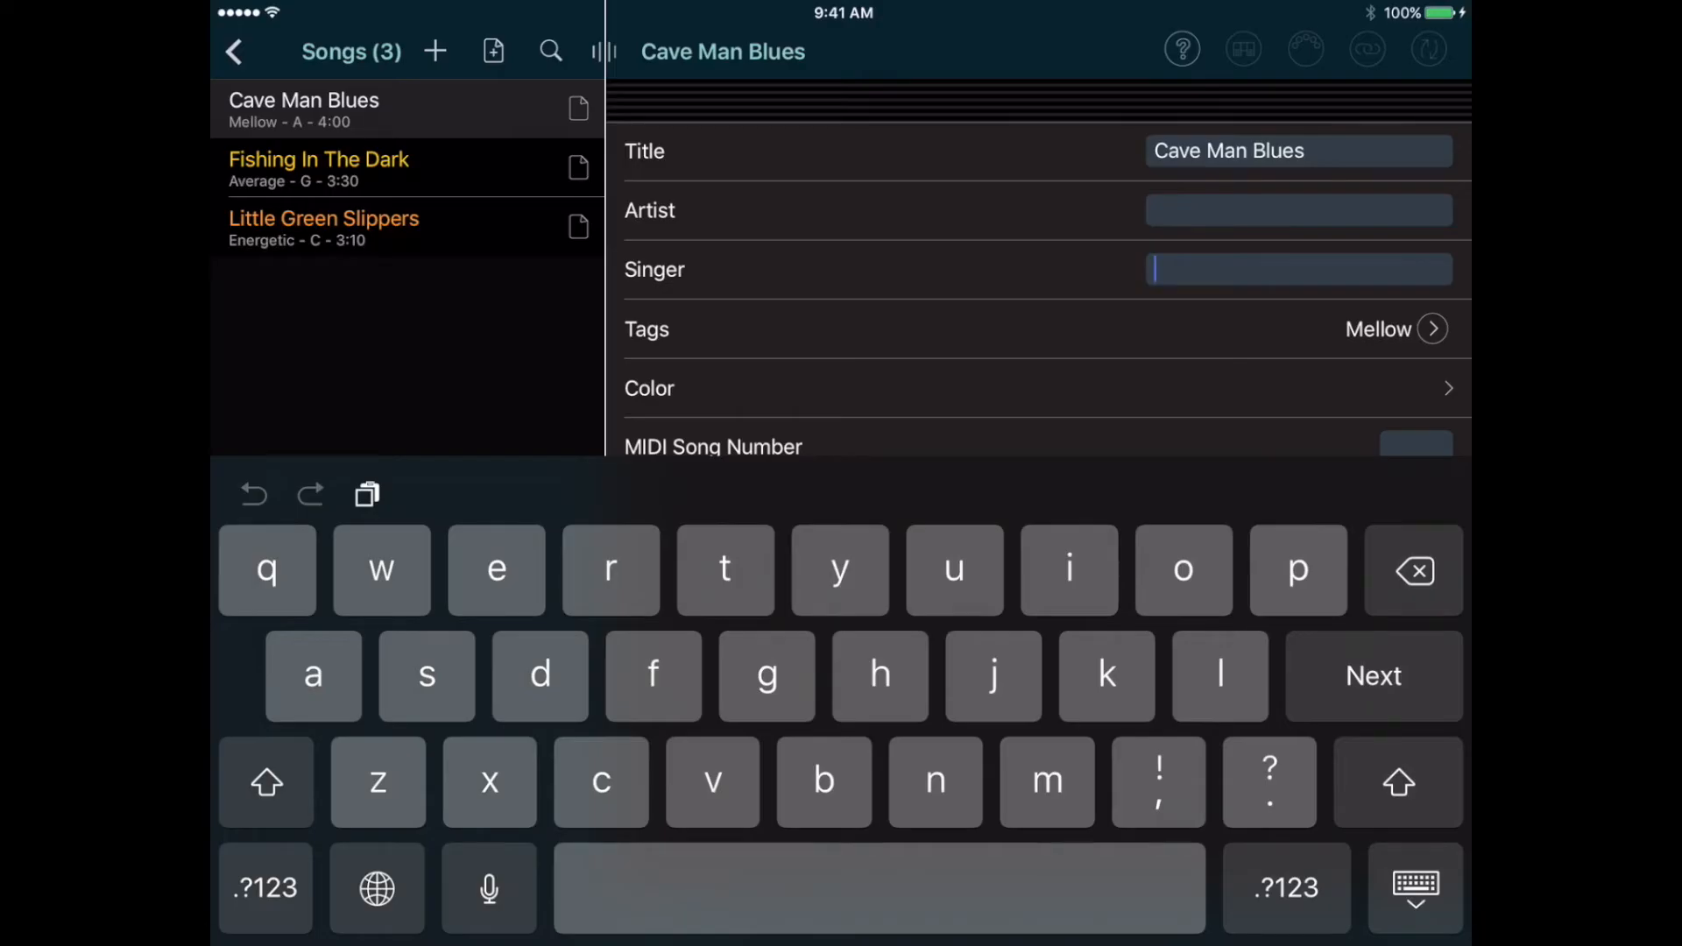
type("Charlie N.")
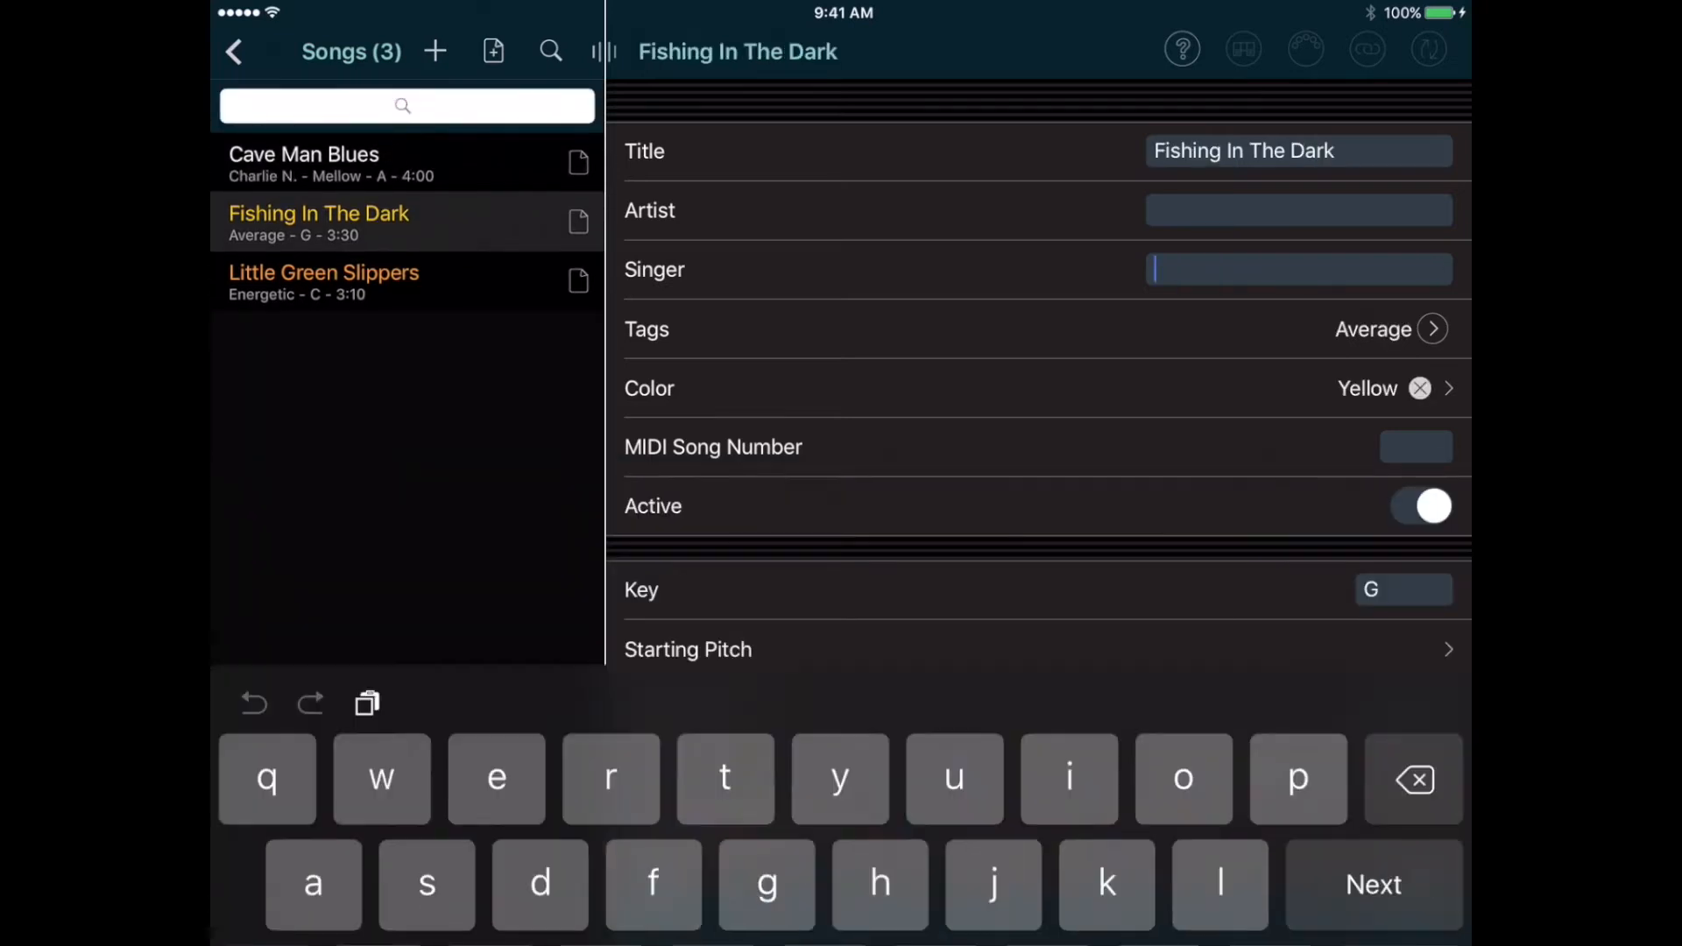
type("Charlie B.")
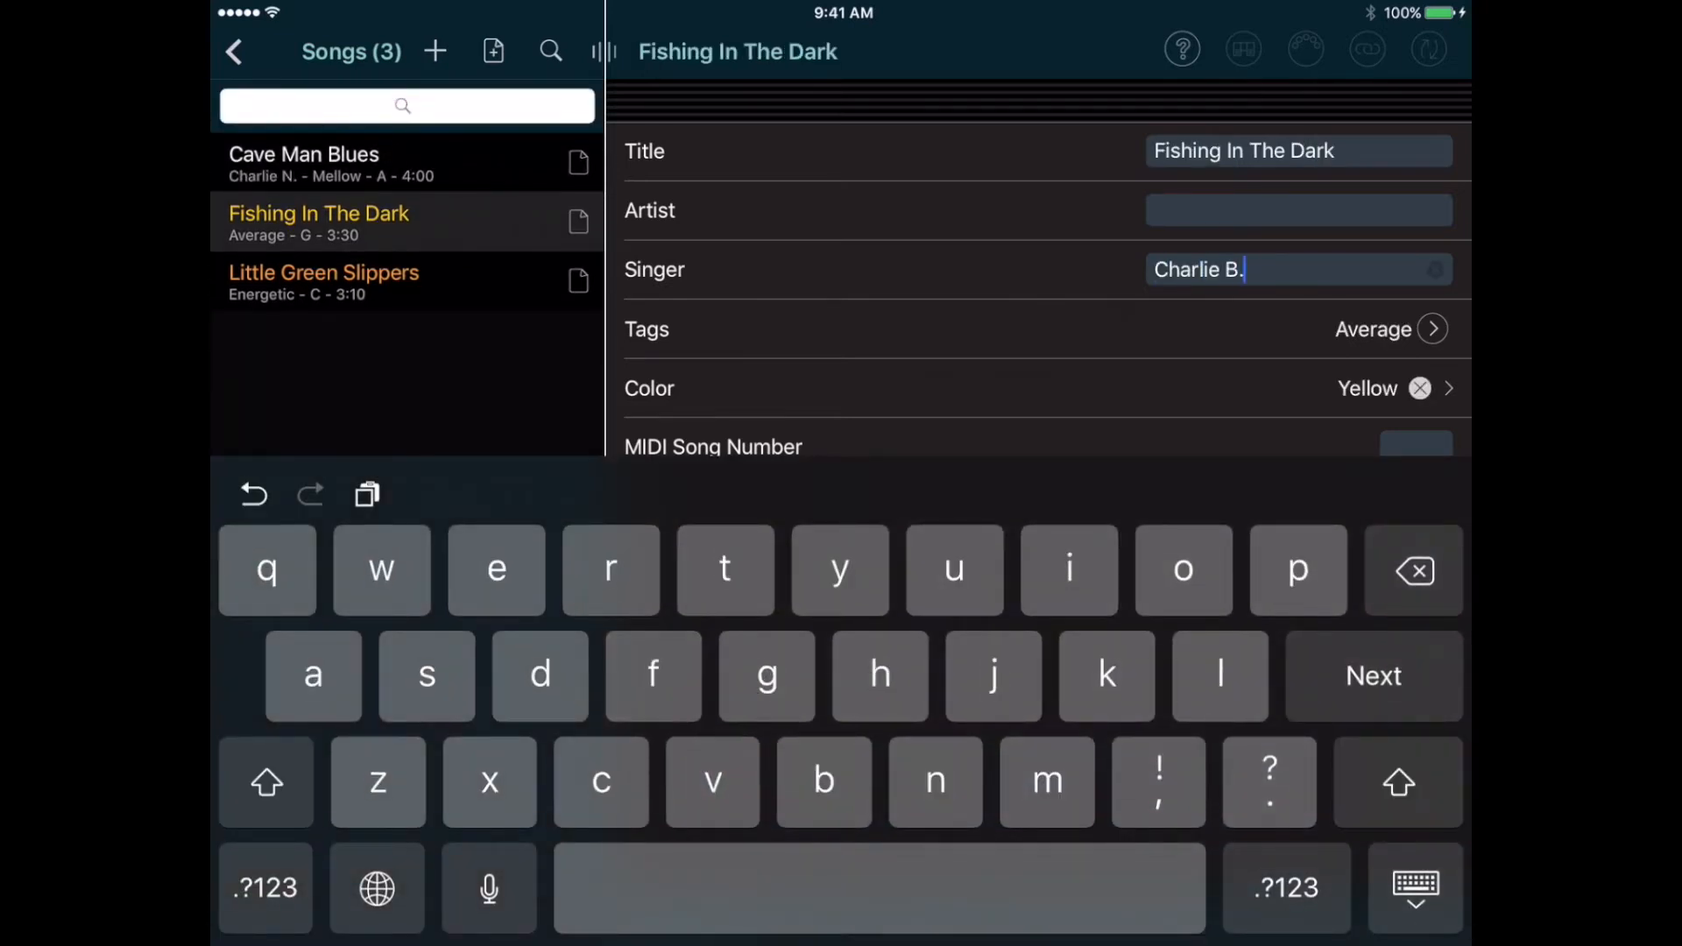
left_click(323, 281)
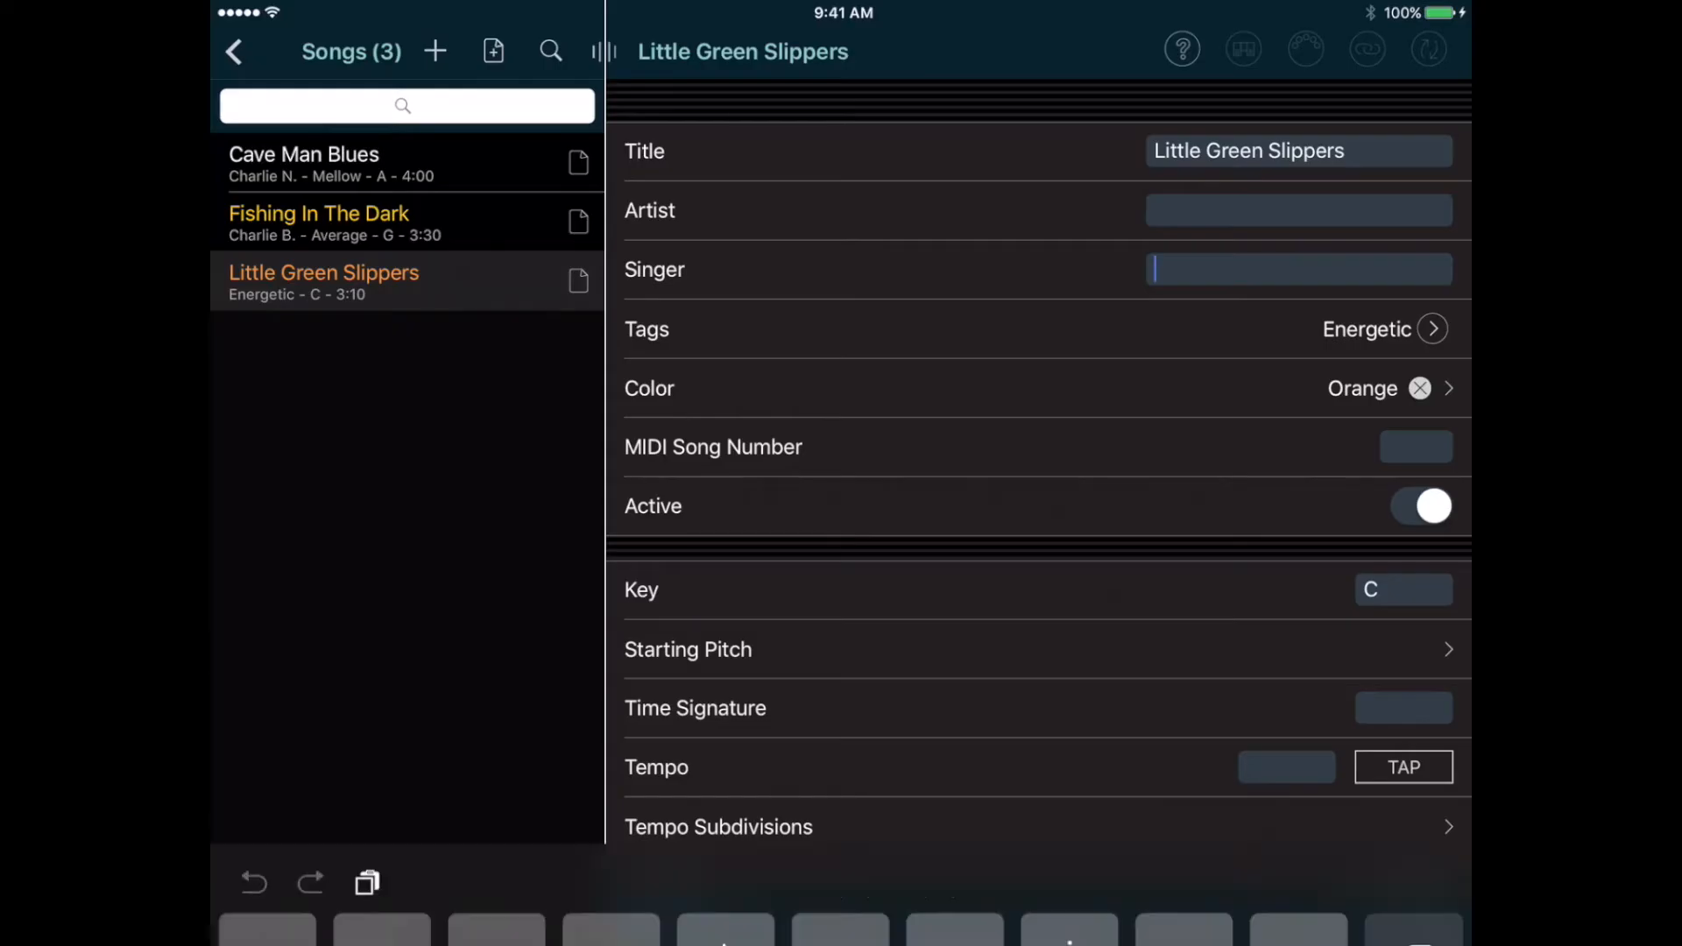
type("Charlie B.")
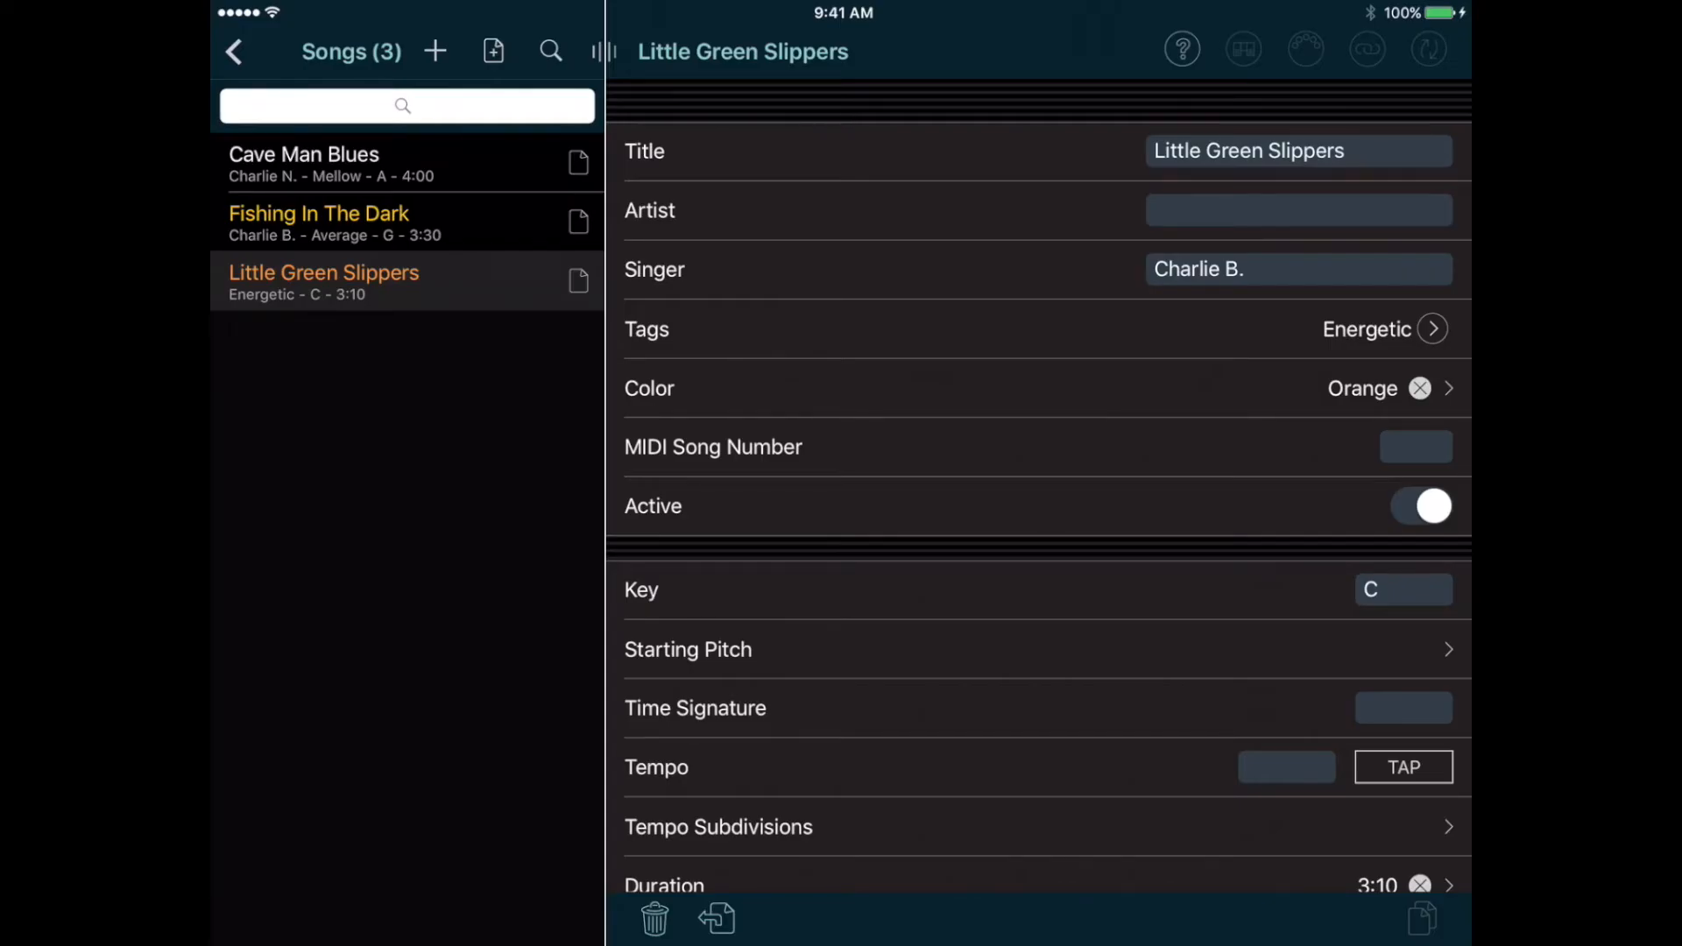
- Create a new show named 'Rent Party'
left_click(235, 50)
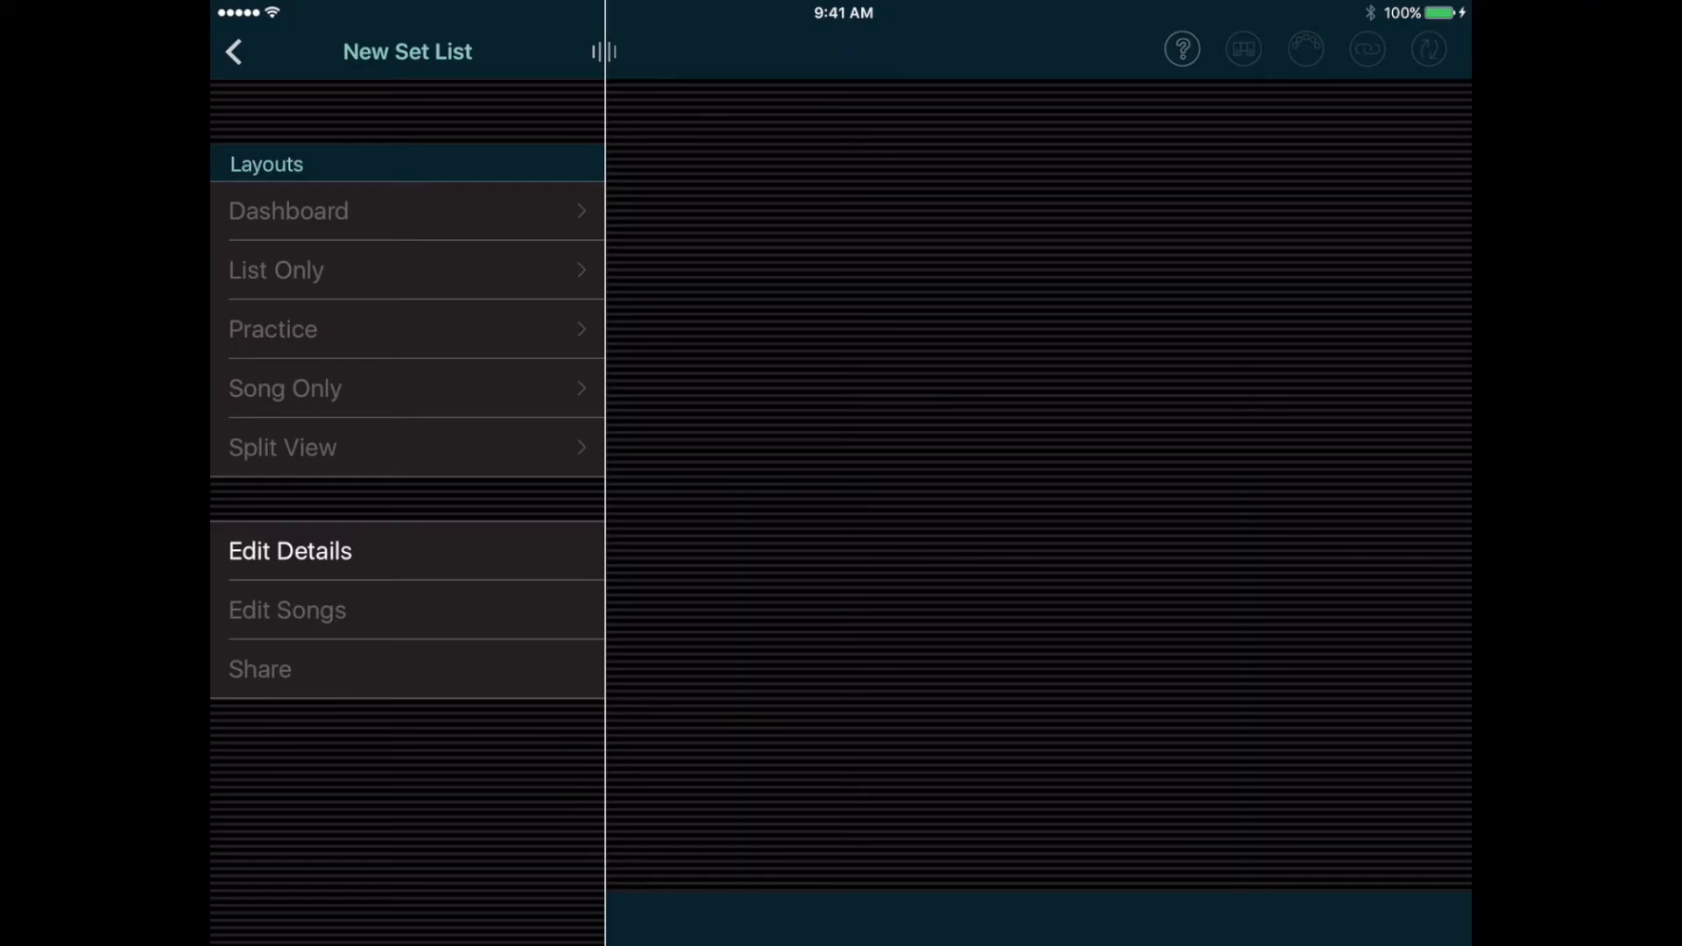
left_click(290, 552)
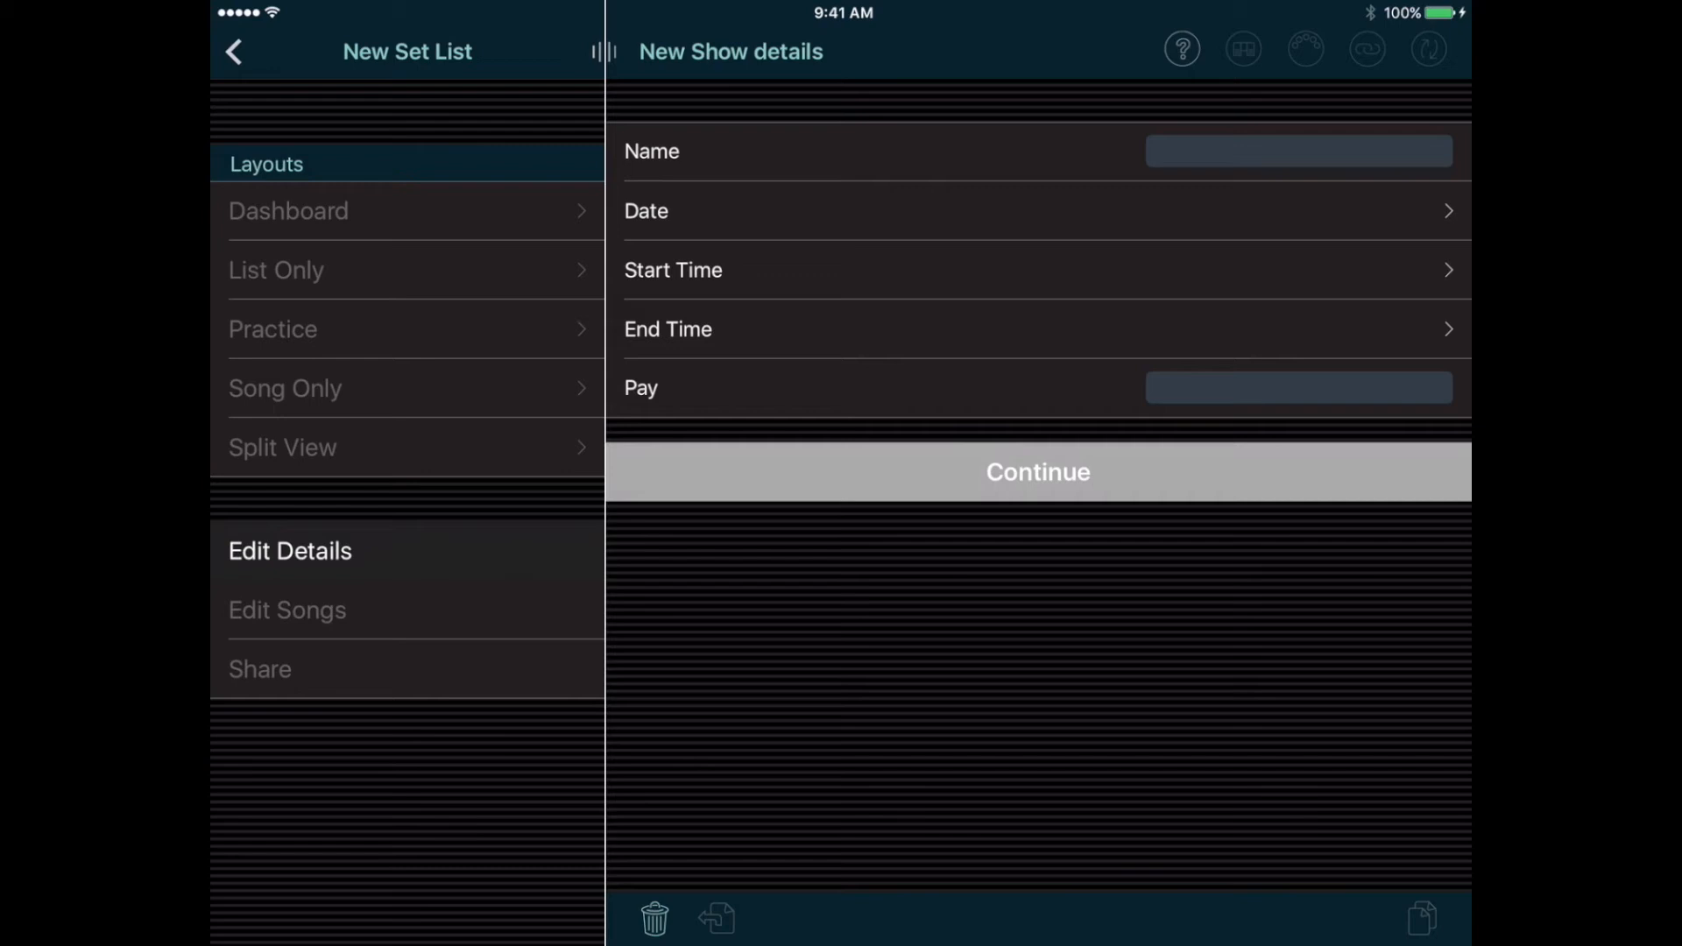
left_click(1298, 150)
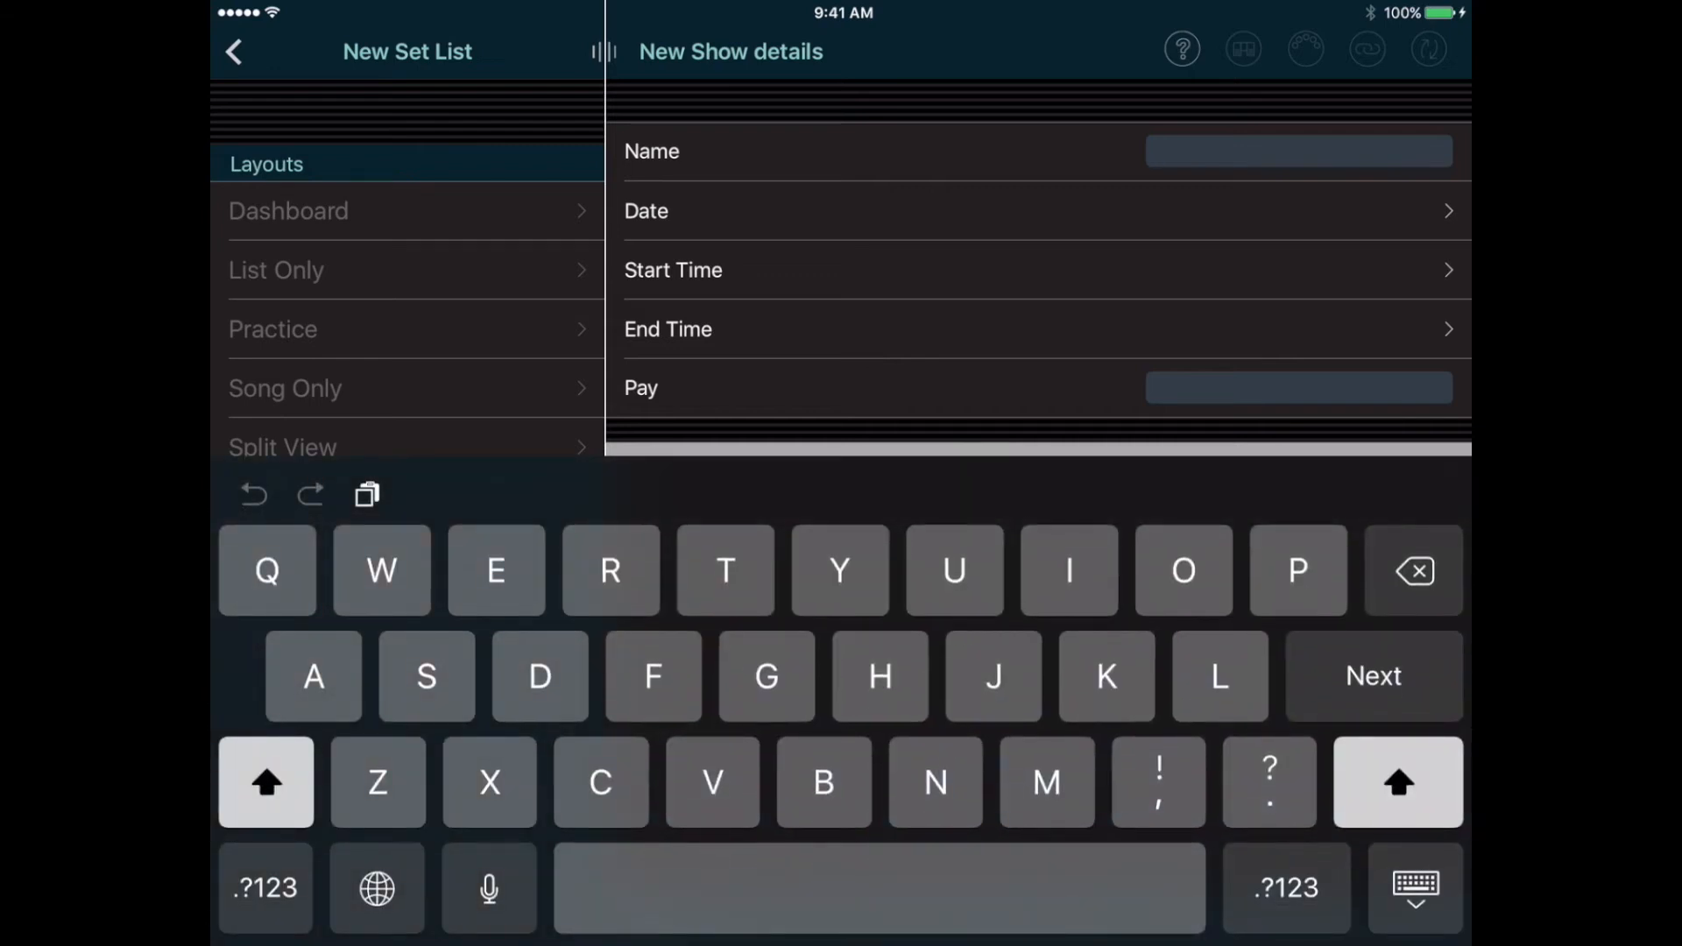
type("Rent Pa")
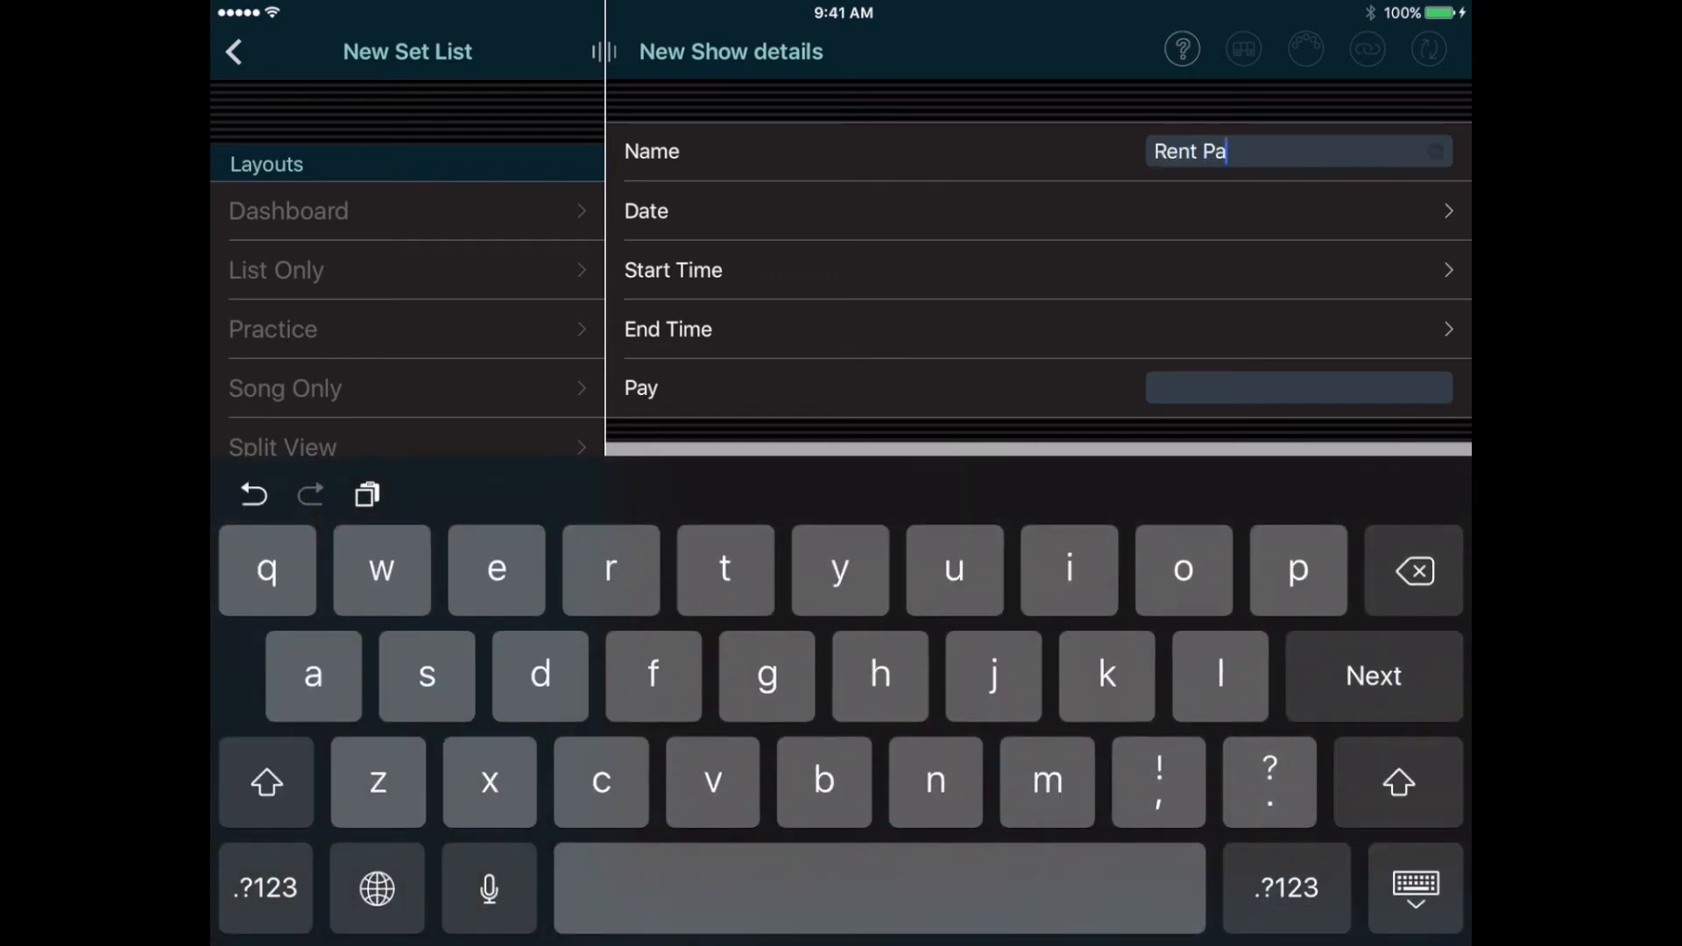
type("rty")
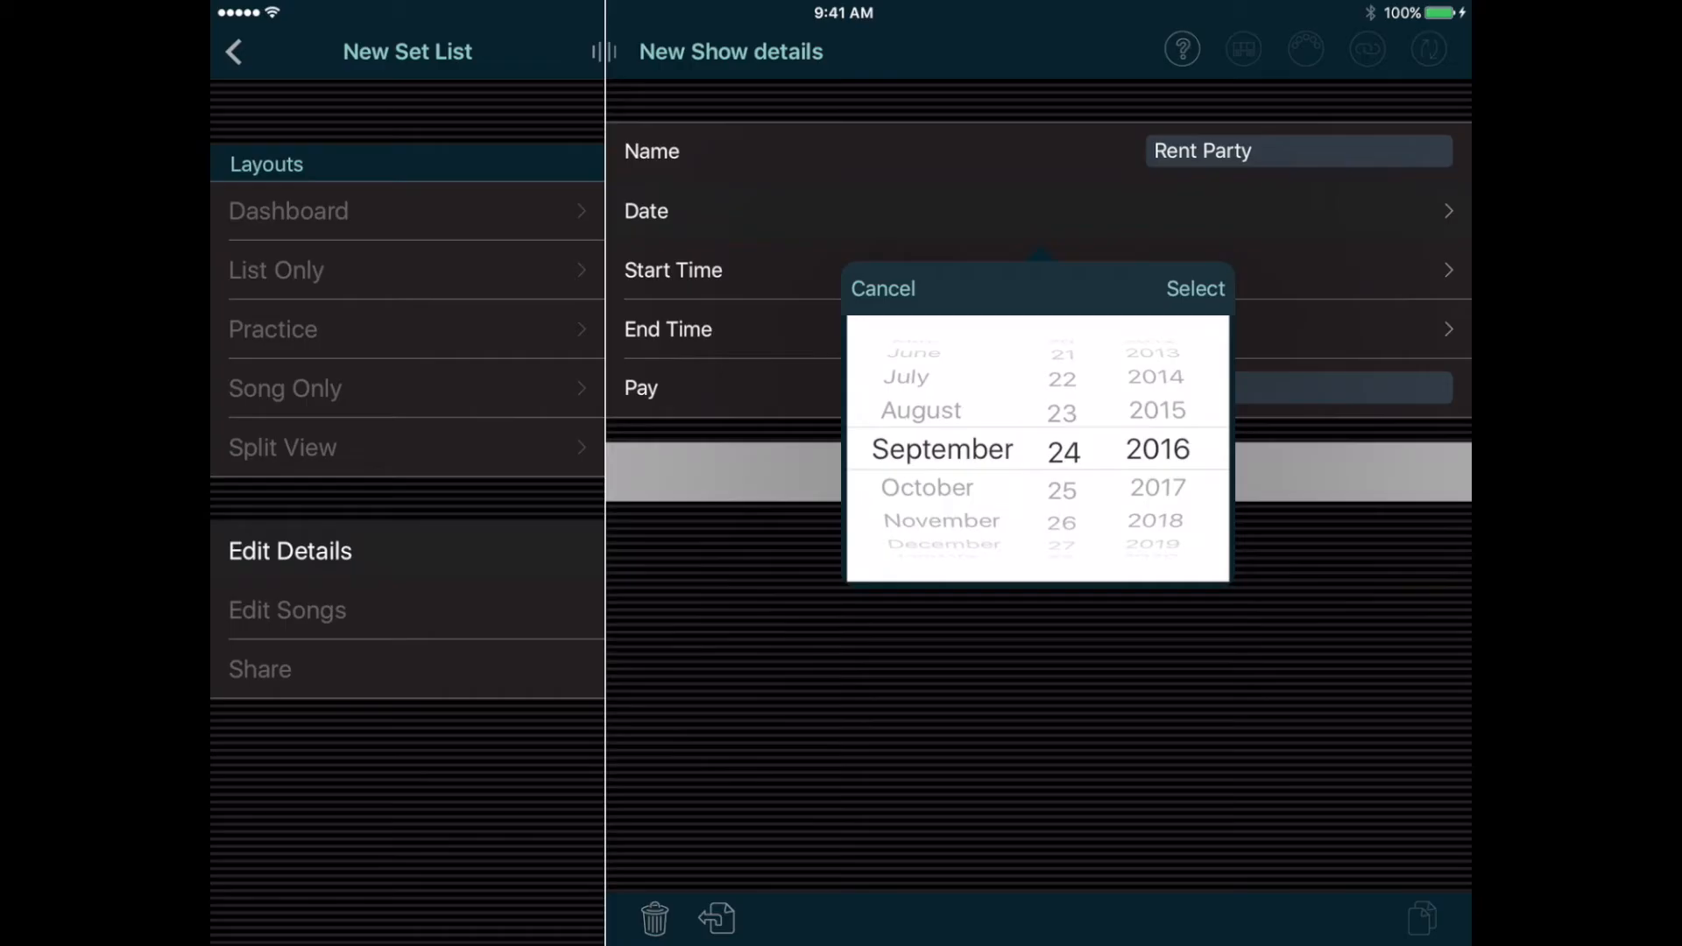
- Set the show date 9/24/16, start 9:00 pm, and pay '$200 plus 1 drink per set'
left_click(1194, 288)
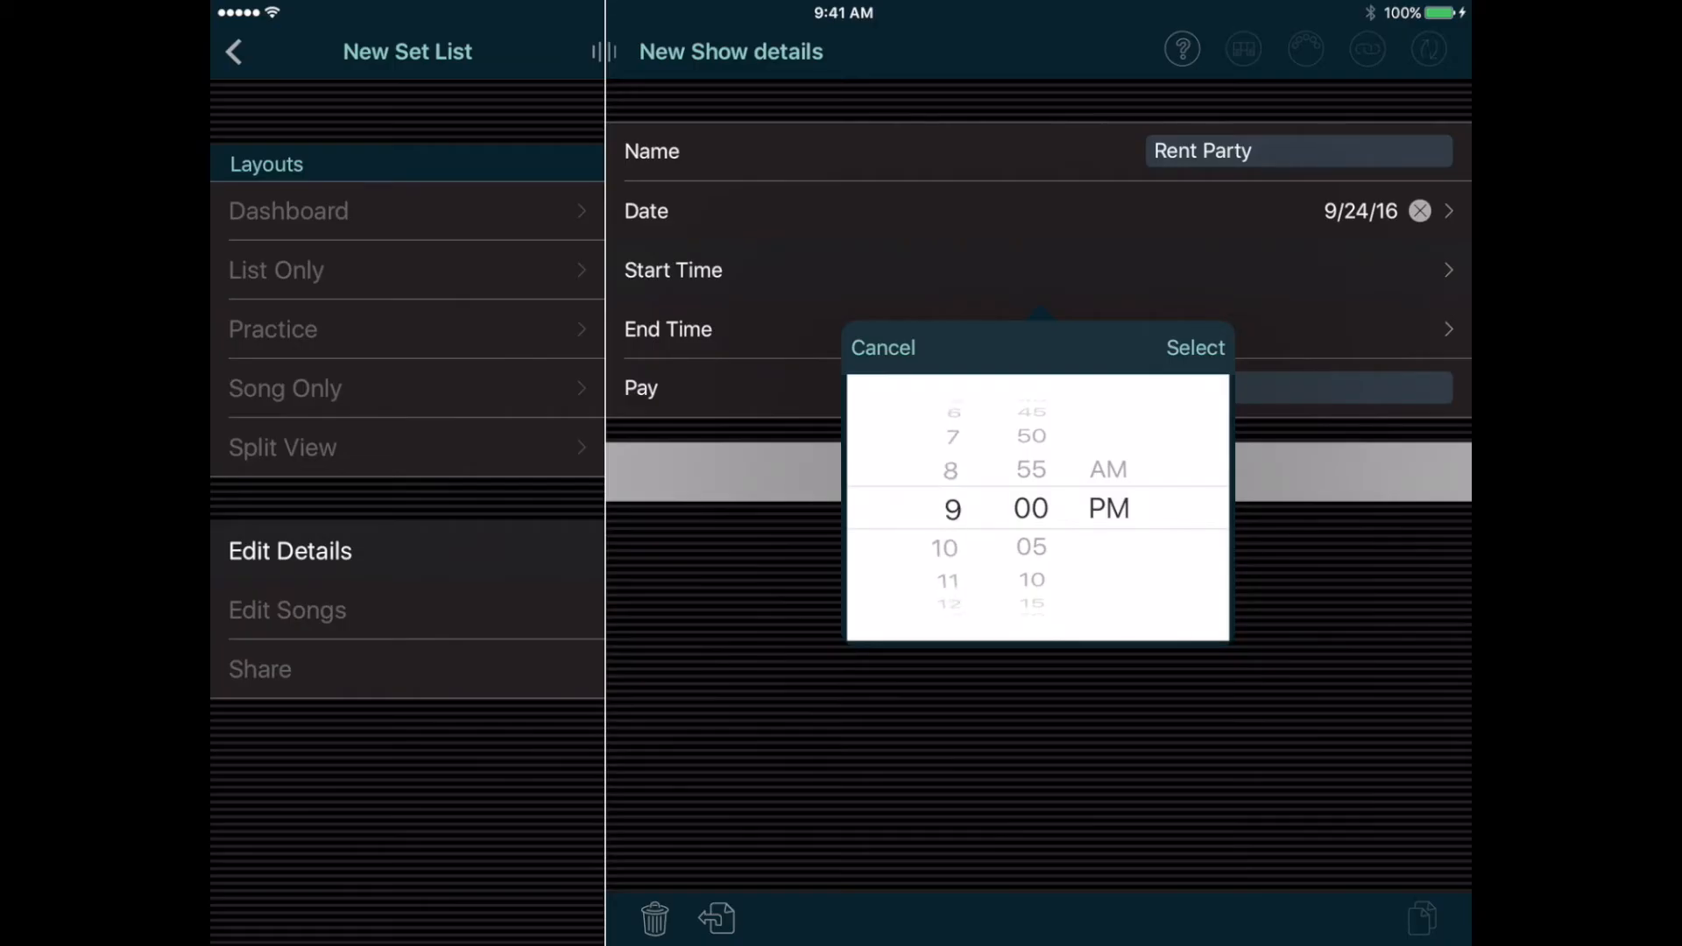
left_click(1195, 347)
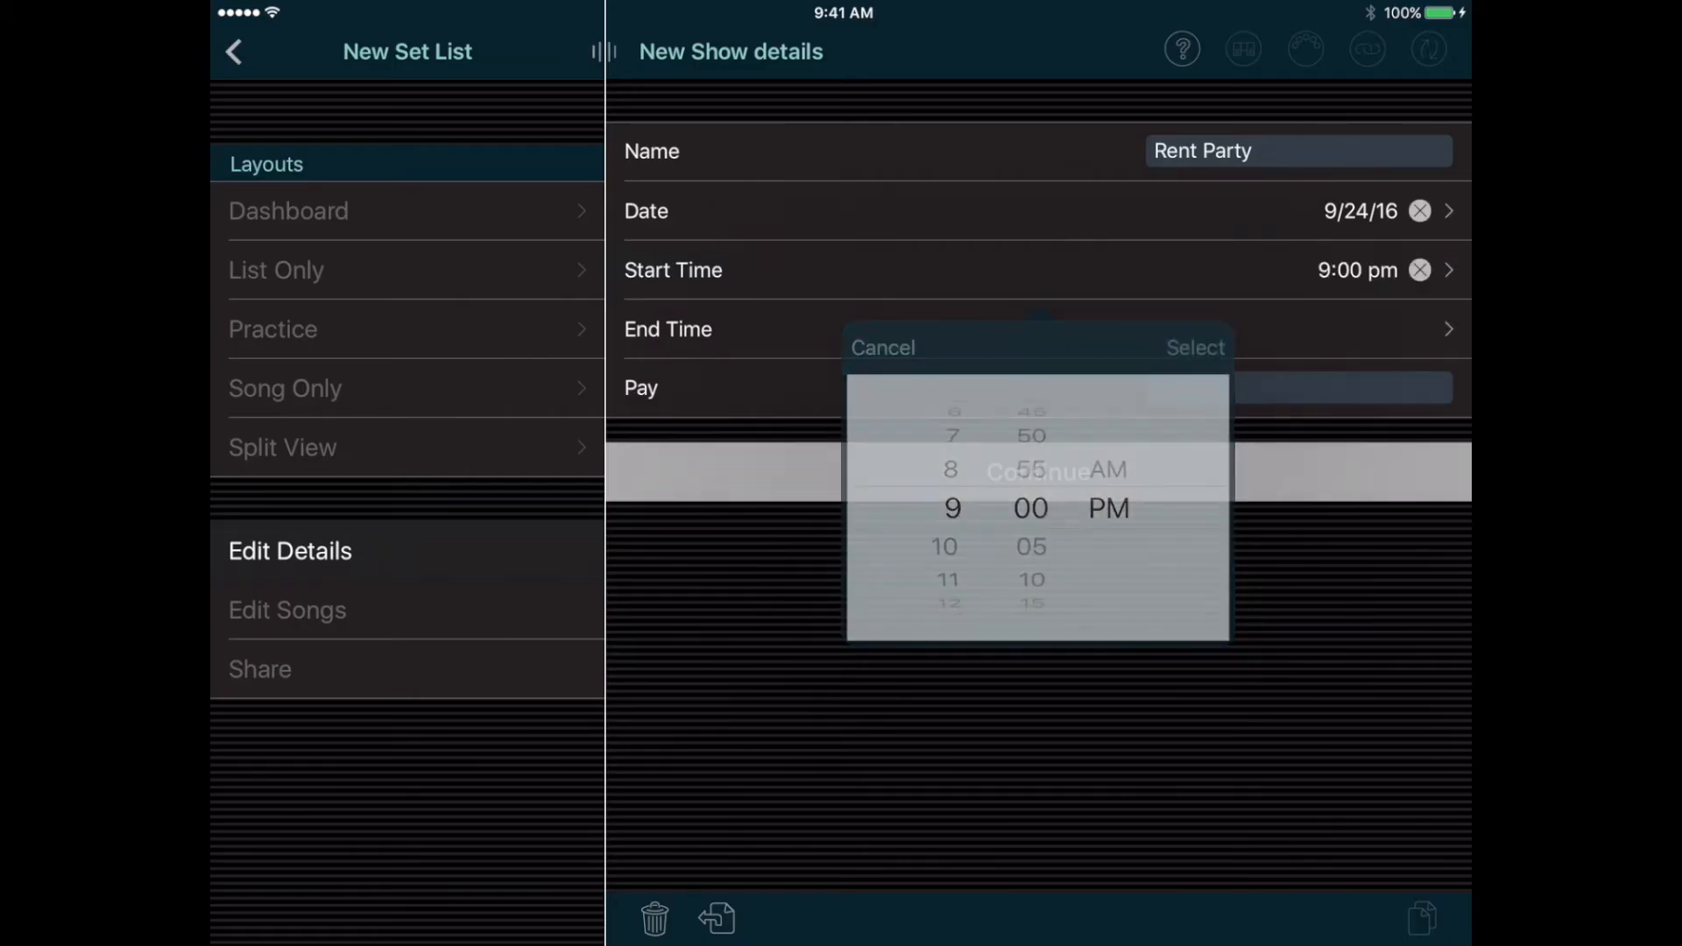
left_click(882, 347)
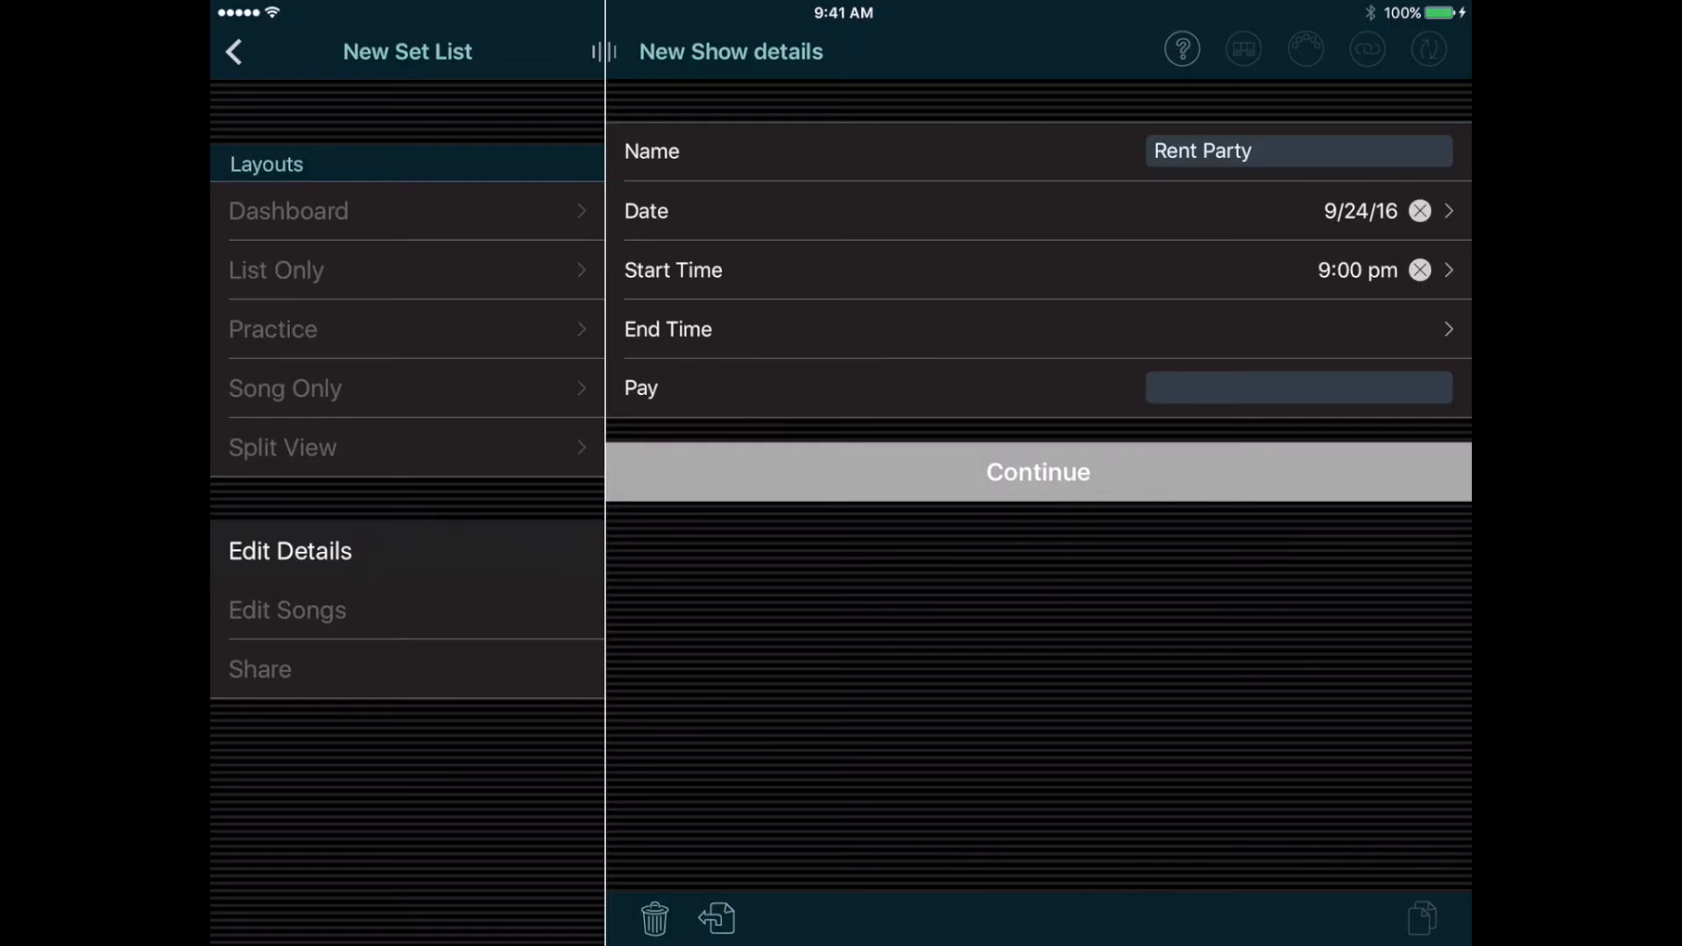
left_click(1298, 387)
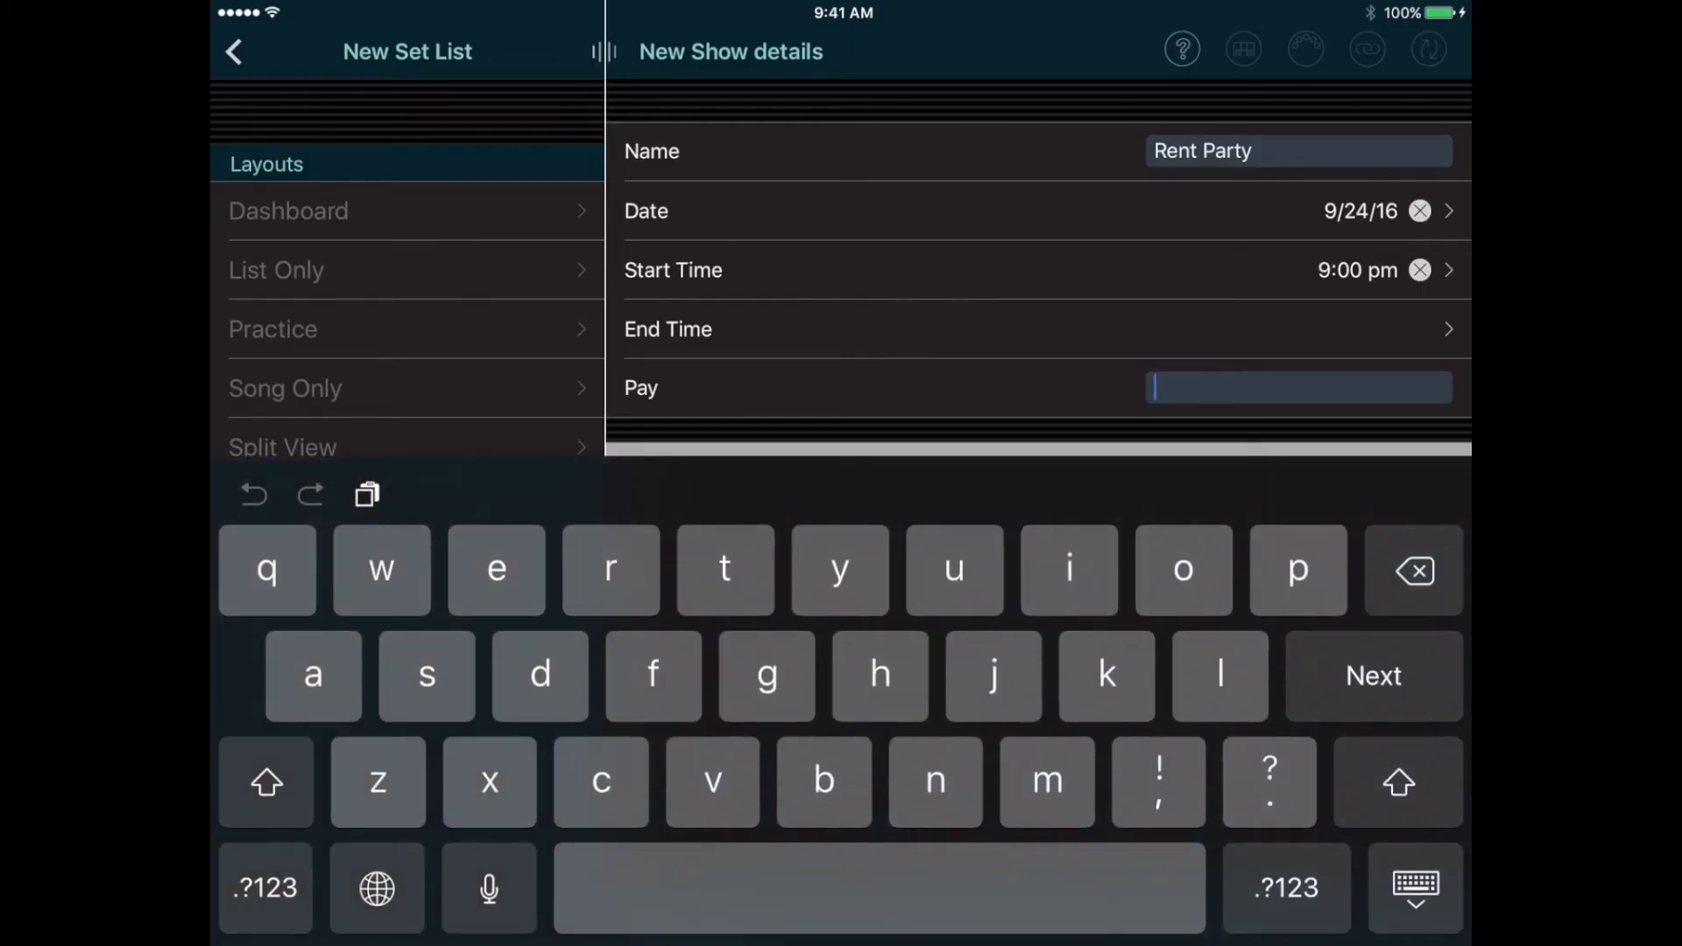
type("$200")
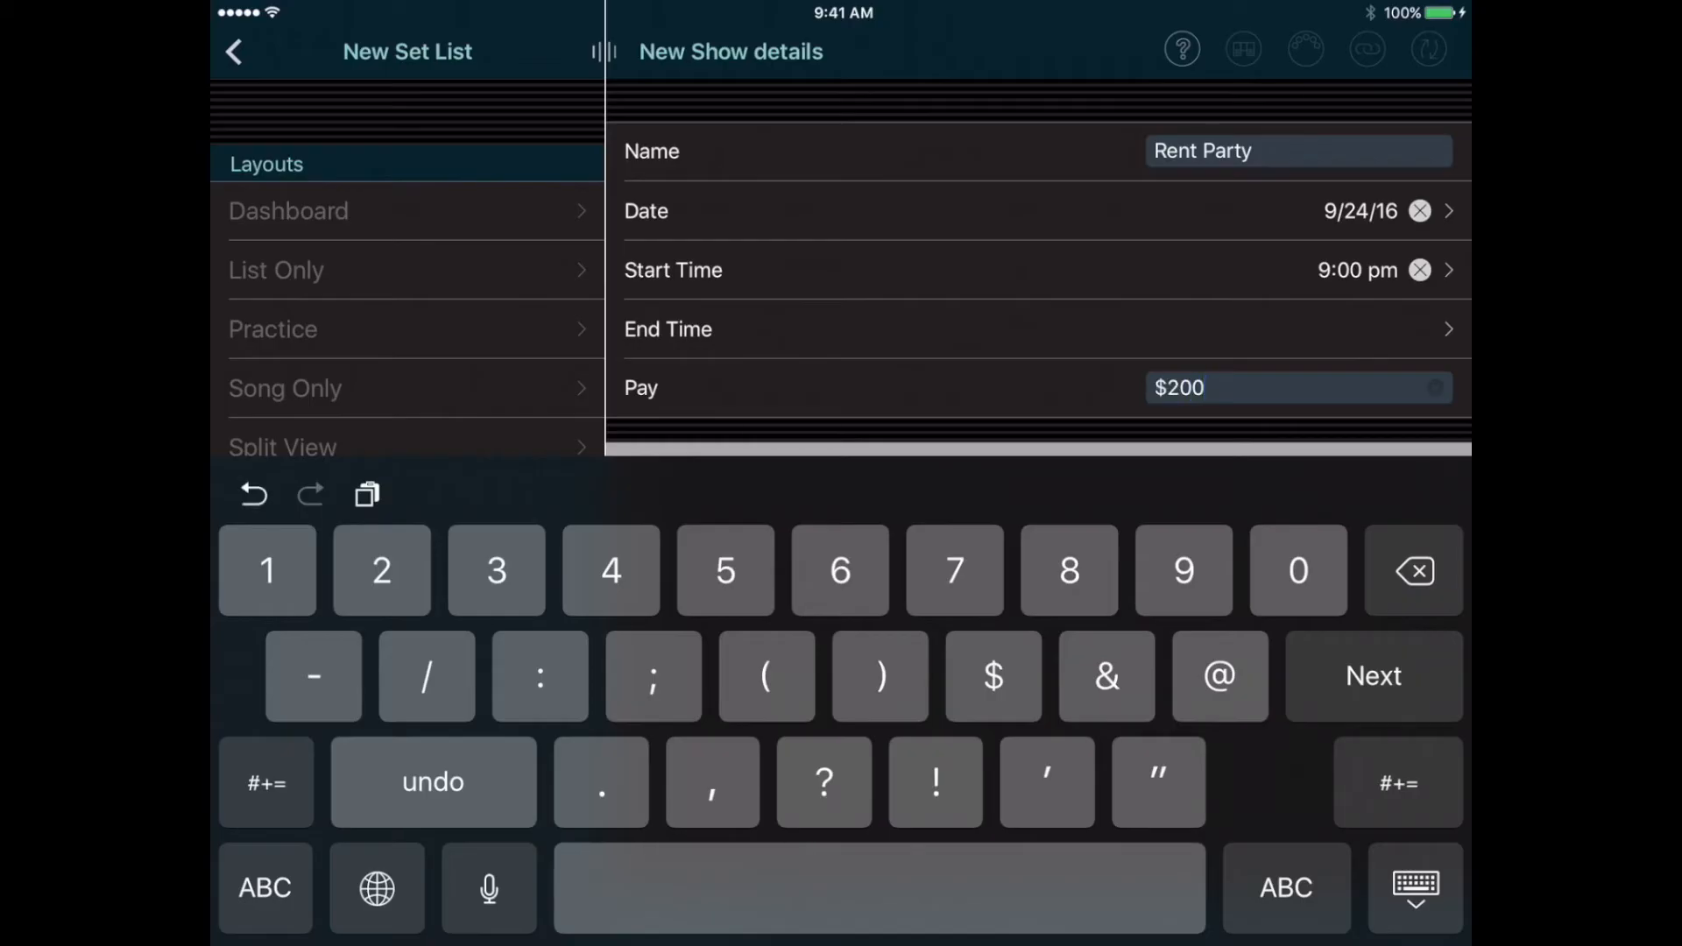
type("plus 1 drink per set")
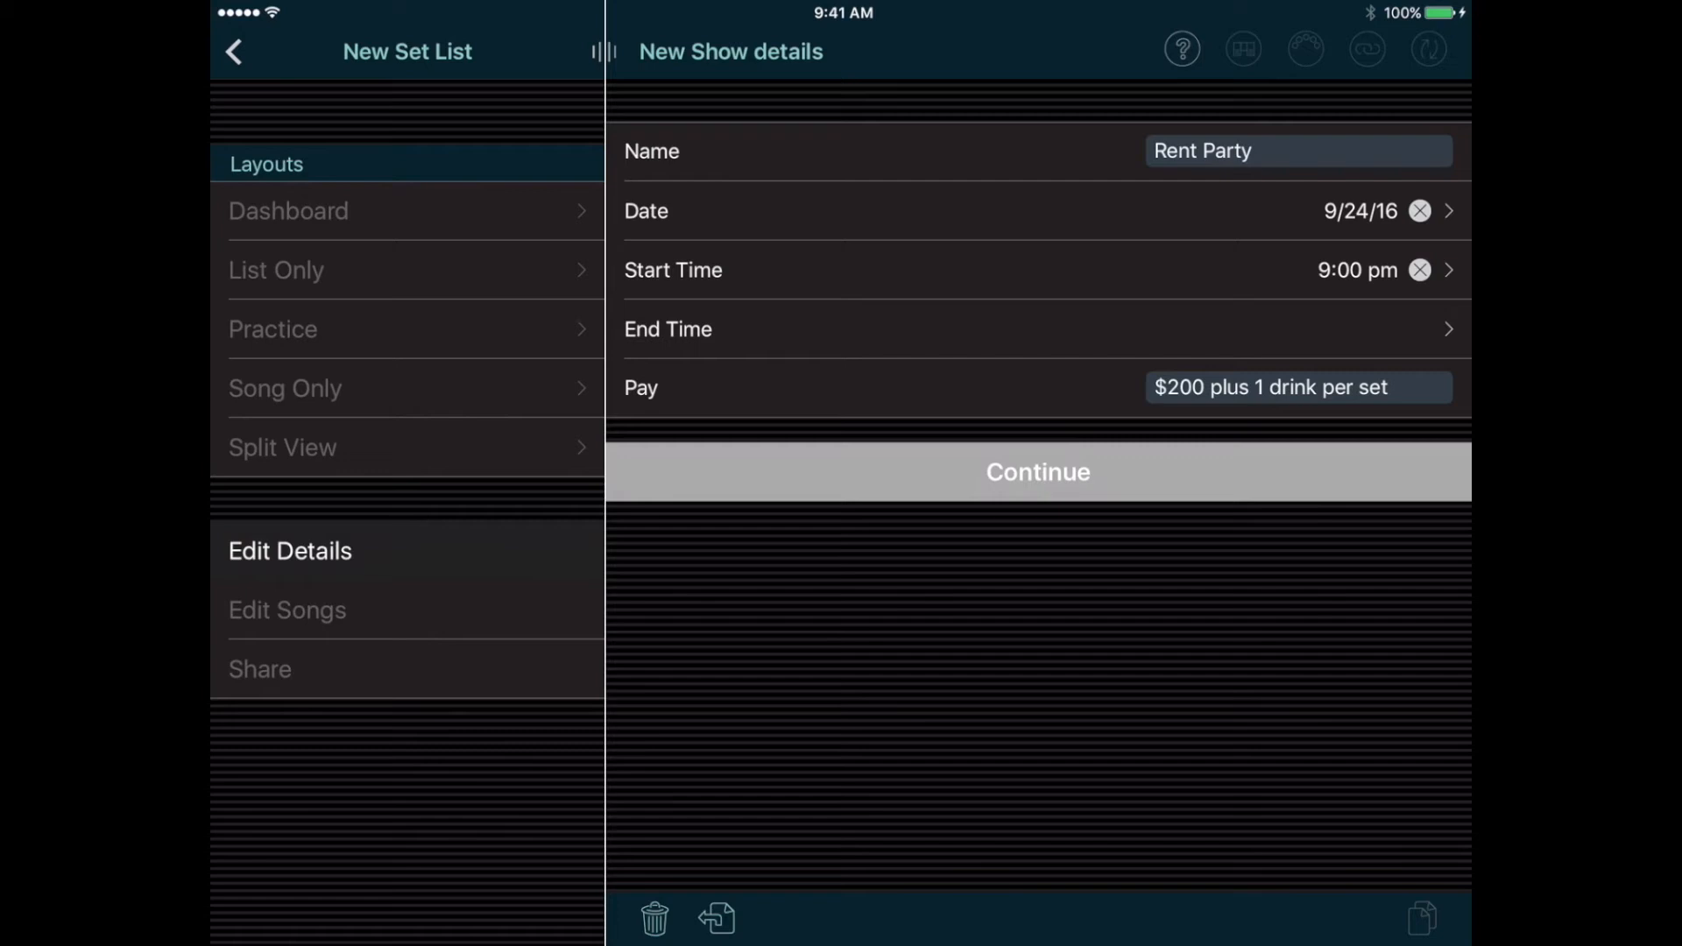
- Save Rent Party with 15:00 breaks and 0:10 between songs, then view its song list
left_click(1037, 472)
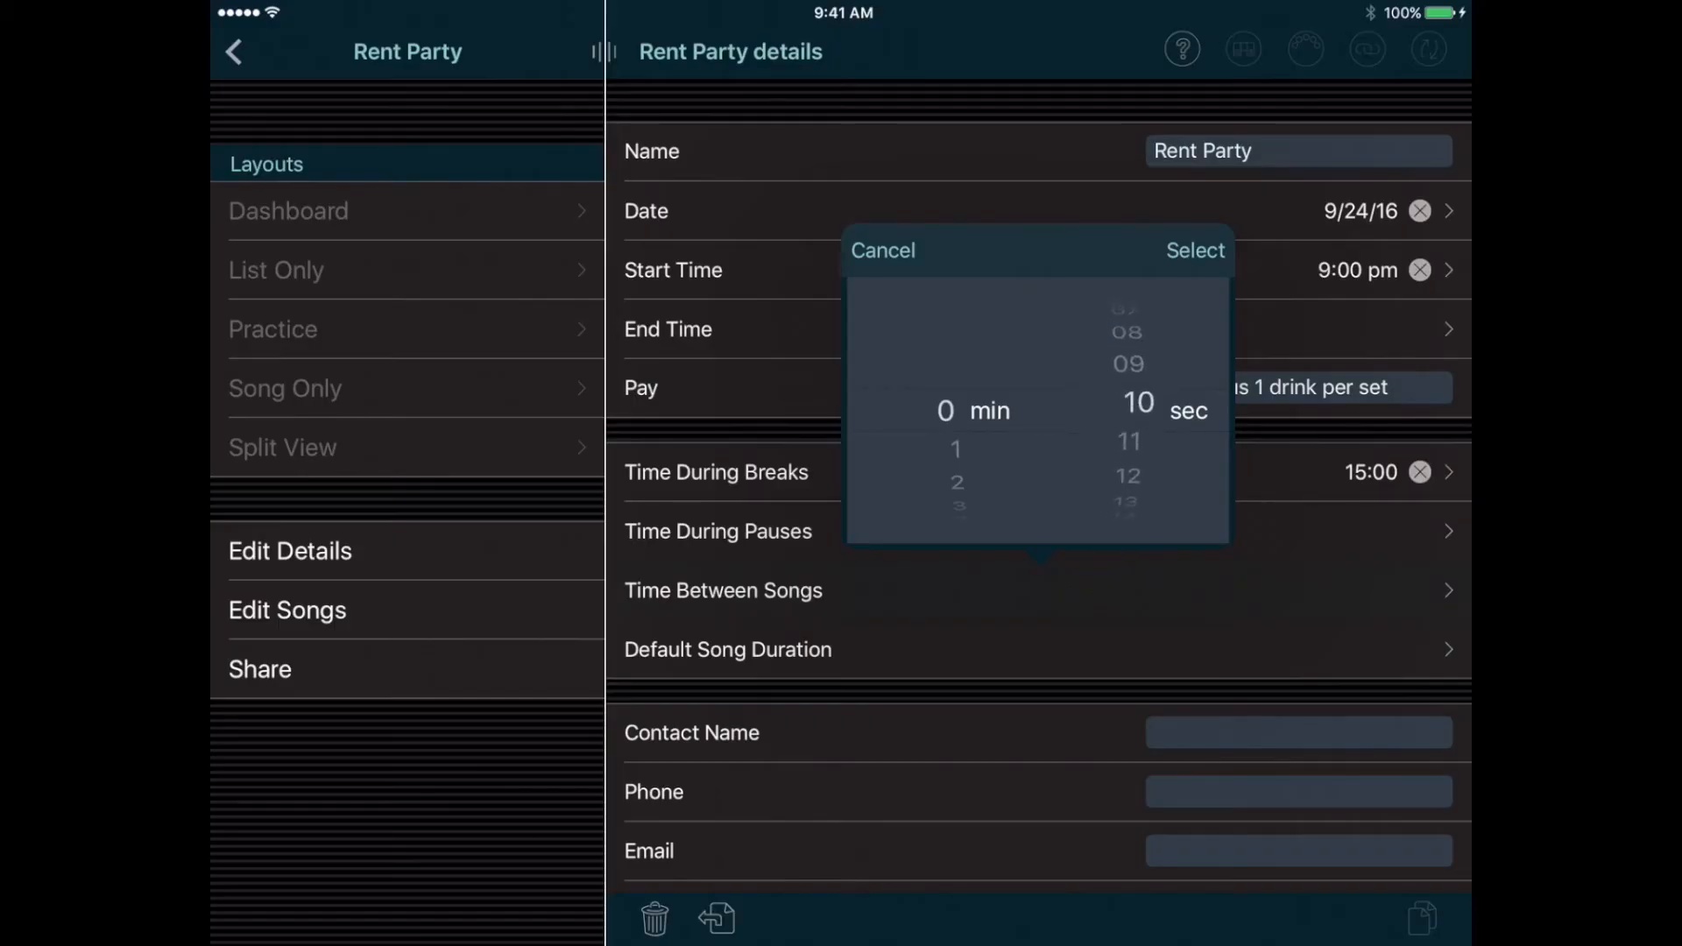
left_click(1193, 250)
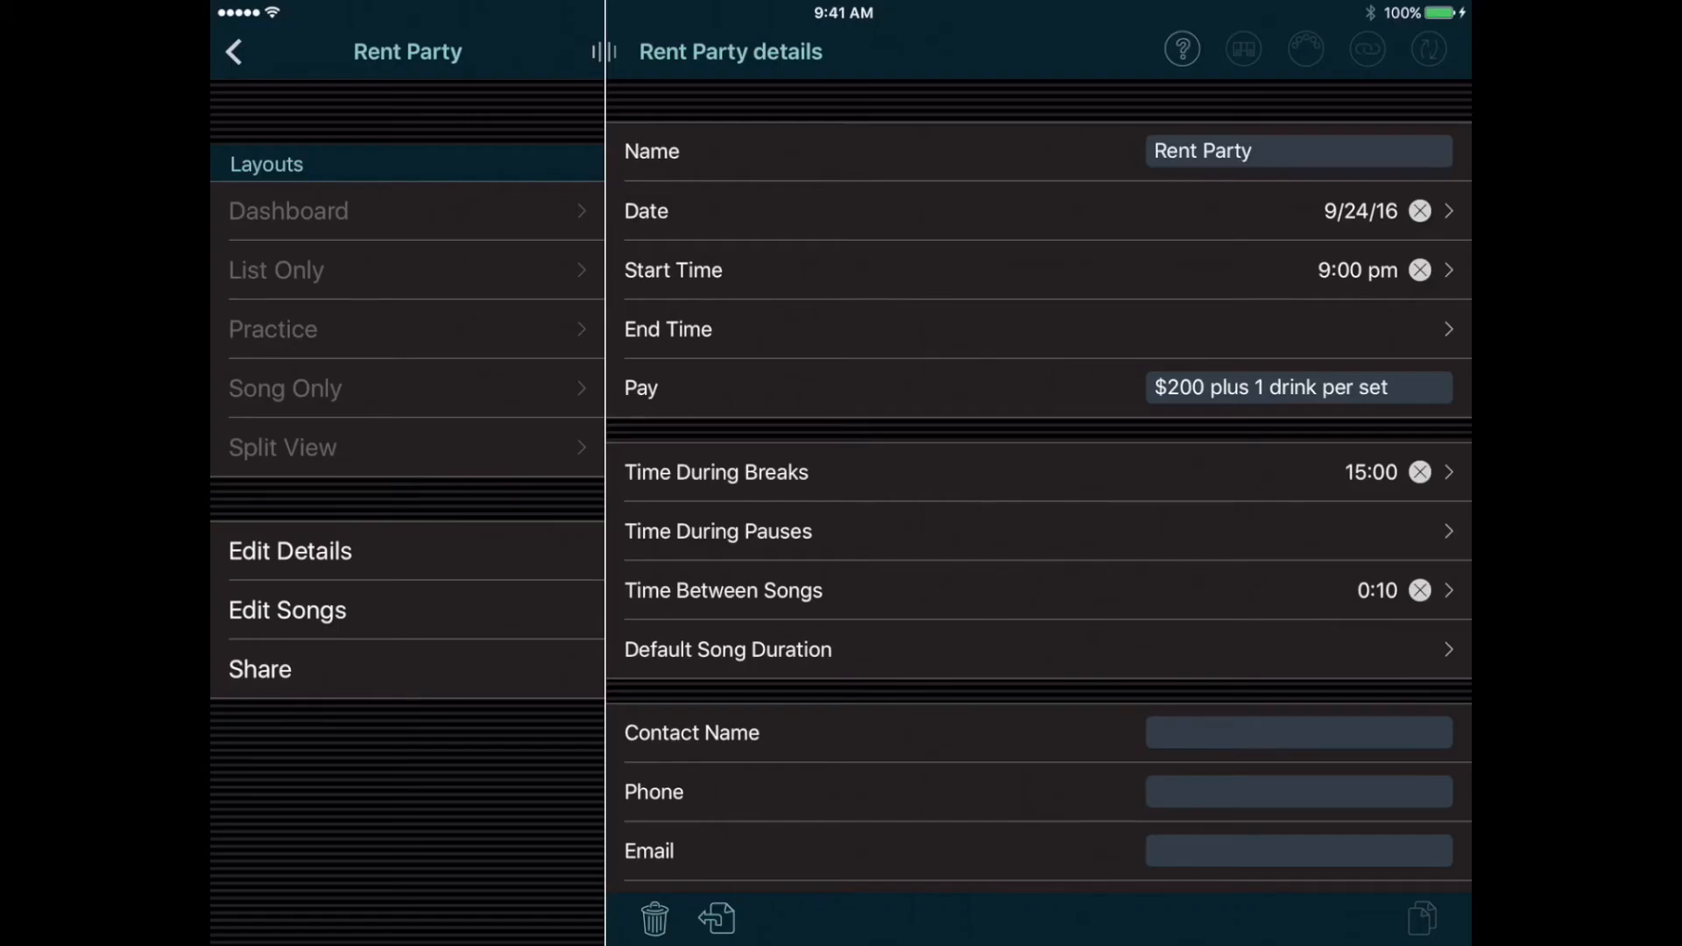
left_click(287, 610)
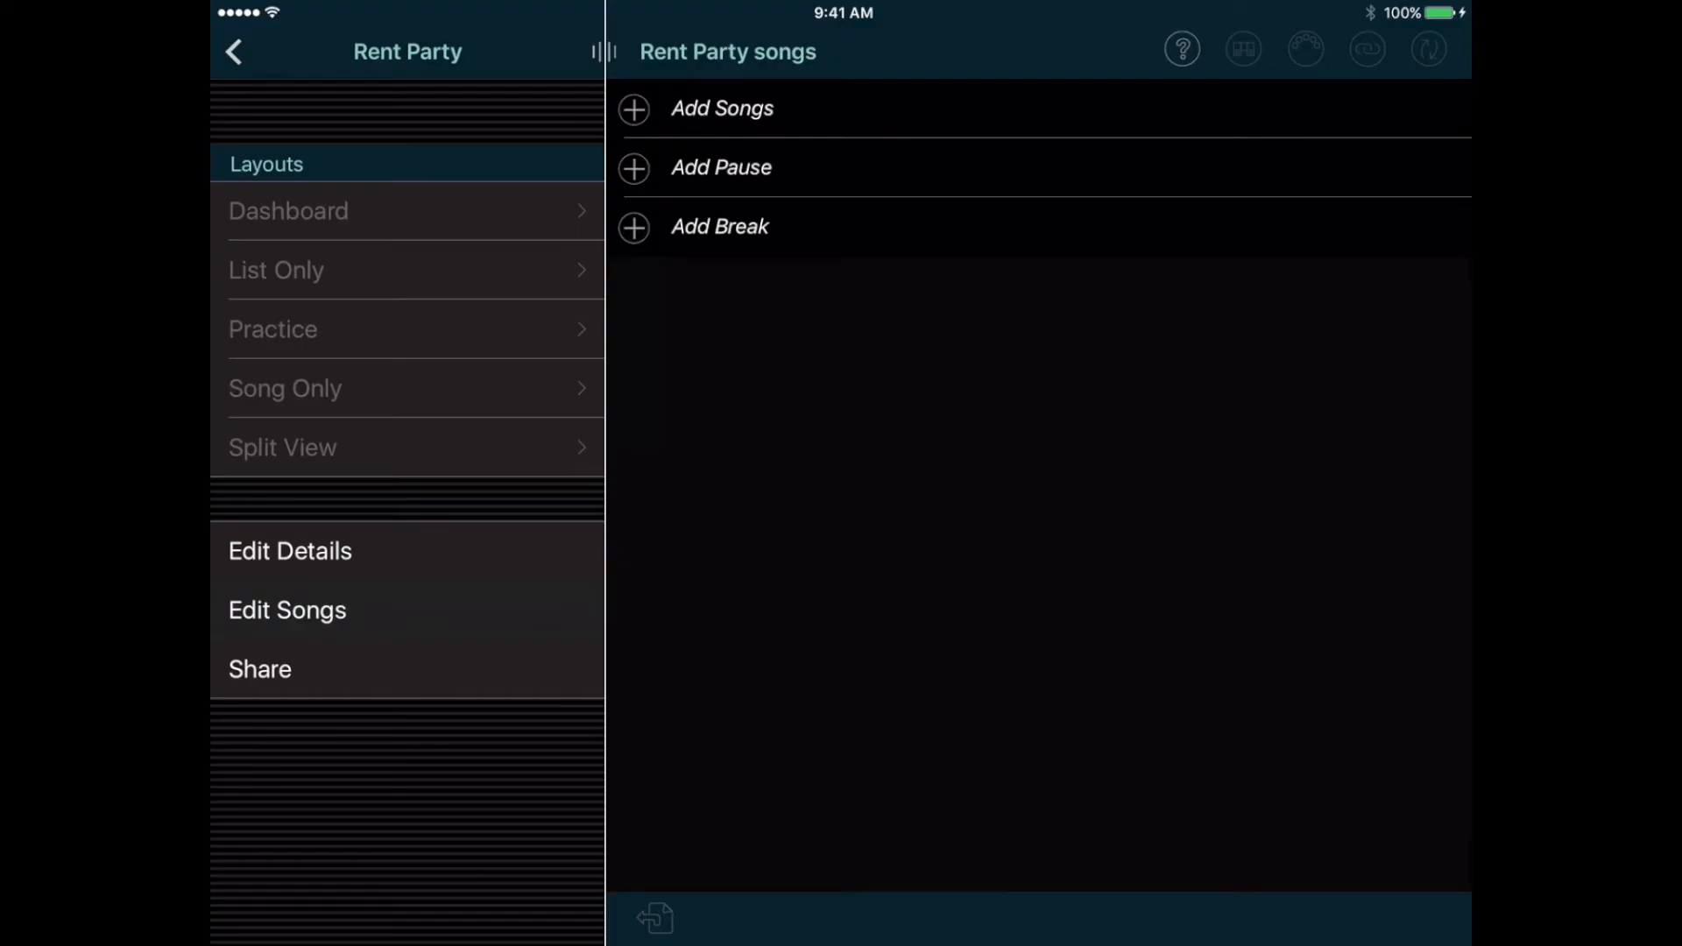
- Add Cave Man Blues, Fishing In The Dark and Little Green Slippers to Rent Party, then reorder them
left_click(721, 108)
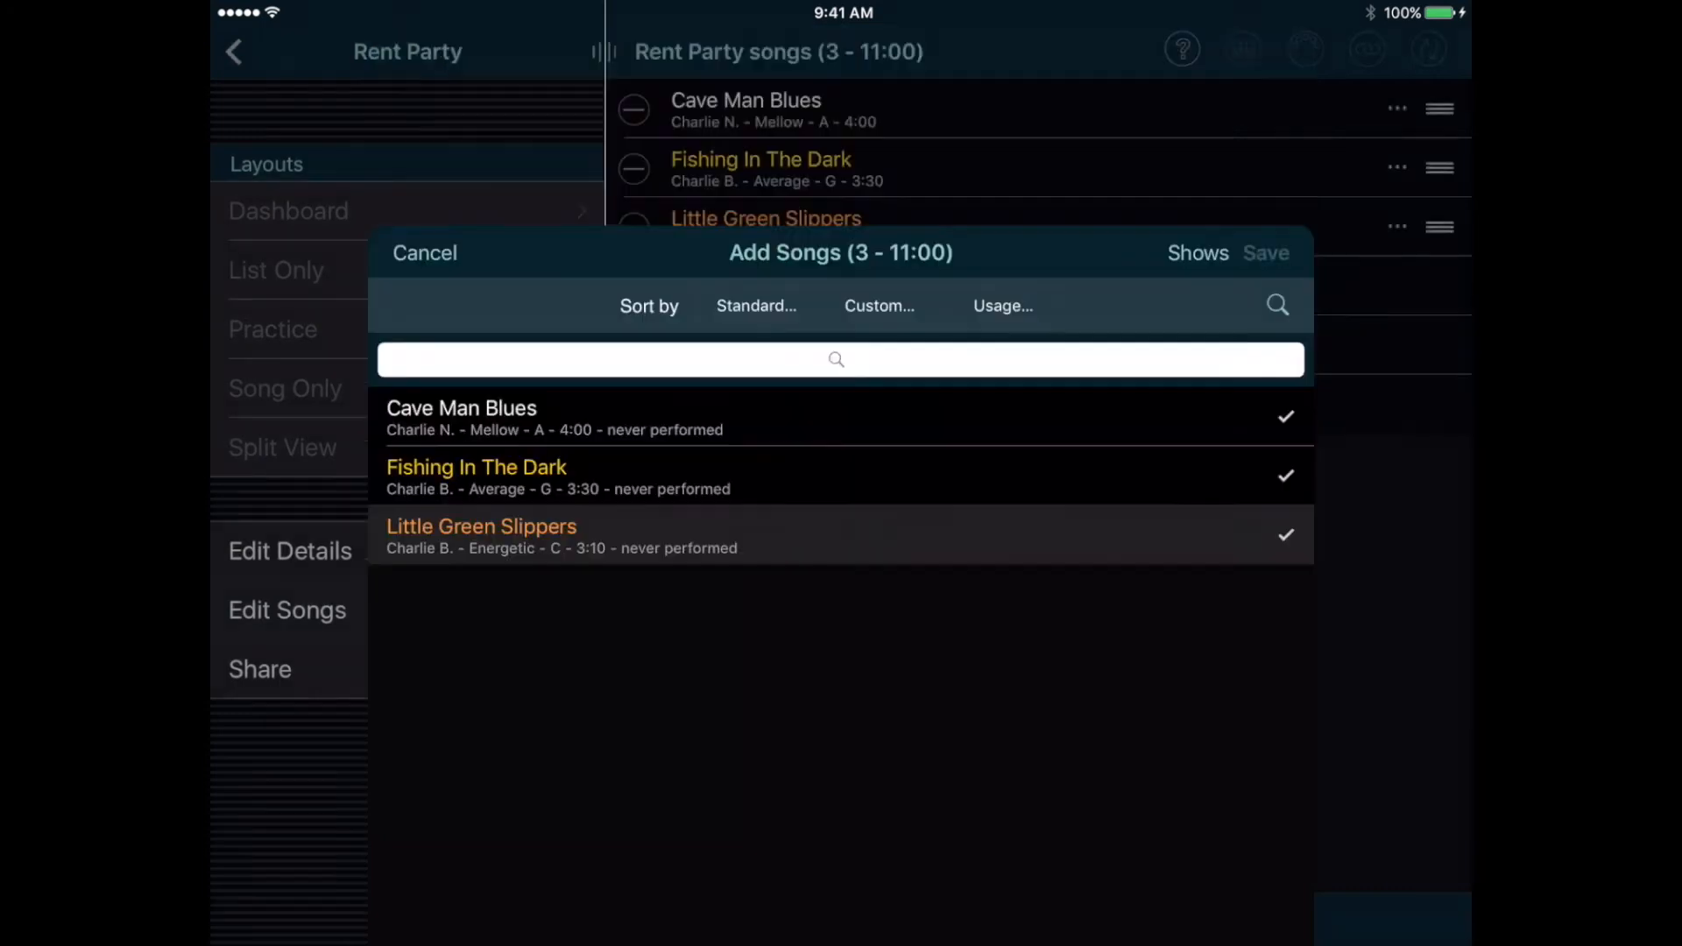
left_click(423, 253)
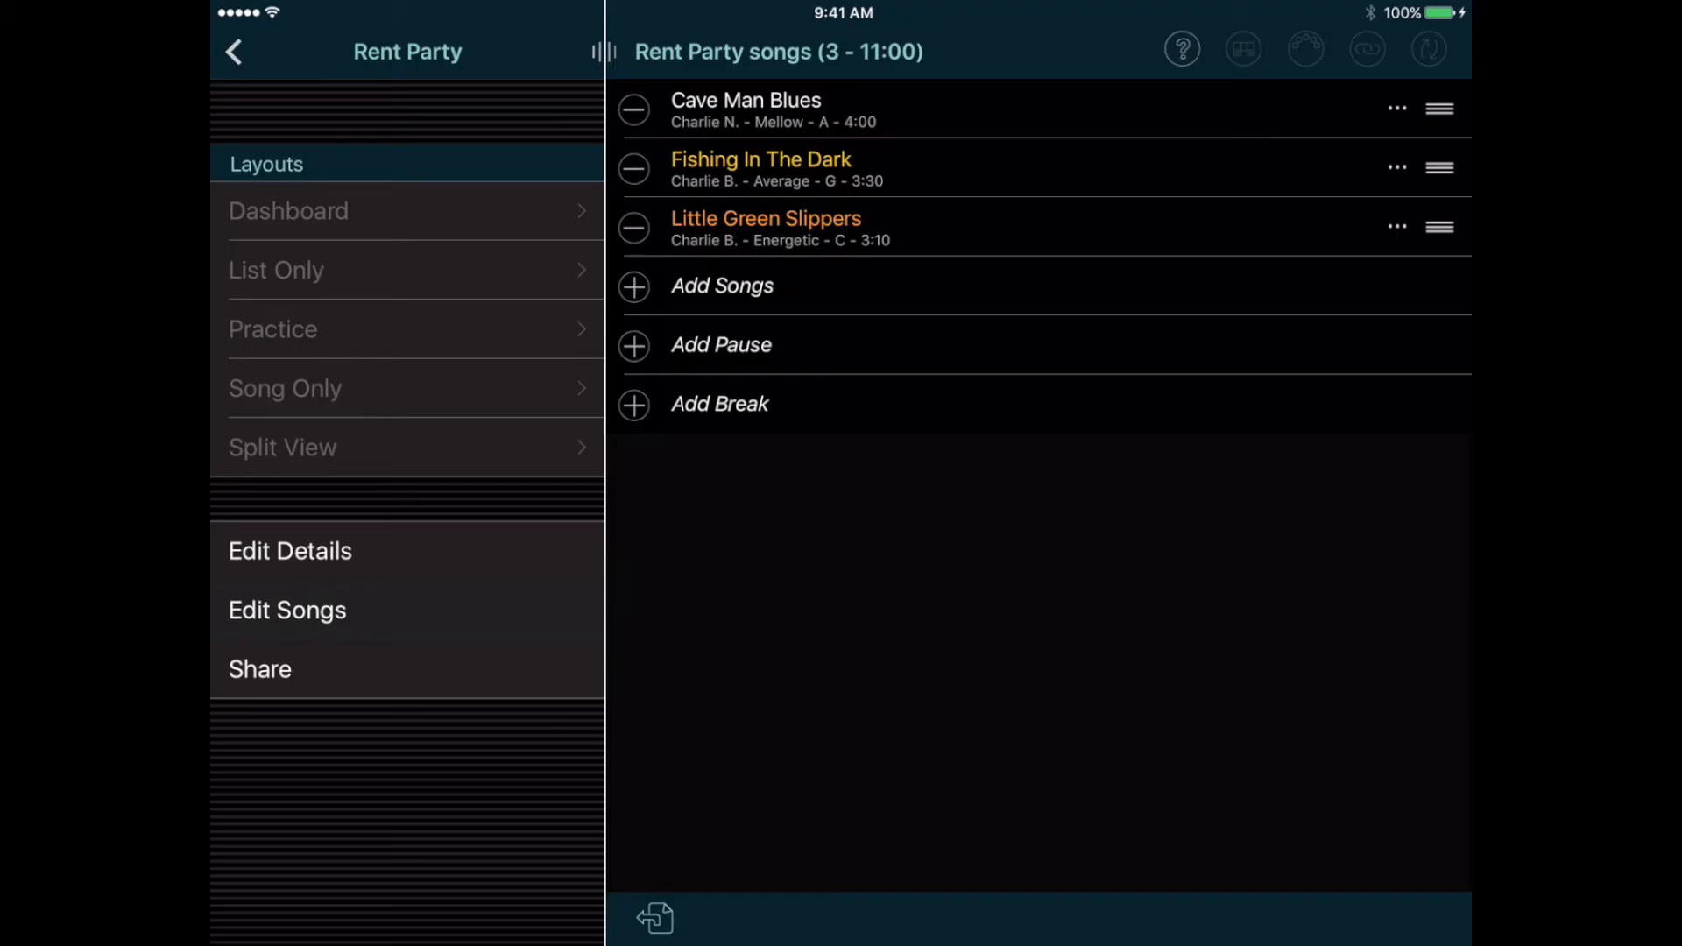
left_click_drag(1439, 226, 1439, 107)
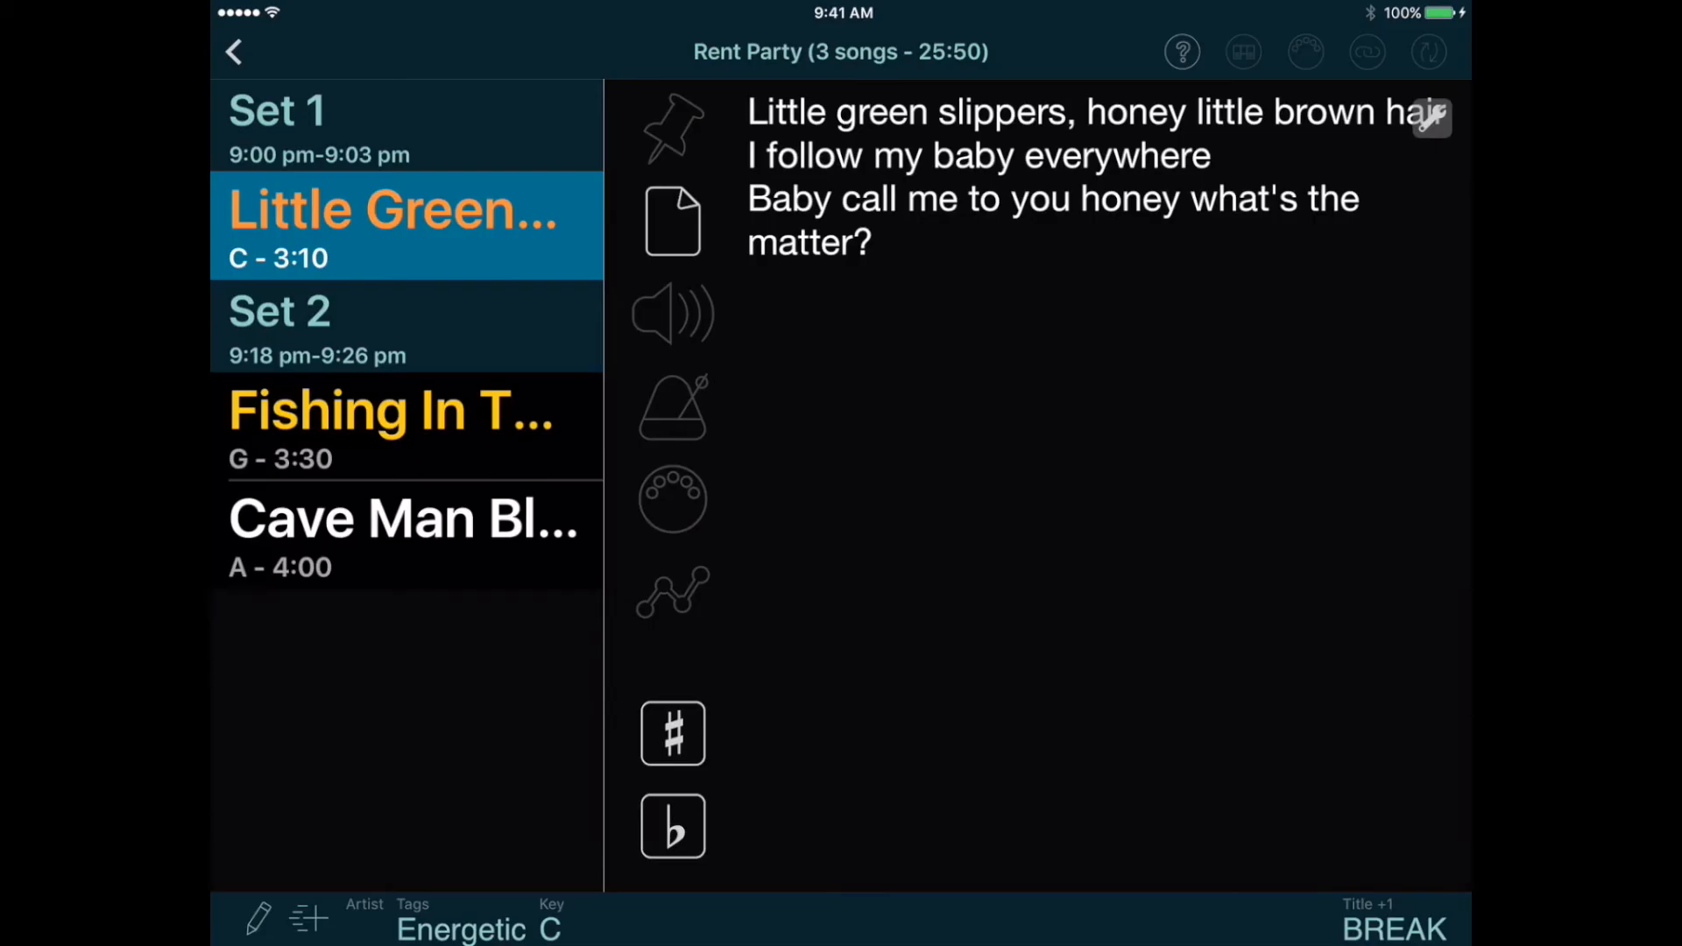
- Browse Rent Party's songs in full-screen lyrics and List Only layouts, selecting Fishing In The Dark
left_click(391, 425)
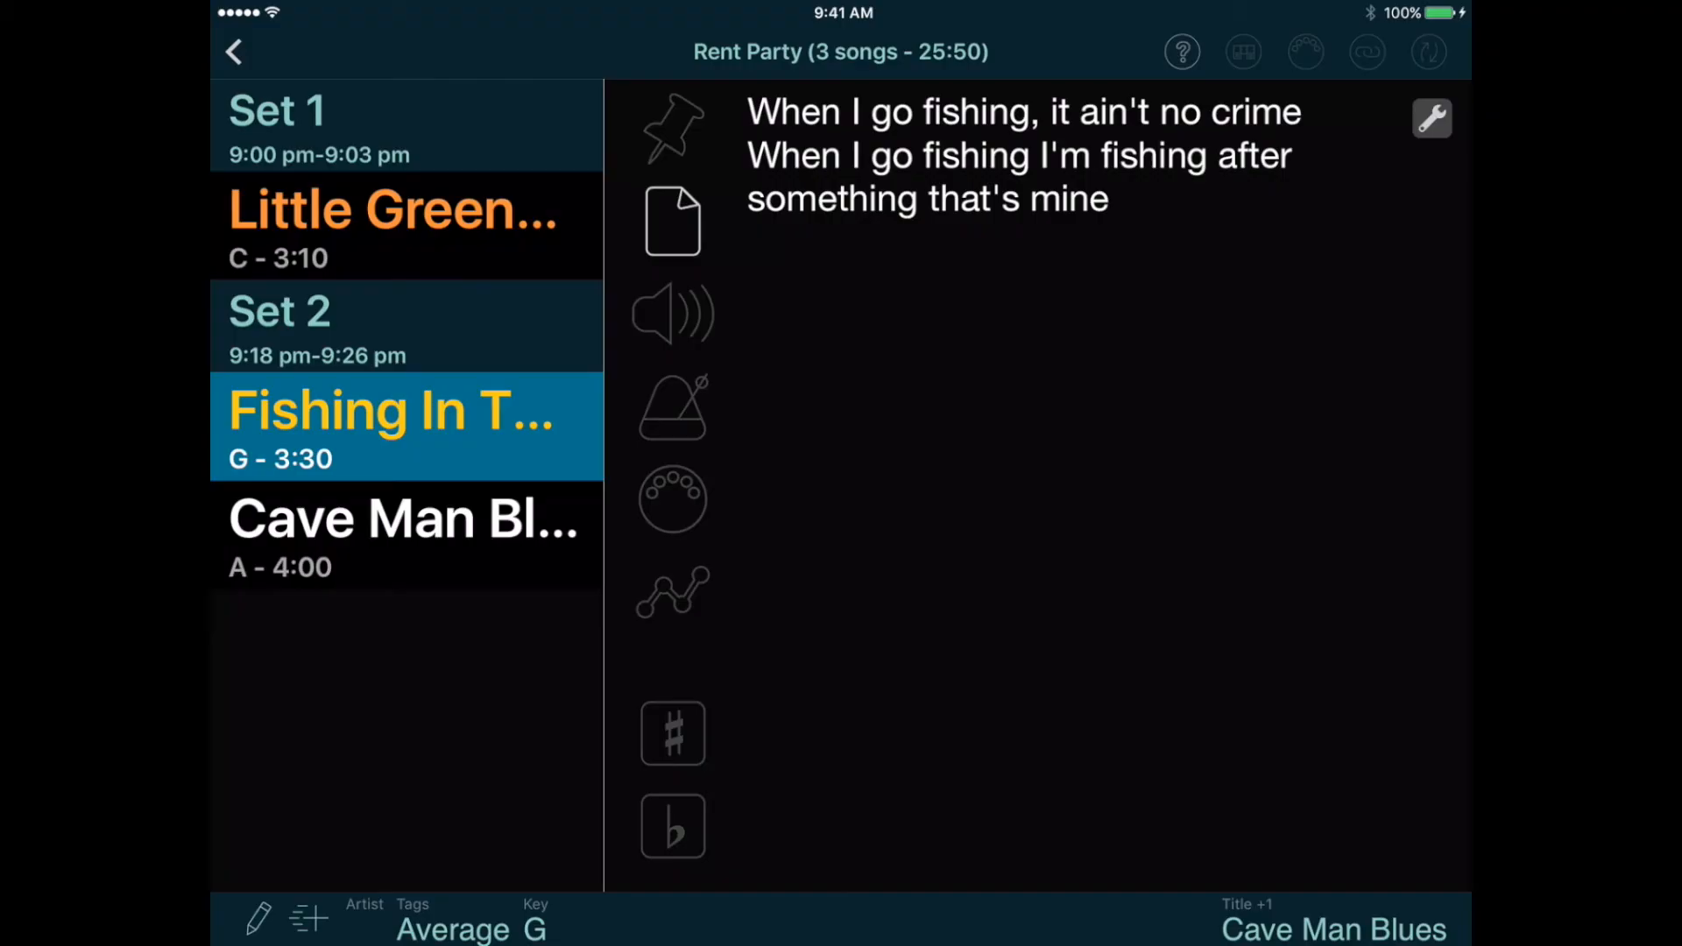
left_click(396, 534)
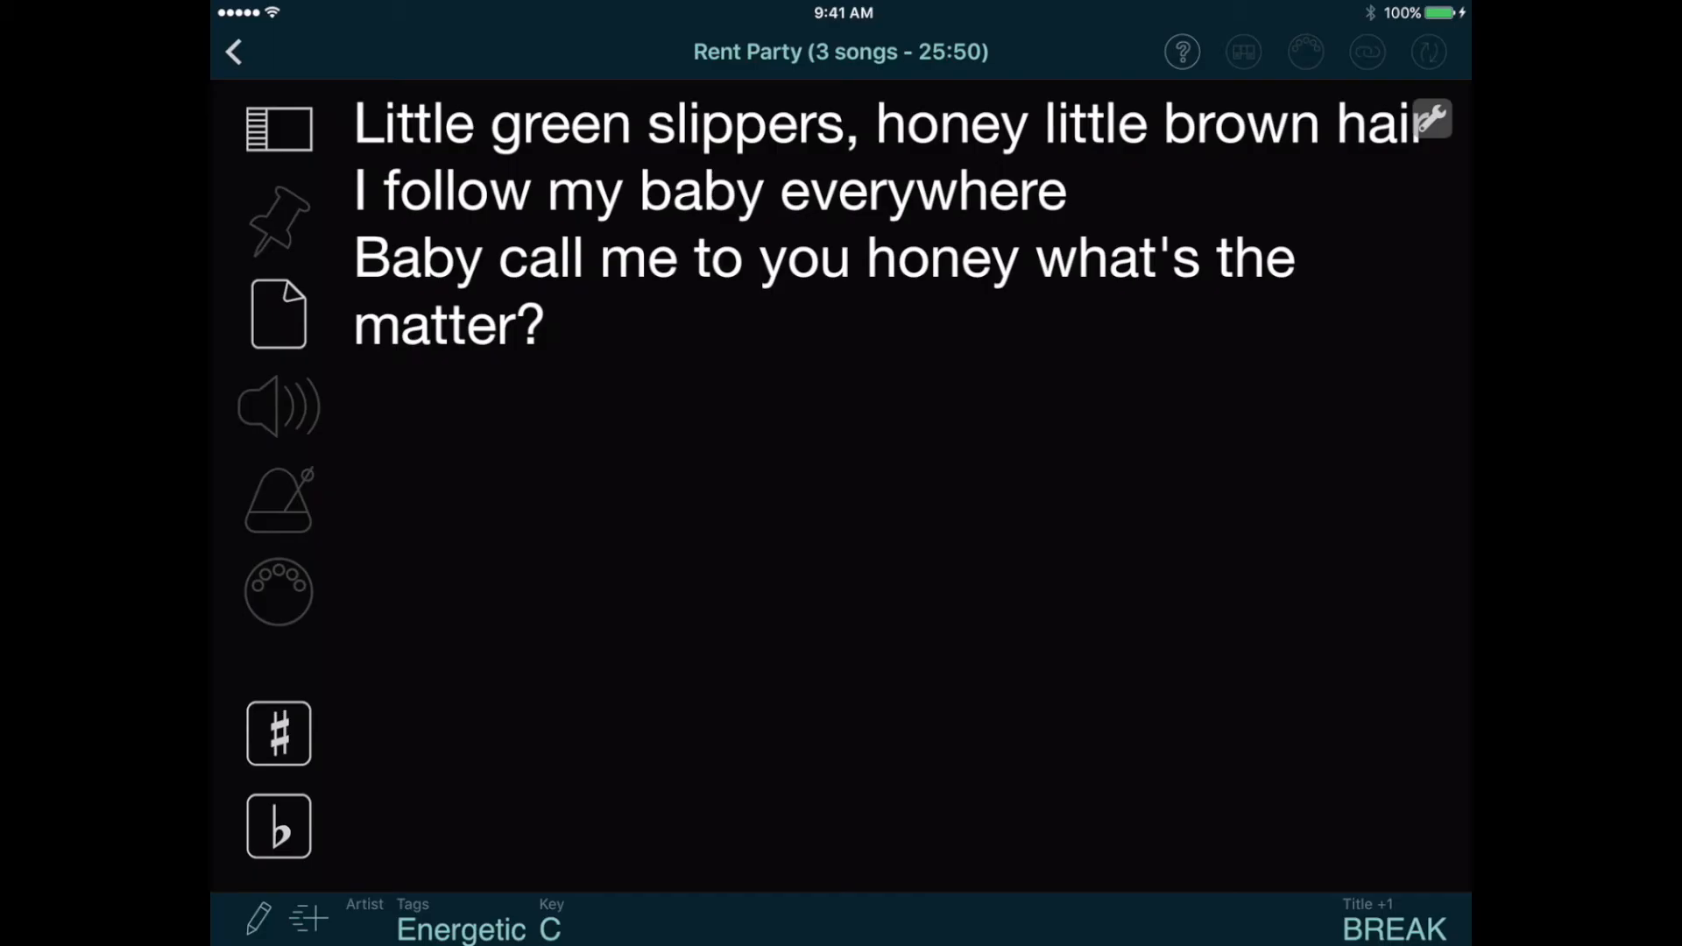
left_click(279, 126)
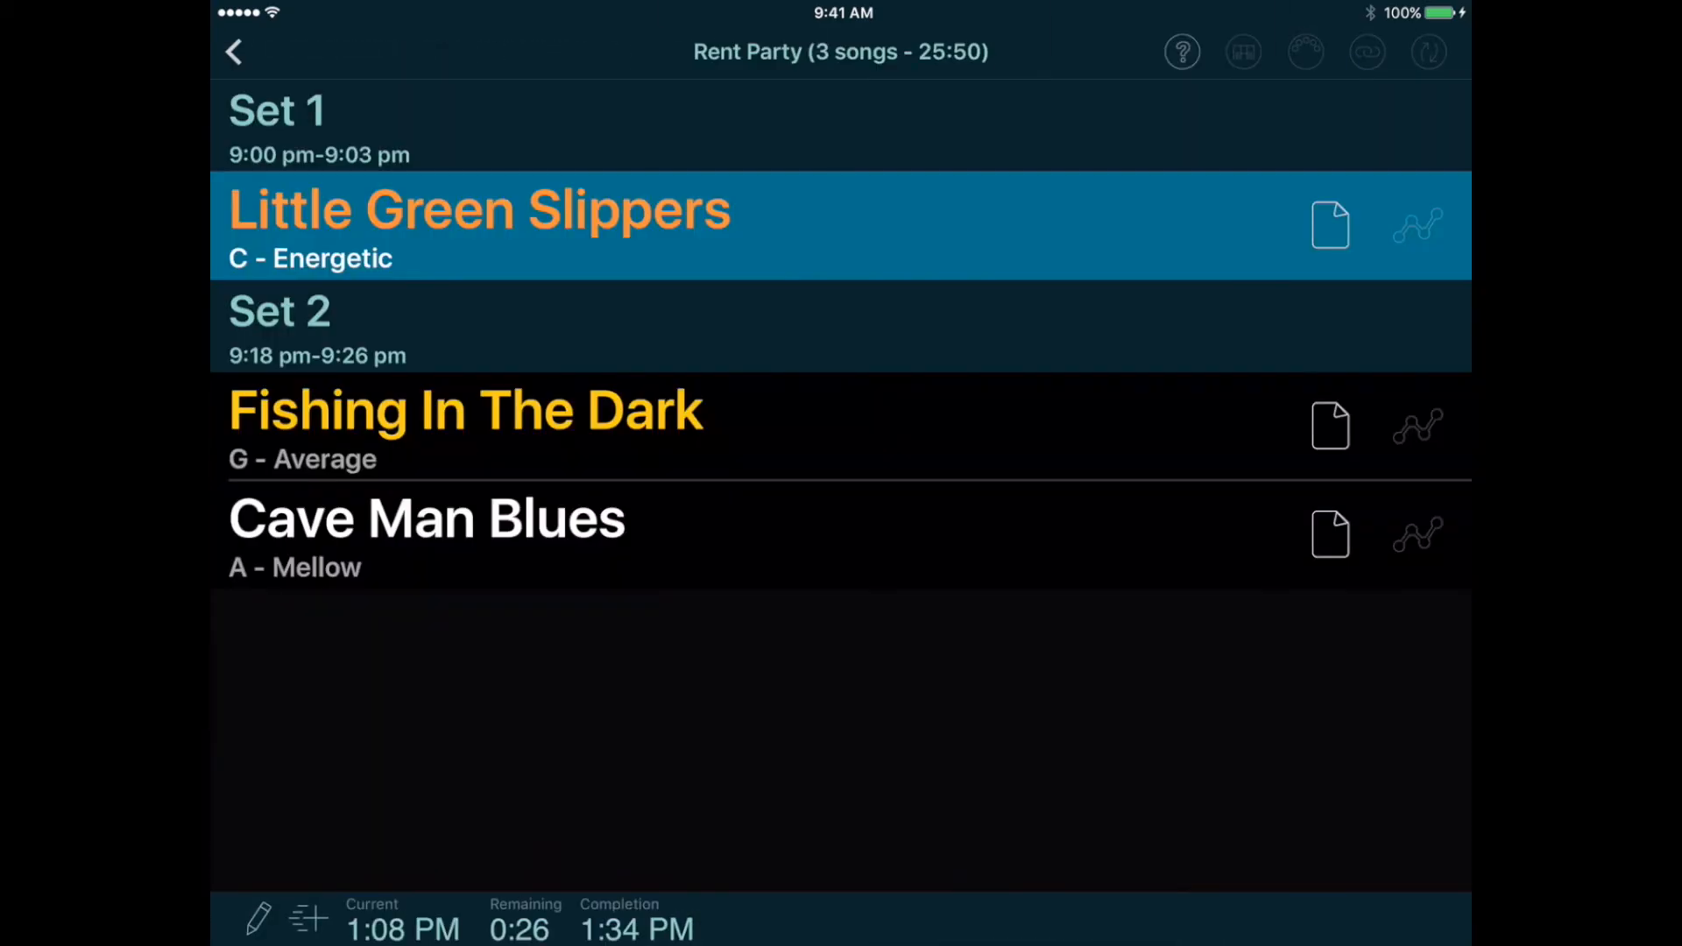
left_click(464, 425)
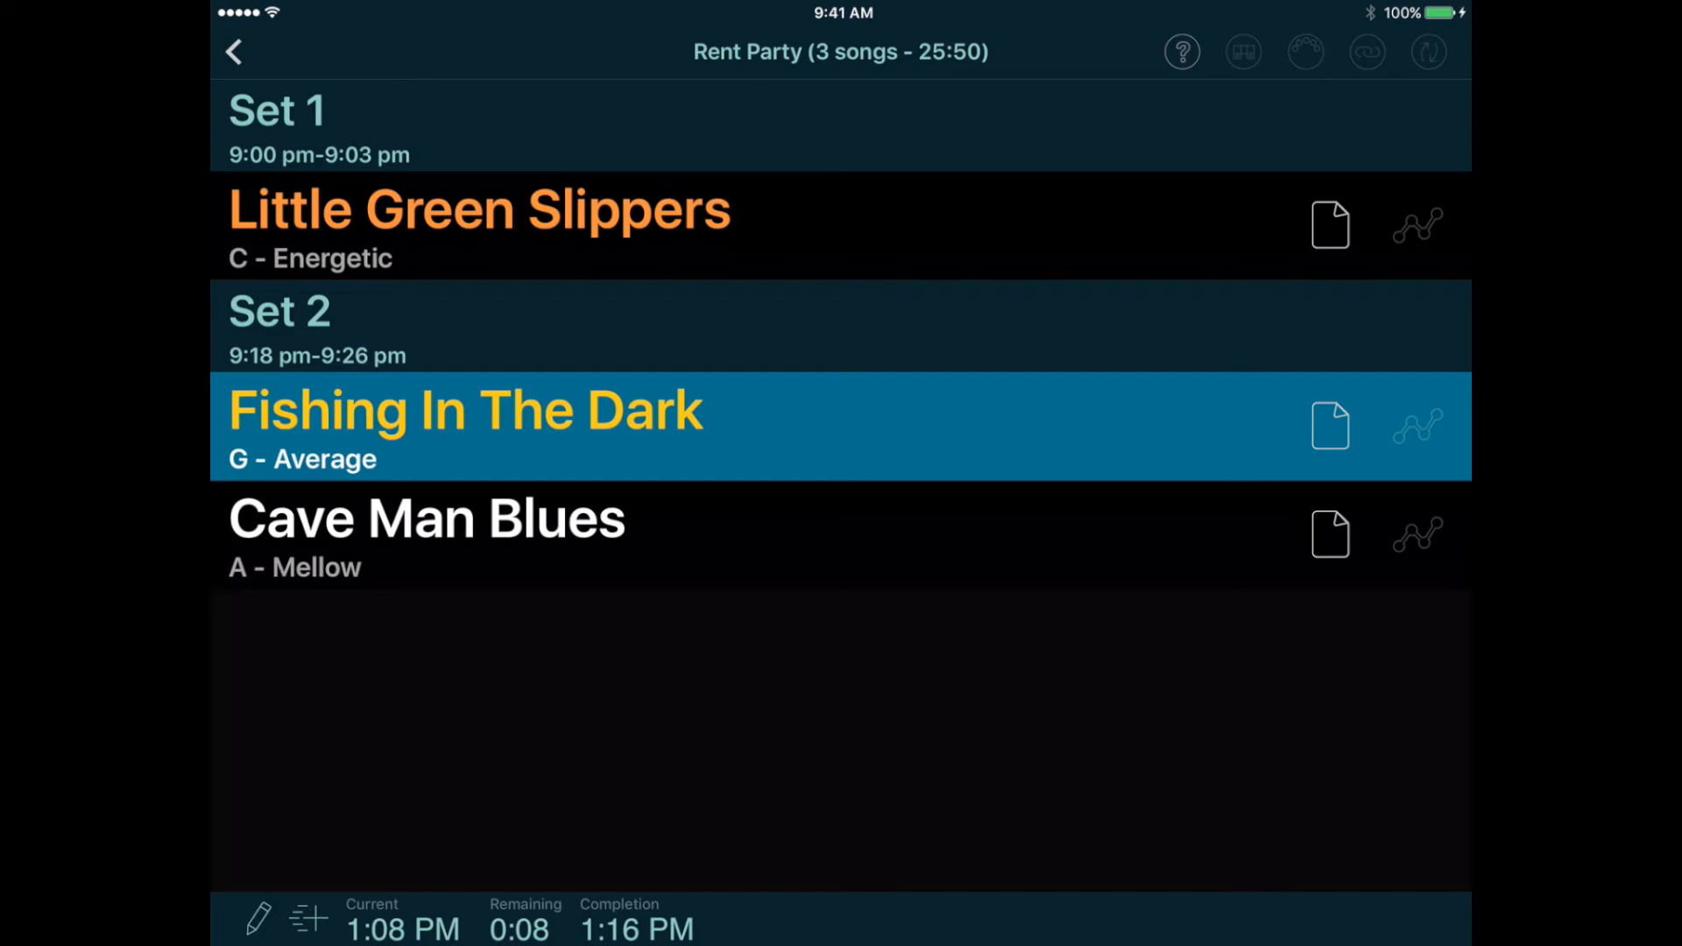
left_click(427, 535)
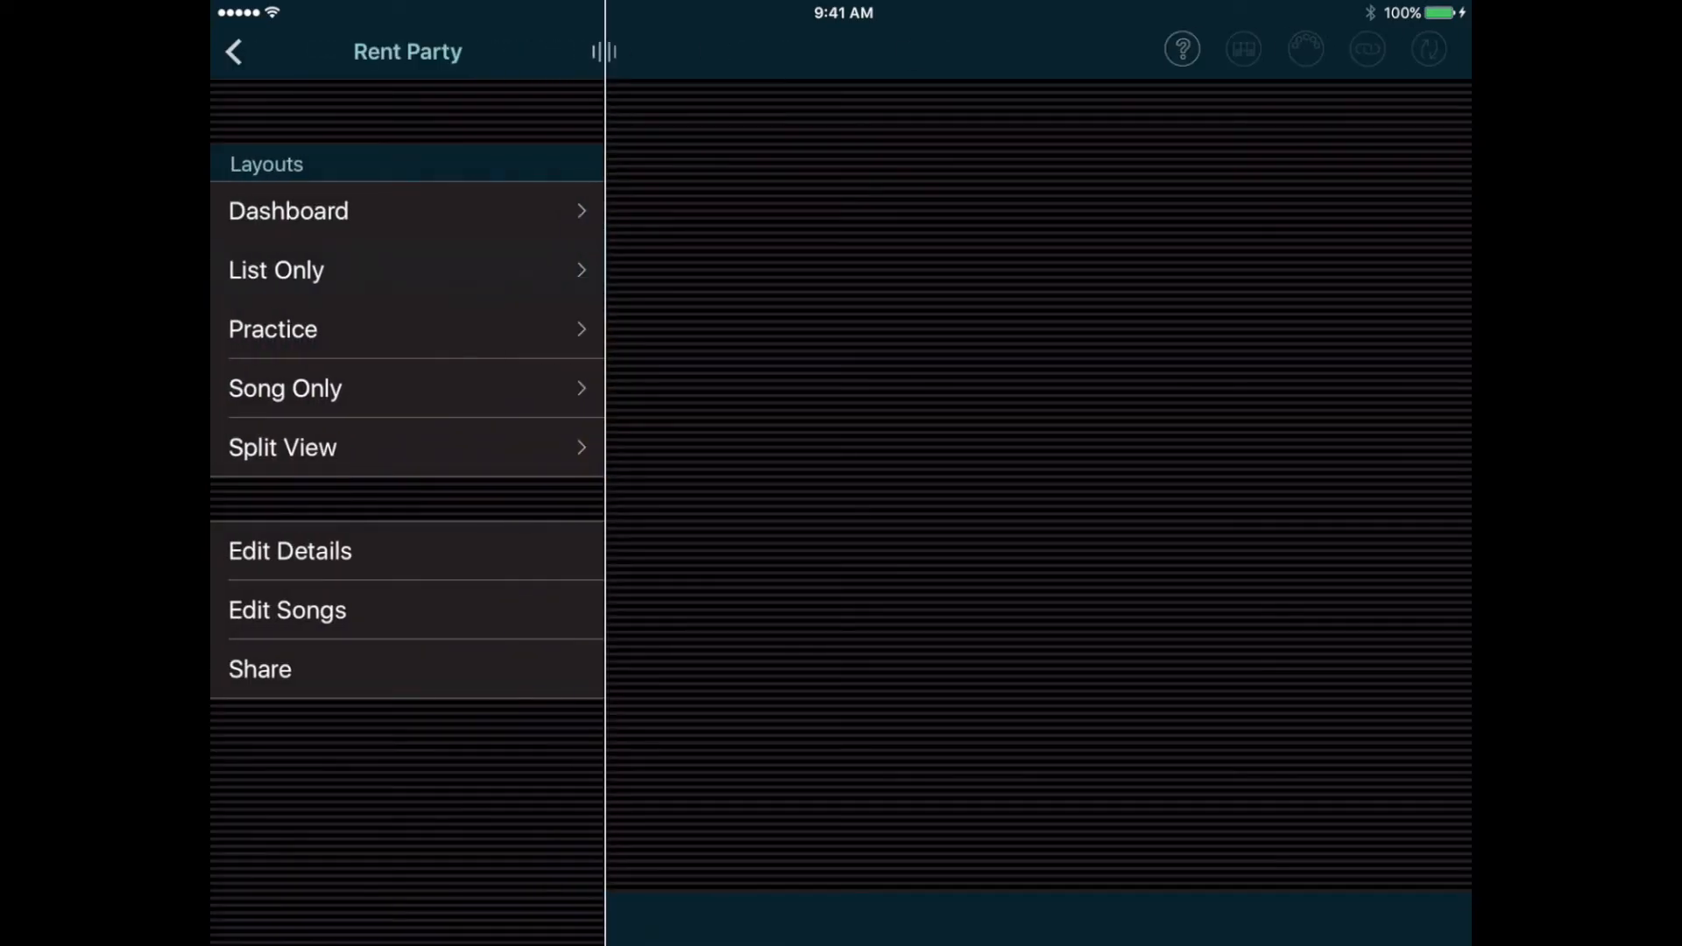
- Review Rent Party's details and song-editing list, then open the show in Split View
left_click(290, 551)
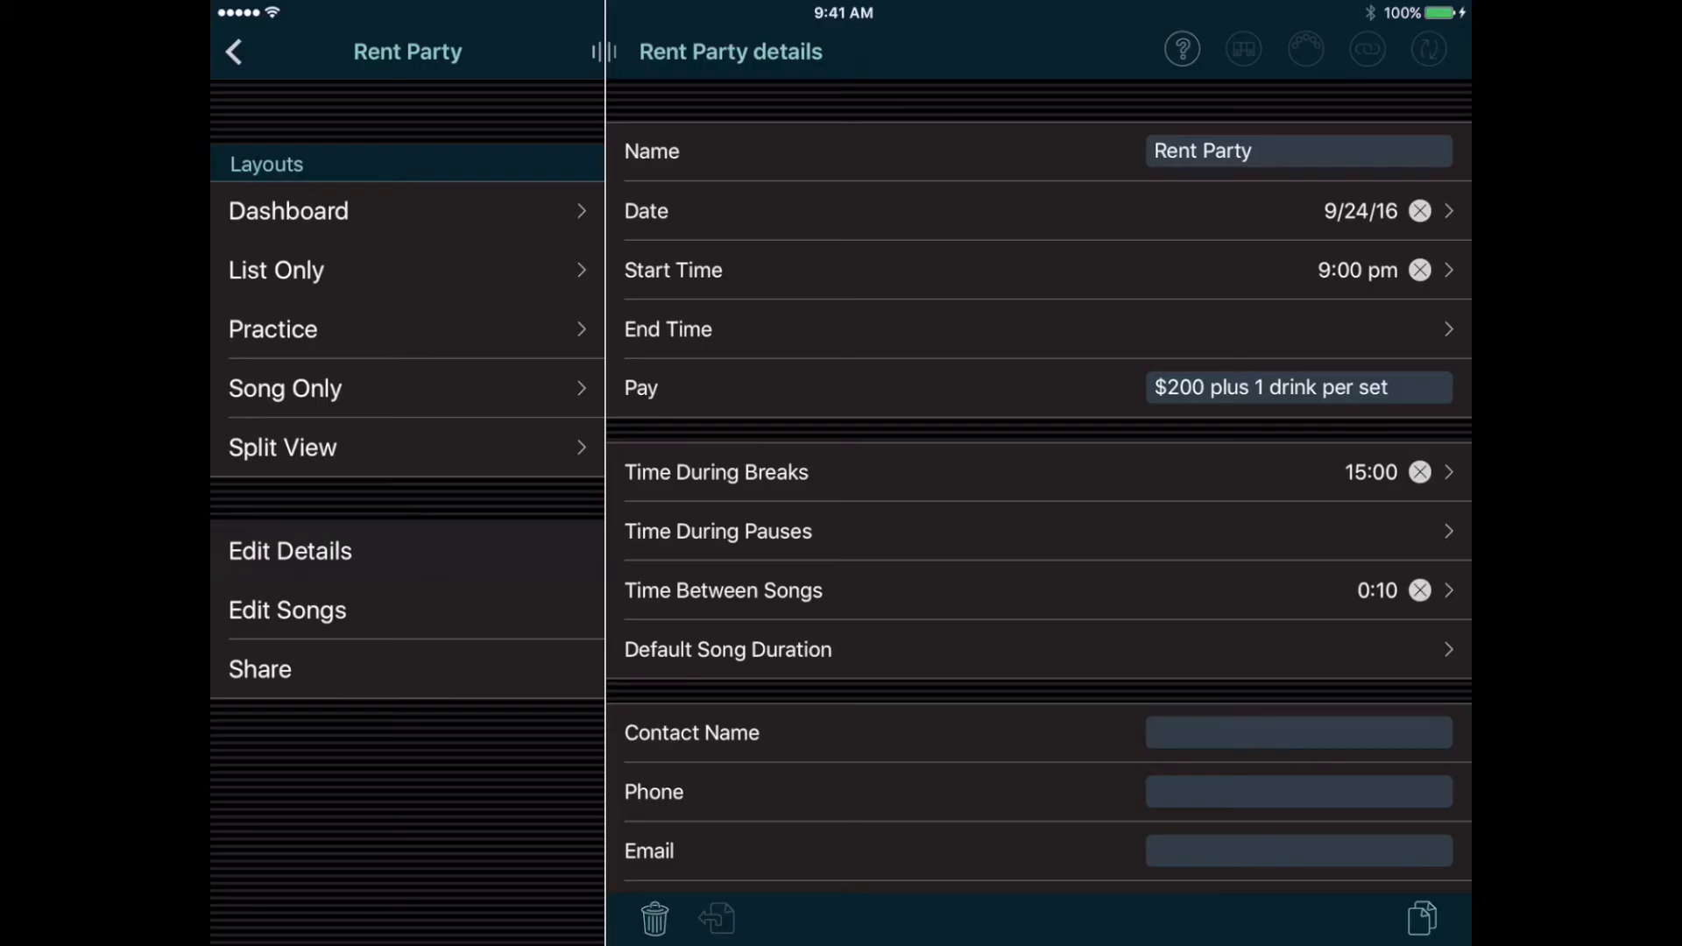
left_click(288, 610)
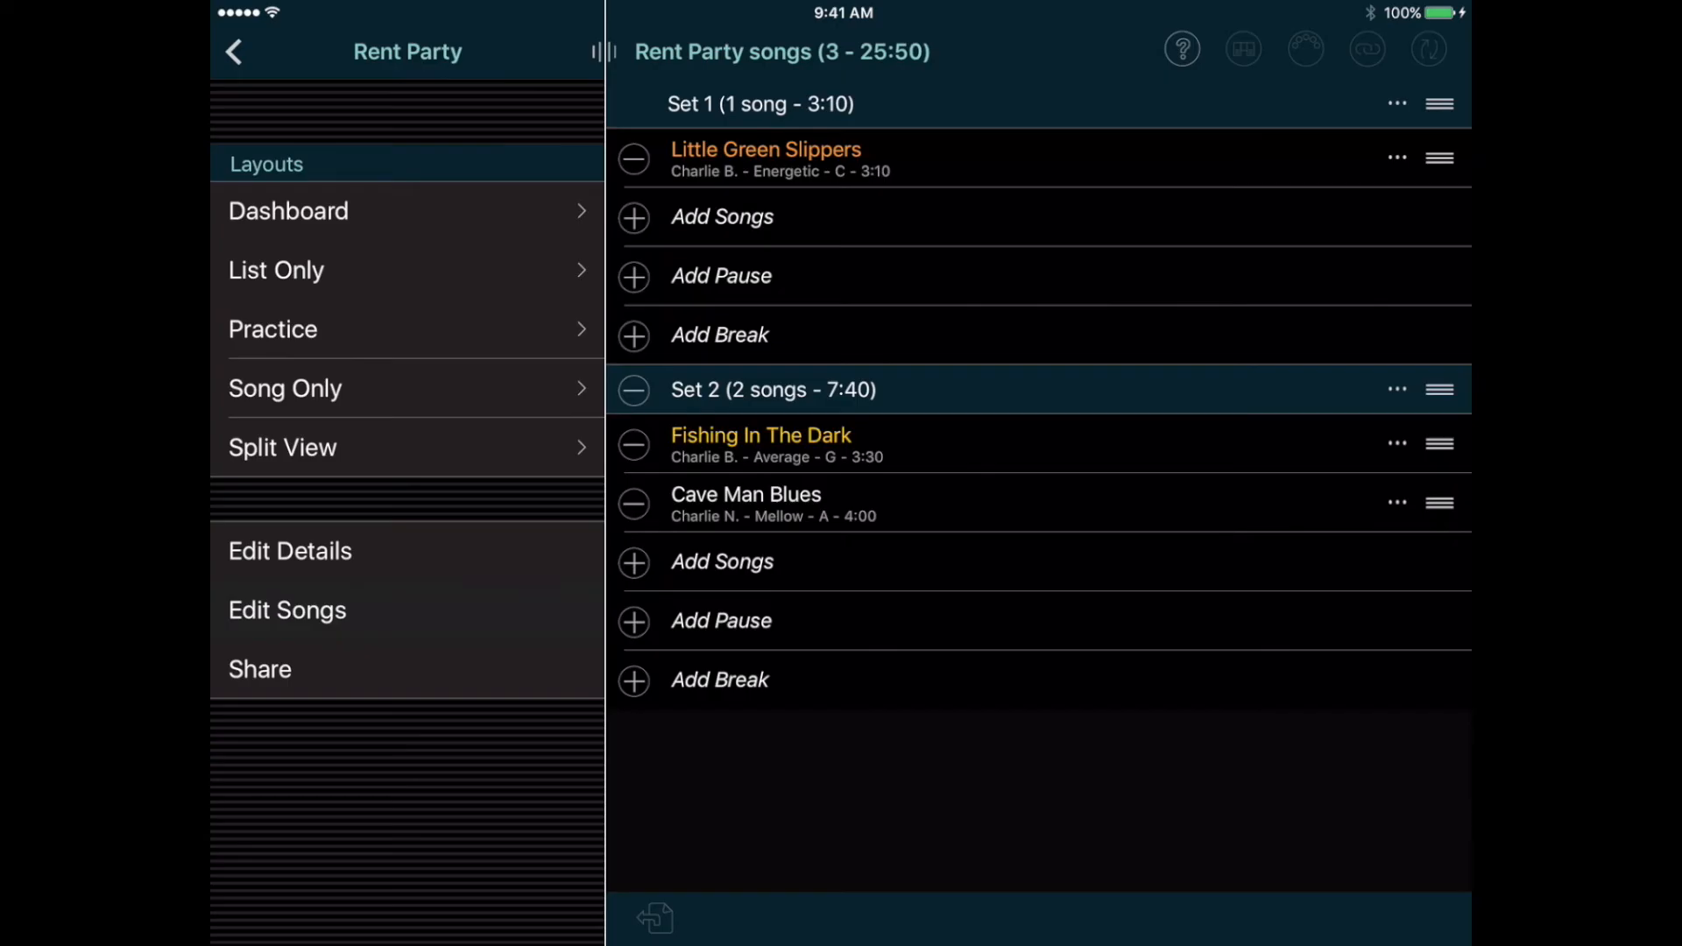
left_click(233, 50)
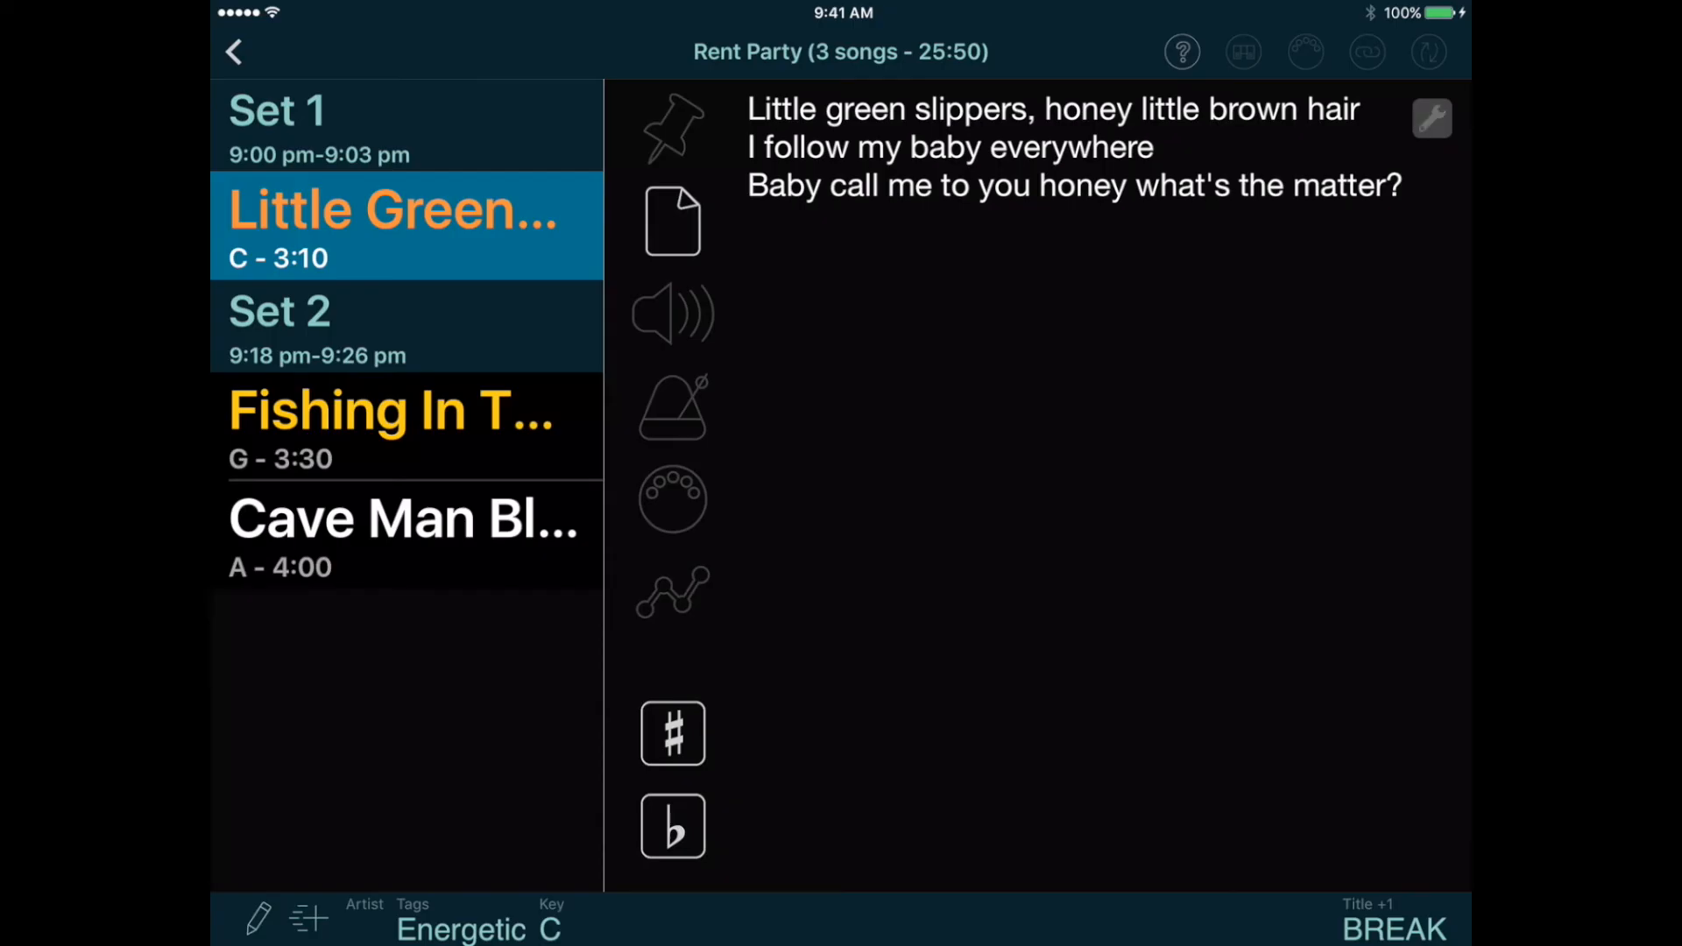
- Check the lyric display options, Little Green Slippers' details form and the Add a Song picker
left_click(1431, 119)
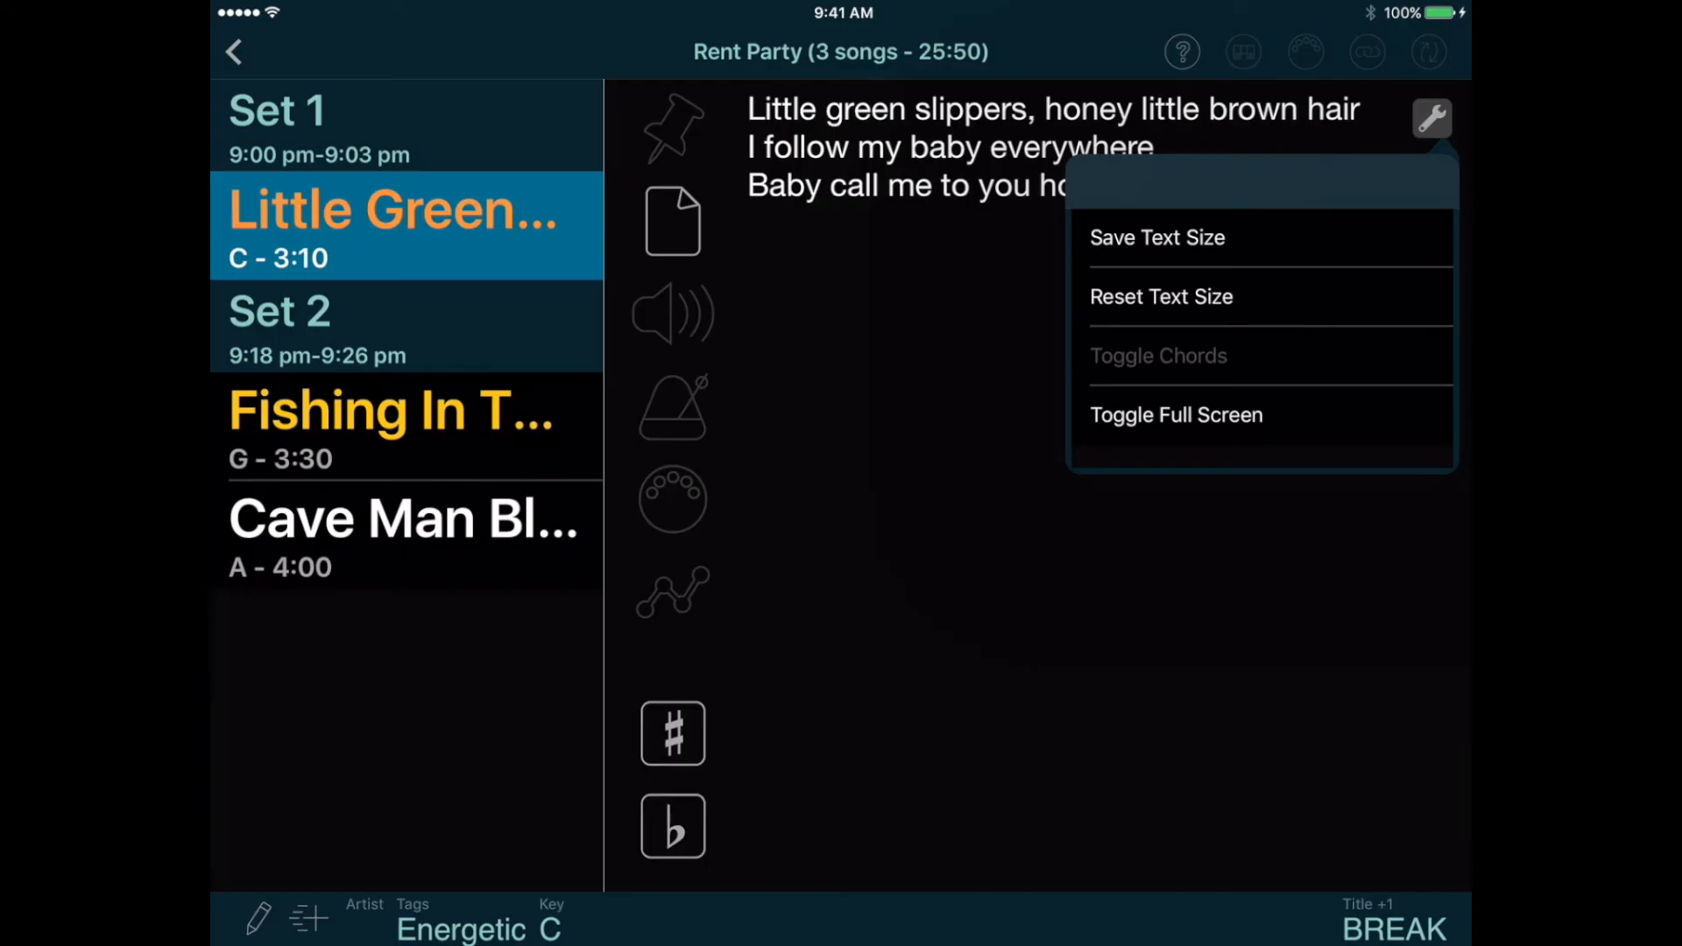
left_click(1430, 118)
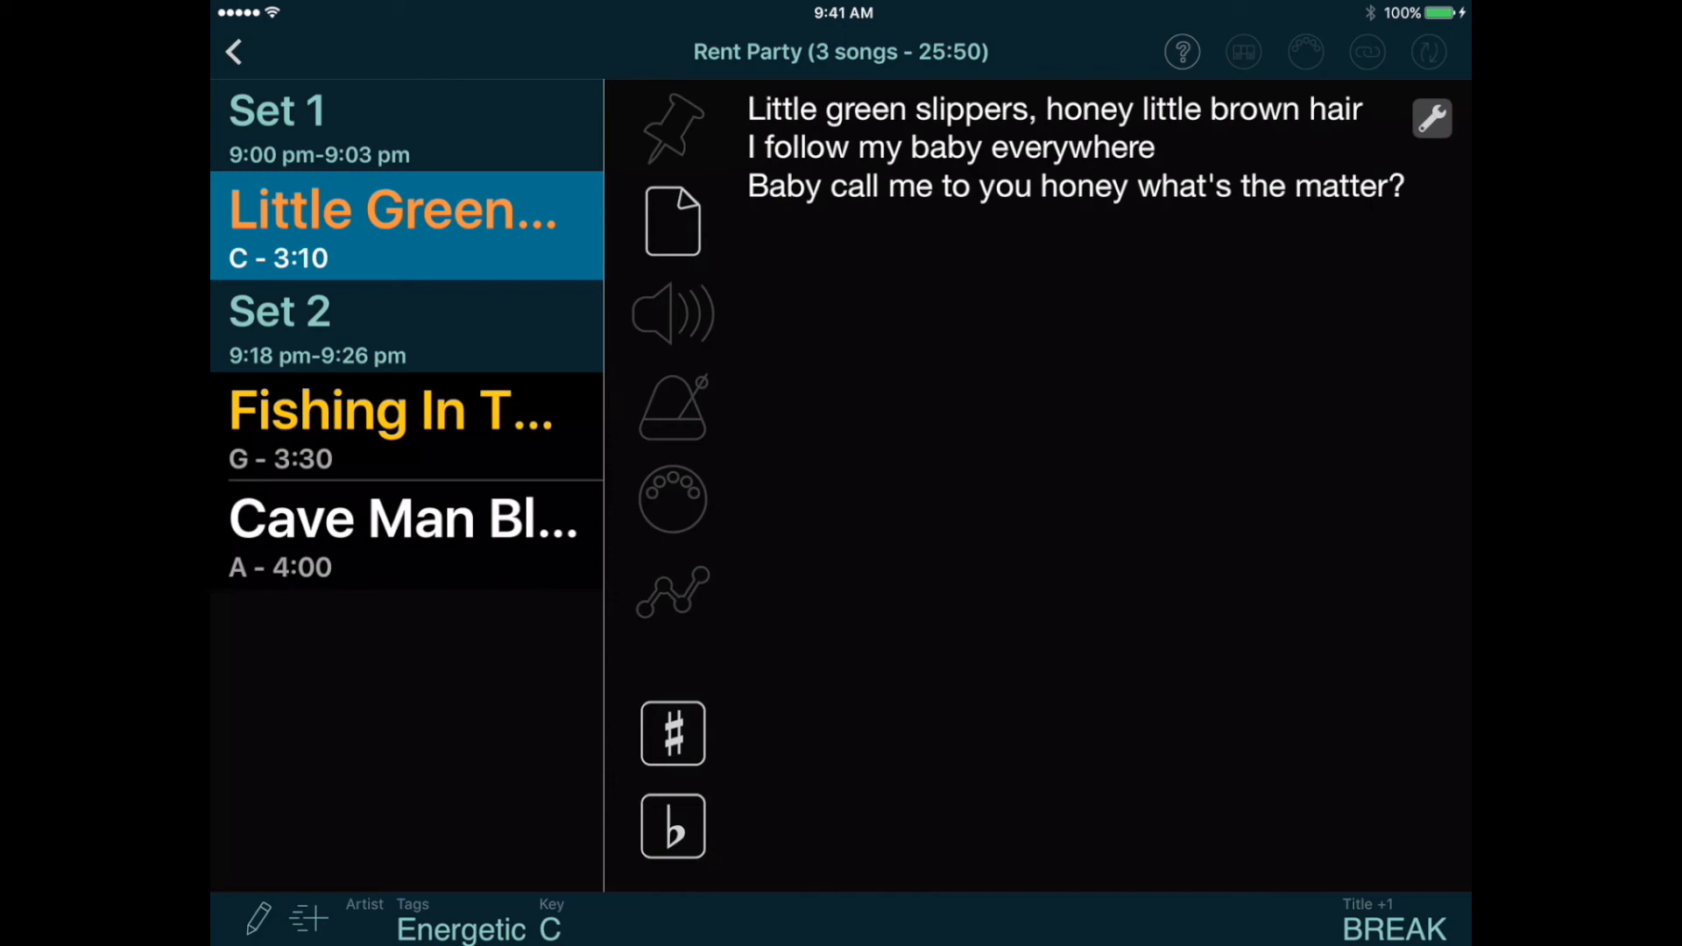
left_click(1432, 118)
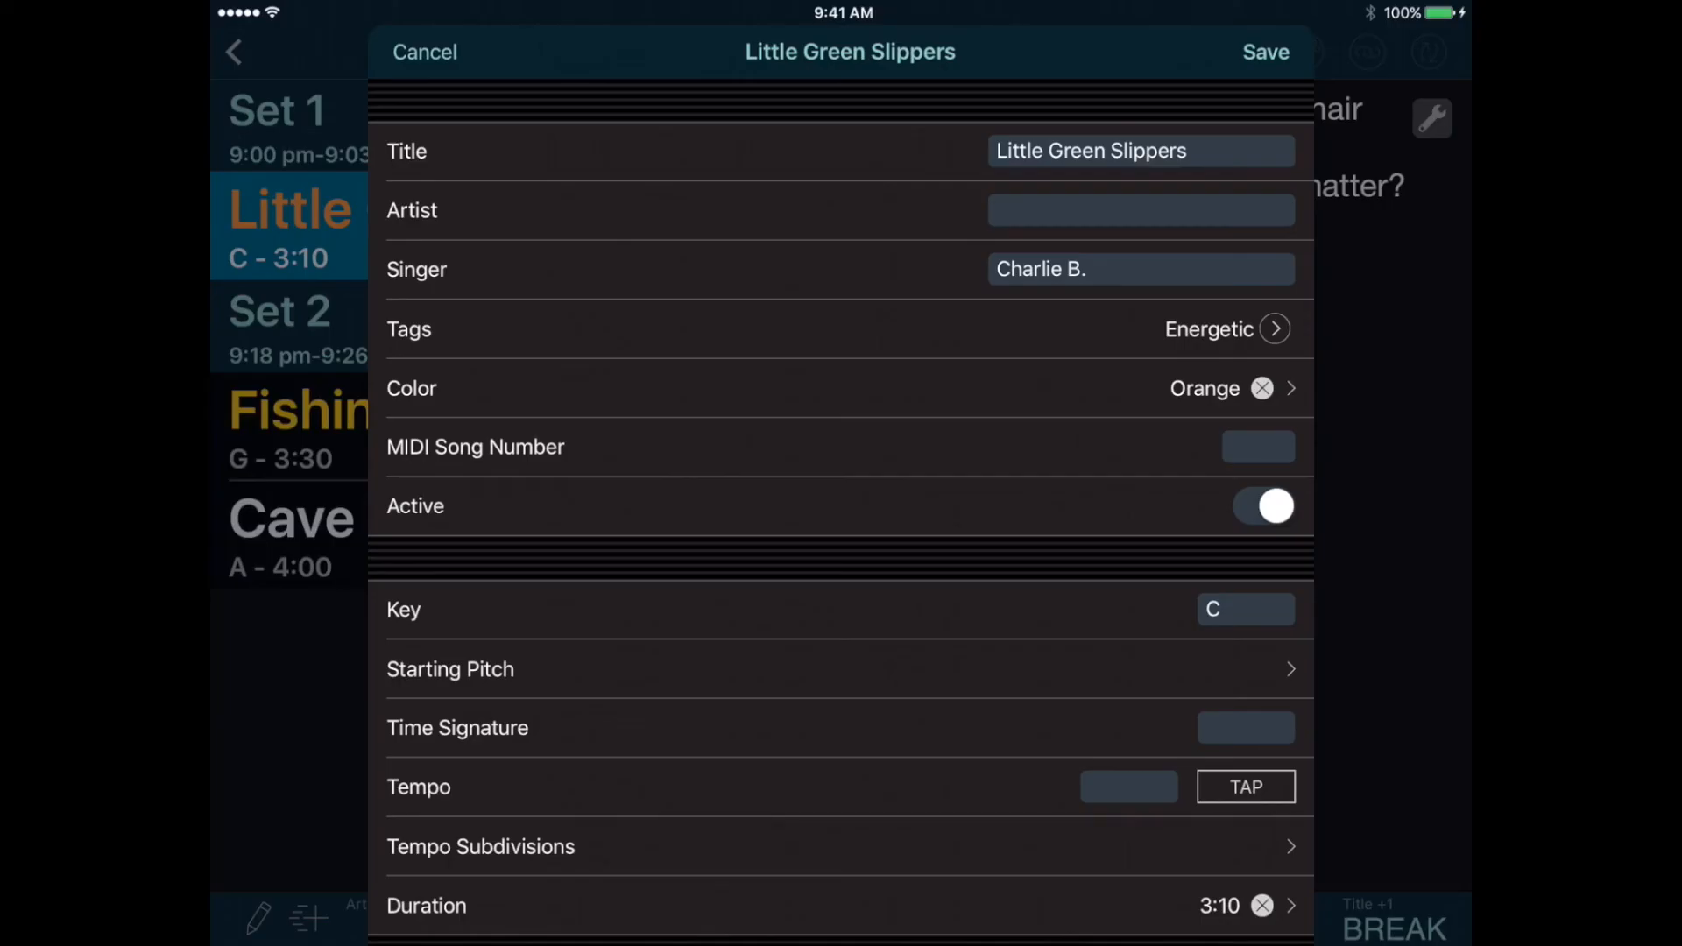
scroll("down", 3)
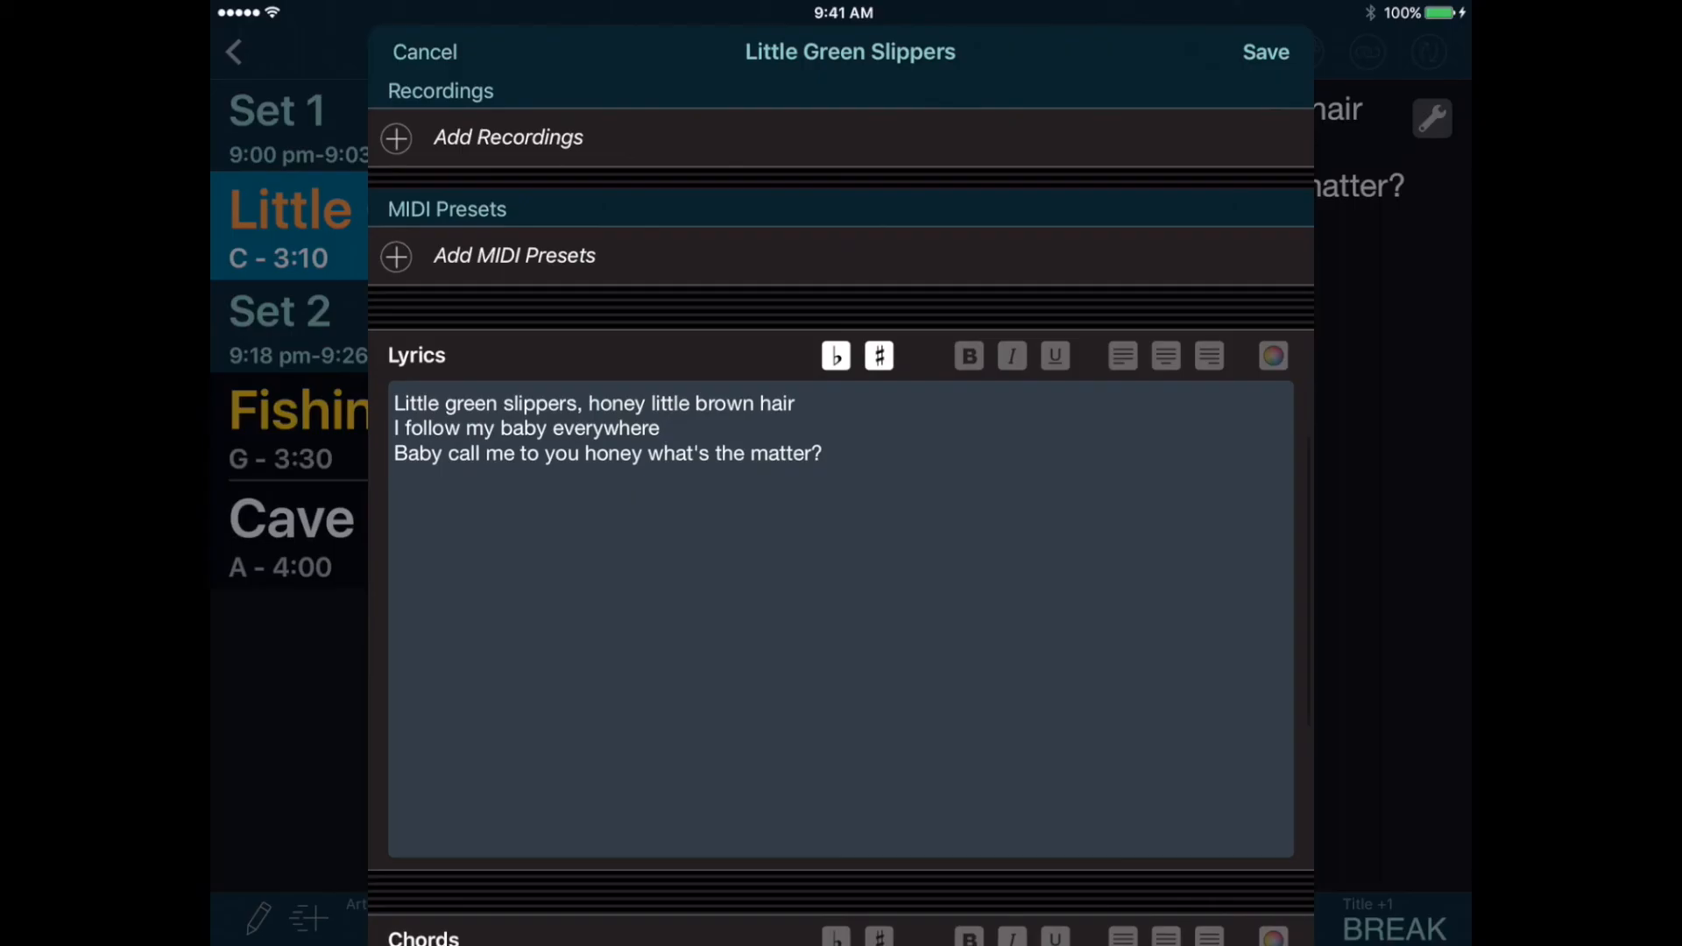
scroll("down", 3)
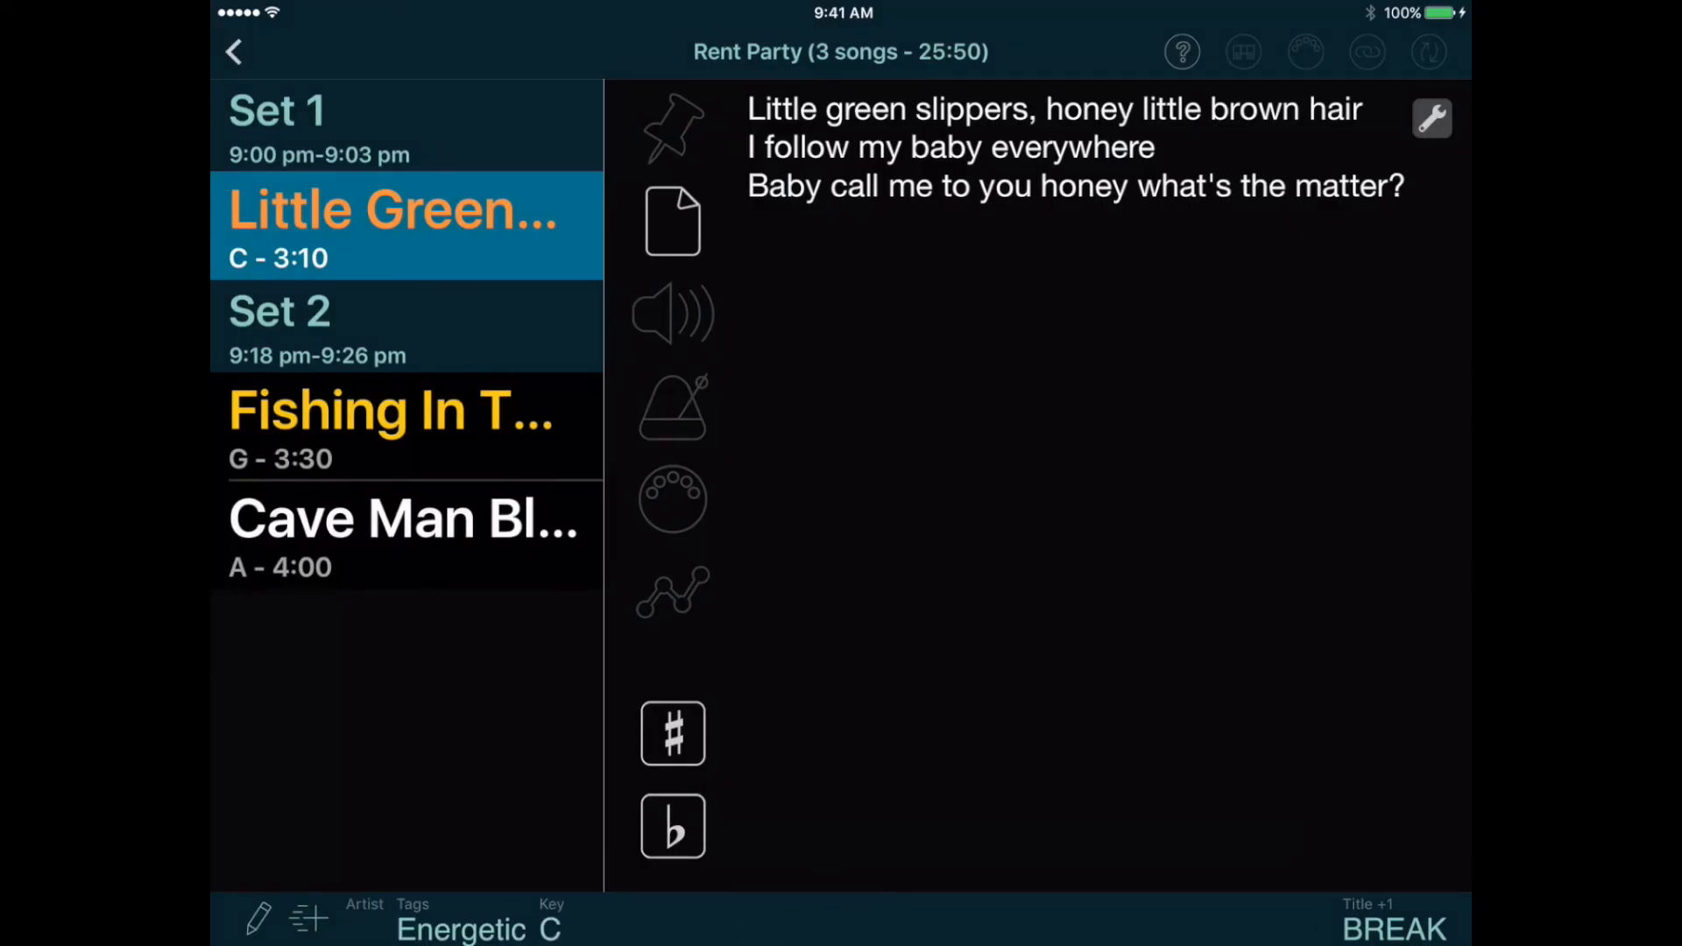
left_click(303, 925)
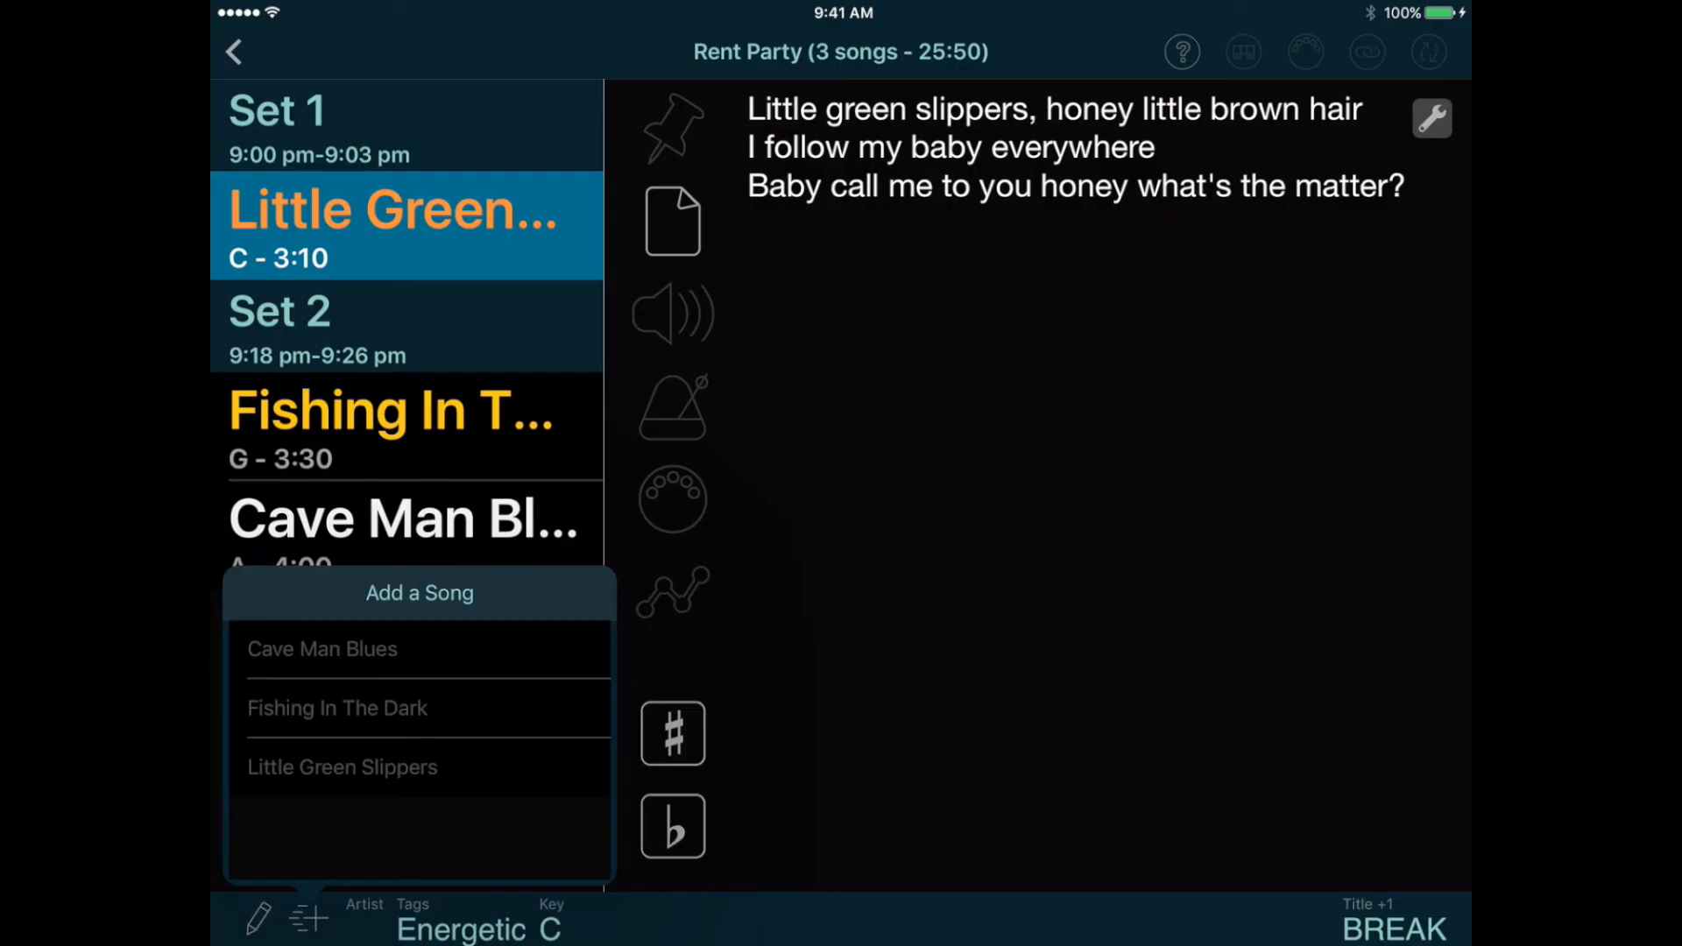
left_click(321, 649)
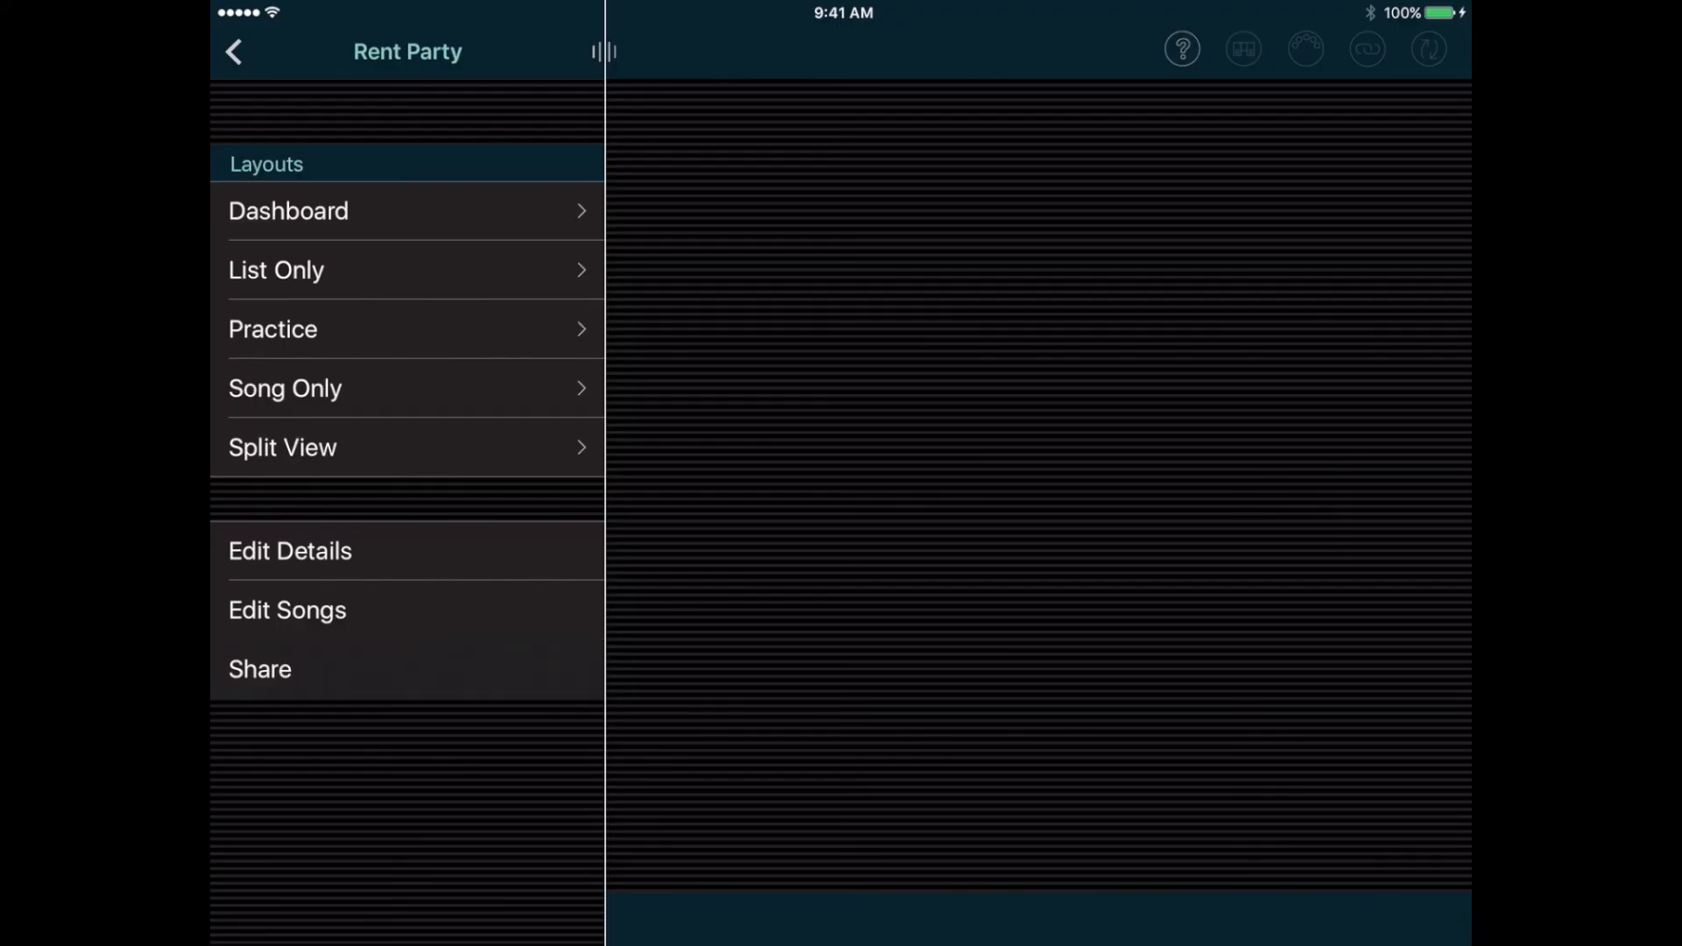
- Preview the shared setlist at 130% text size, landscape orientation, with Colors off
left_click(260, 669)
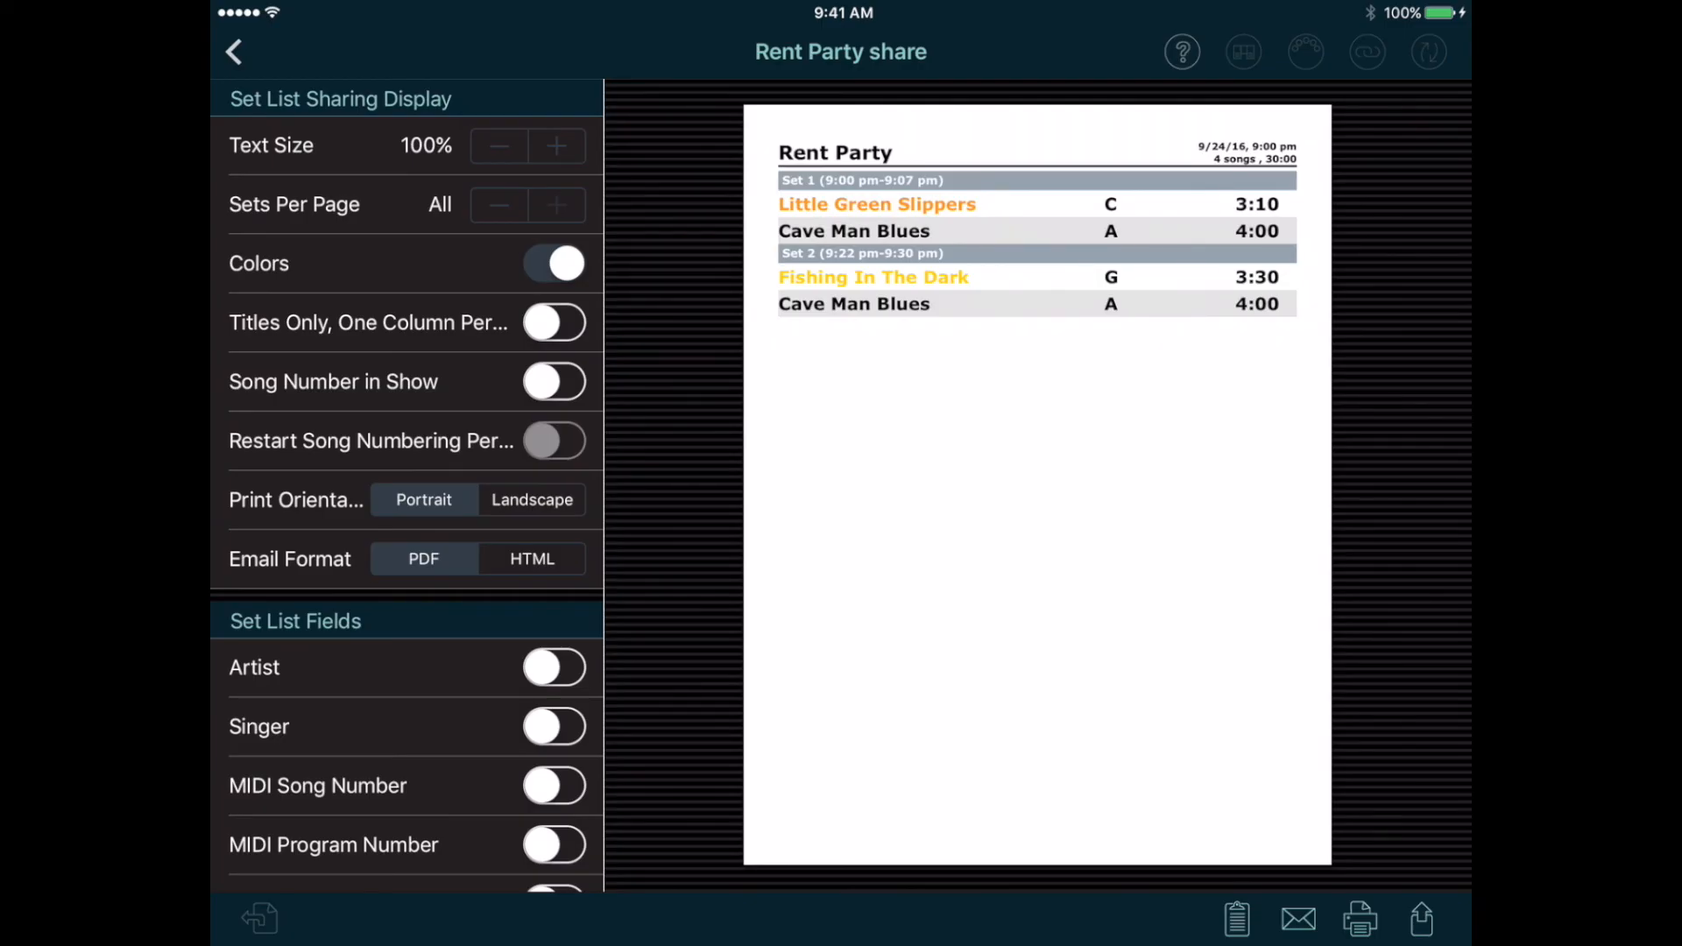
left_click(557, 146)
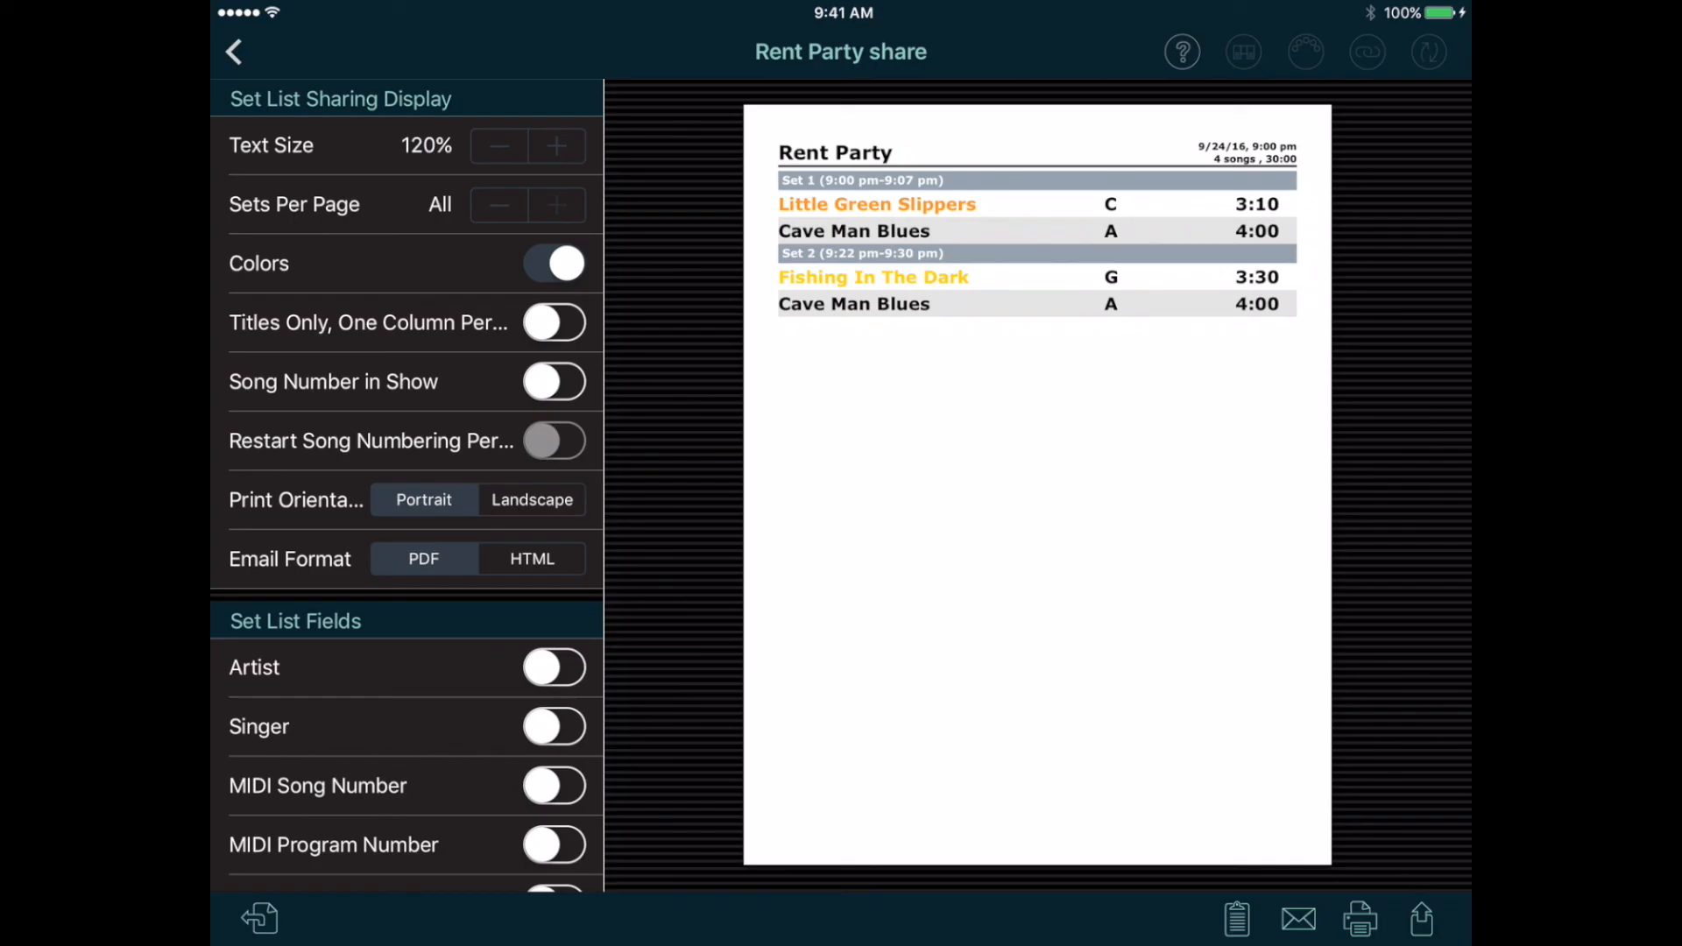
left_click(555, 146)
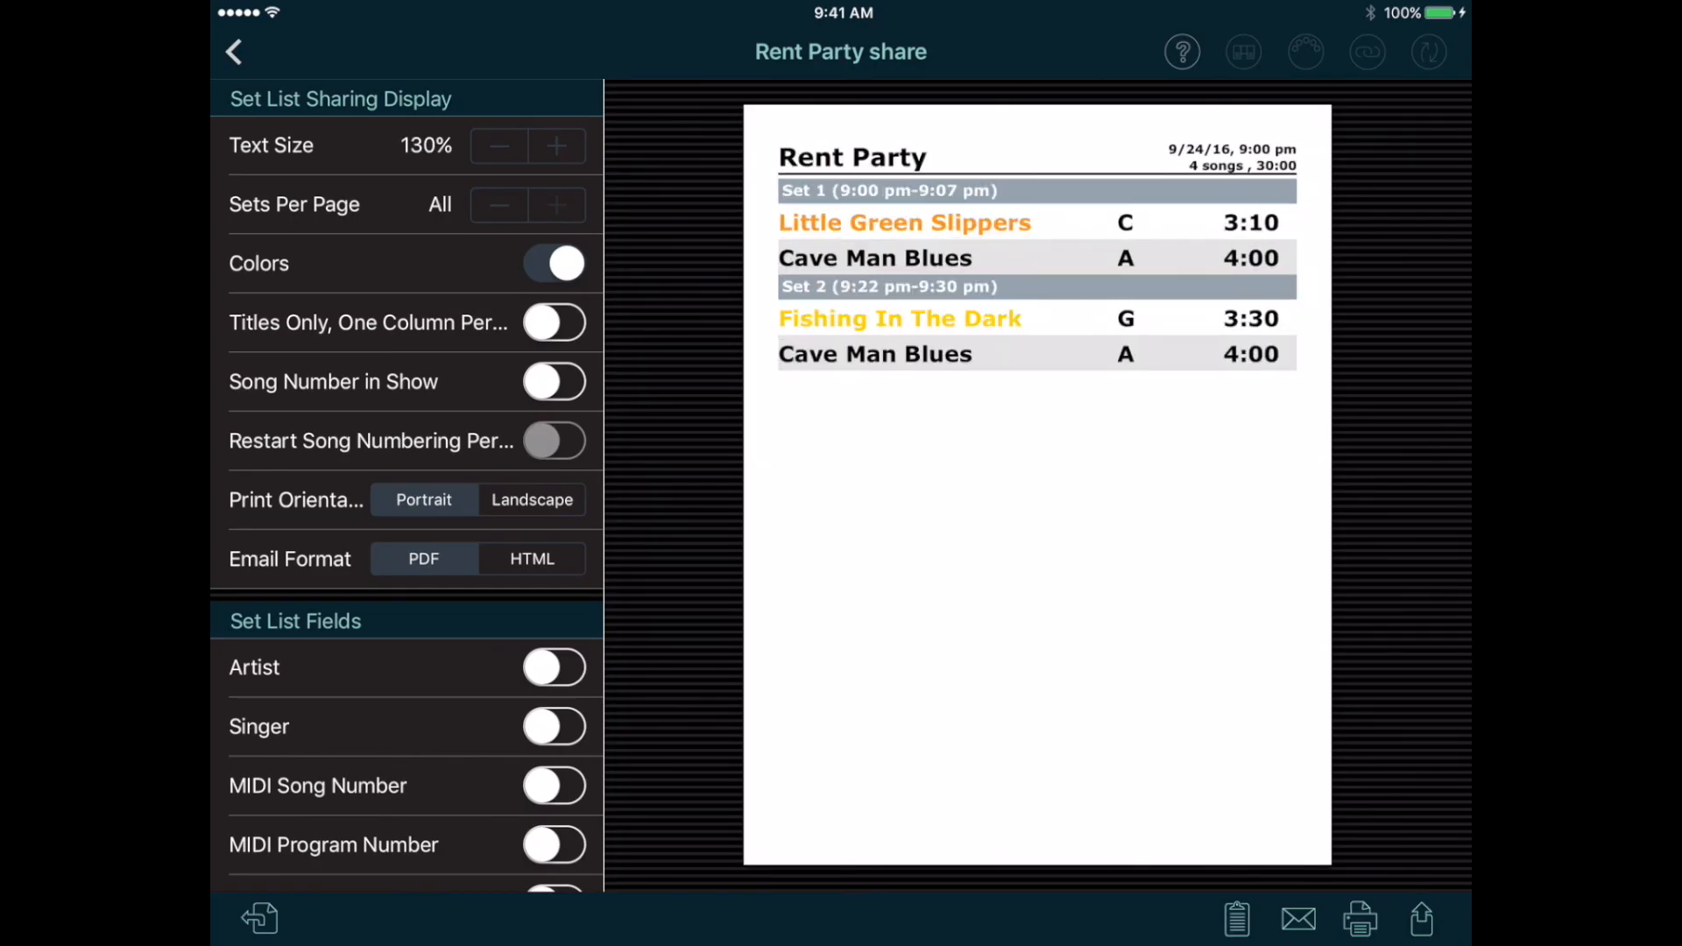
left_click(531, 499)
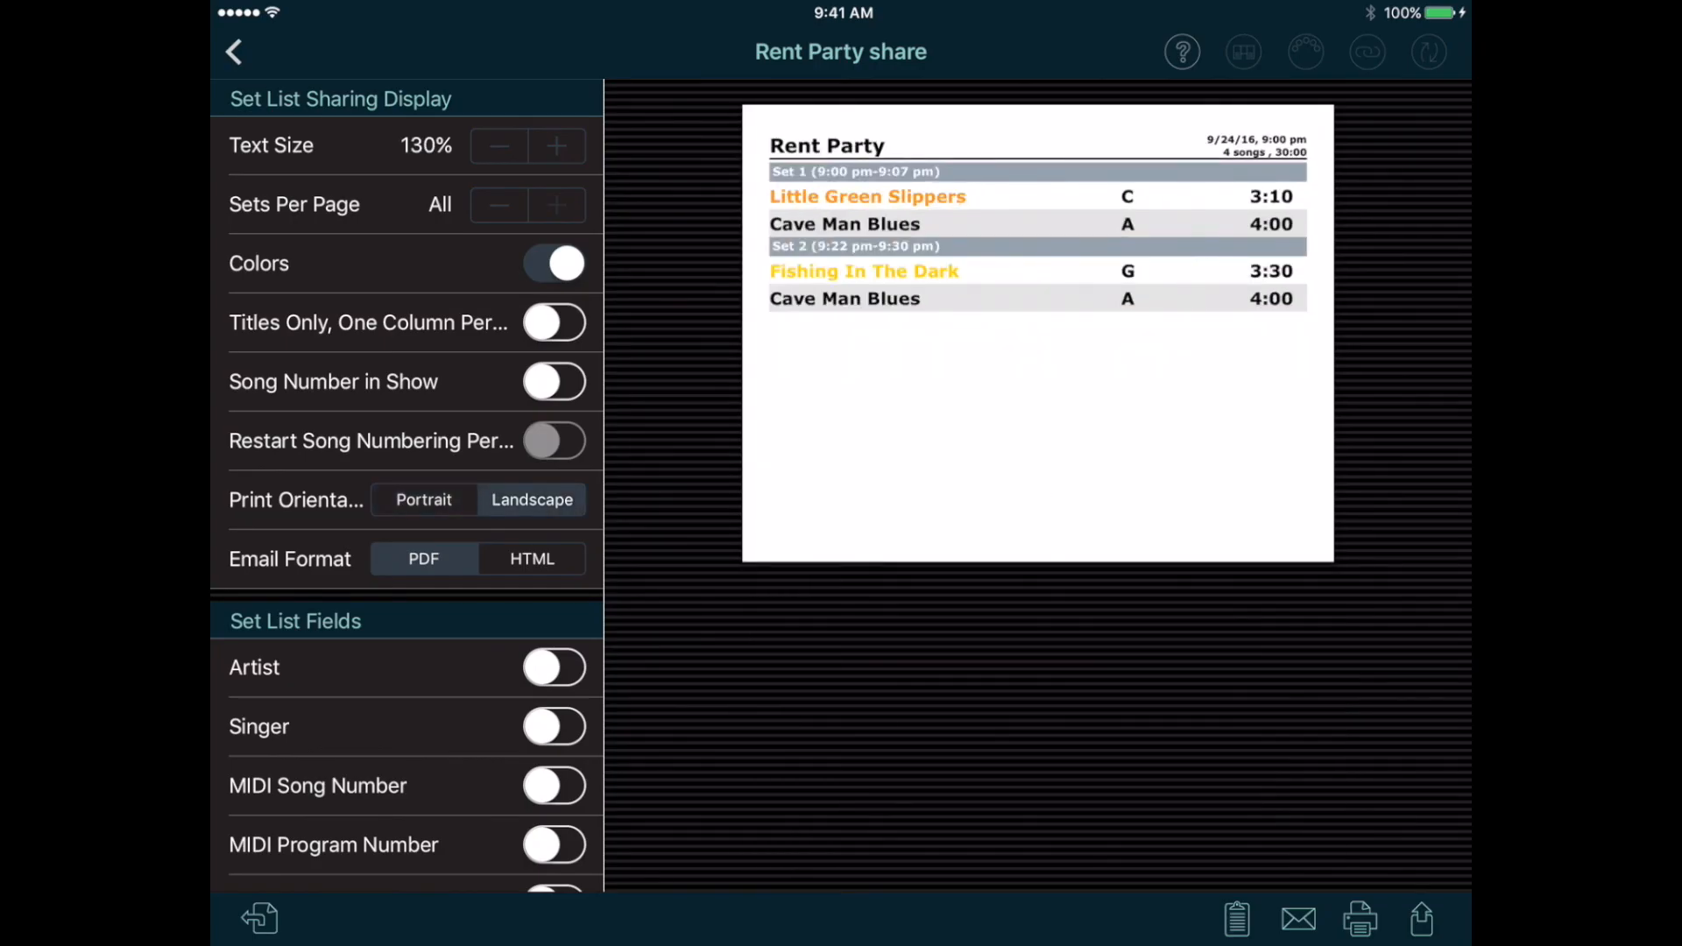
left_click(553, 264)
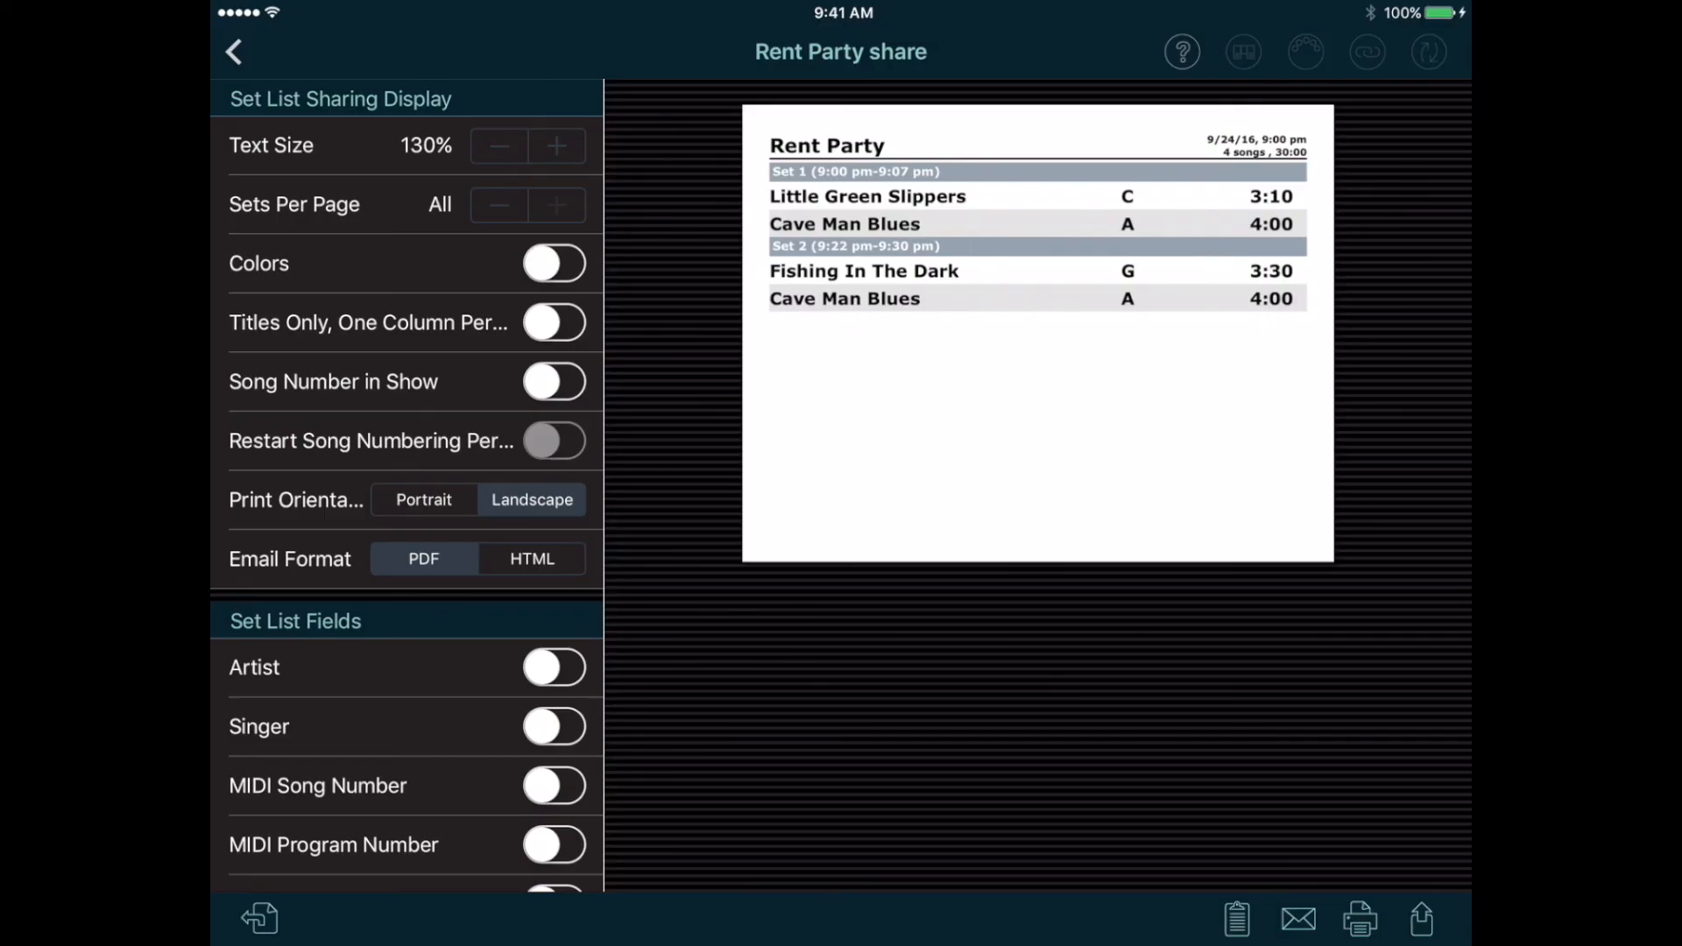
- Open and cancel the print options, then return to the show menu
left_click(1239, 919)
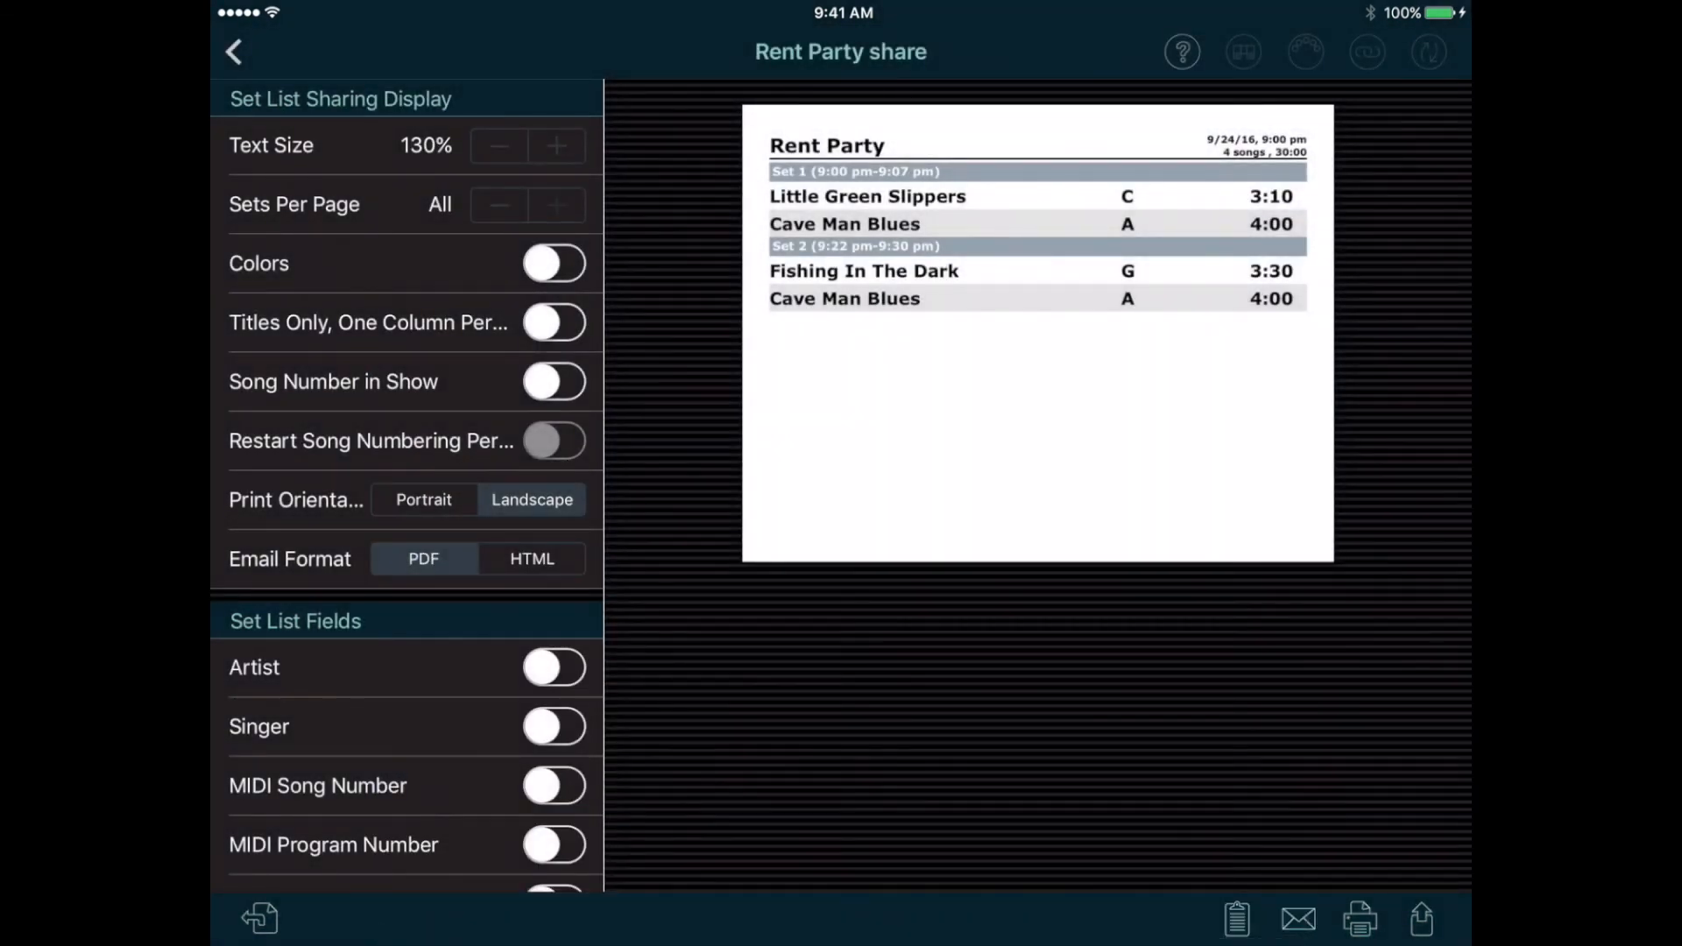
left_click(1361, 923)
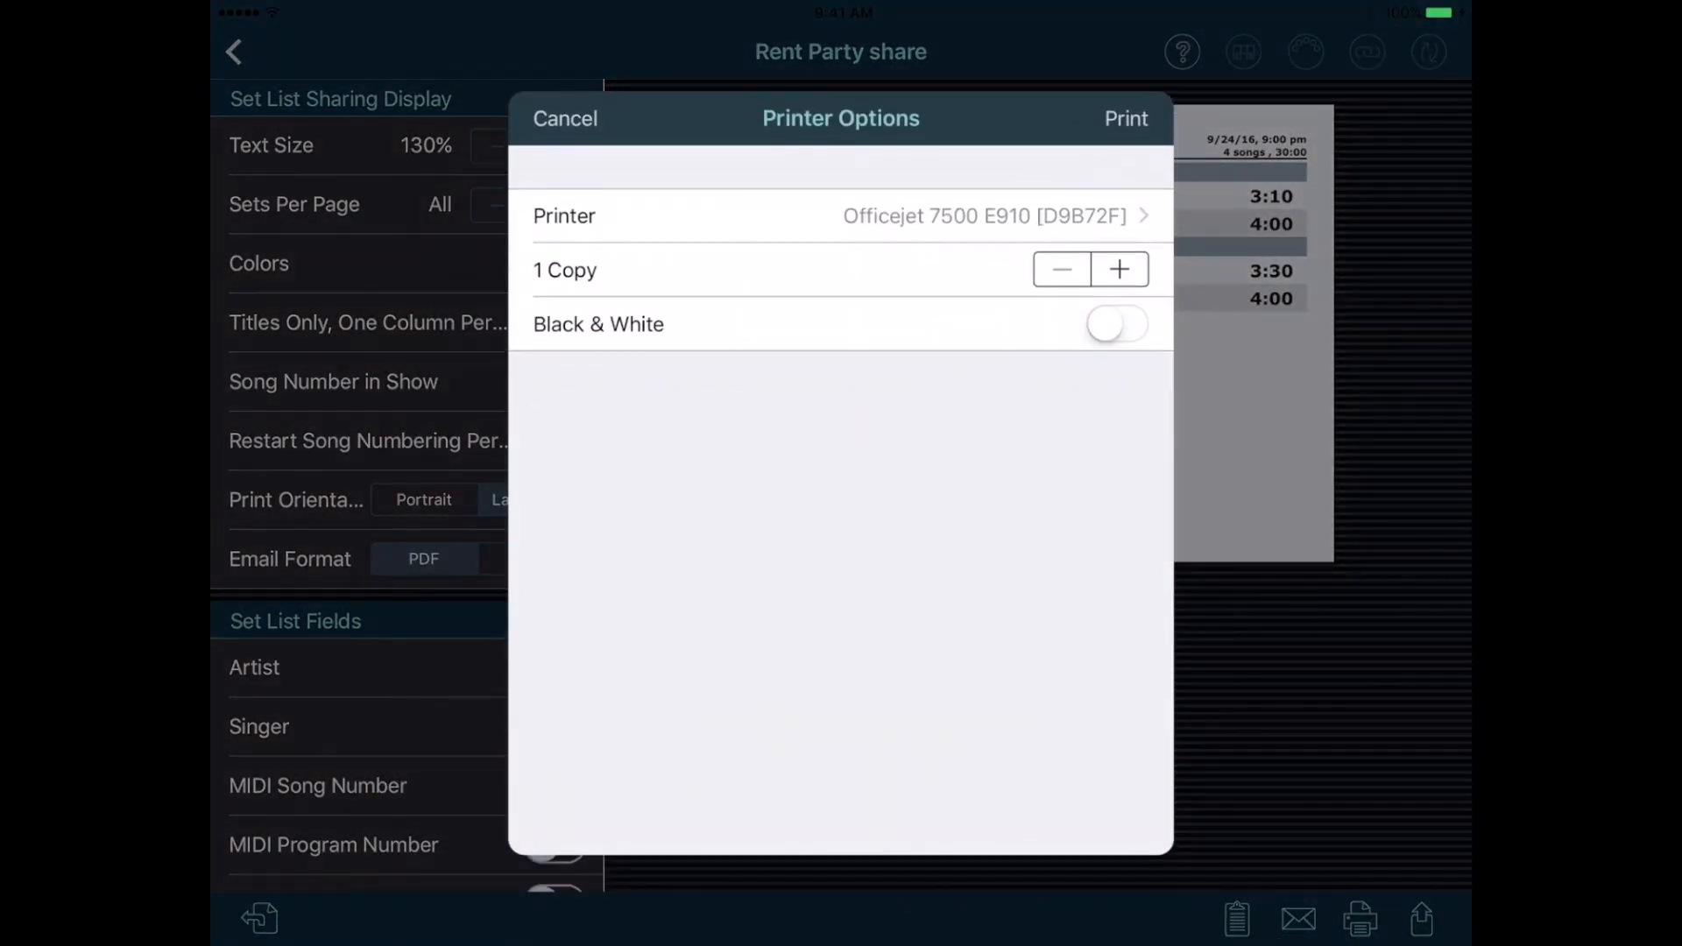
left_click(564, 118)
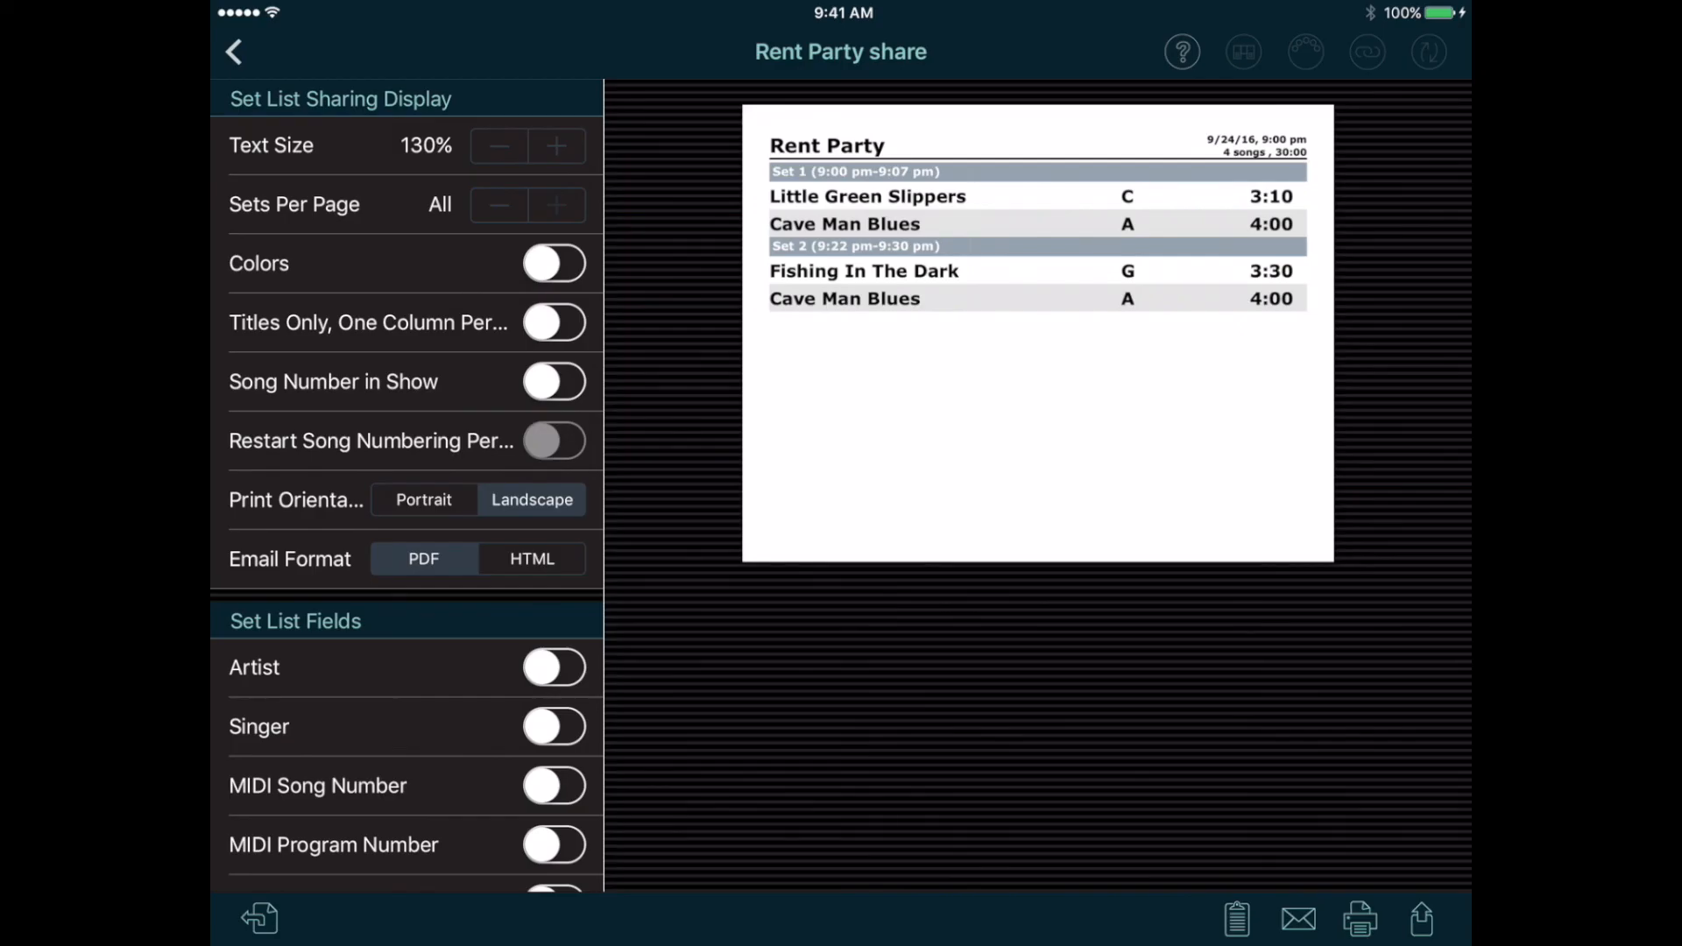
left_click(1427, 920)
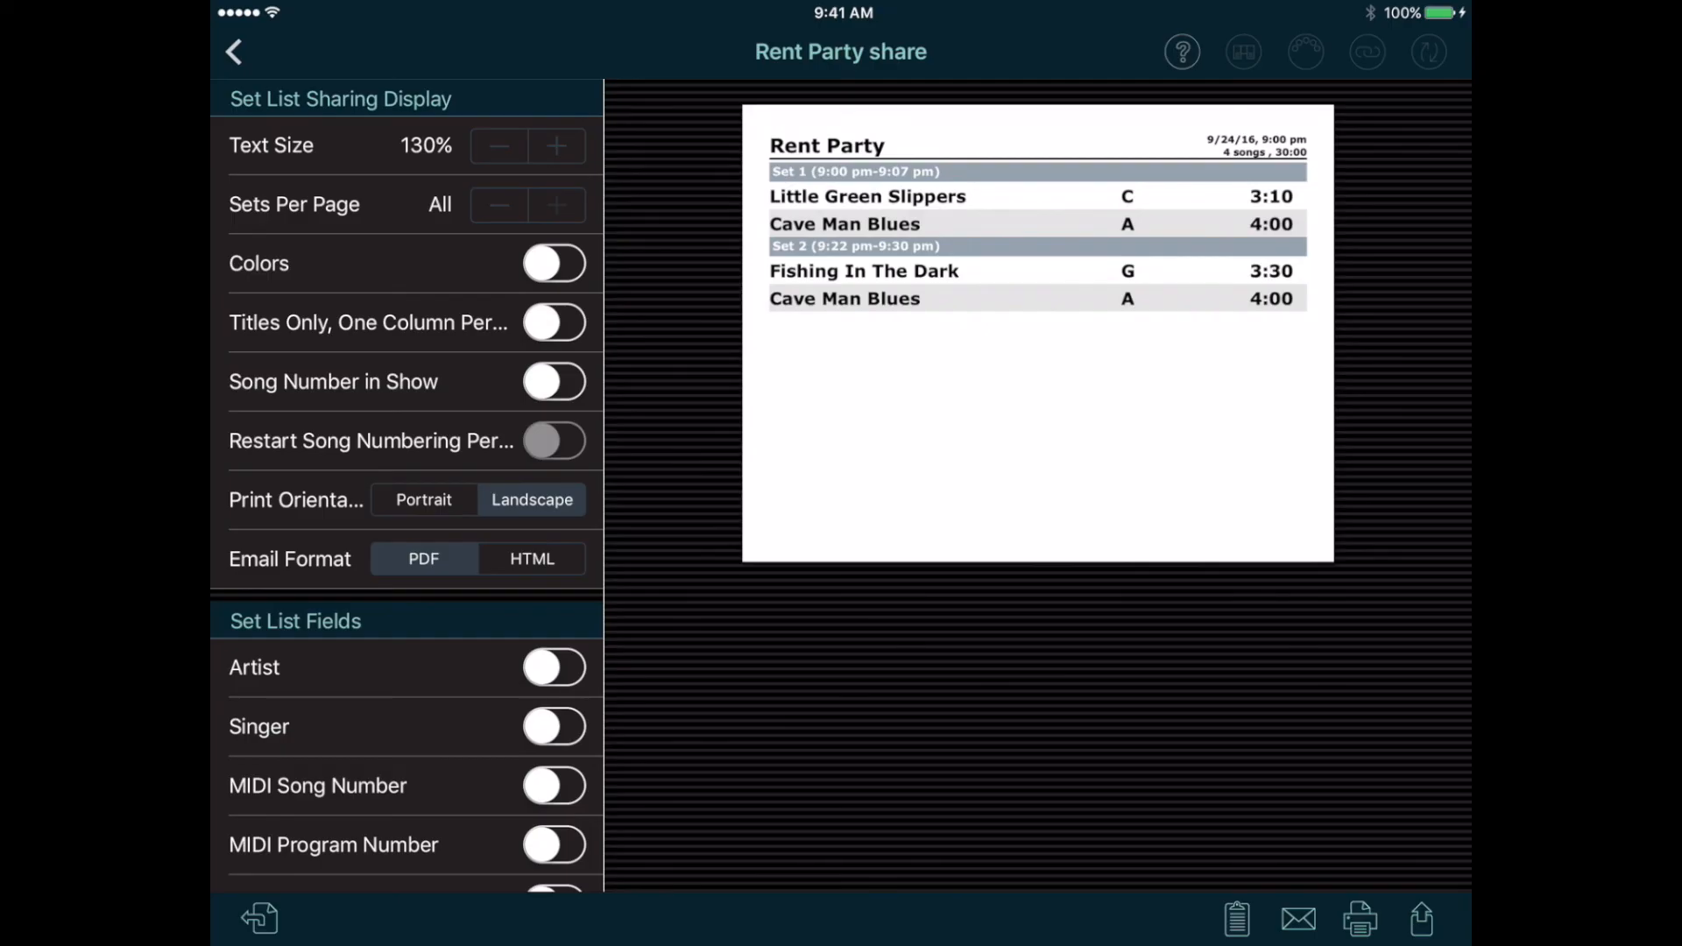
left_click(234, 48)
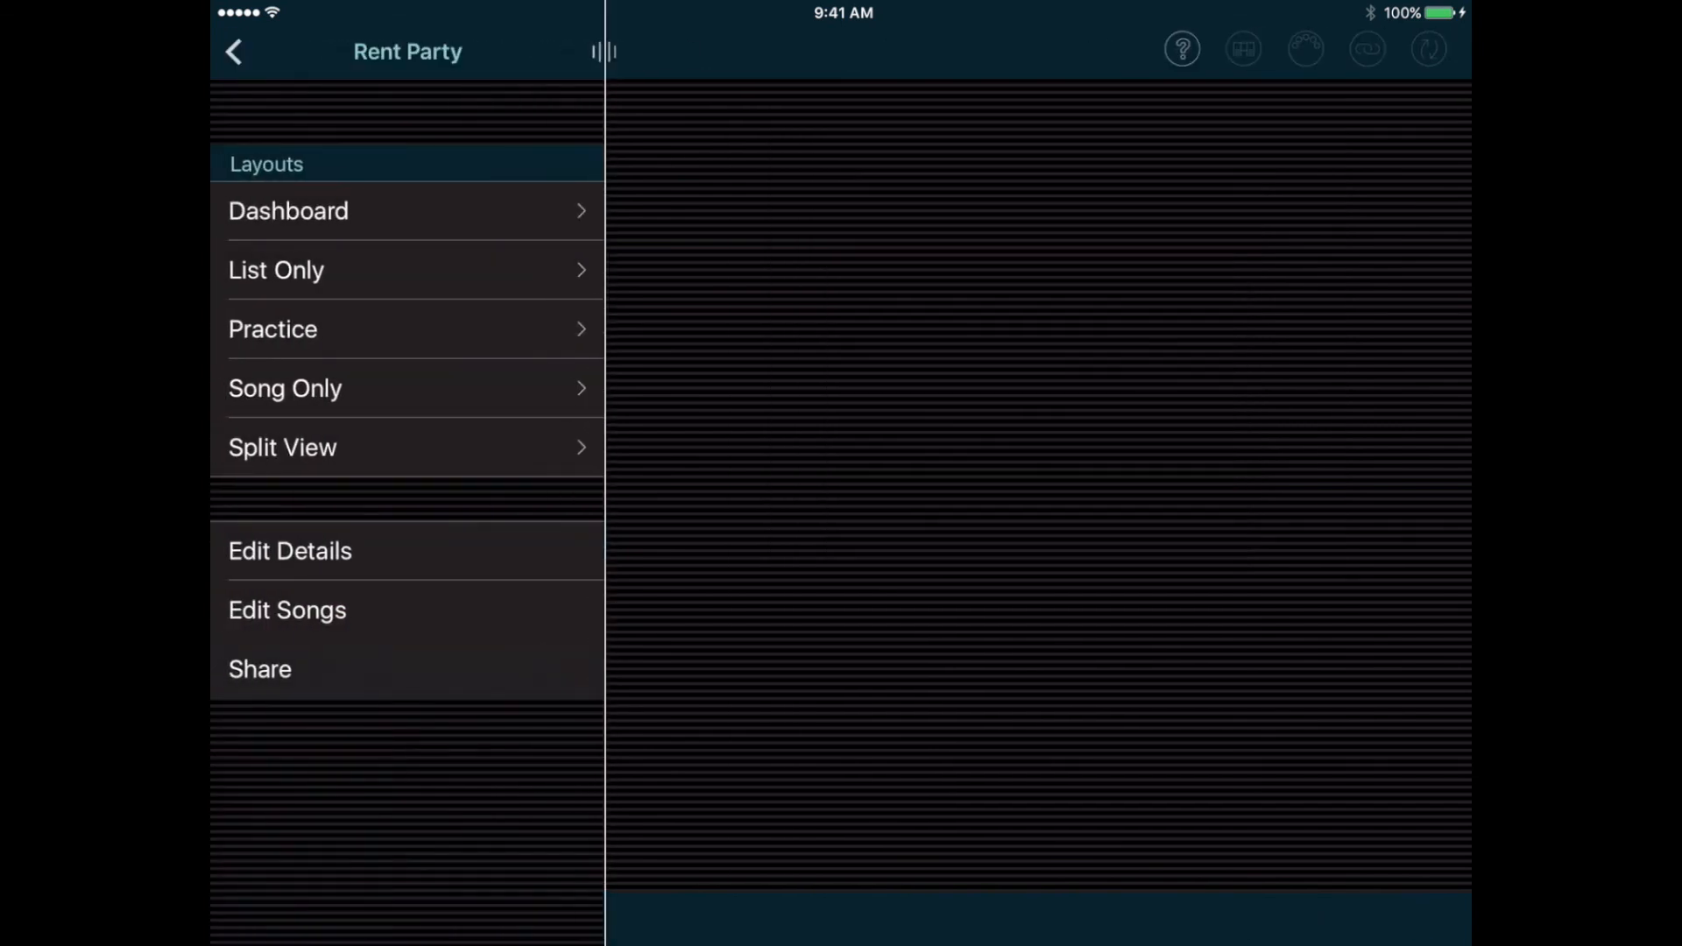
- Go back to the Memphis Jug Band main menu and open Settings
left_click(234, 49)
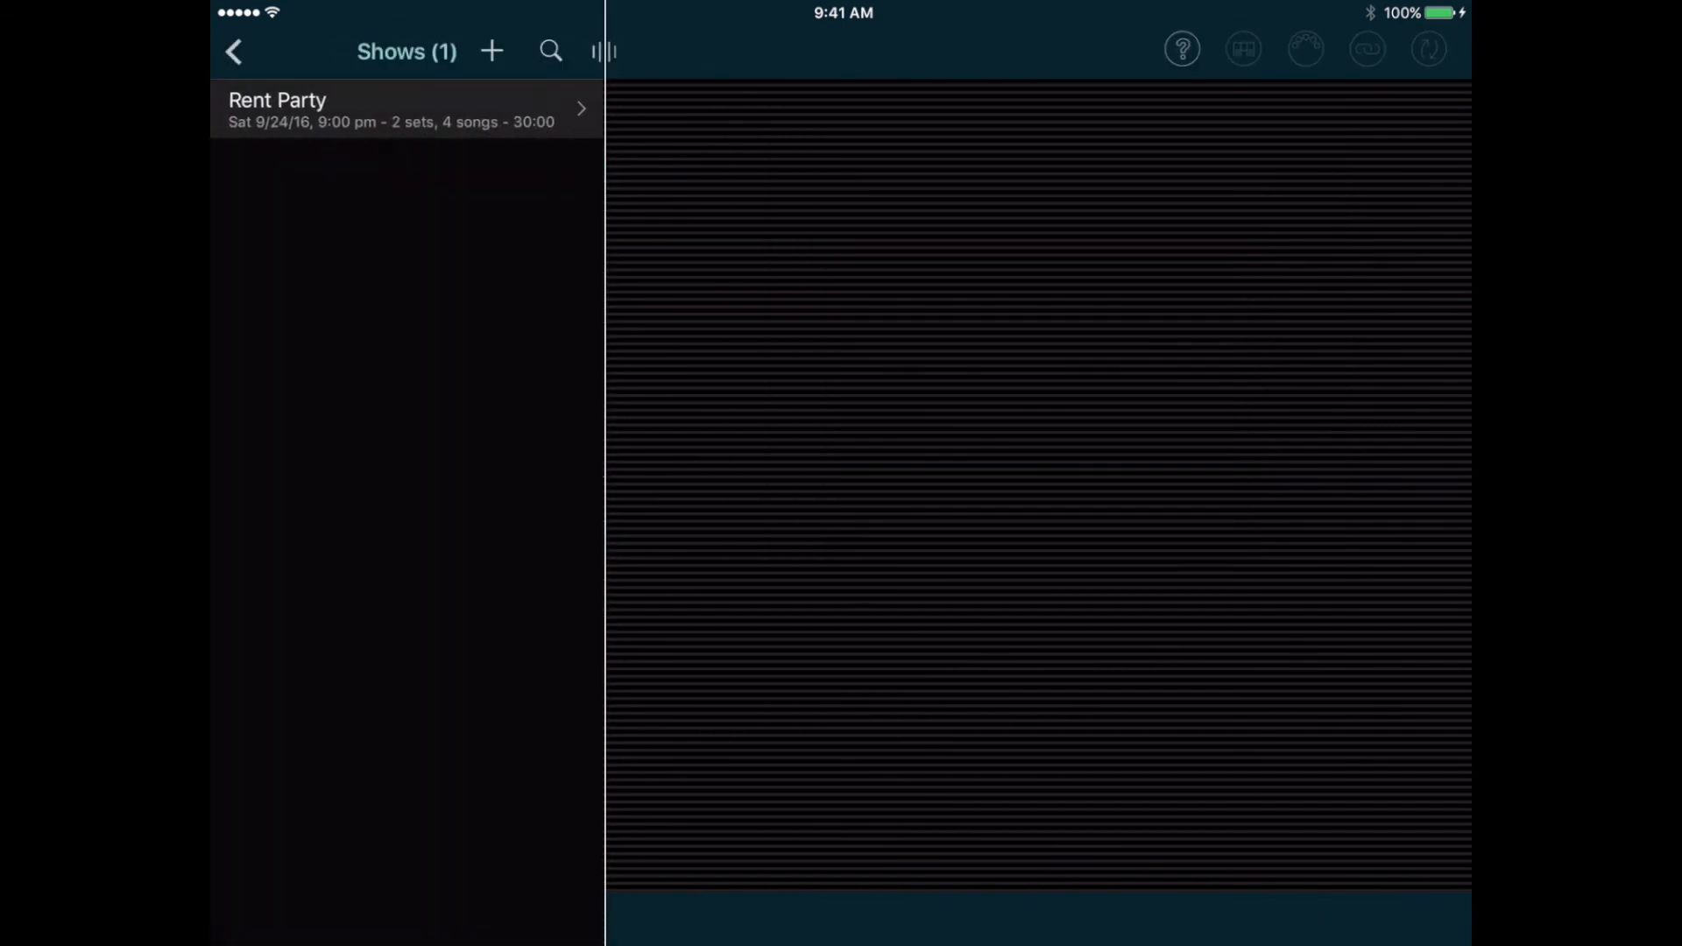
left_click(235, 50)
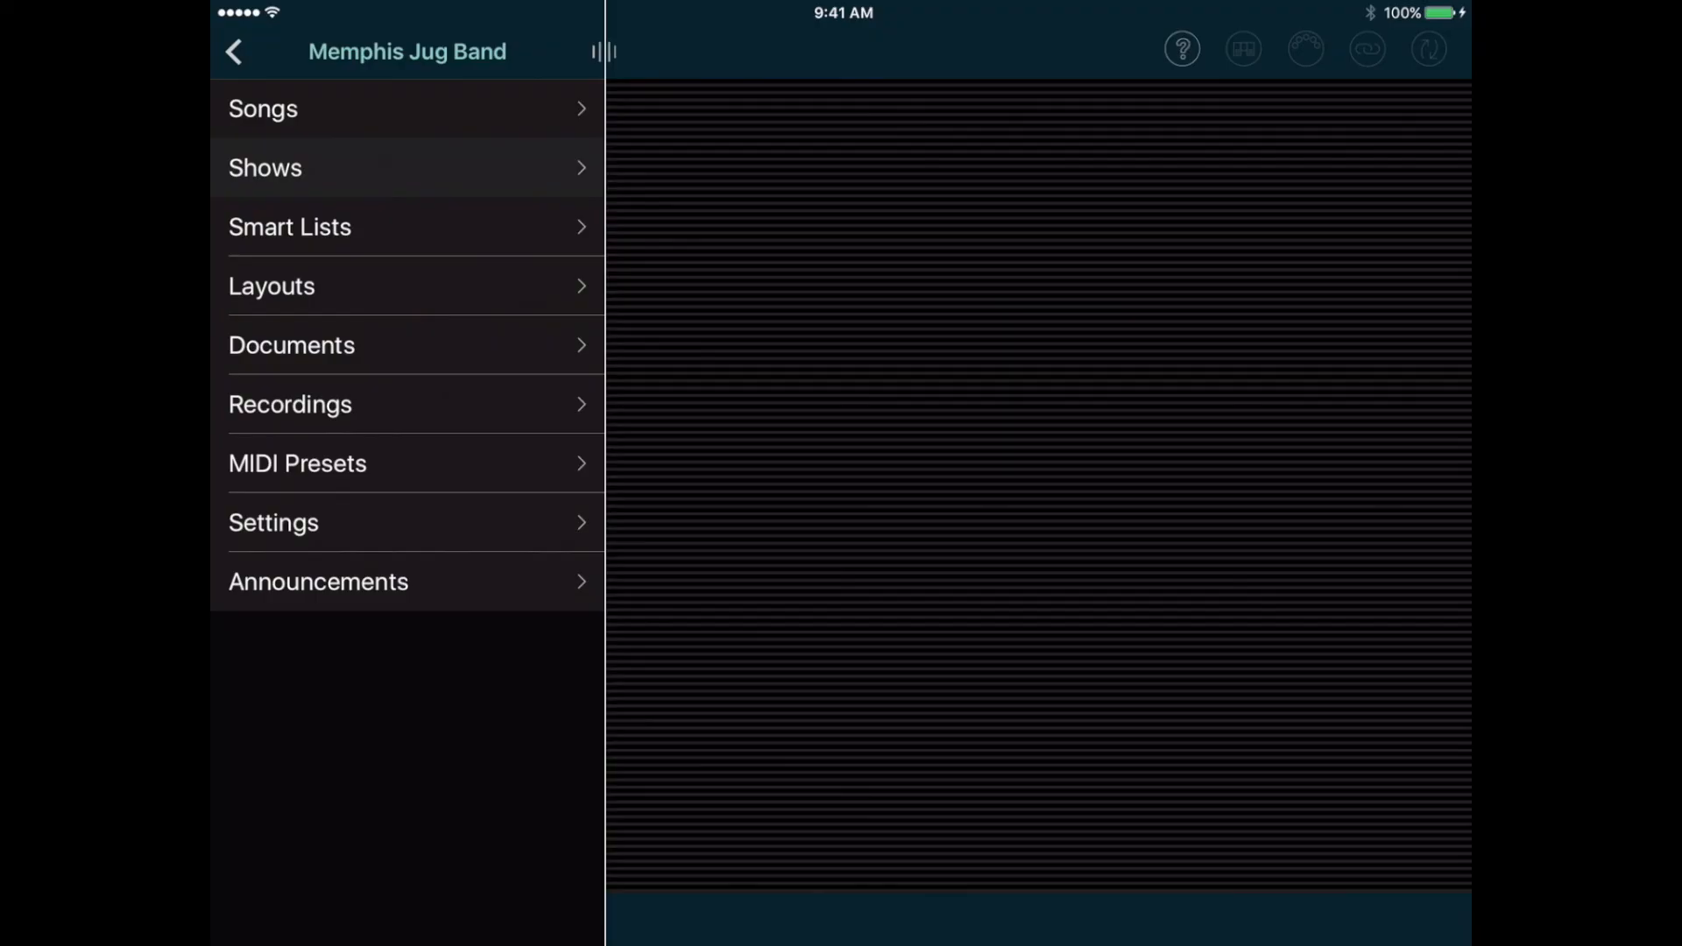
left_click(272, 522)
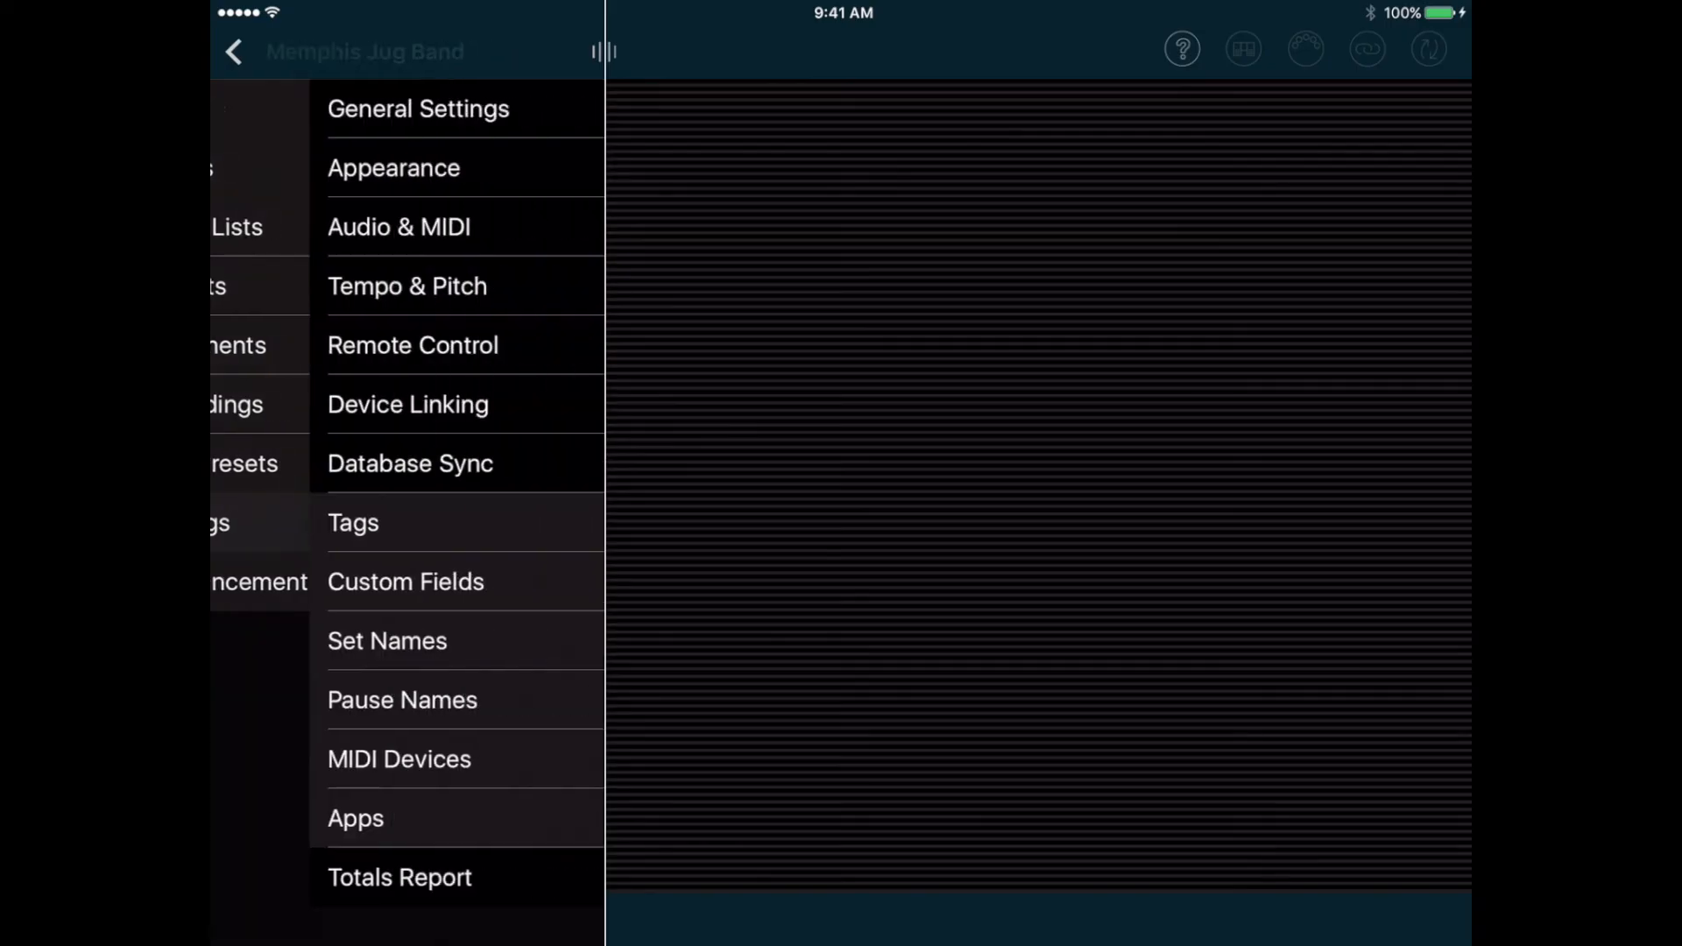
- Browse Appearance, Audio & MIDI and Tempo & Pitch settings, then open Help
left_click(393, 167)
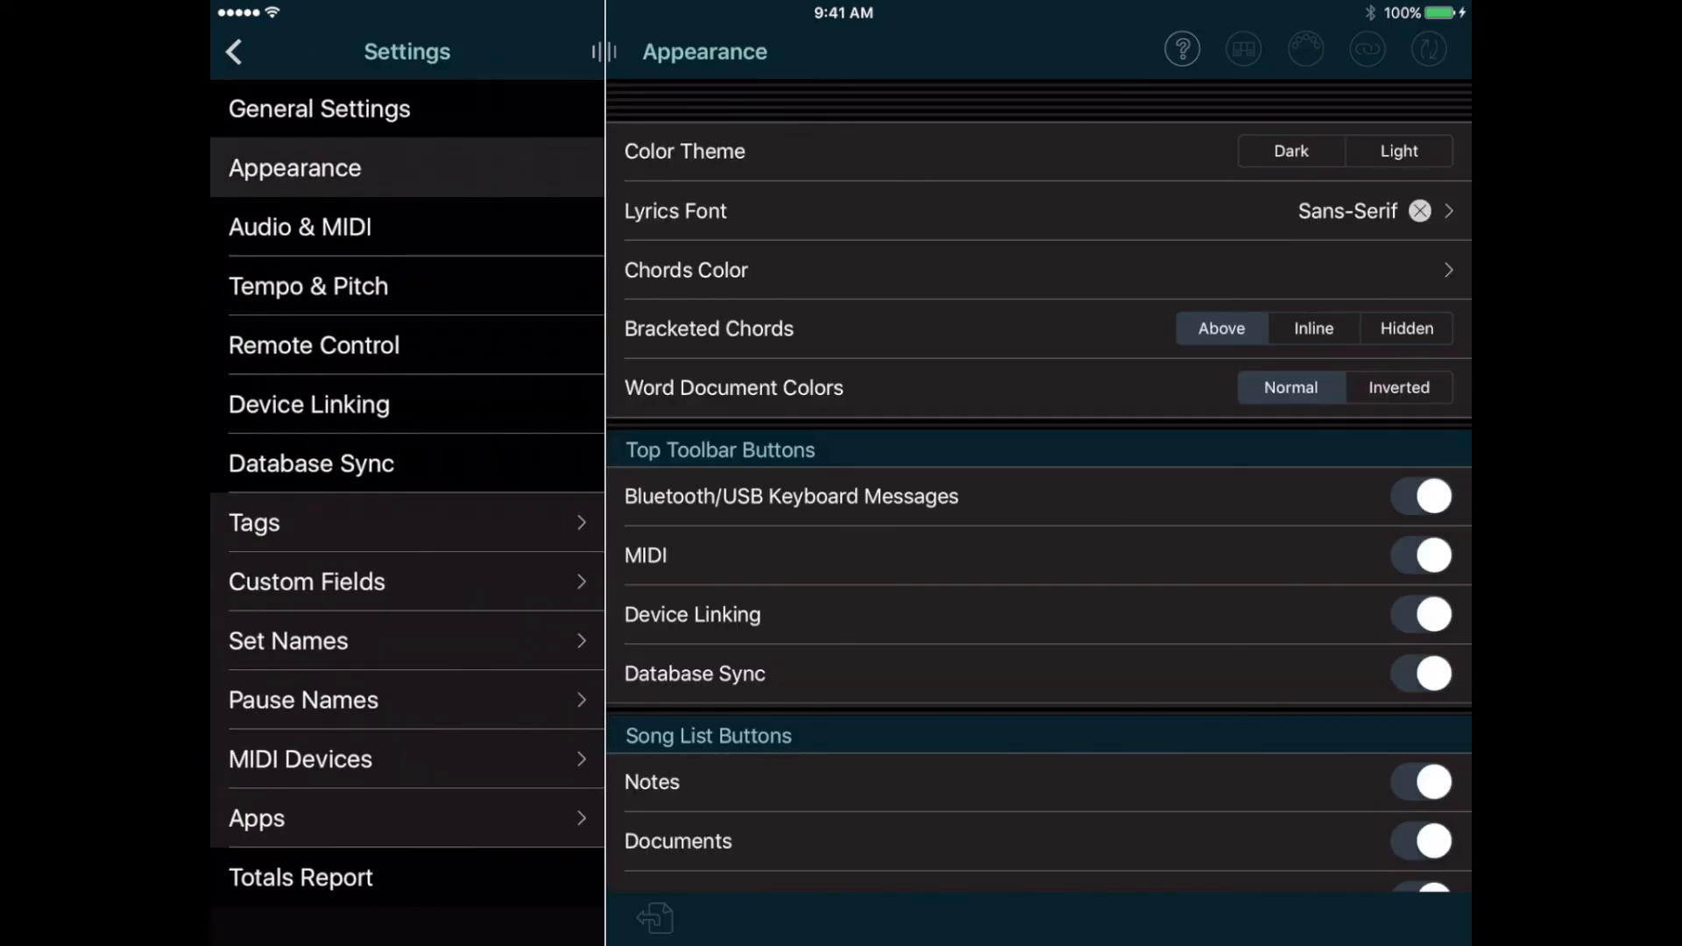
left_click(300, 227)
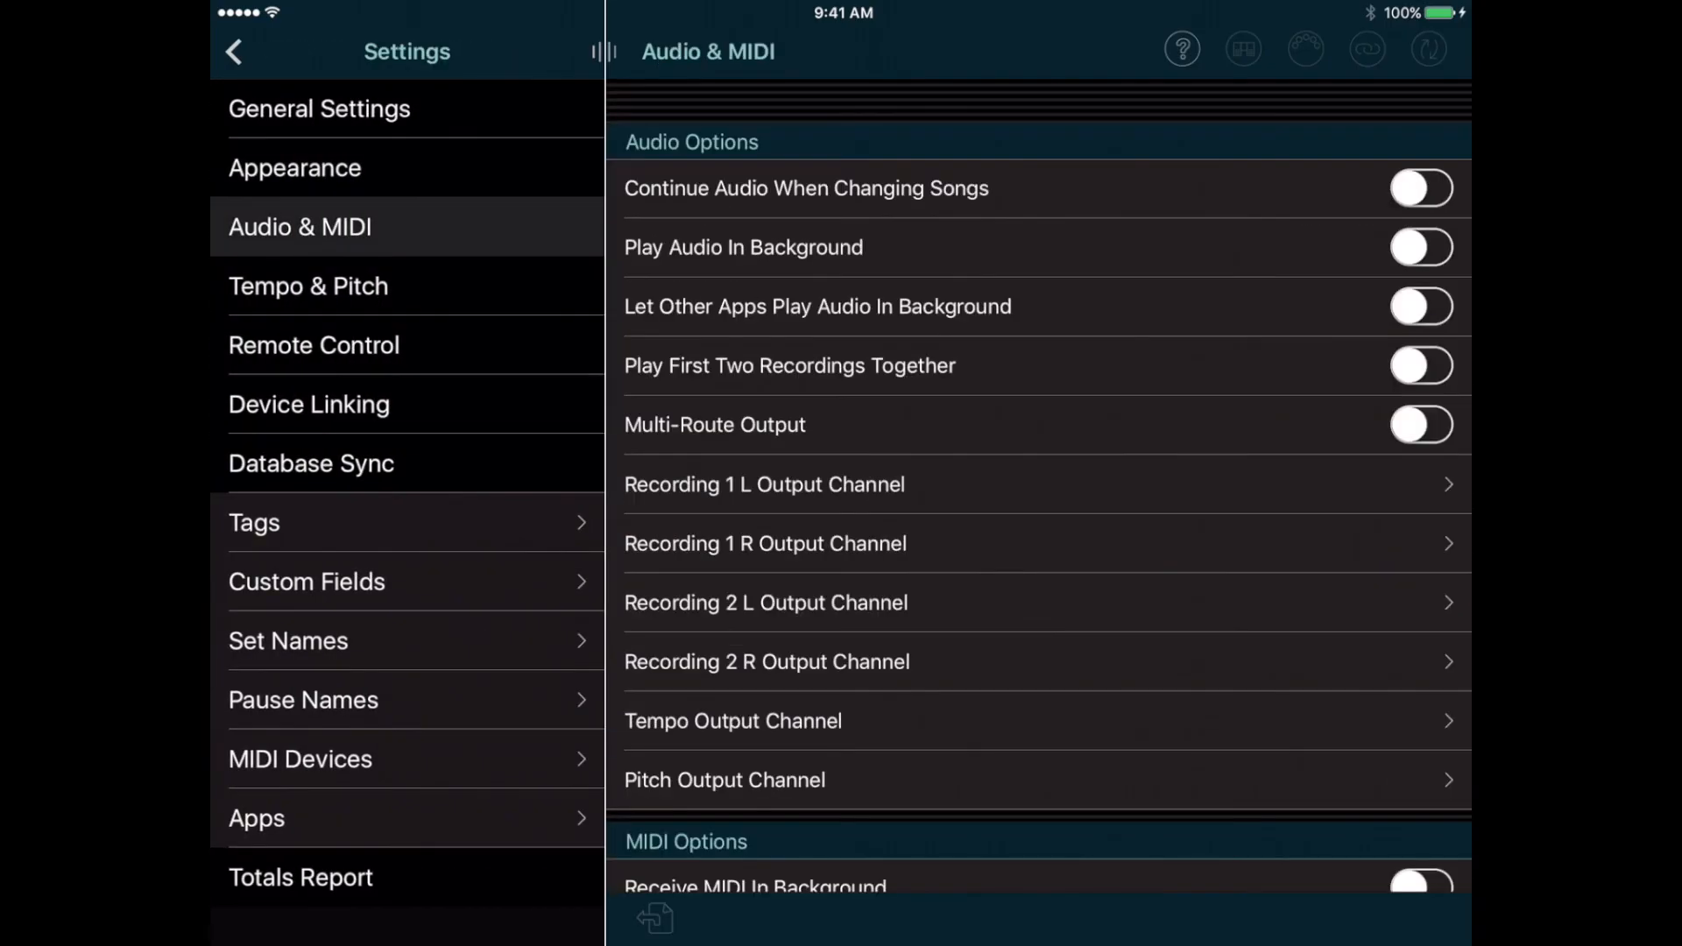
left_click(308, 285)
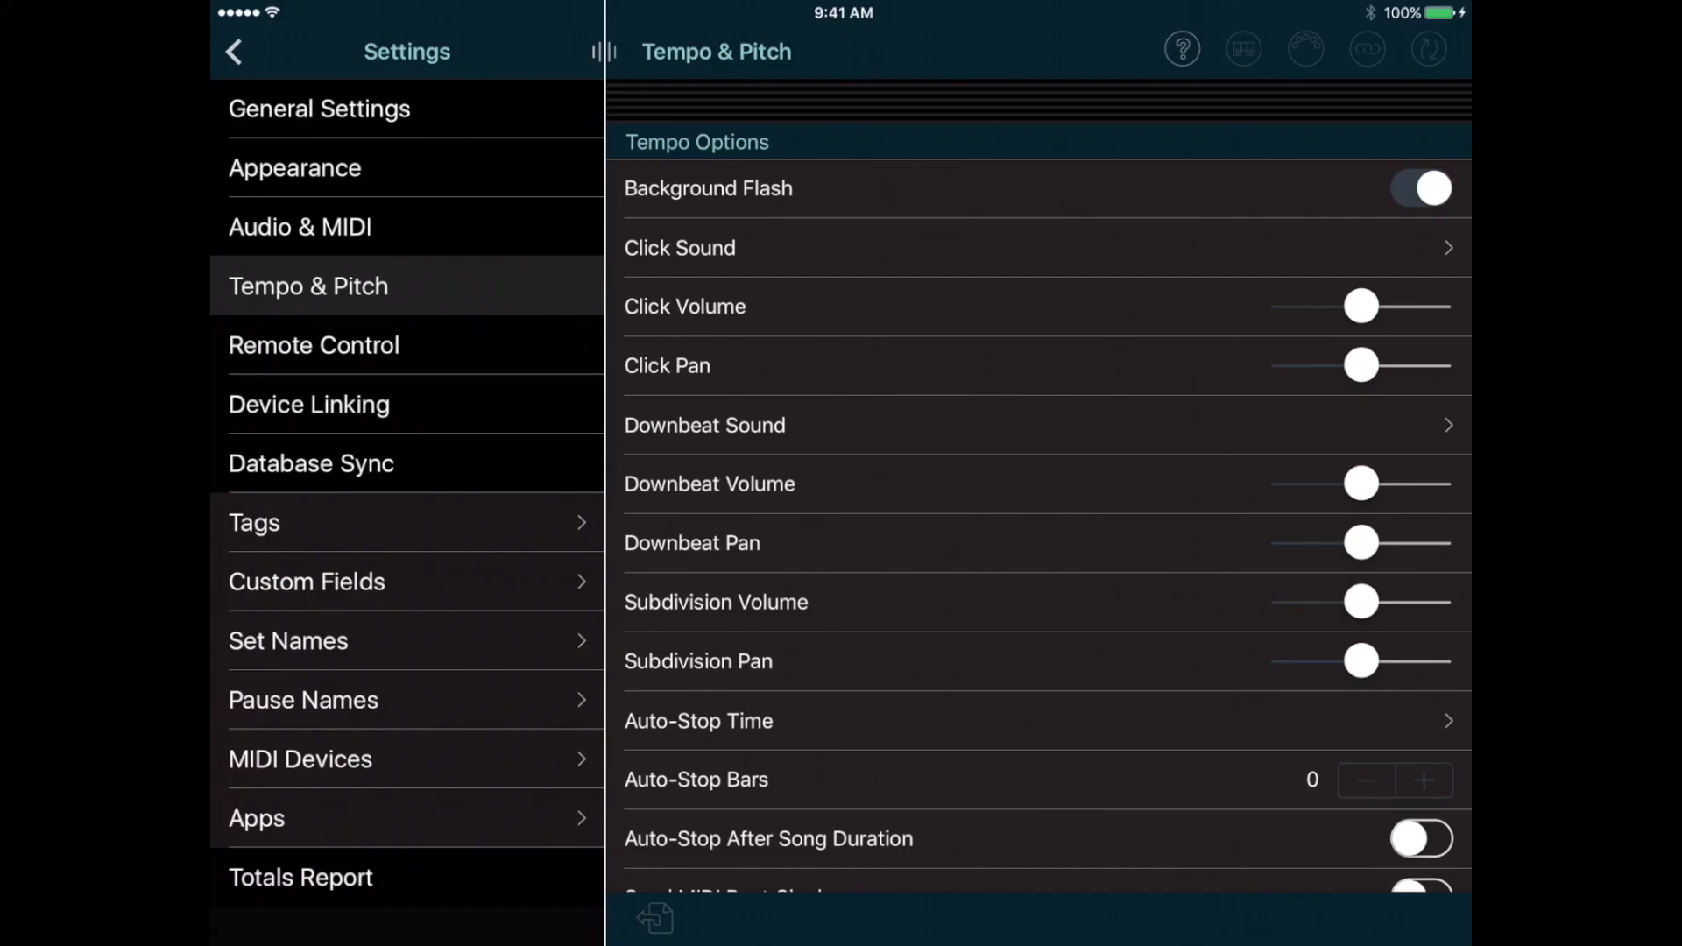
left_click(1183, 48)
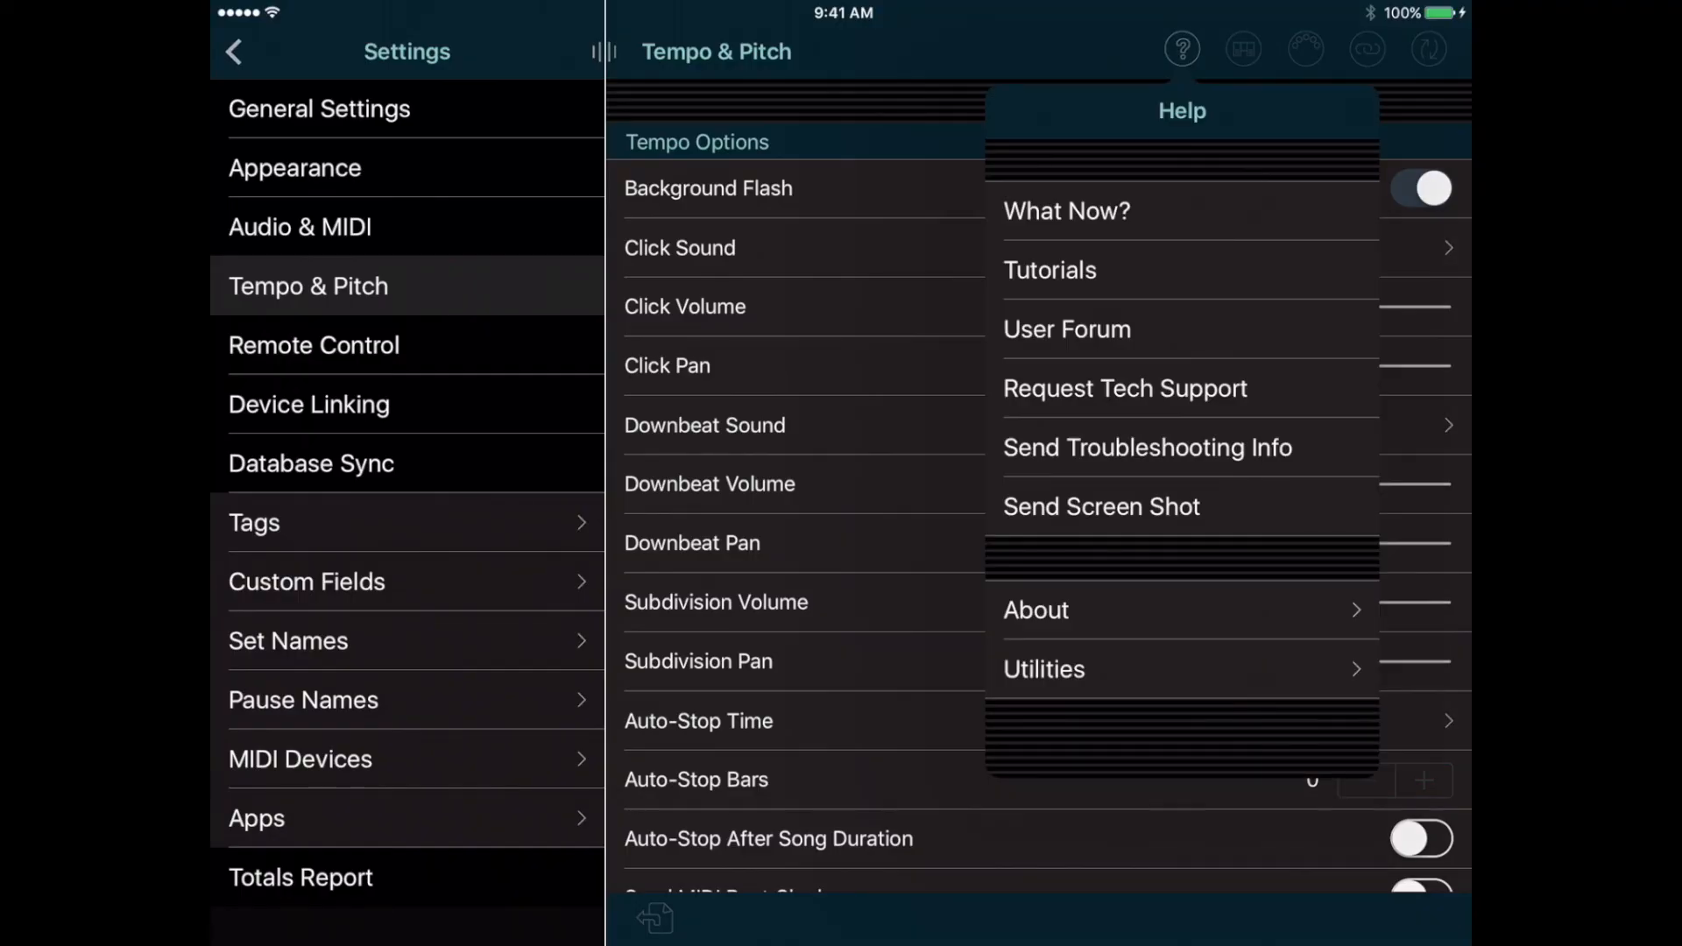